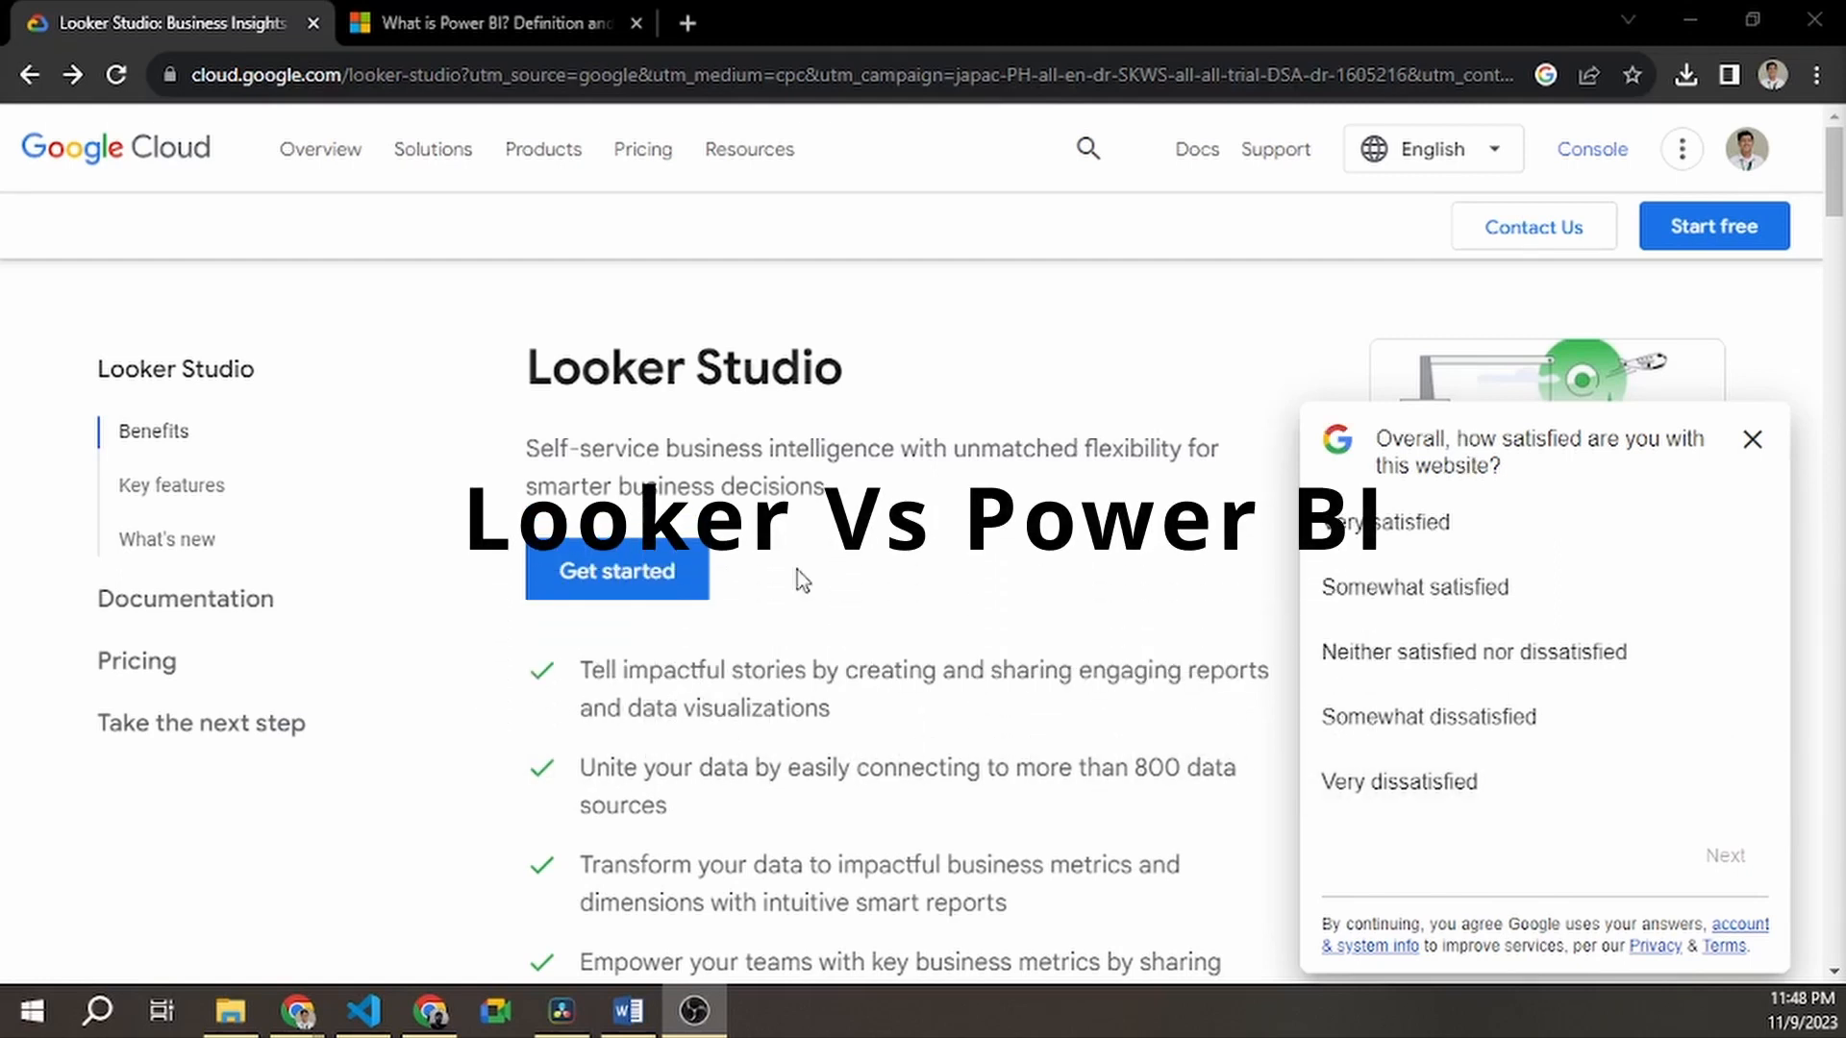
pyautogui.moveTo(1752, 440)
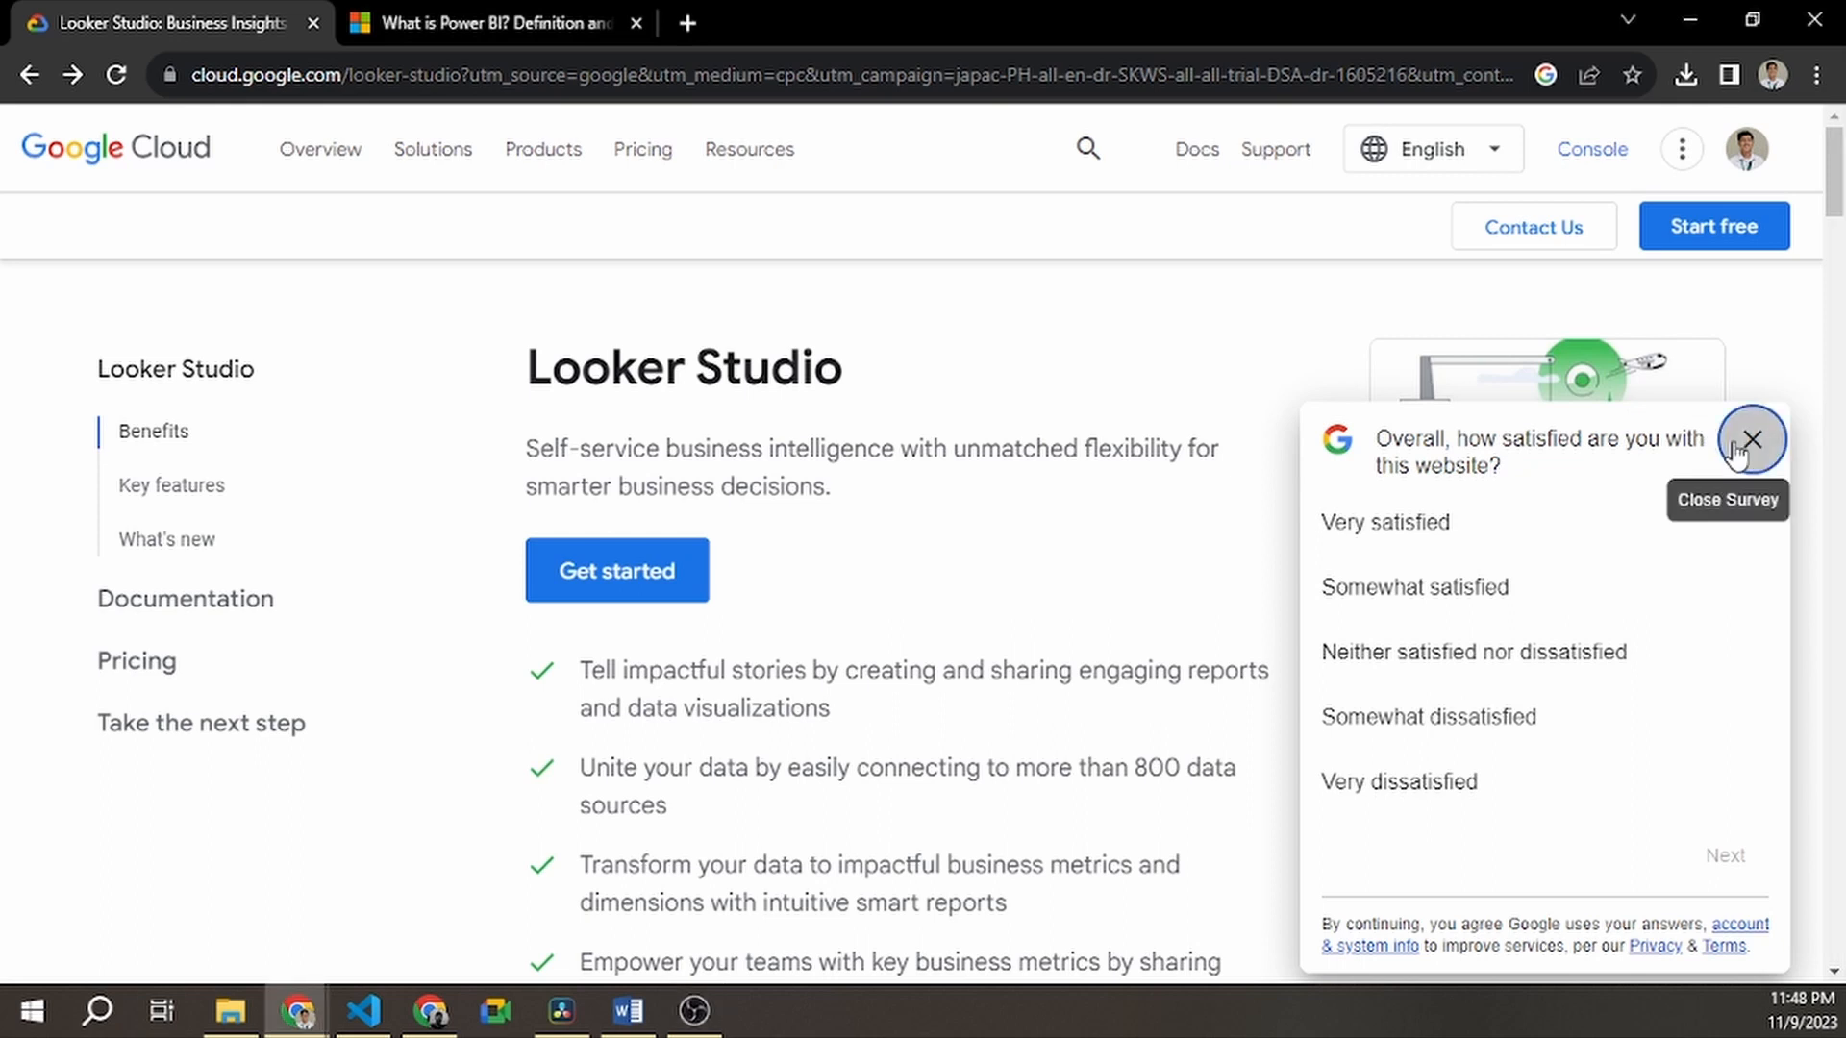
# Dismiss the Looker Studio satisfaction survey and bring up the What is Power BI? page
pyautogui.click(488, 23)
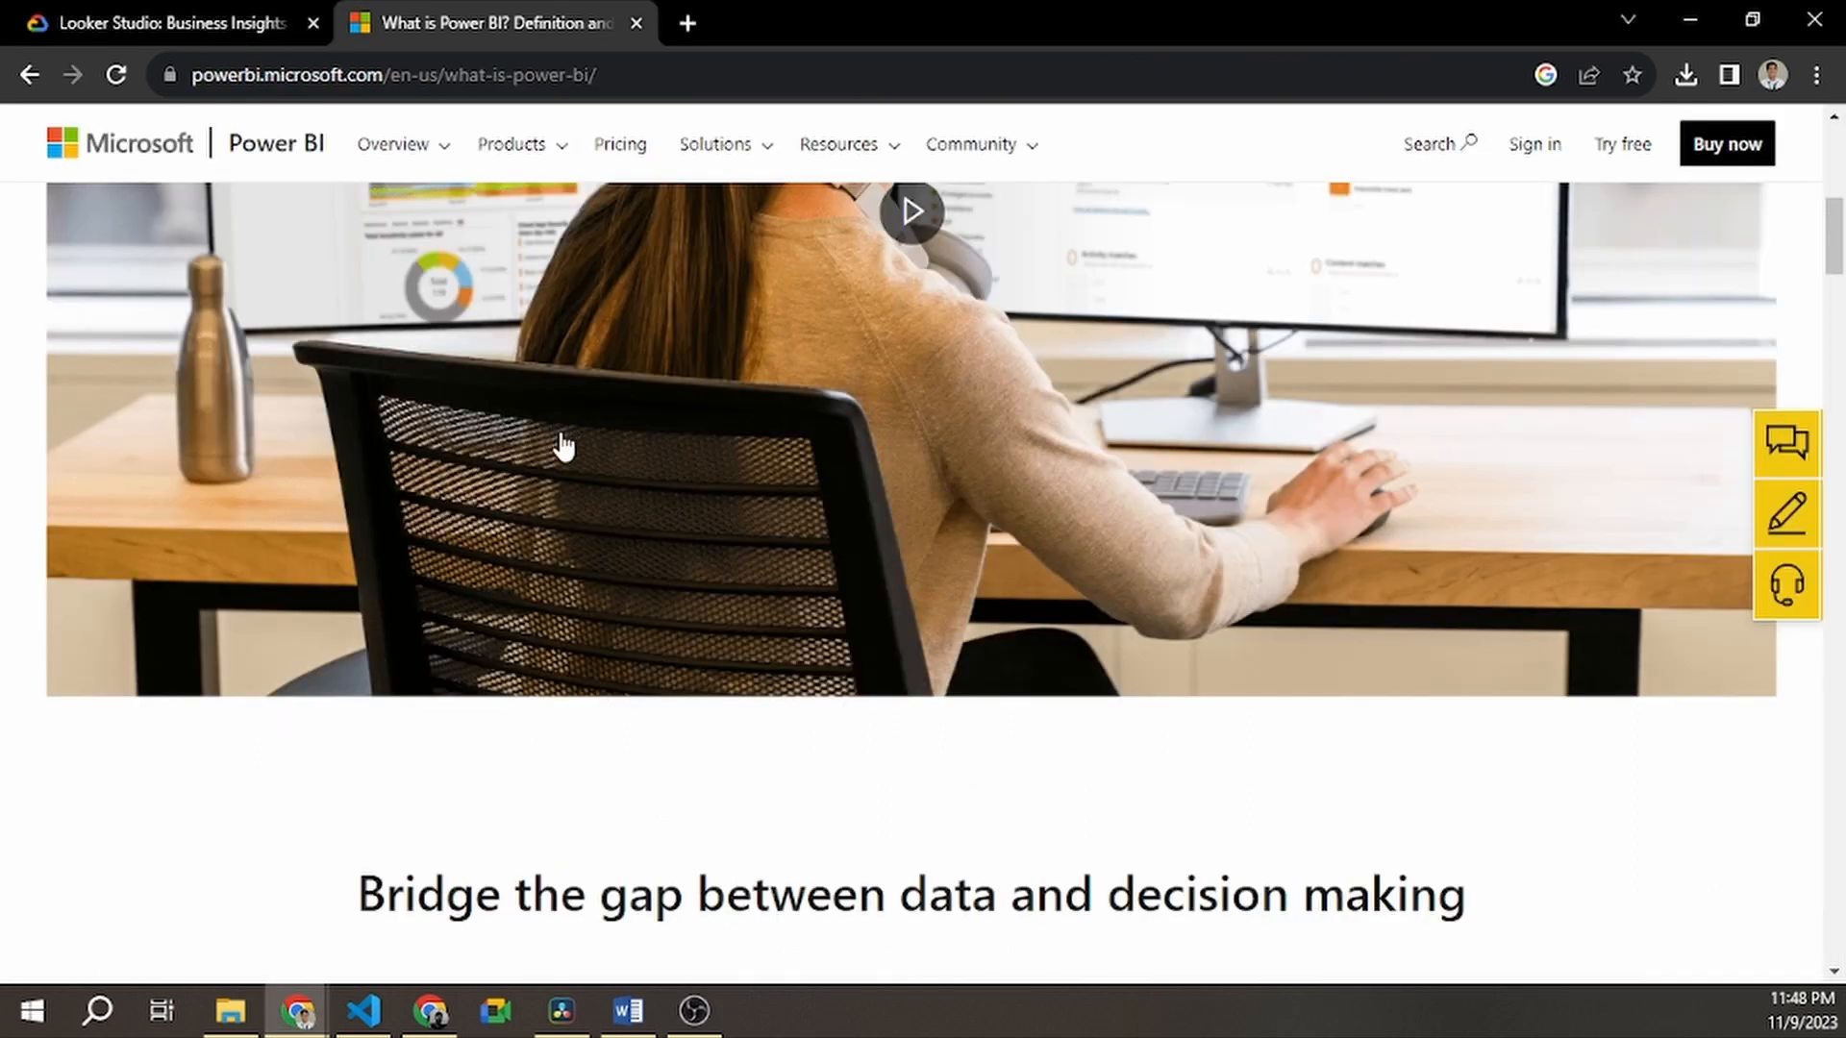
pyautogui.click(171, 23)
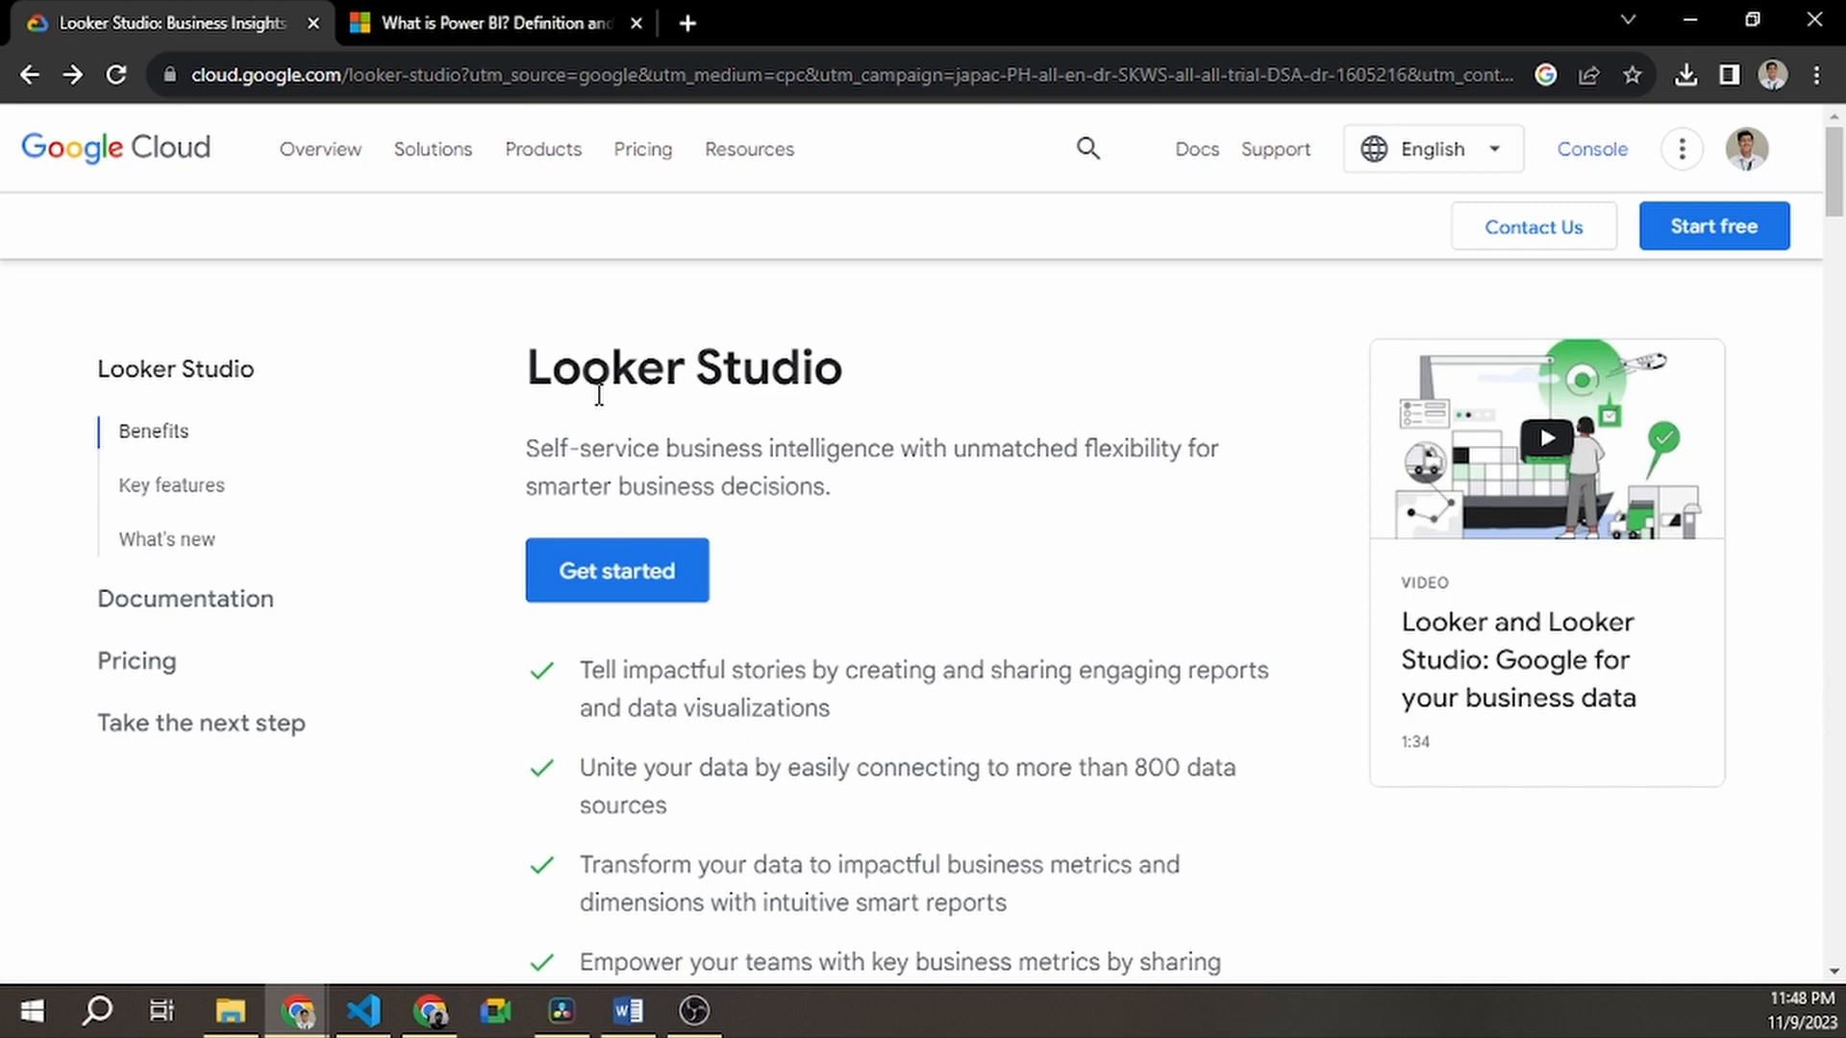
pyautogui.click(483, 23)
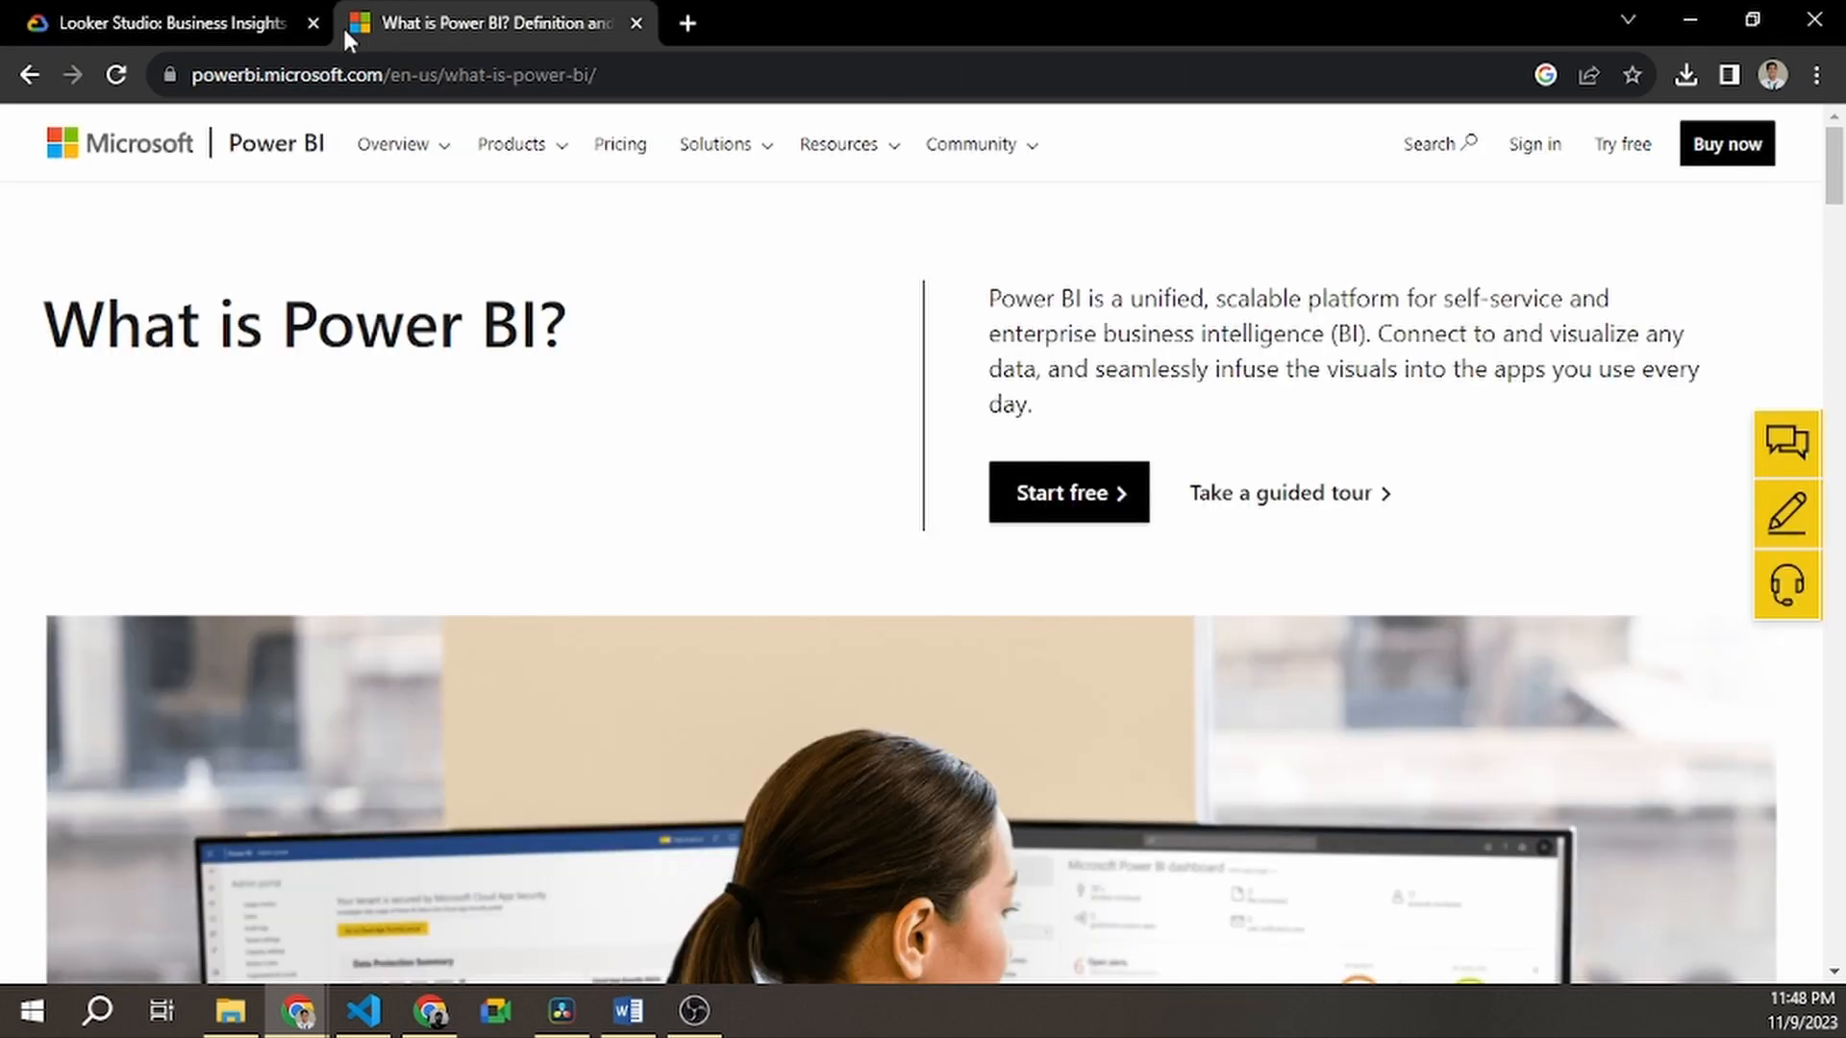
pyautogui.click(165, 23)
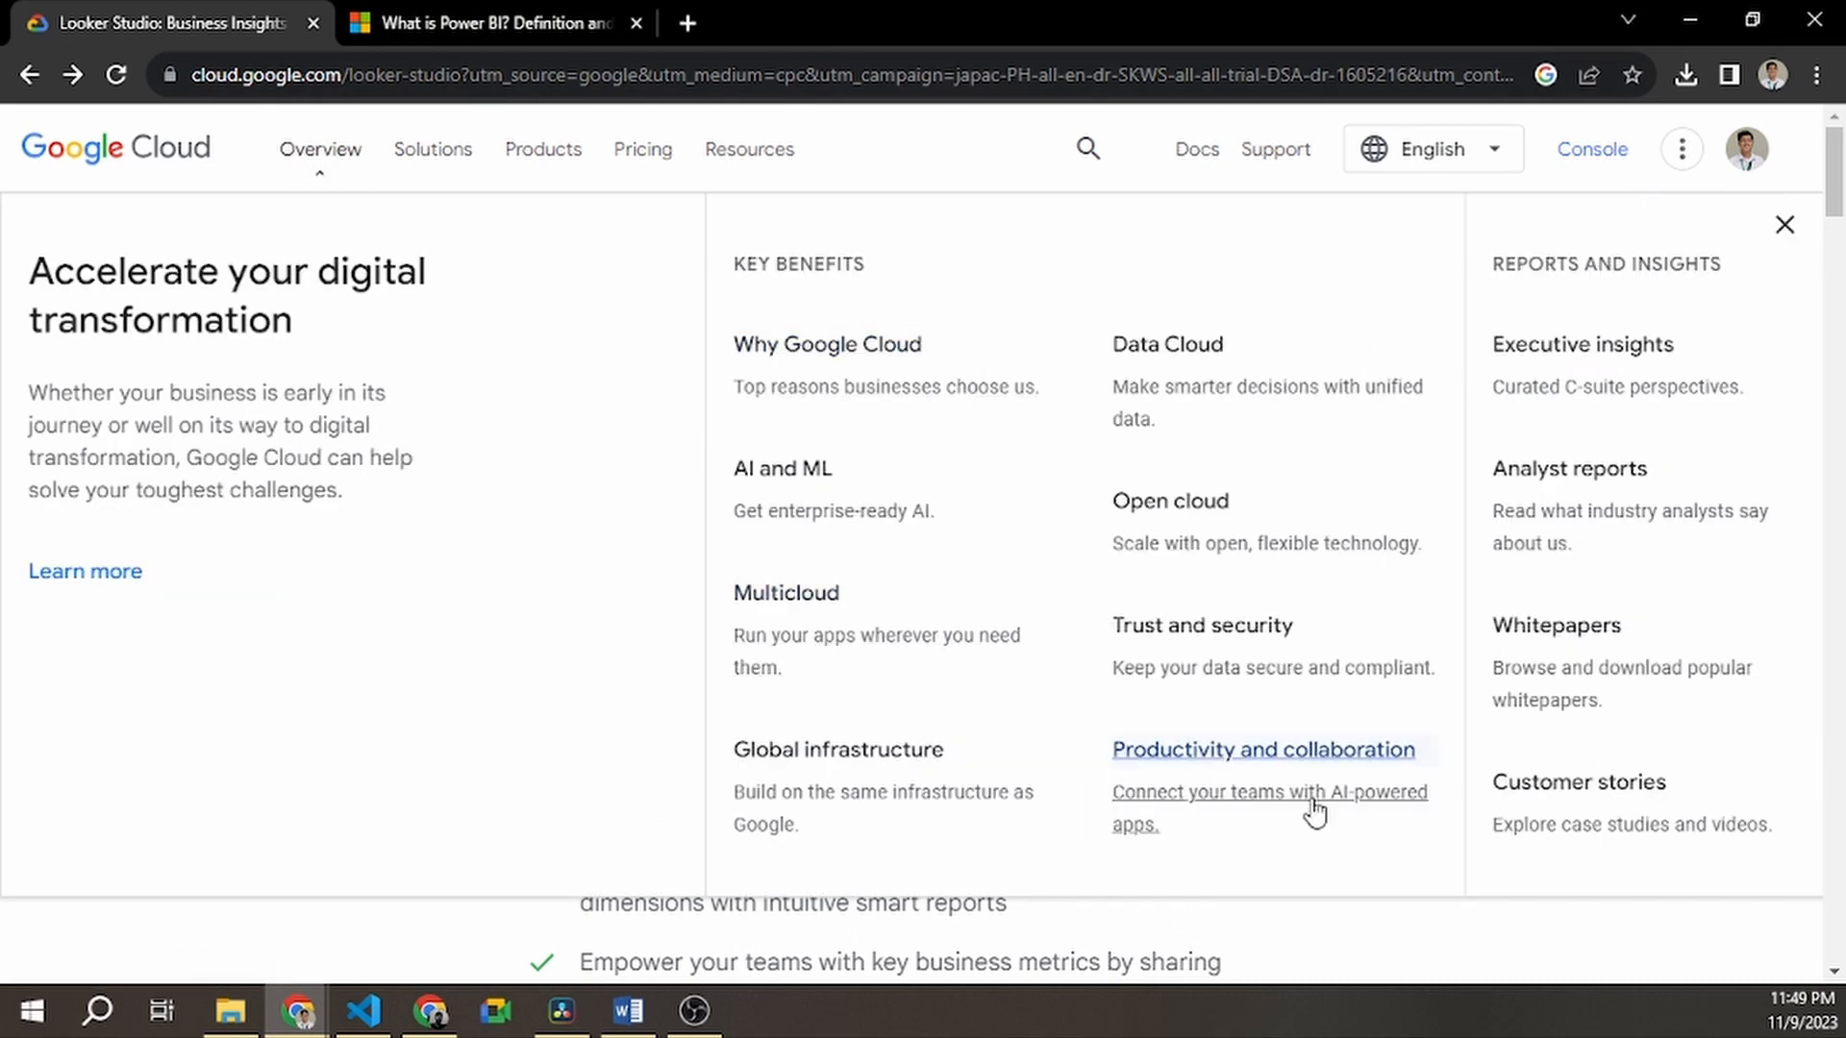
pyautogui.moveTo(1555, 625)
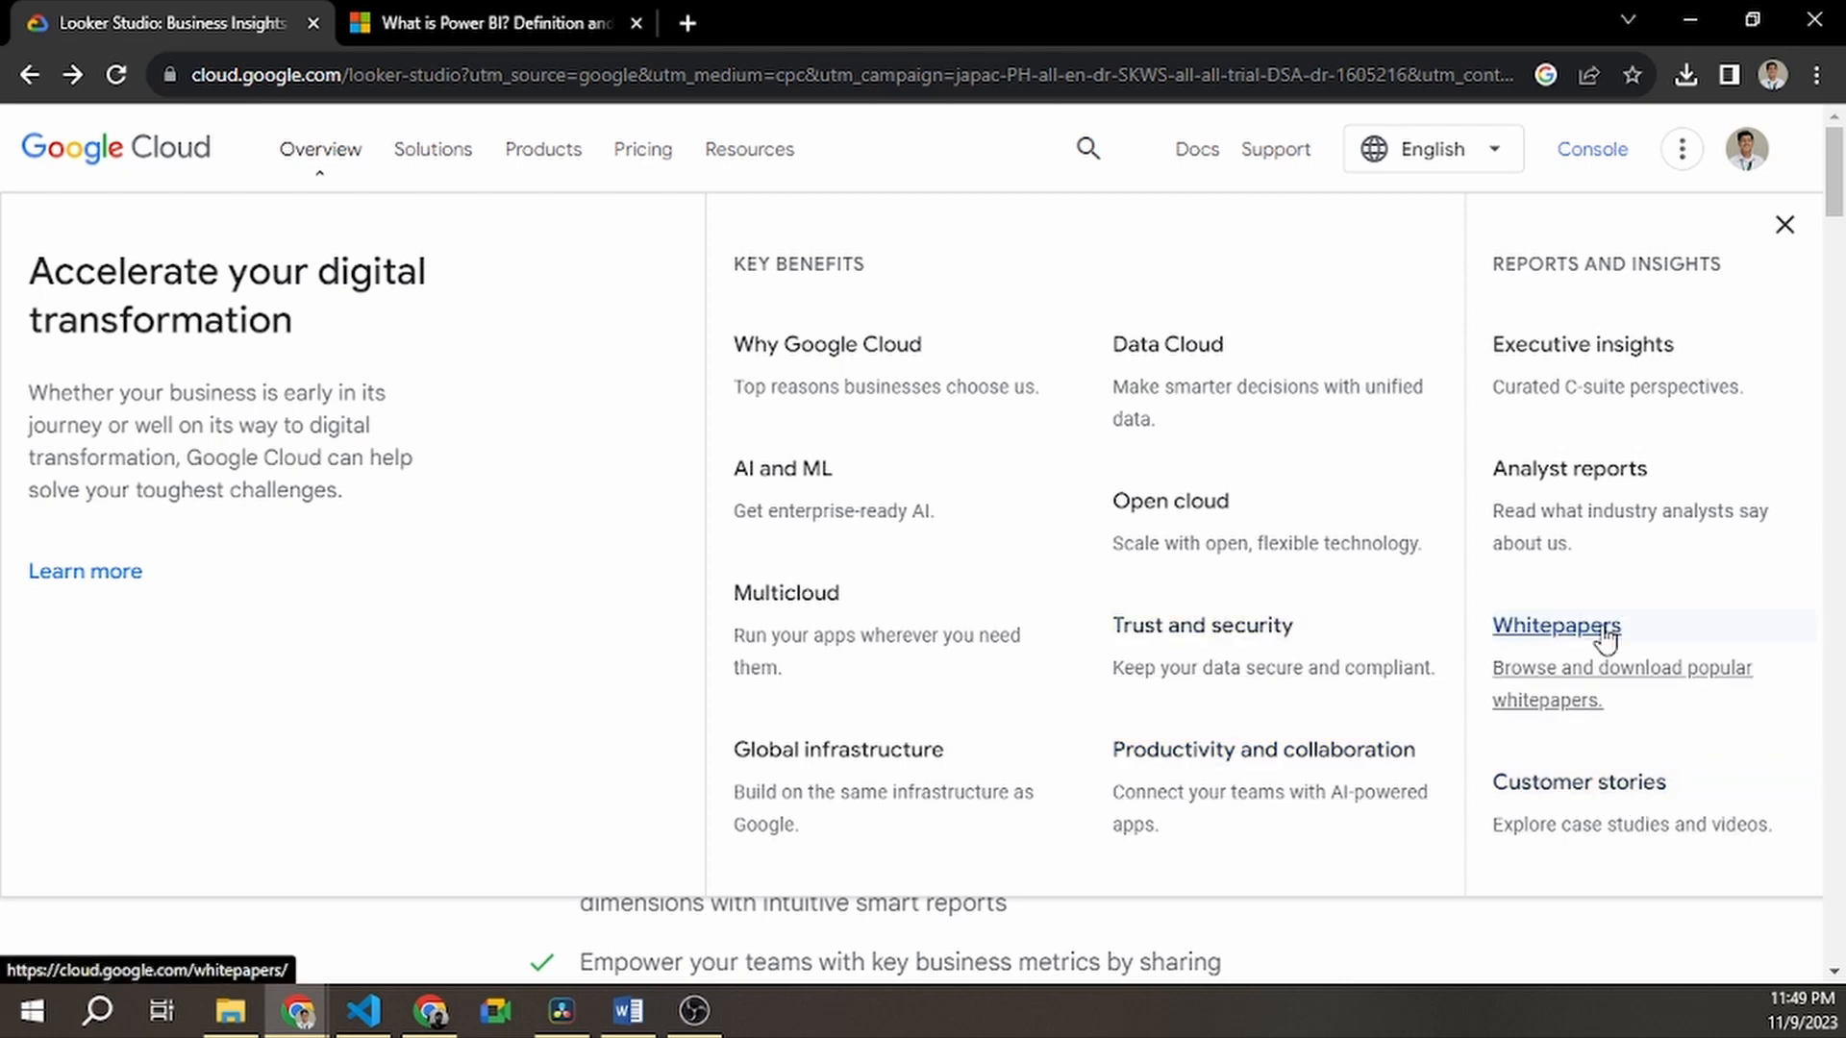
pyautogui.moveTo(1518, 574)
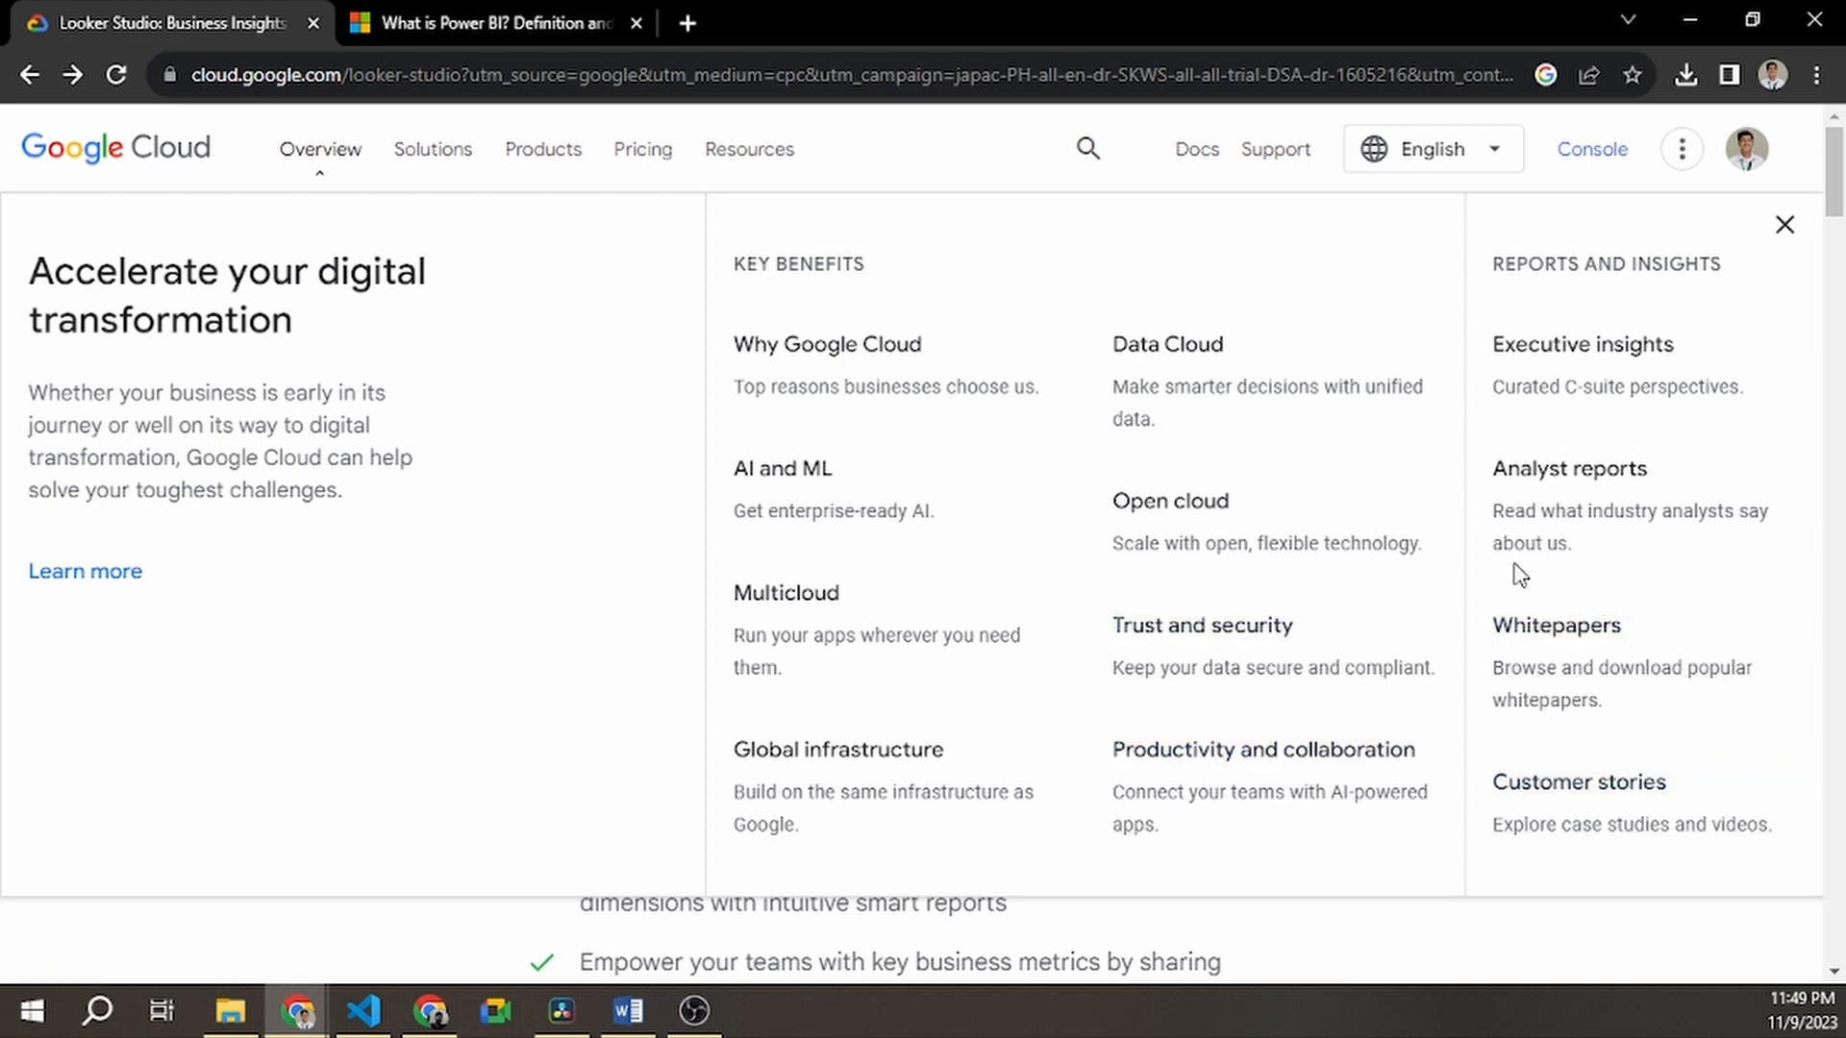
pyautogui.moveTo(84, 571)
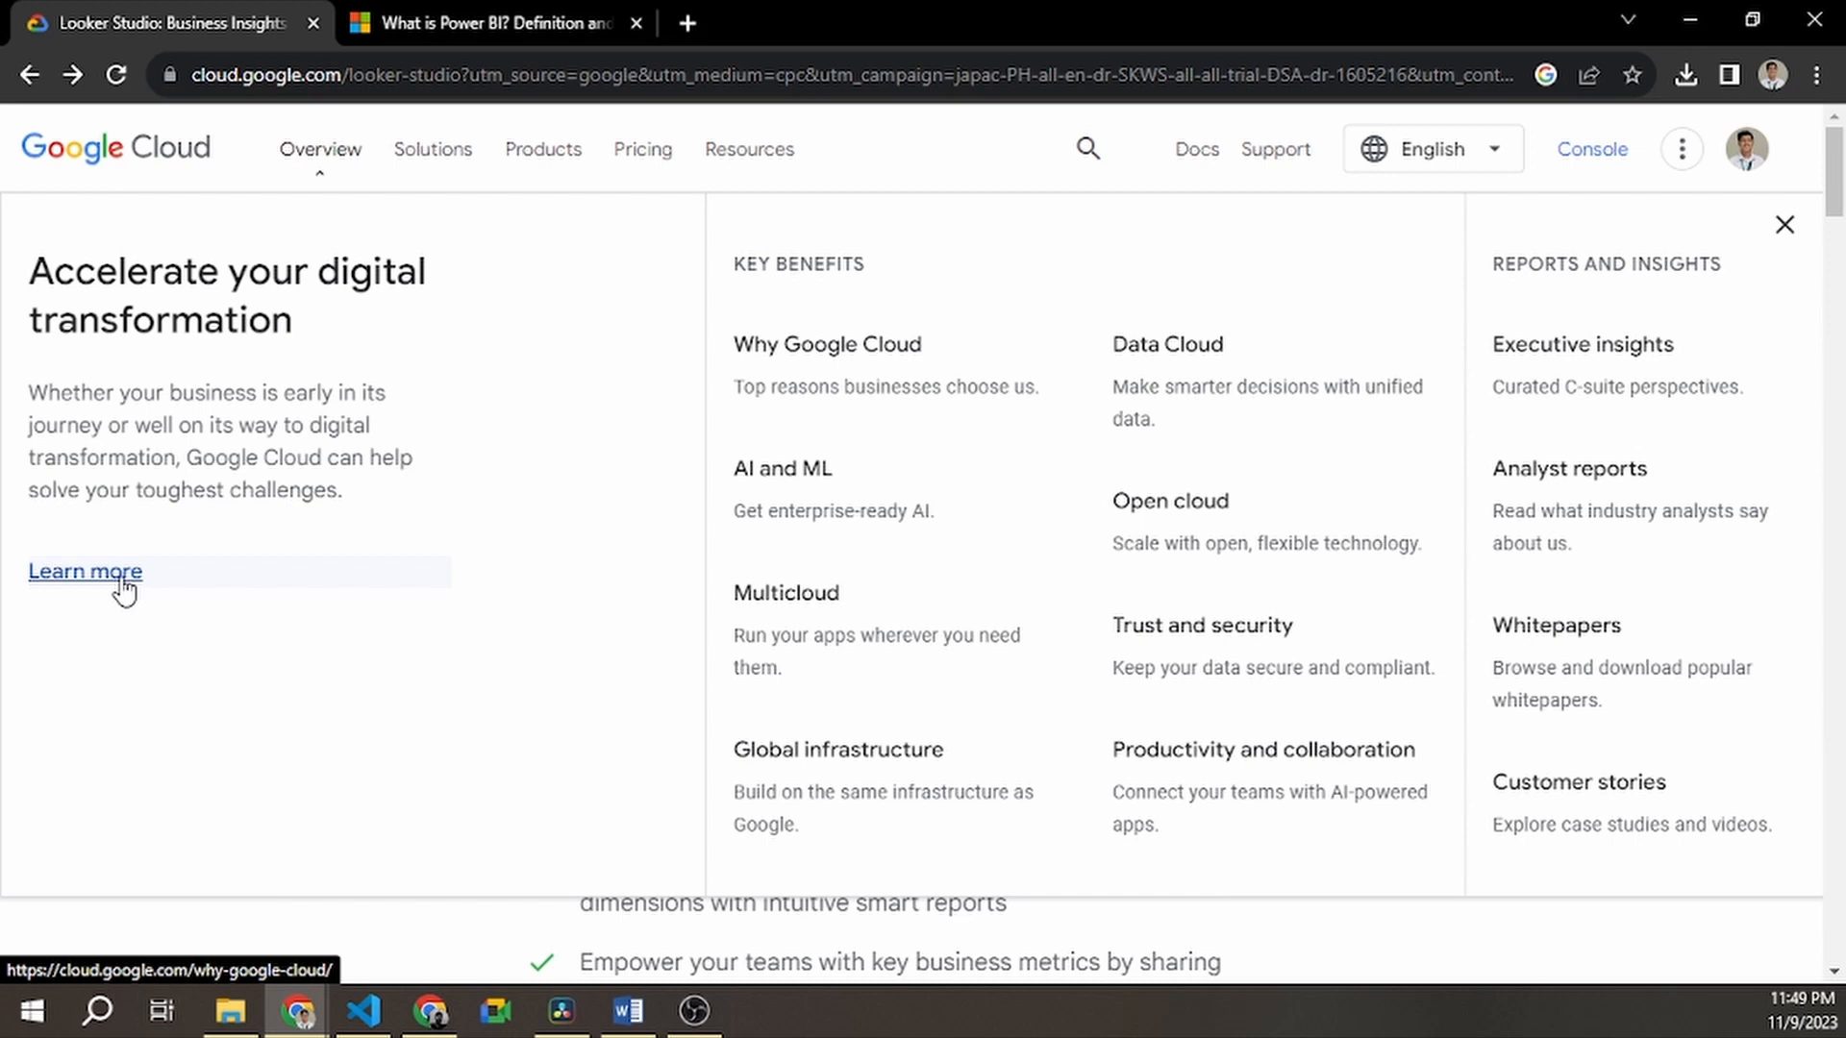
# Follow the Overview menu's 'Learn more' link to the Why Google Cloud page
pyautogui.click(83, 571)
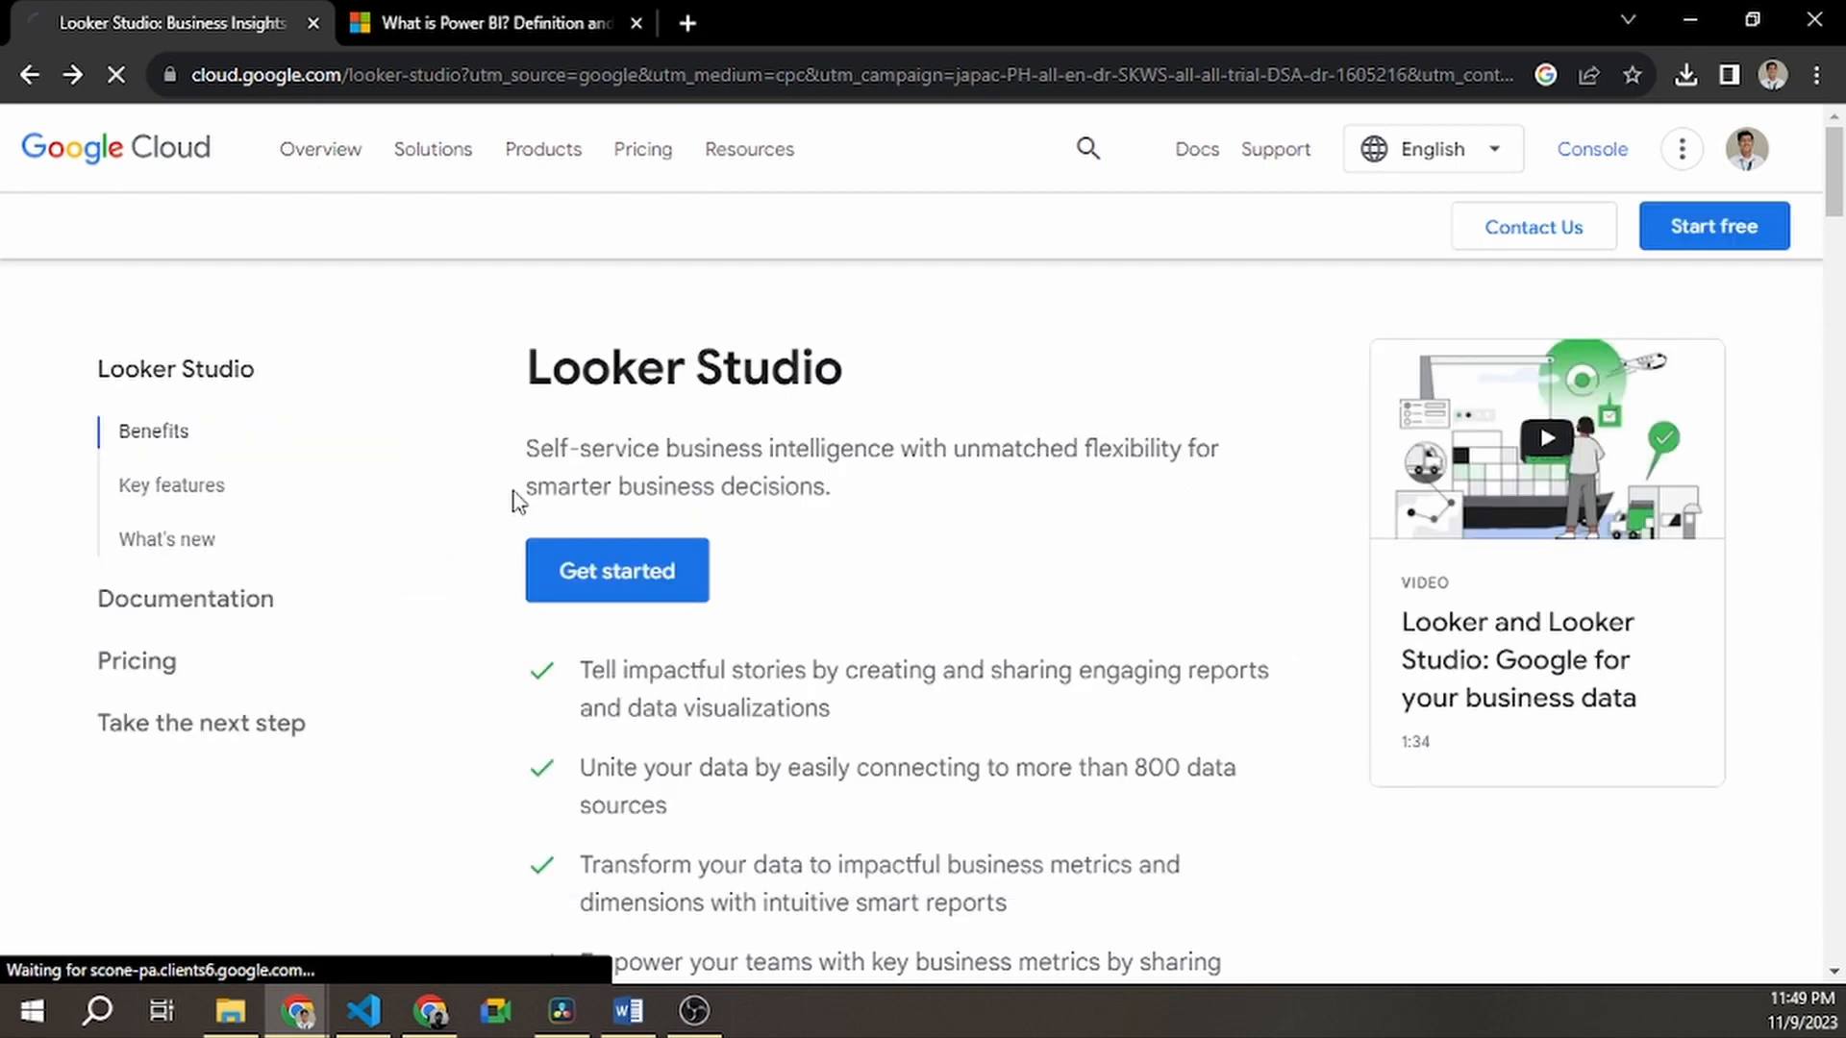
pyautogui.moveTo(986, 507)
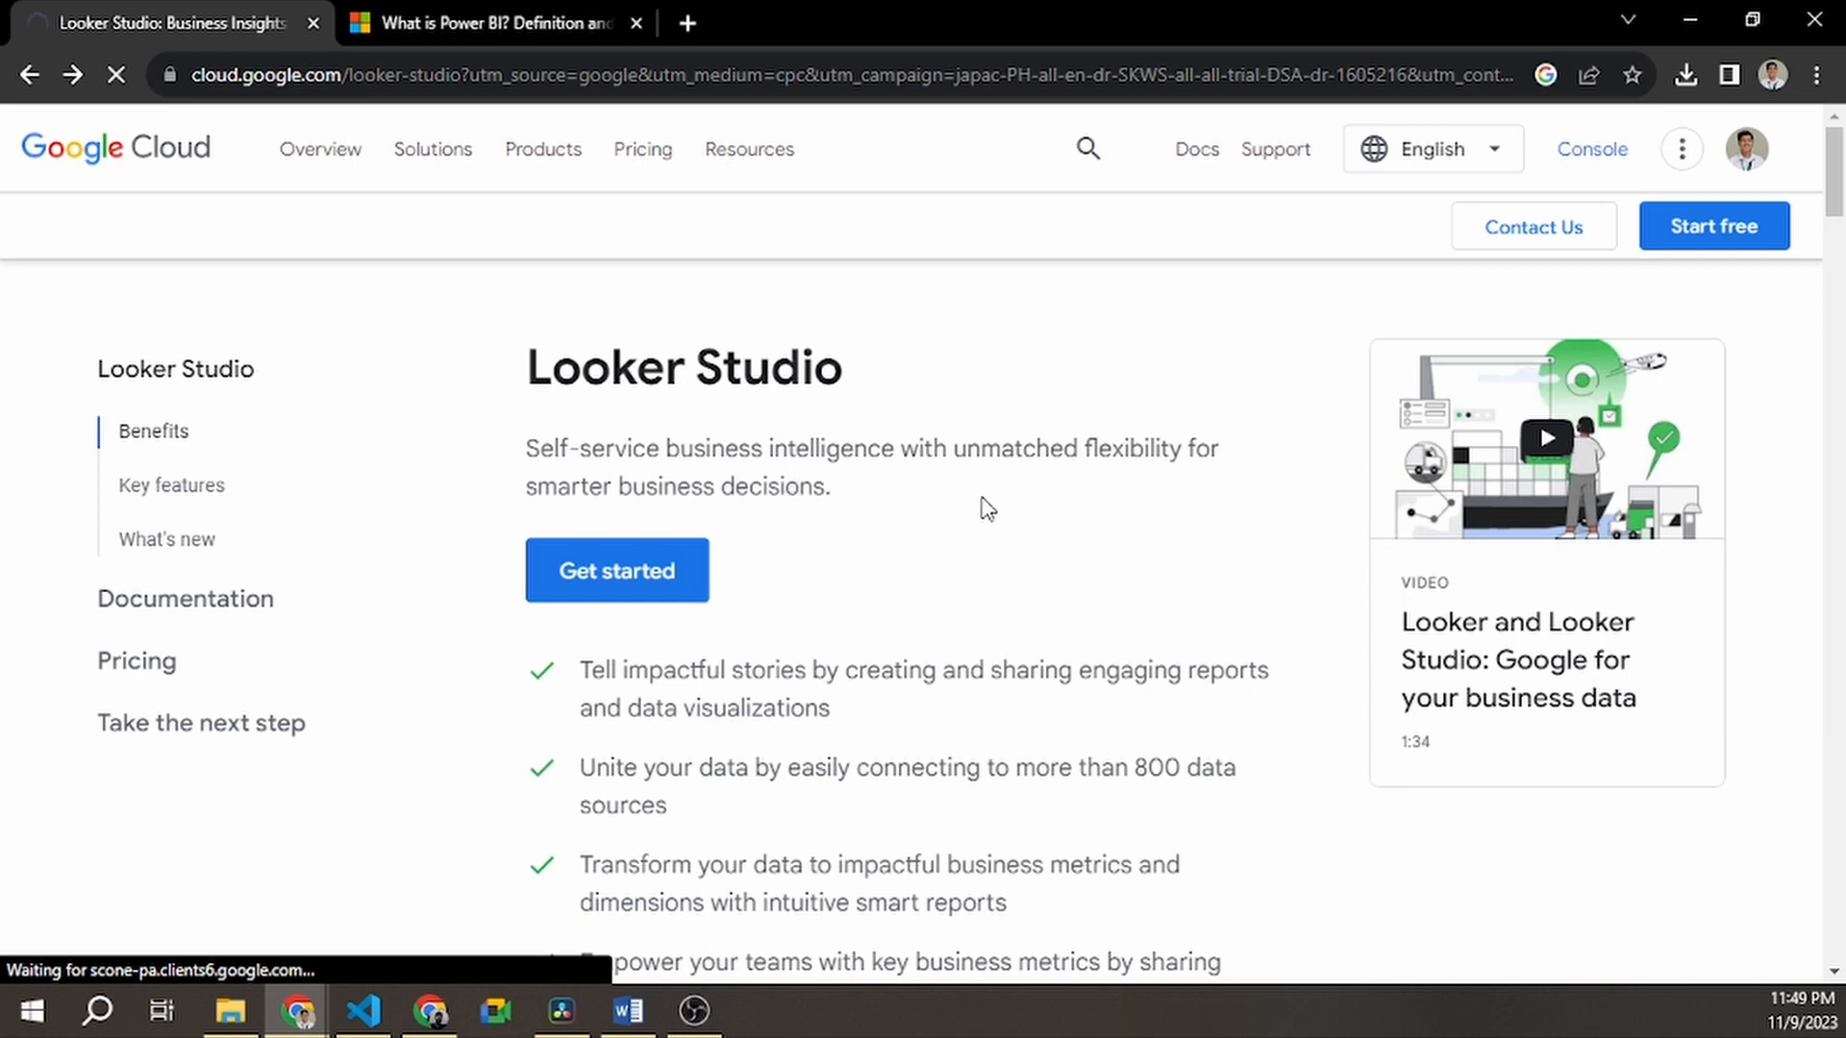
pyautogui.click(310, 148)
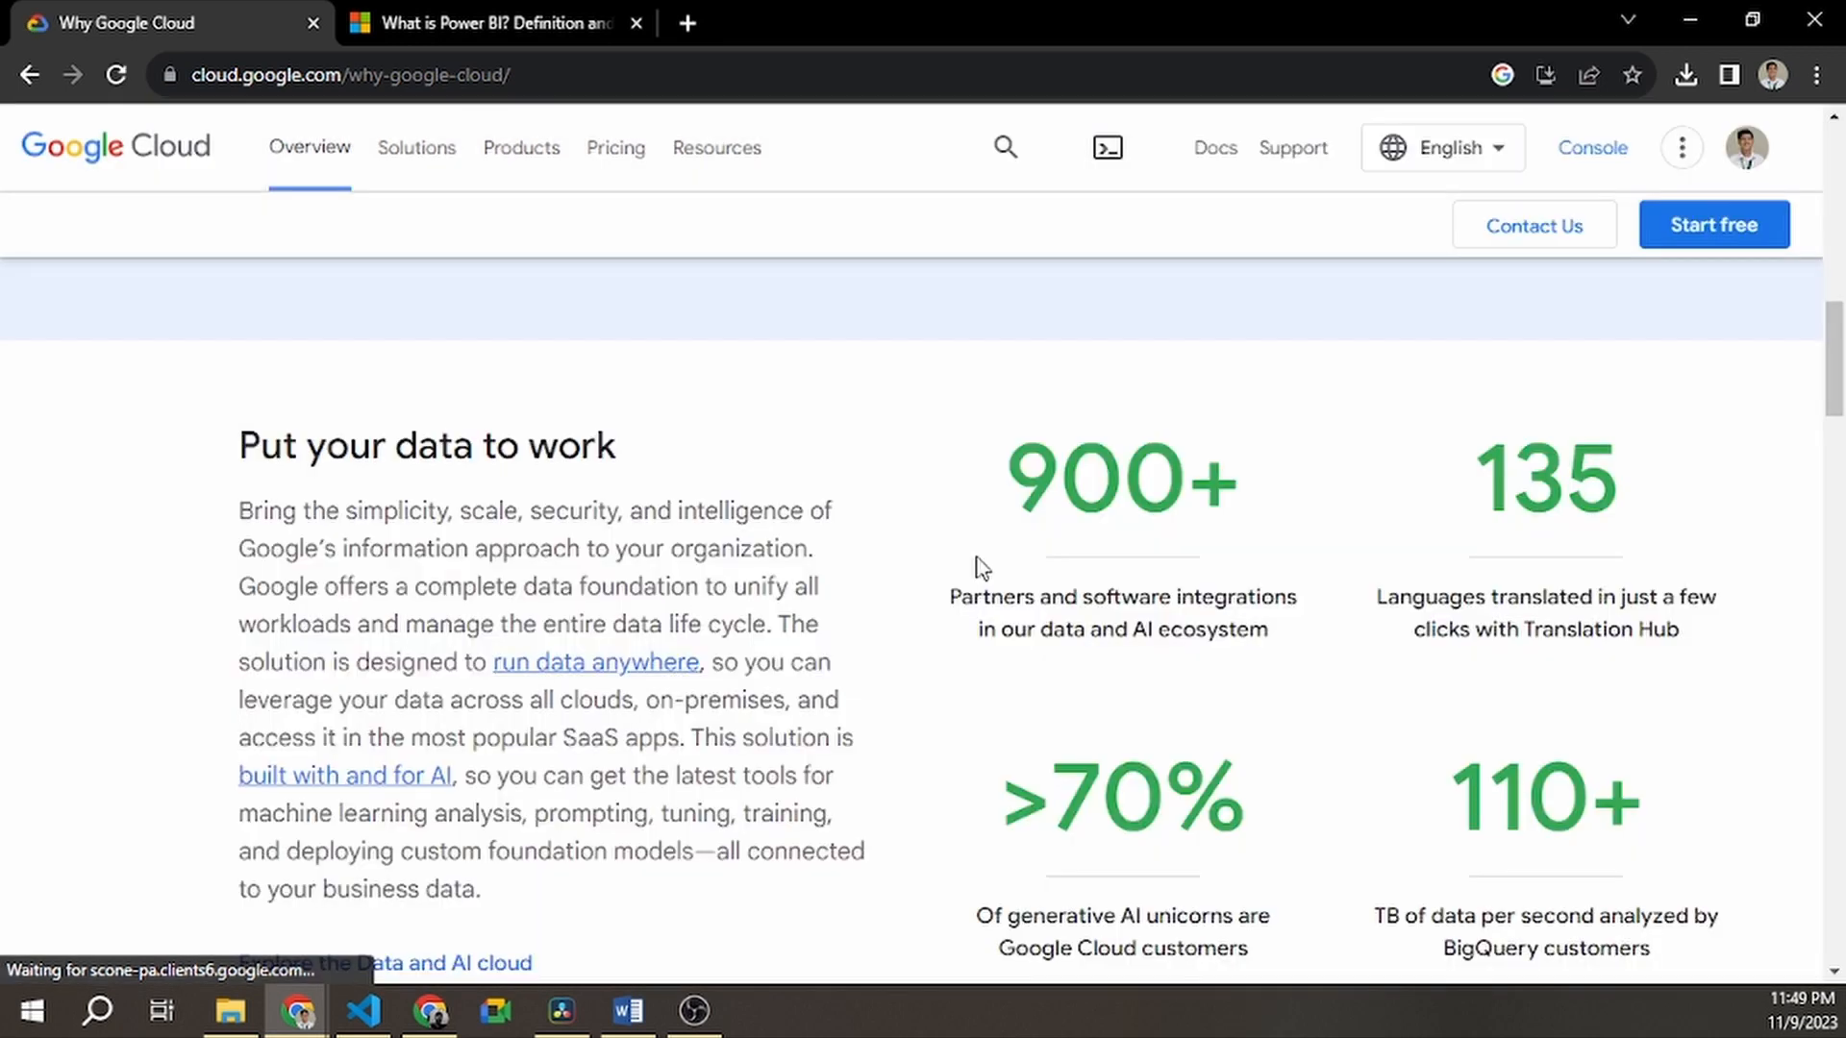
pyautogui.scroll(-3)
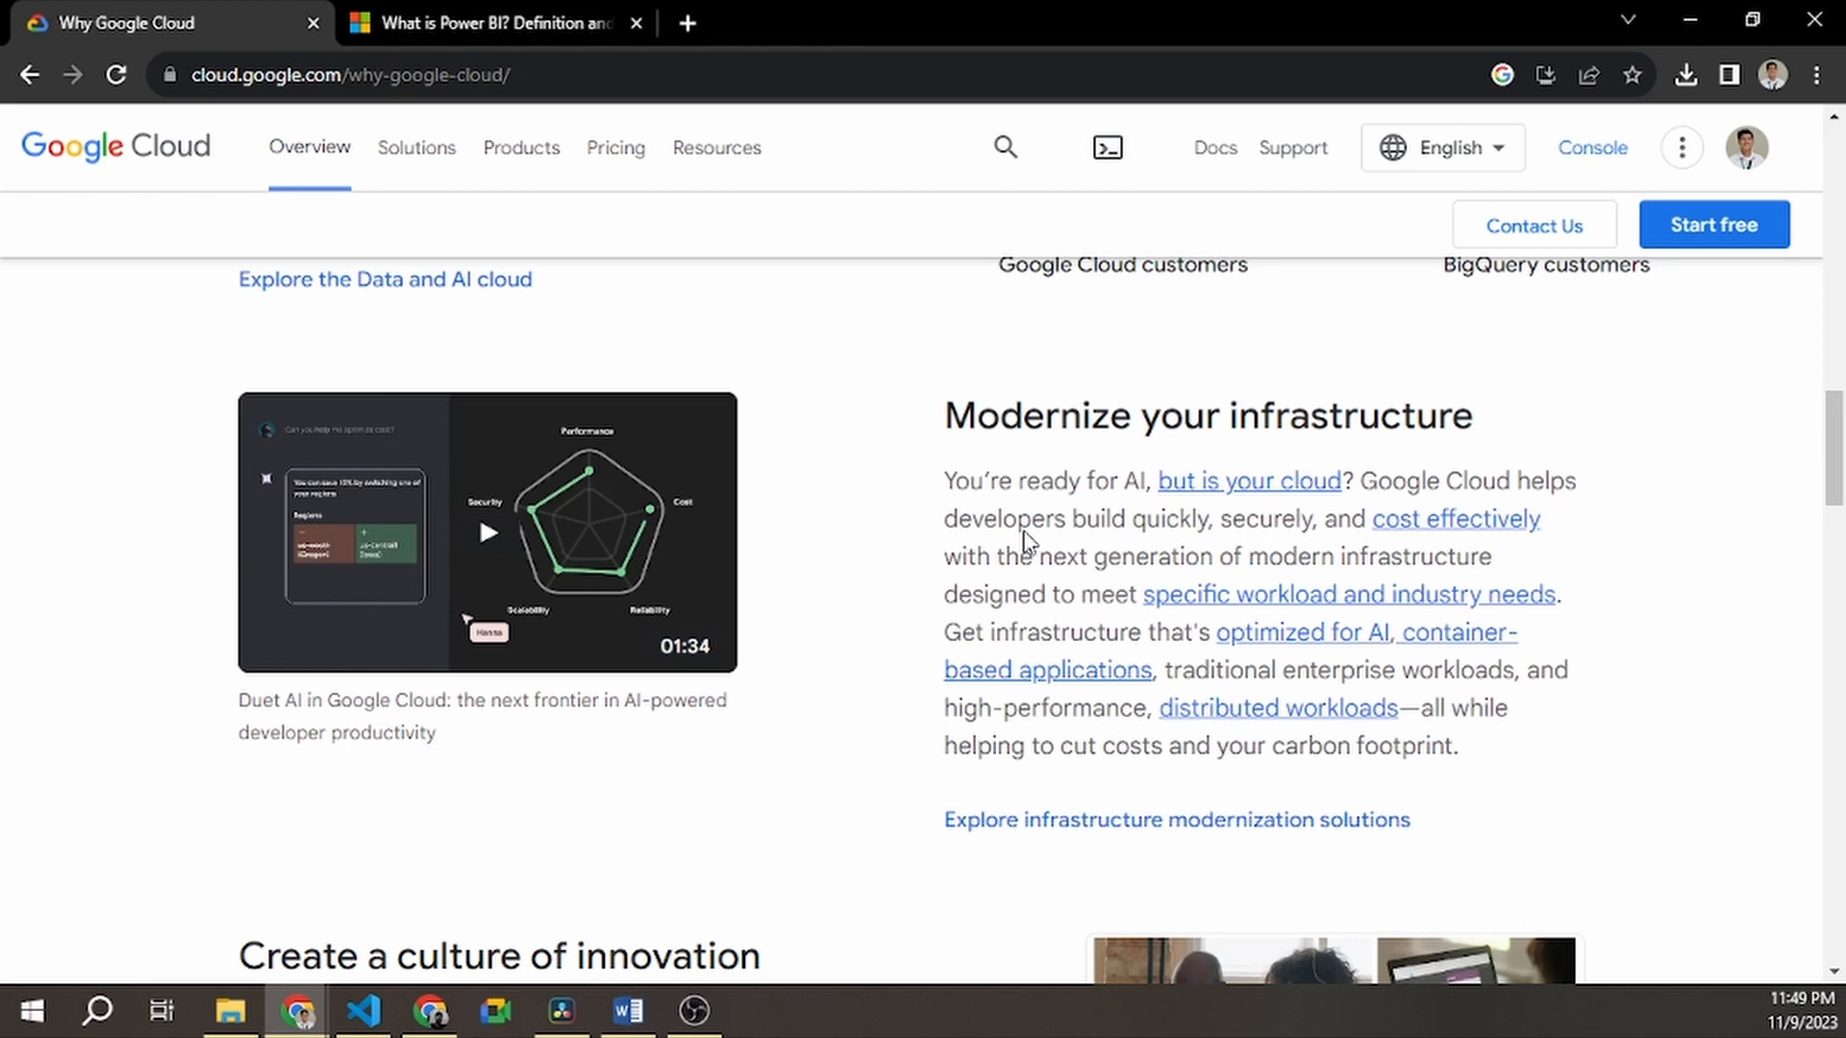
pyautogui.scroll(-3)
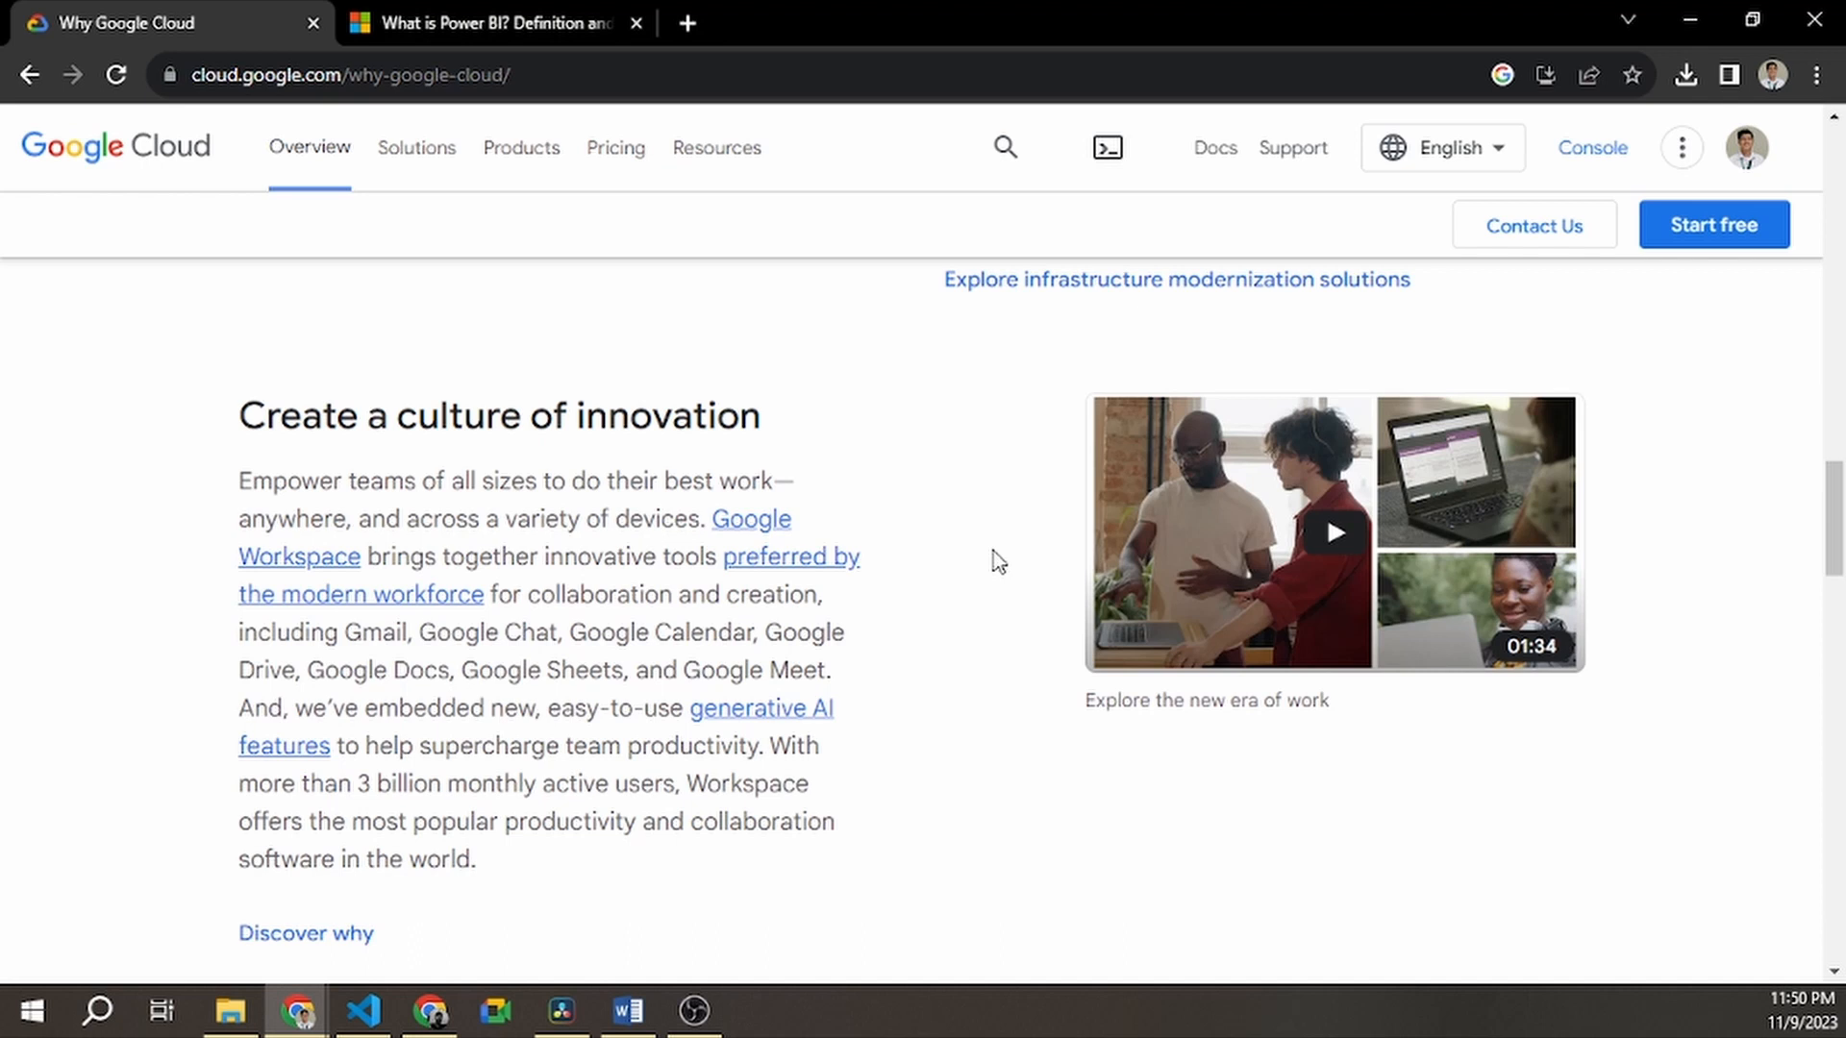
pyautogui.scroll(-3)
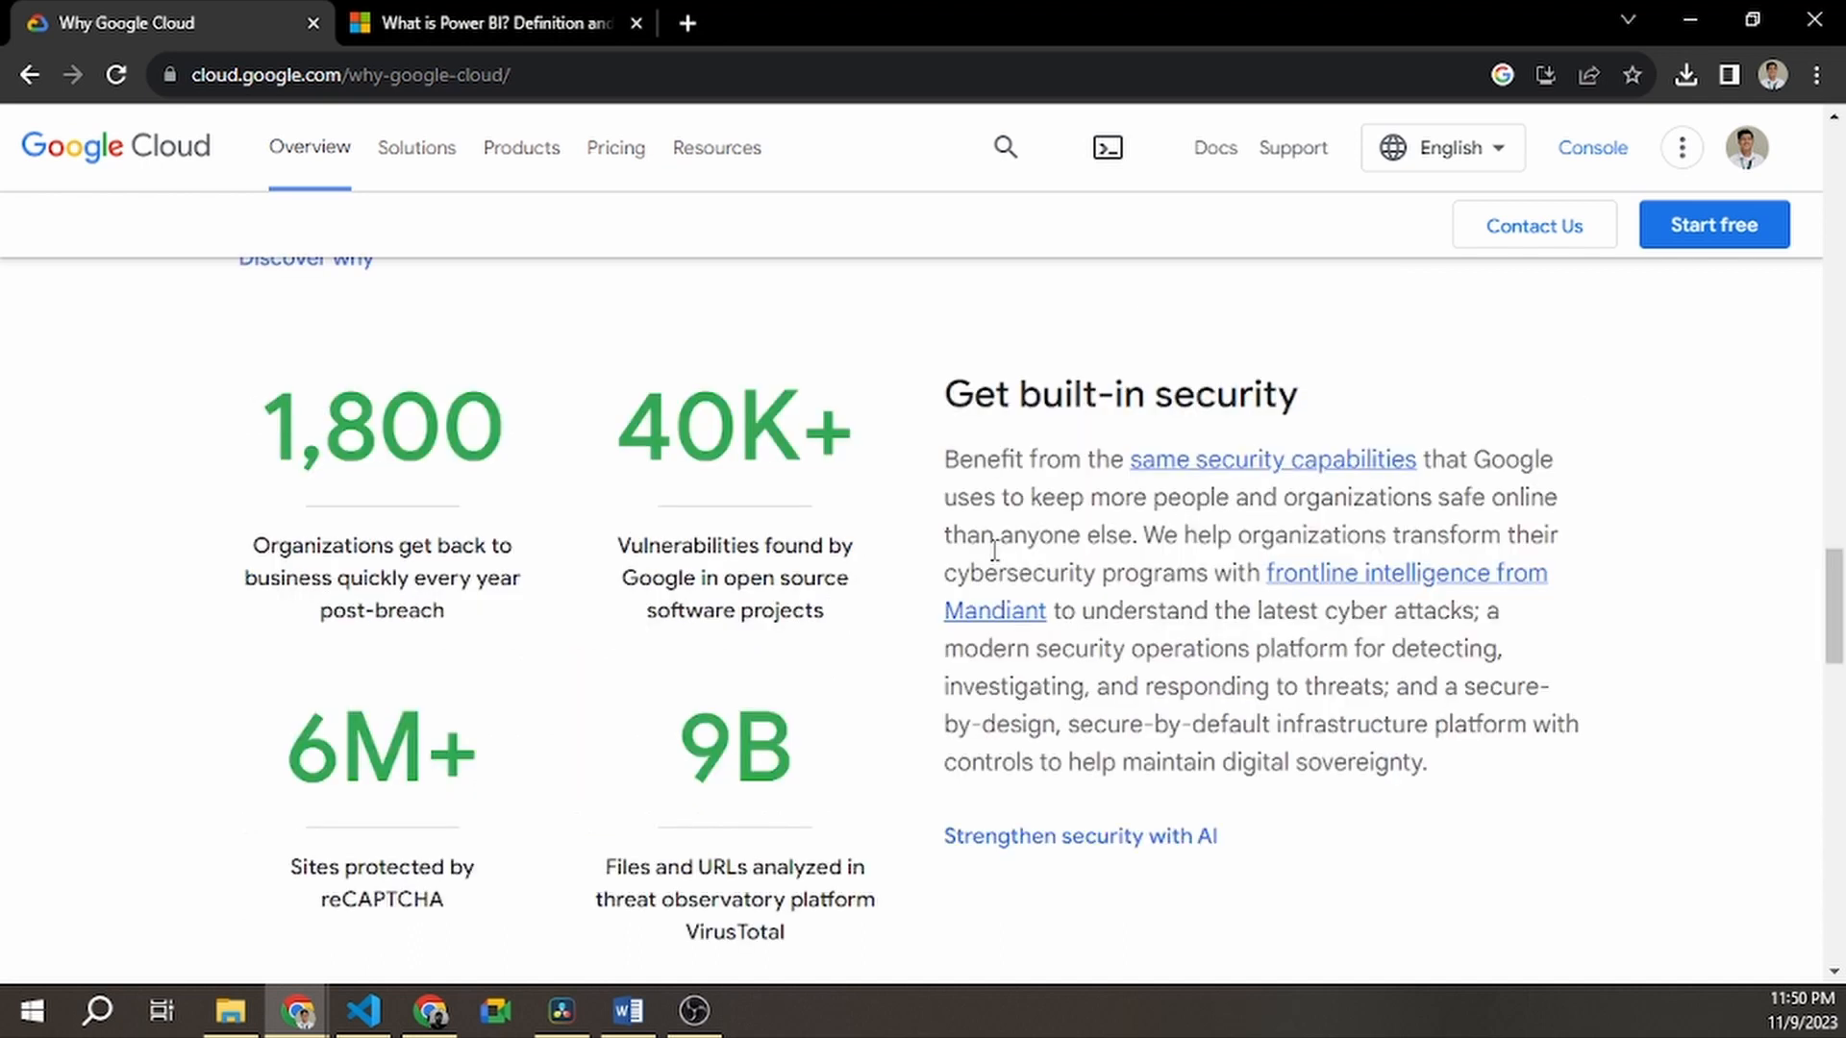
pyautogui.scroll(-3)
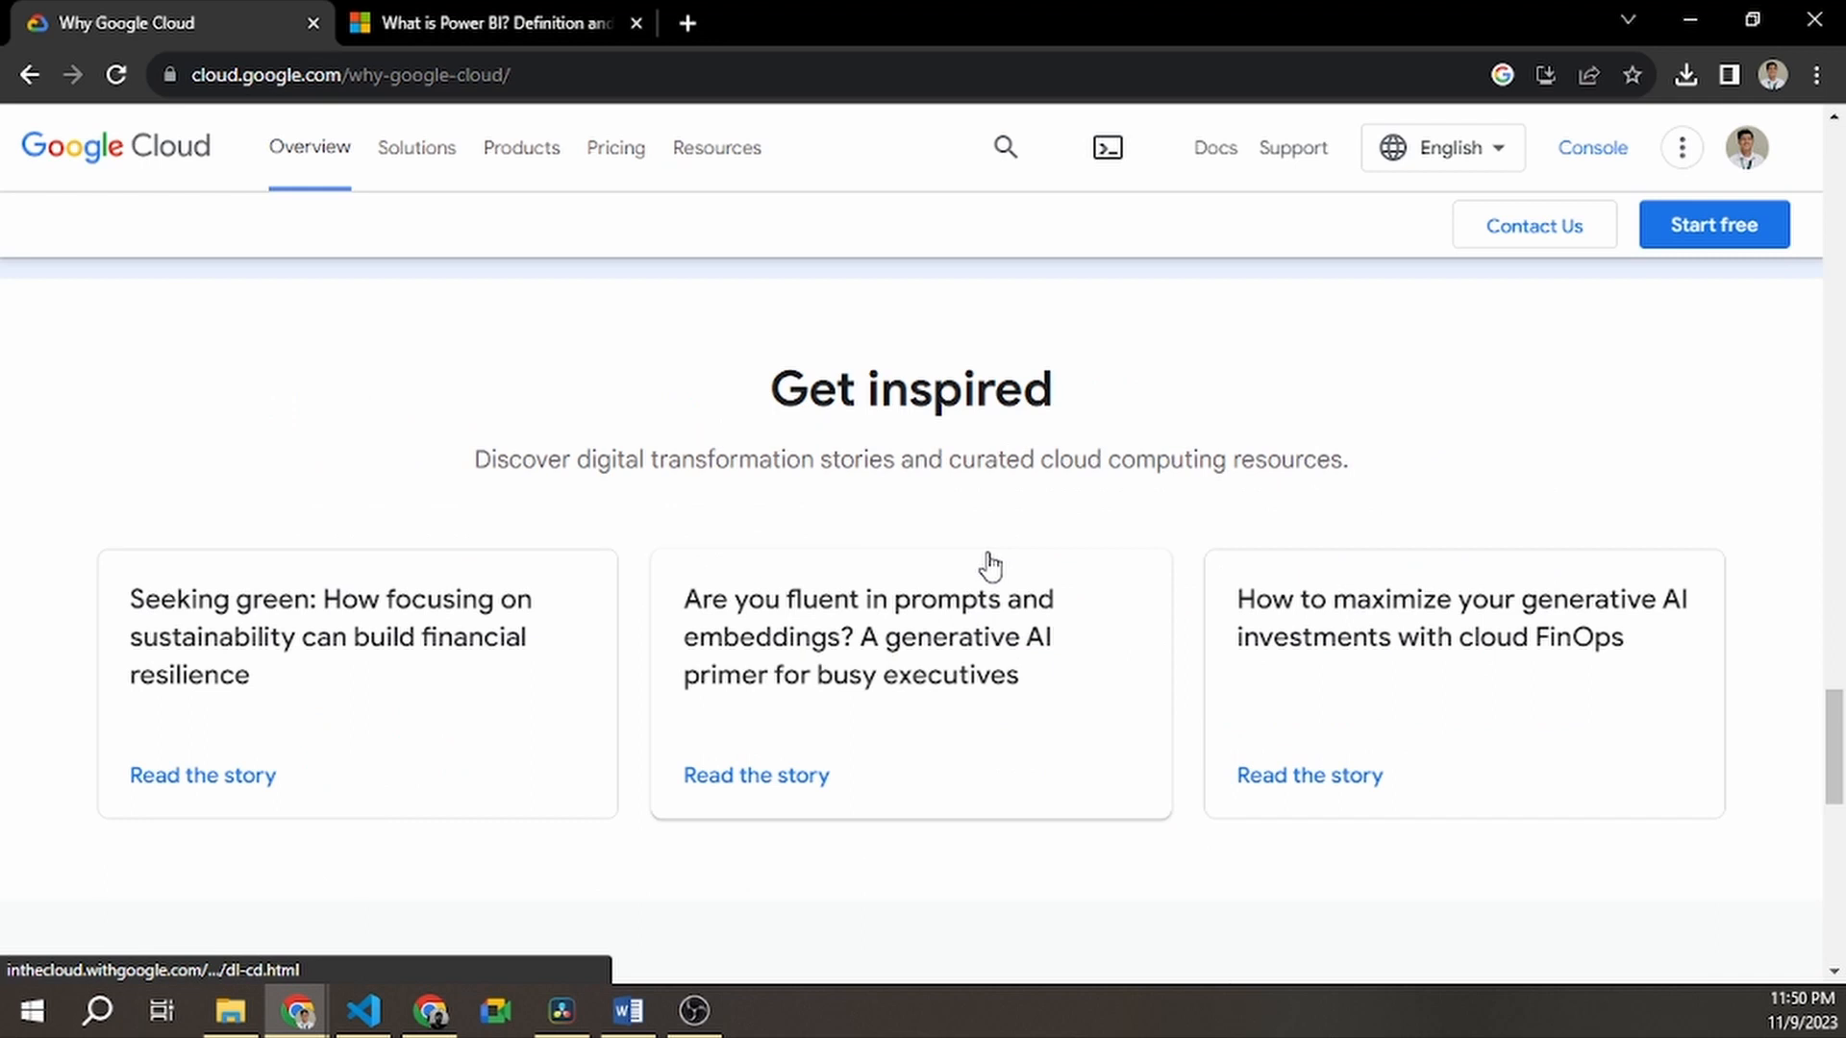
pyautogui.scroll(3)
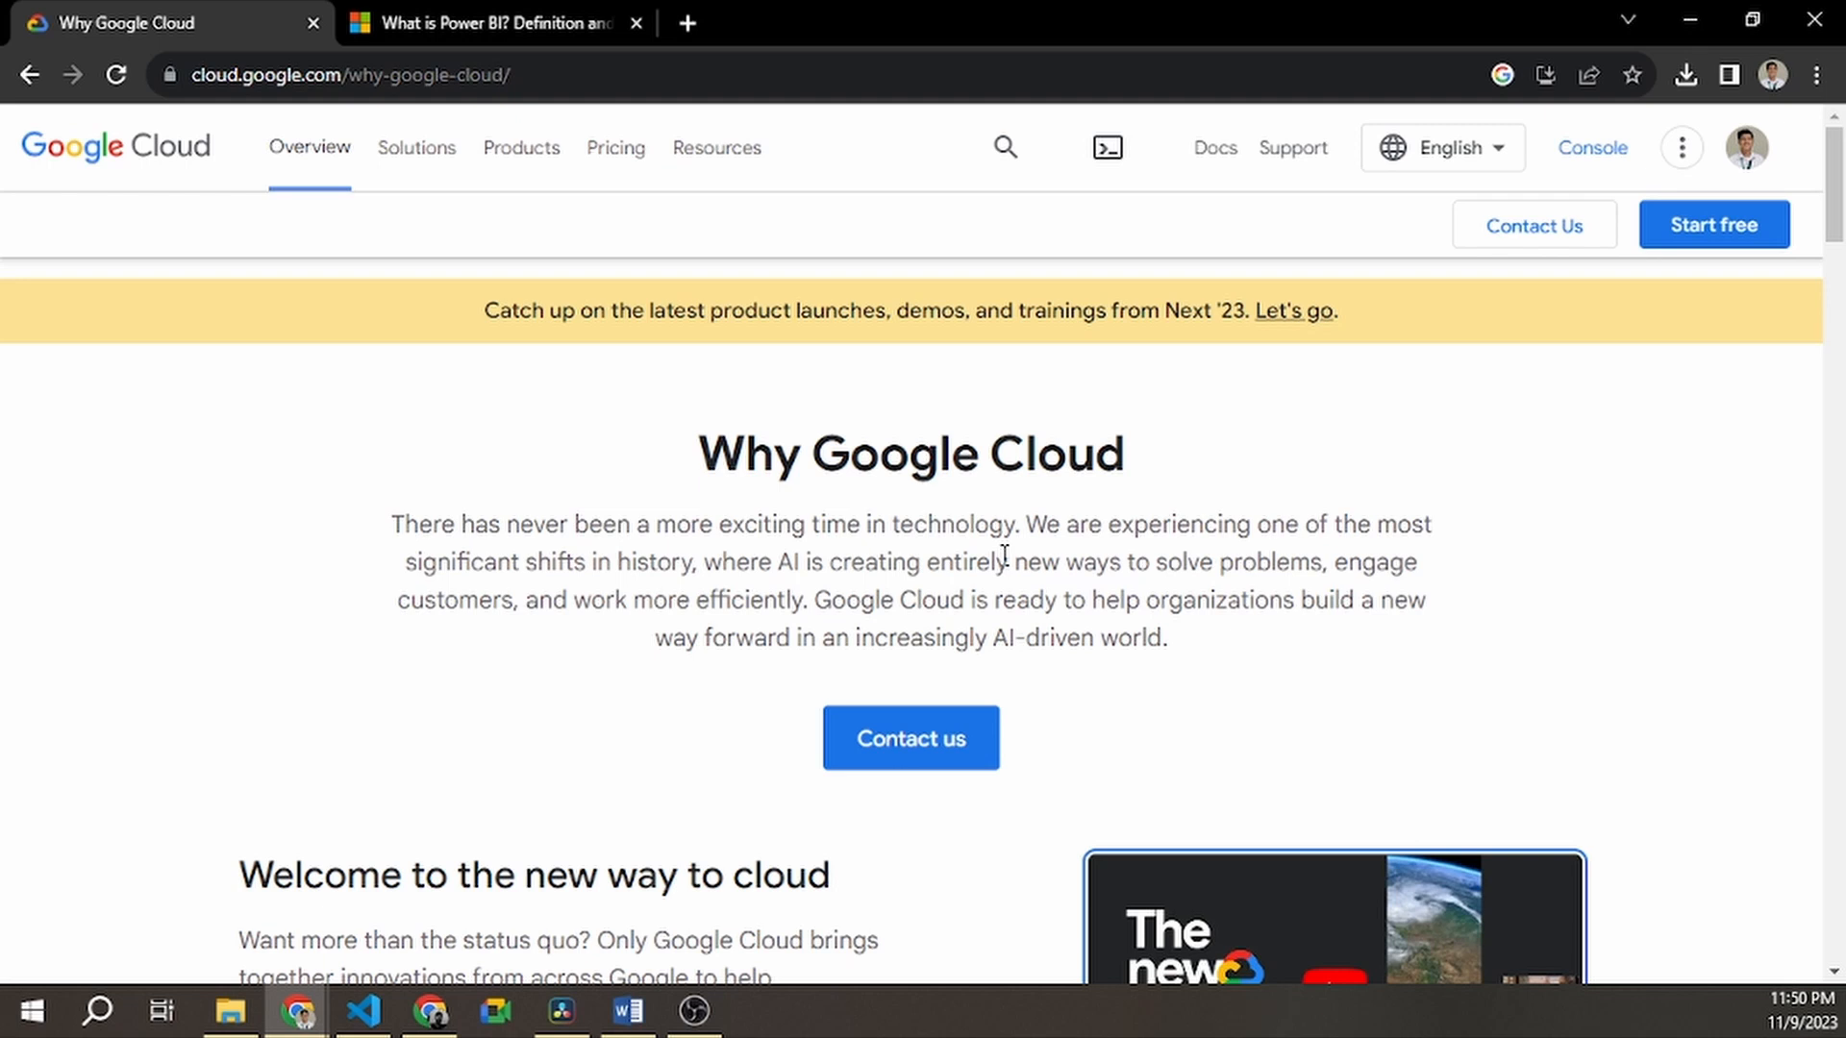
pyautogui.scroll(-3)
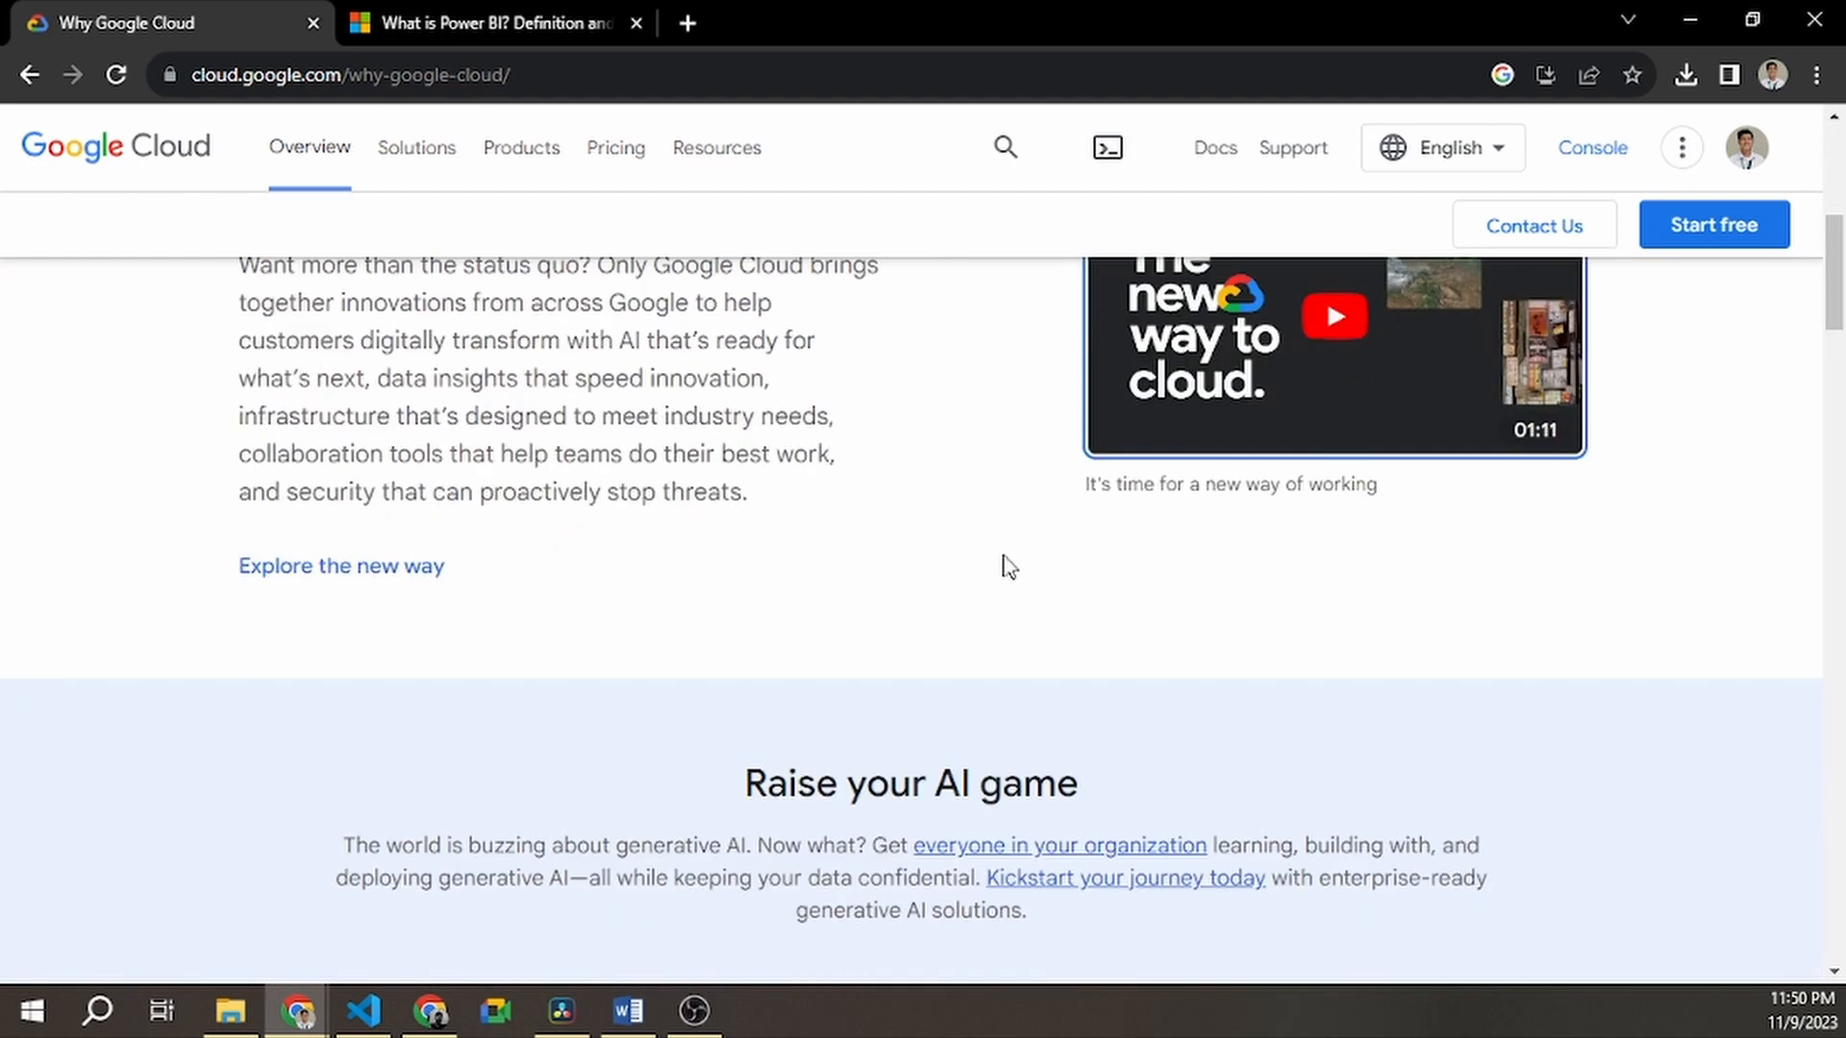
pyautogui.scroll(-3)
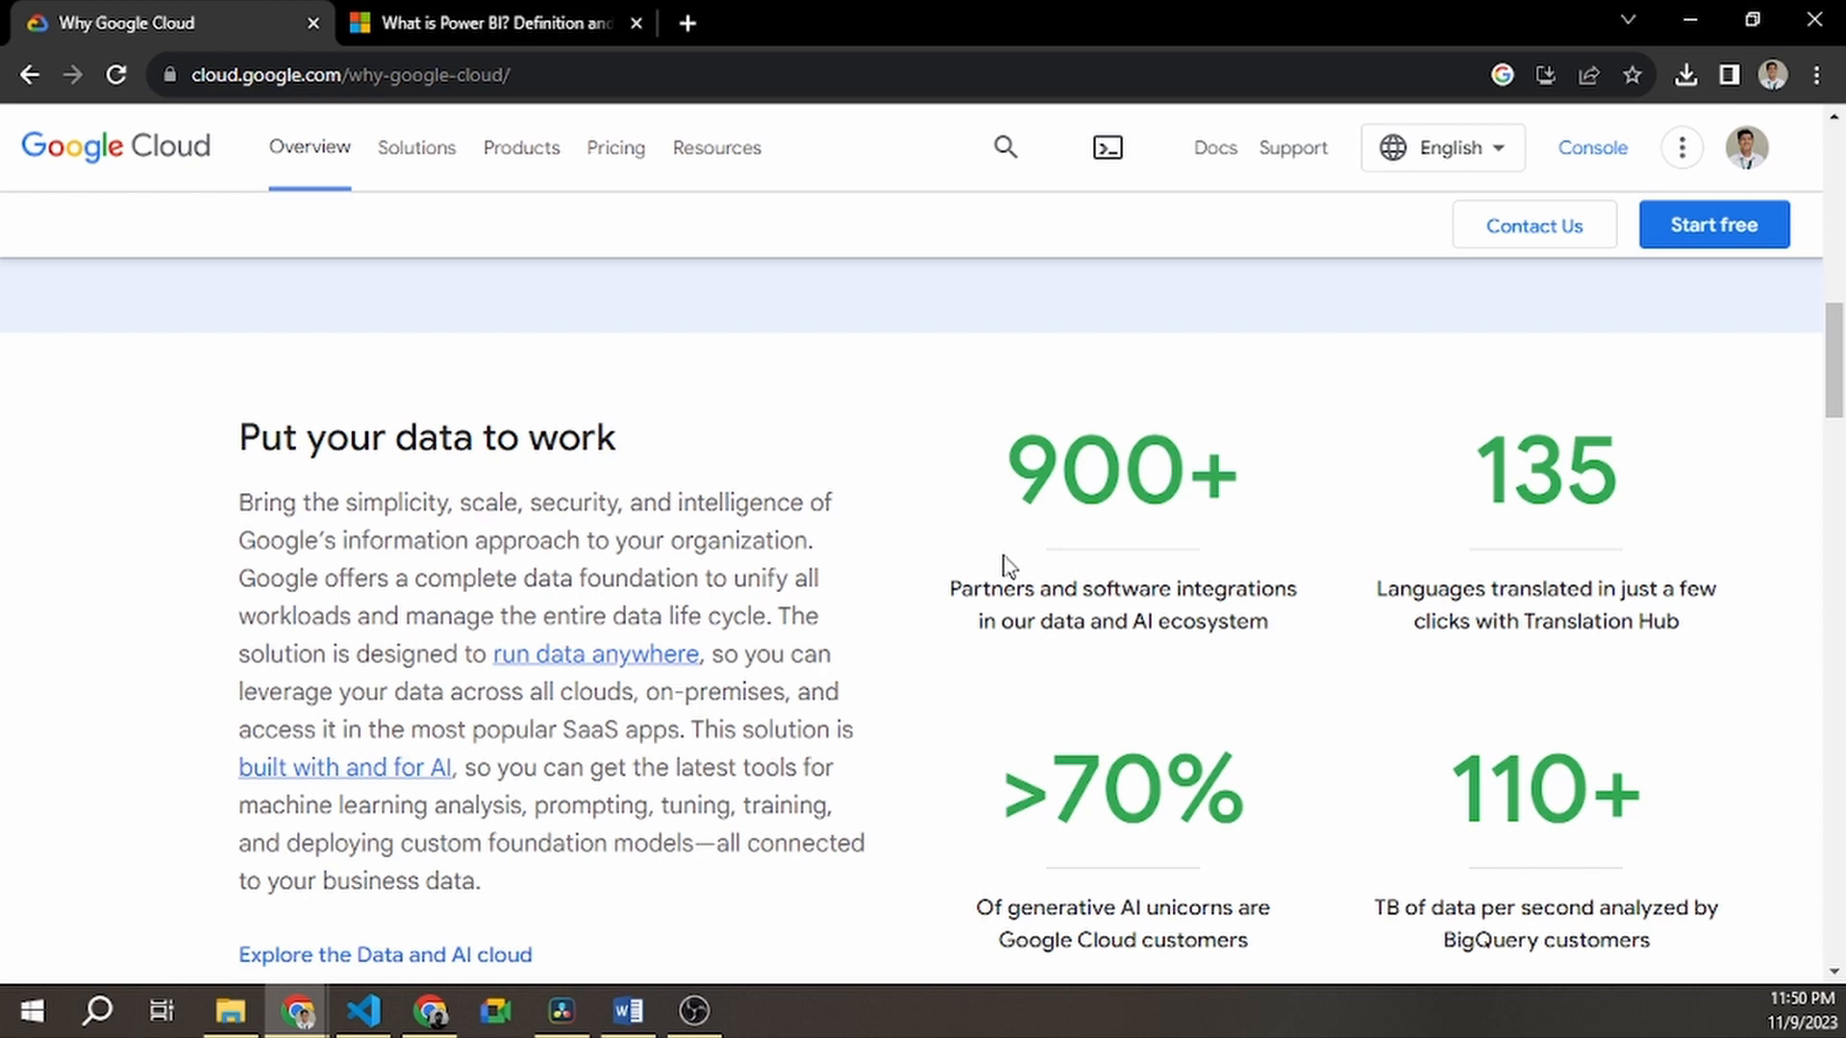
pyautogui.moveTo(375, 12)
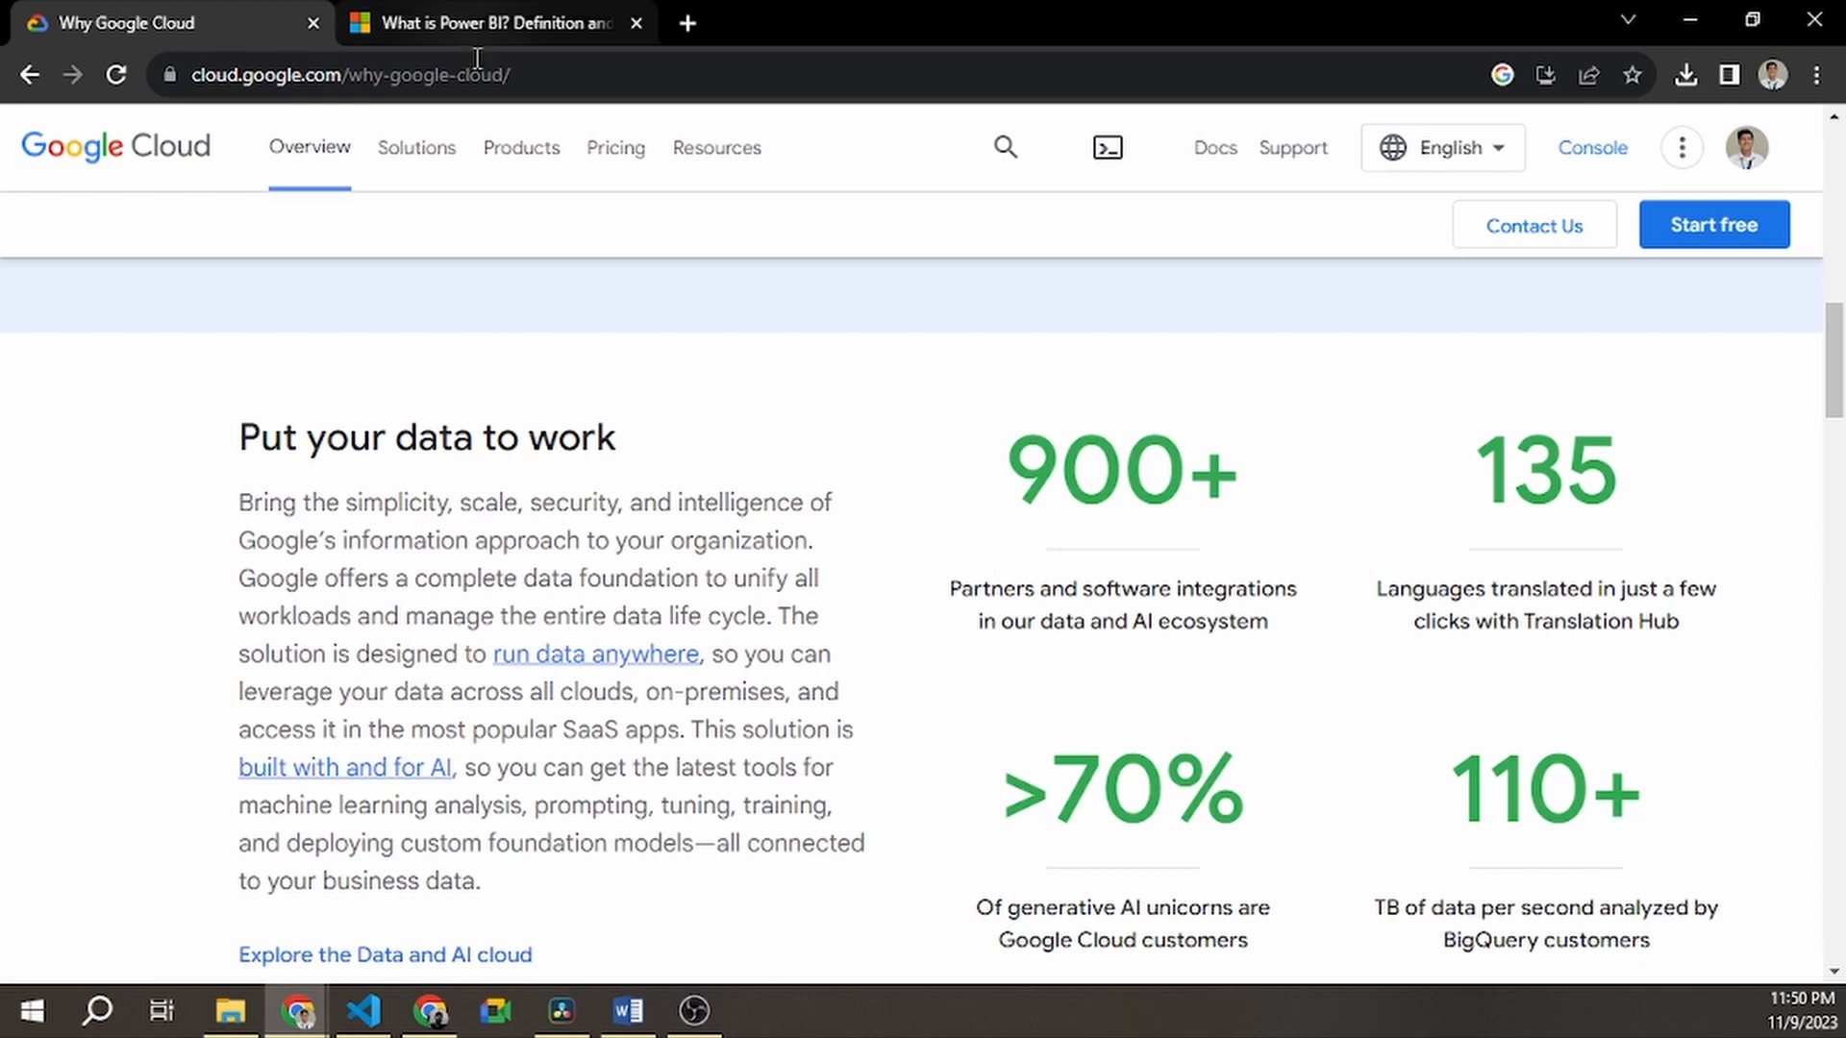
# Scroll the What is Power BI? page through its demo video to the Get to know Power BI section
pyautogui.click(494, 23)
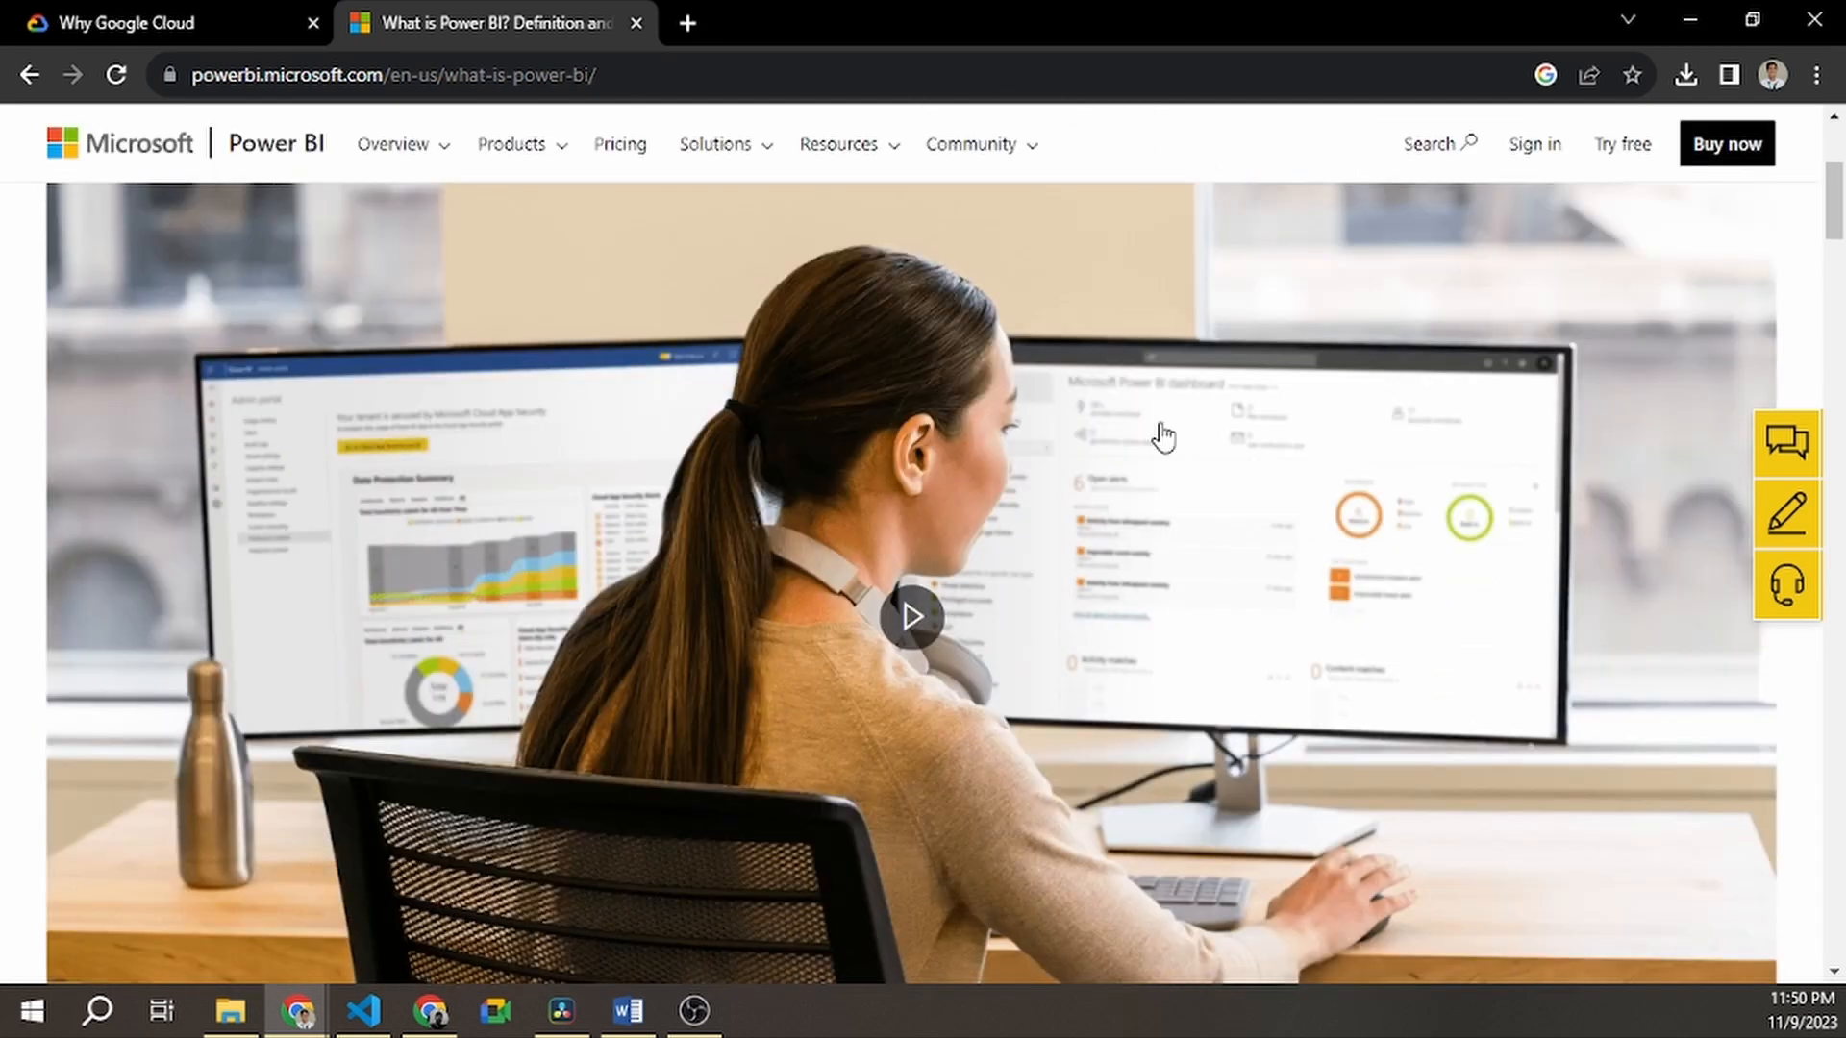
pyautogui.scroll(-3)
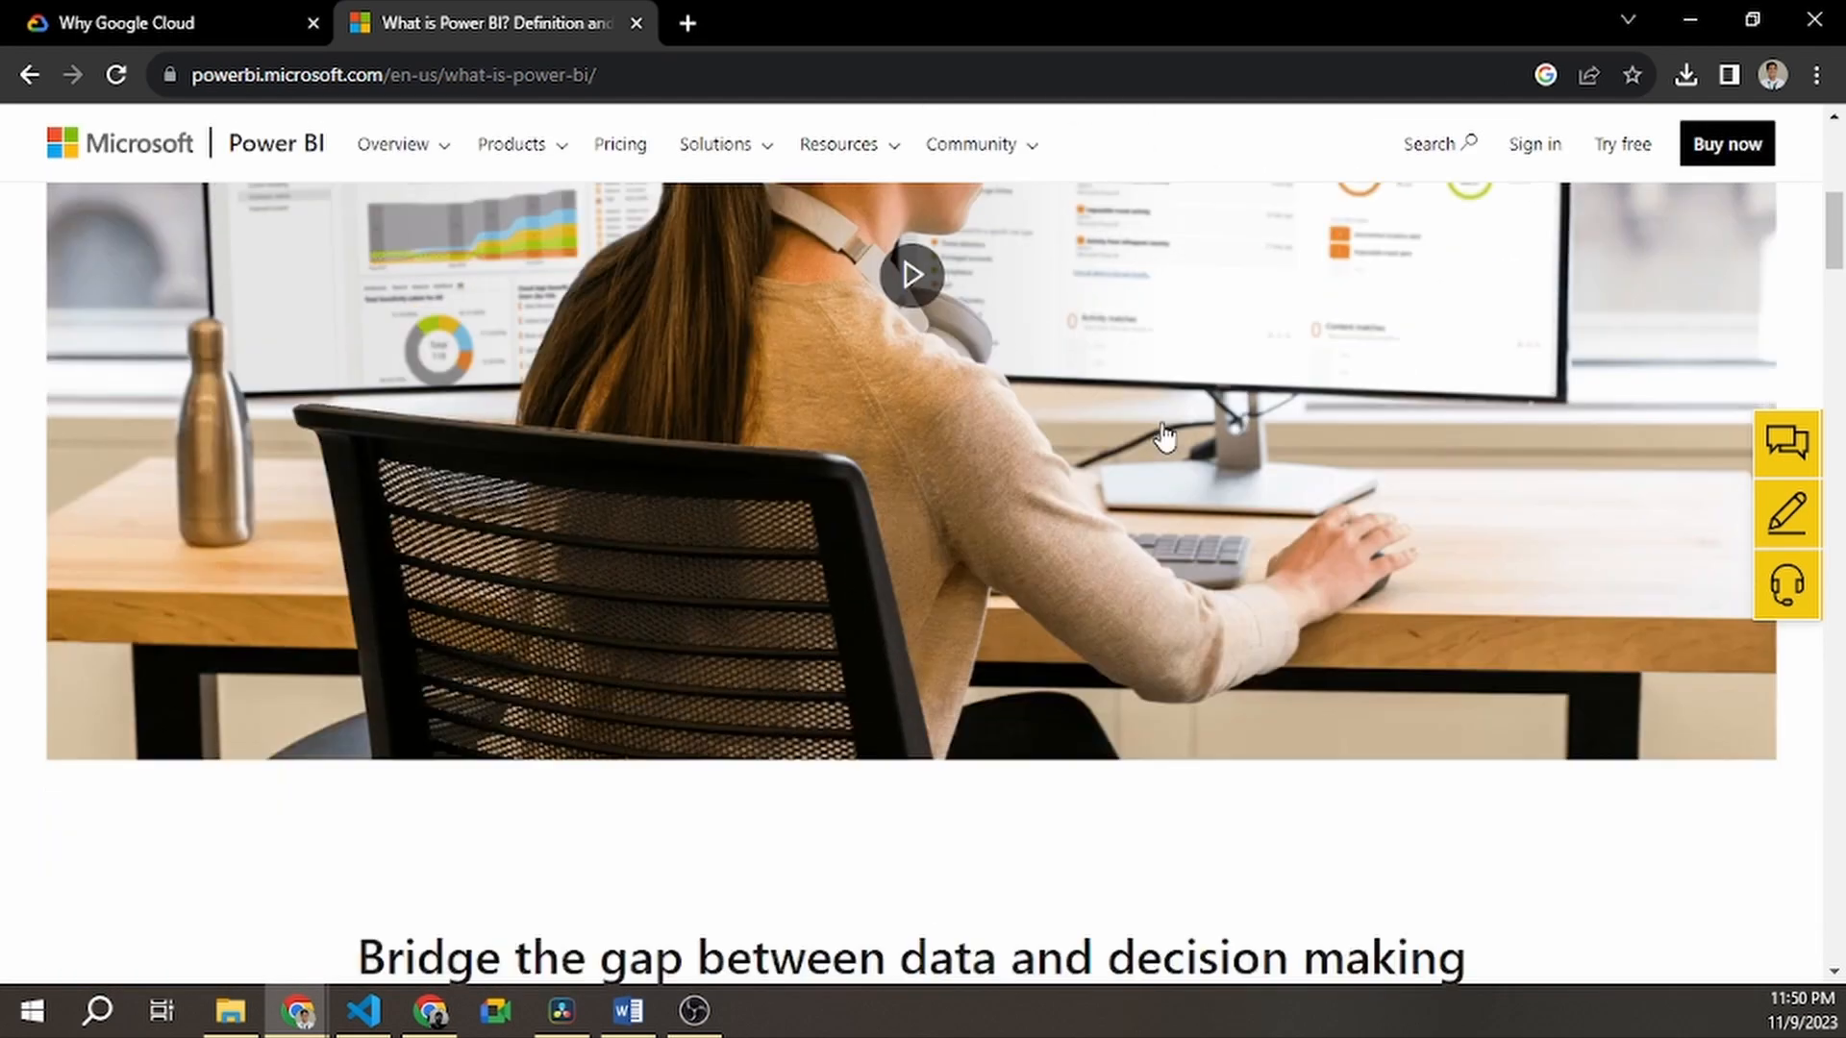
pyautogui.scroll(-3)
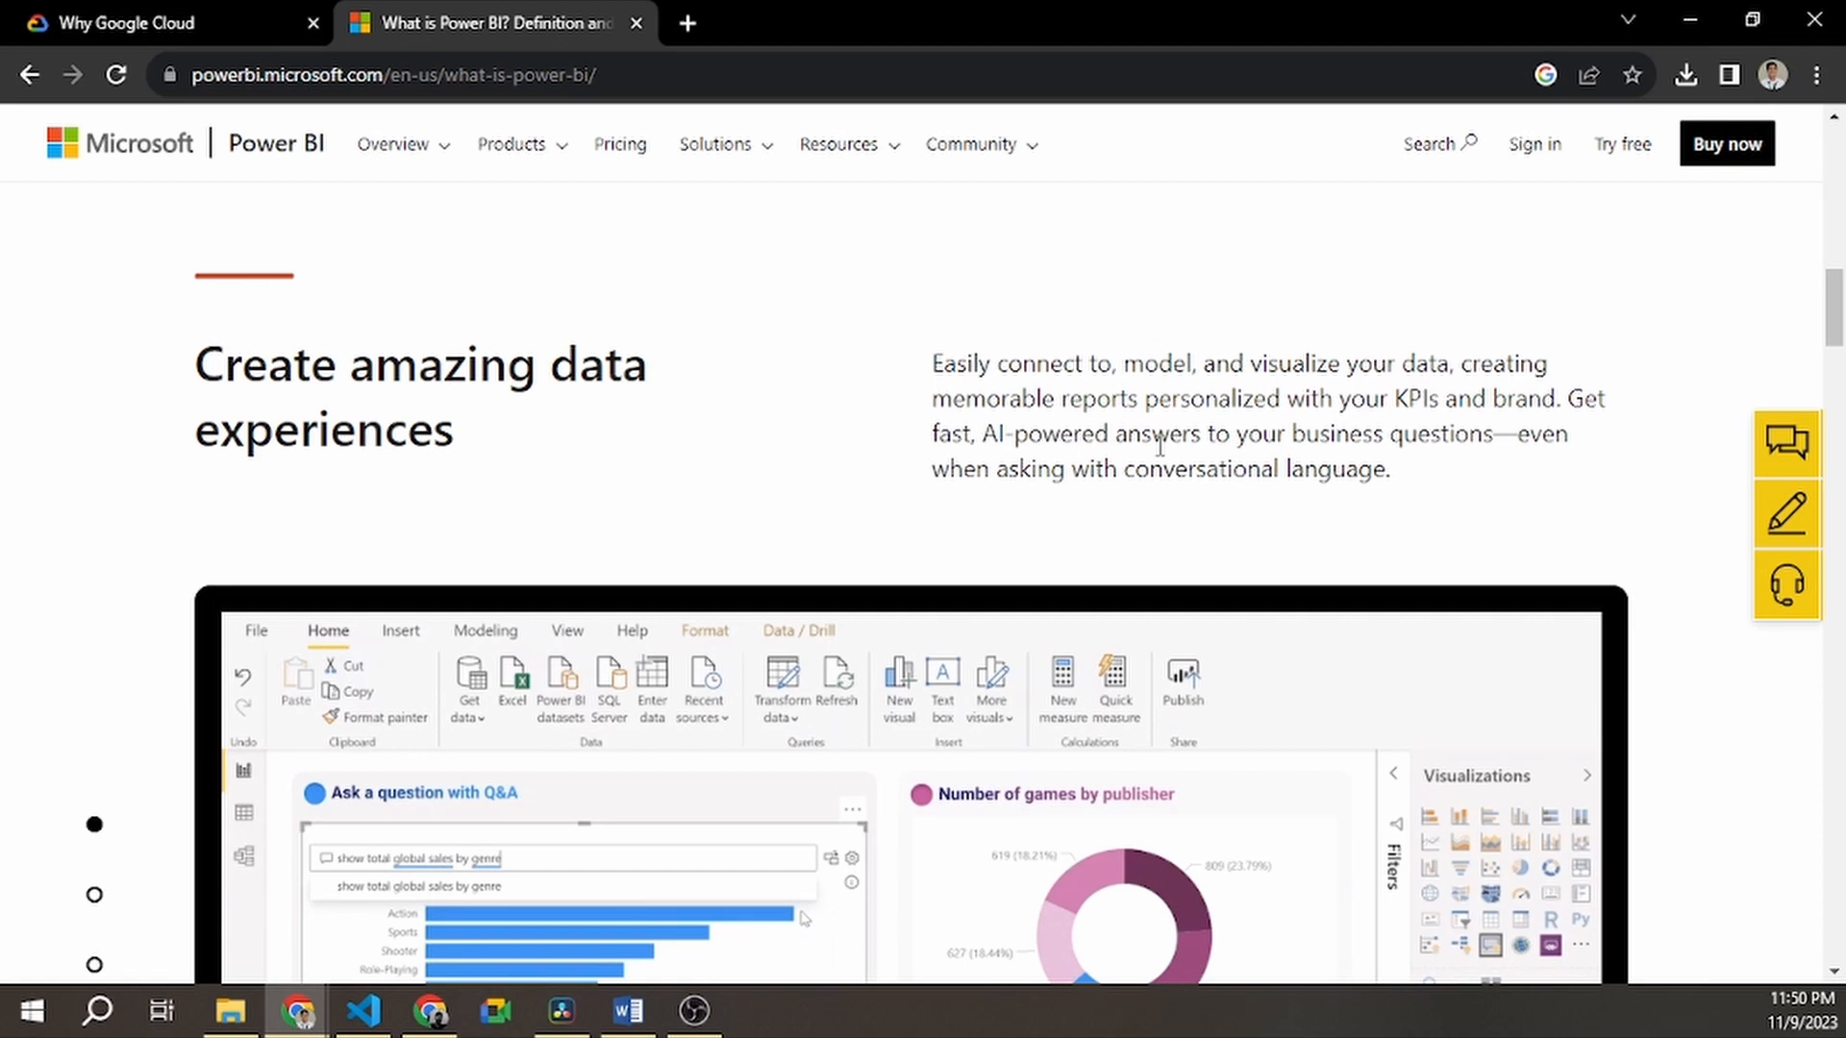
pyautogui.scroll(-3)
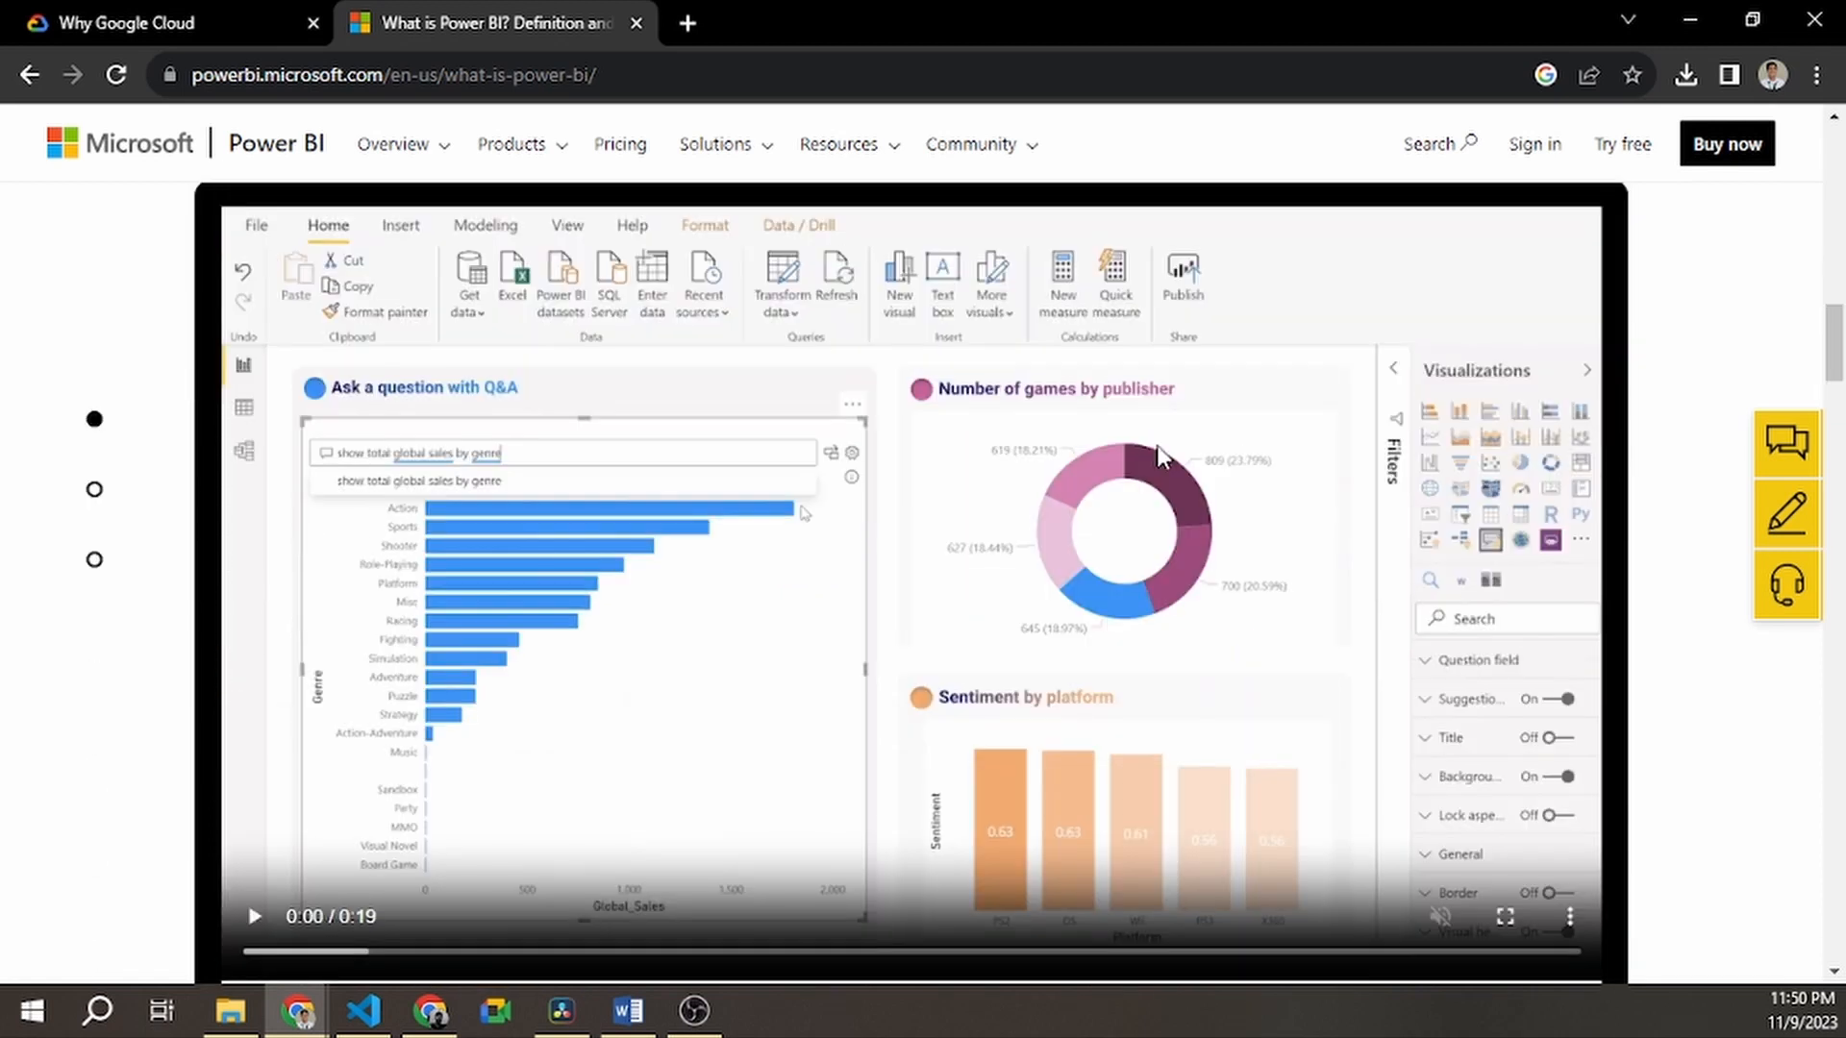
pyautogui.click(252, 917)
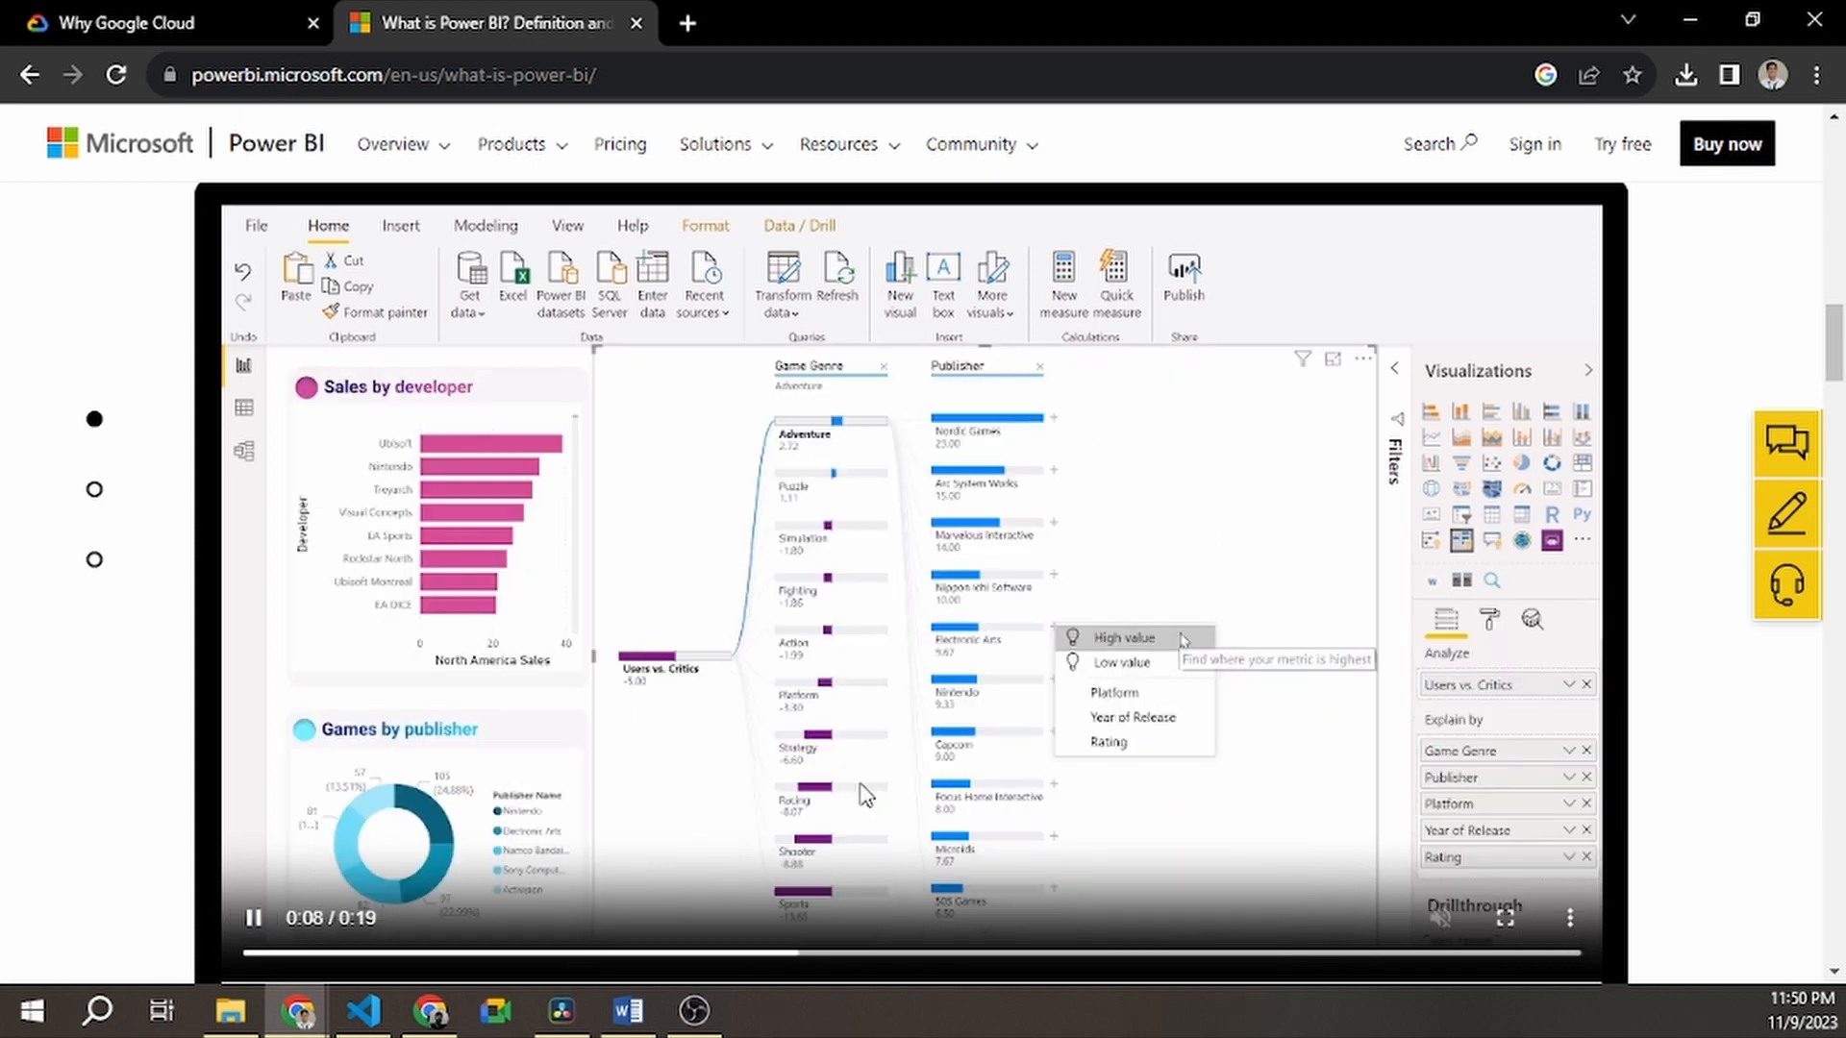
pyautogui.click(1111, 692)
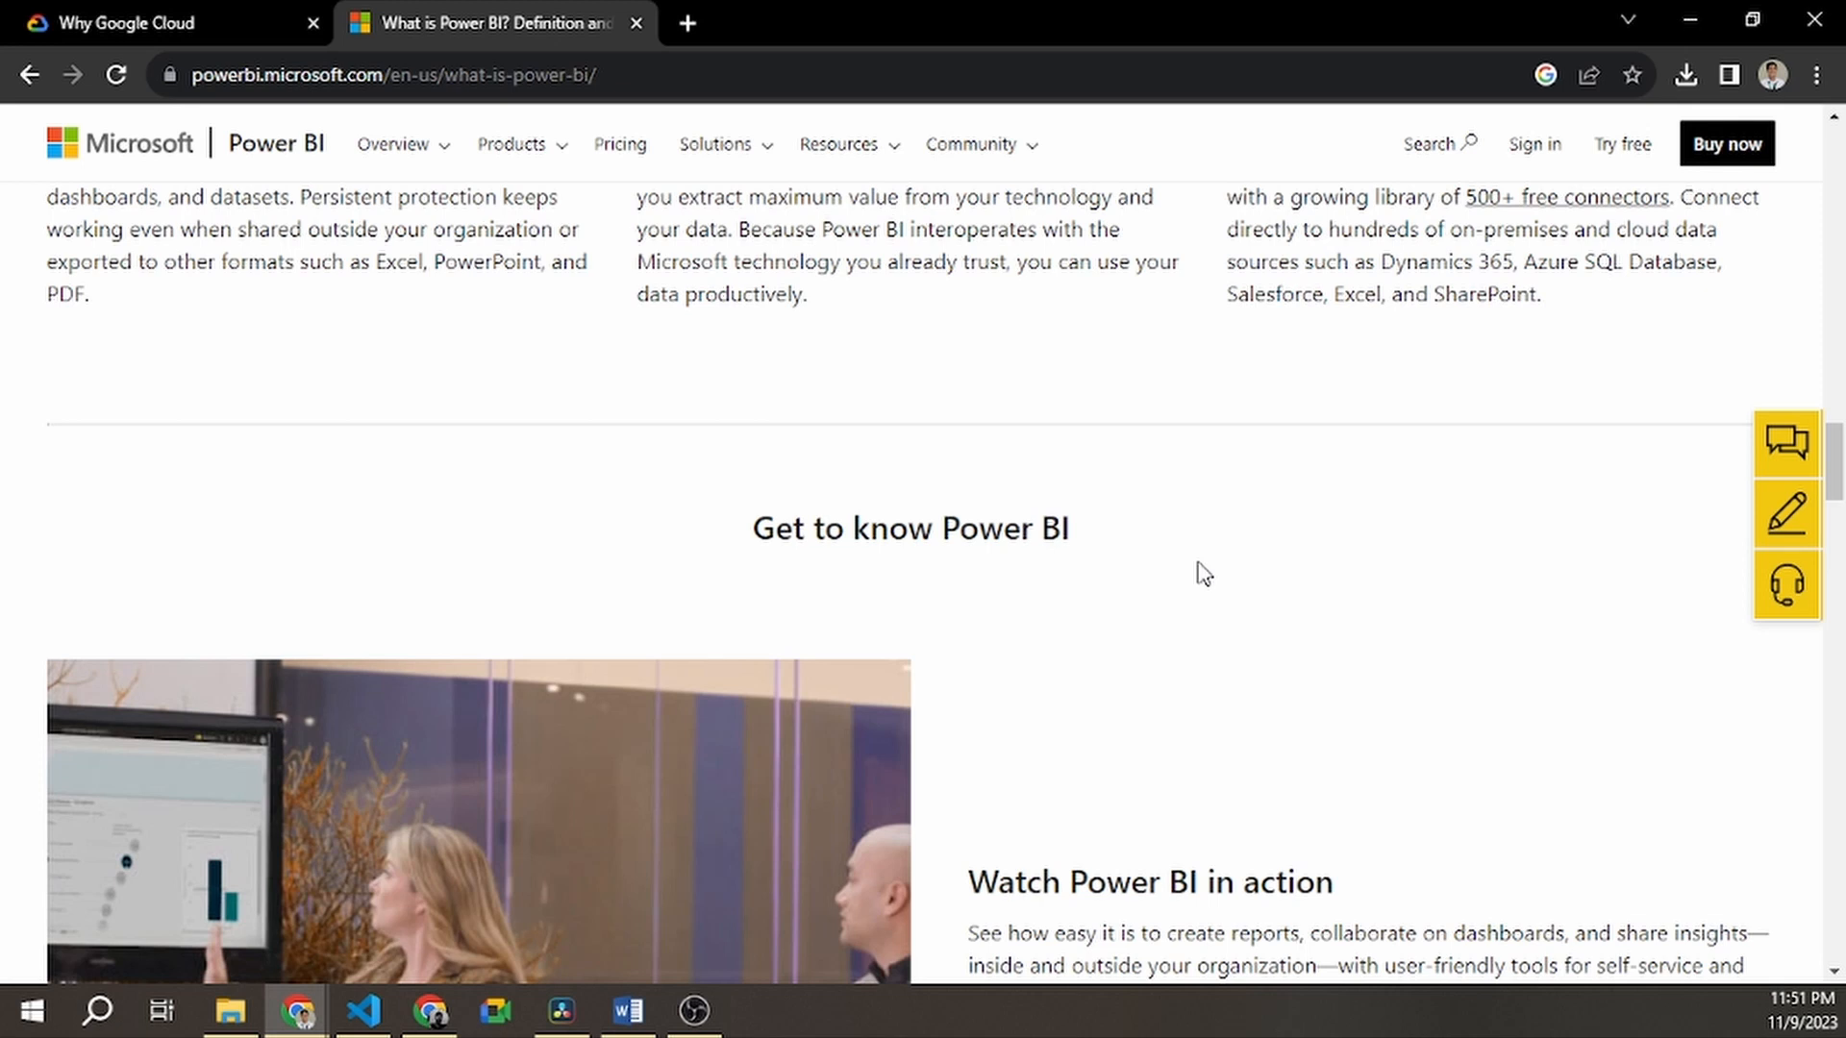
pyautogui.scroll(-3)
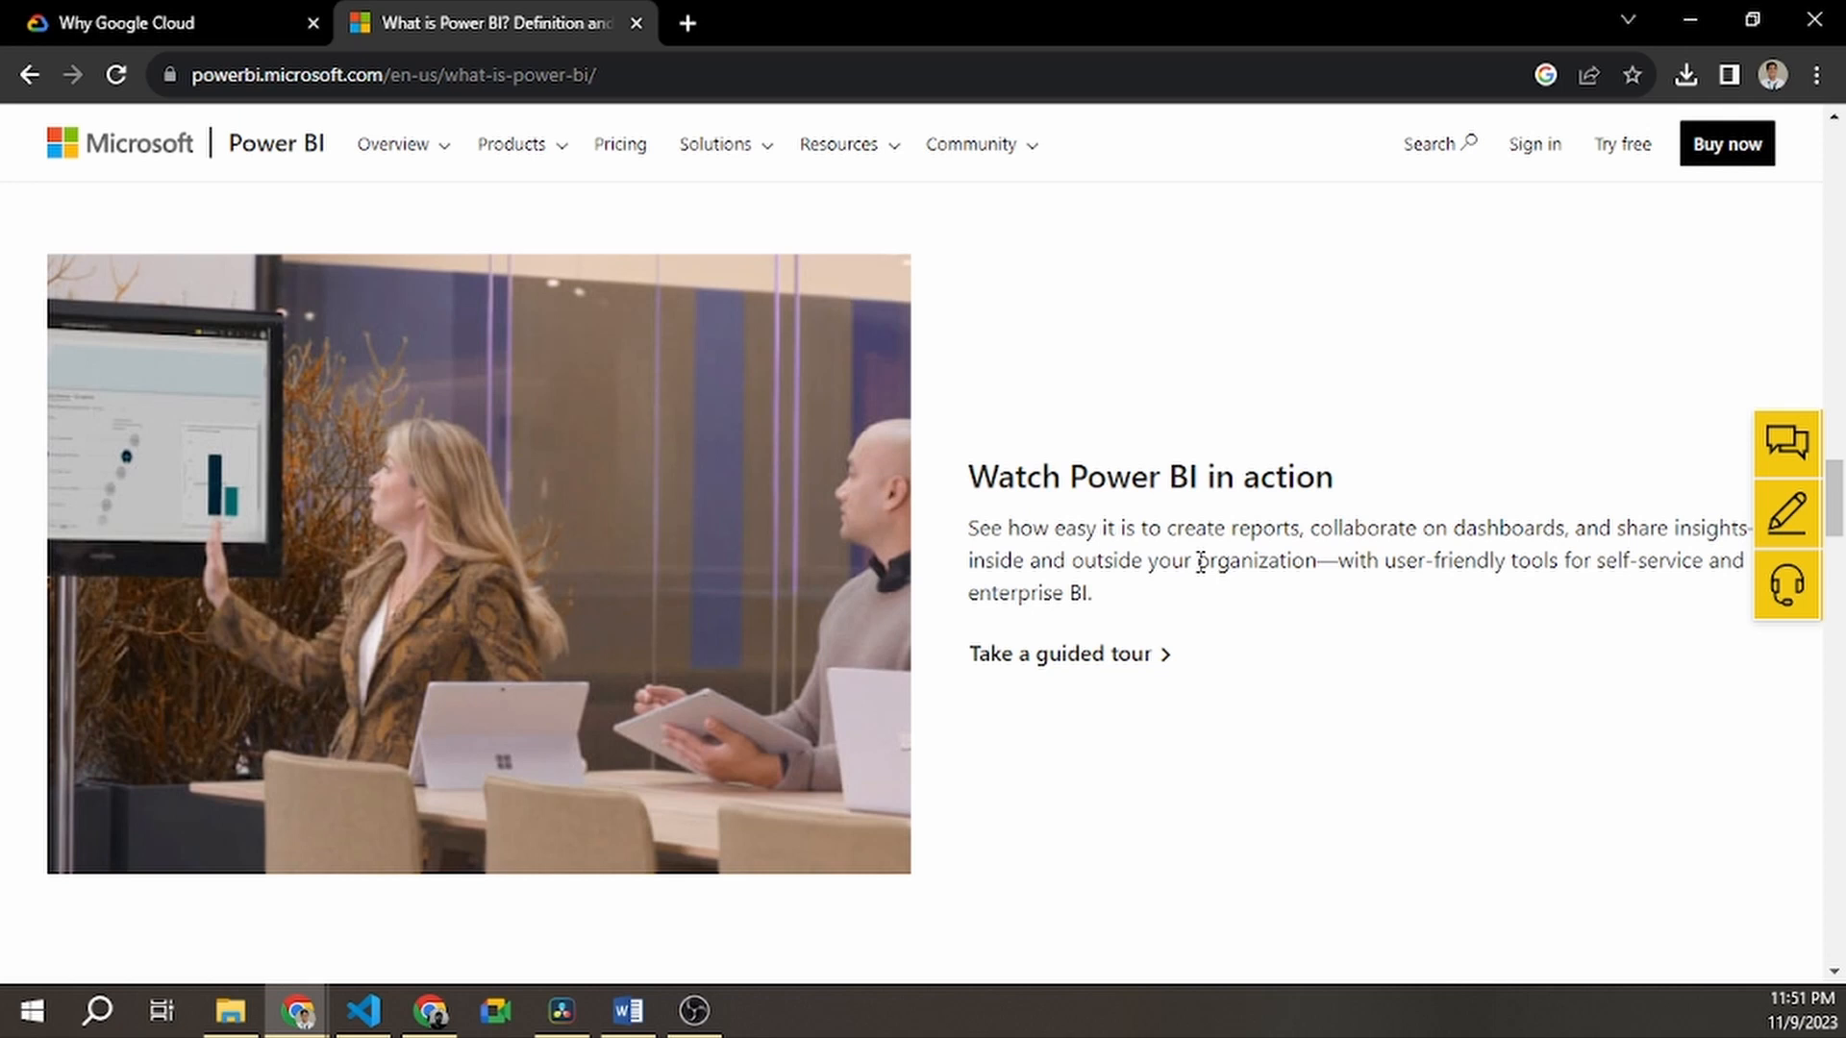
pyautogui.scroll(-3)
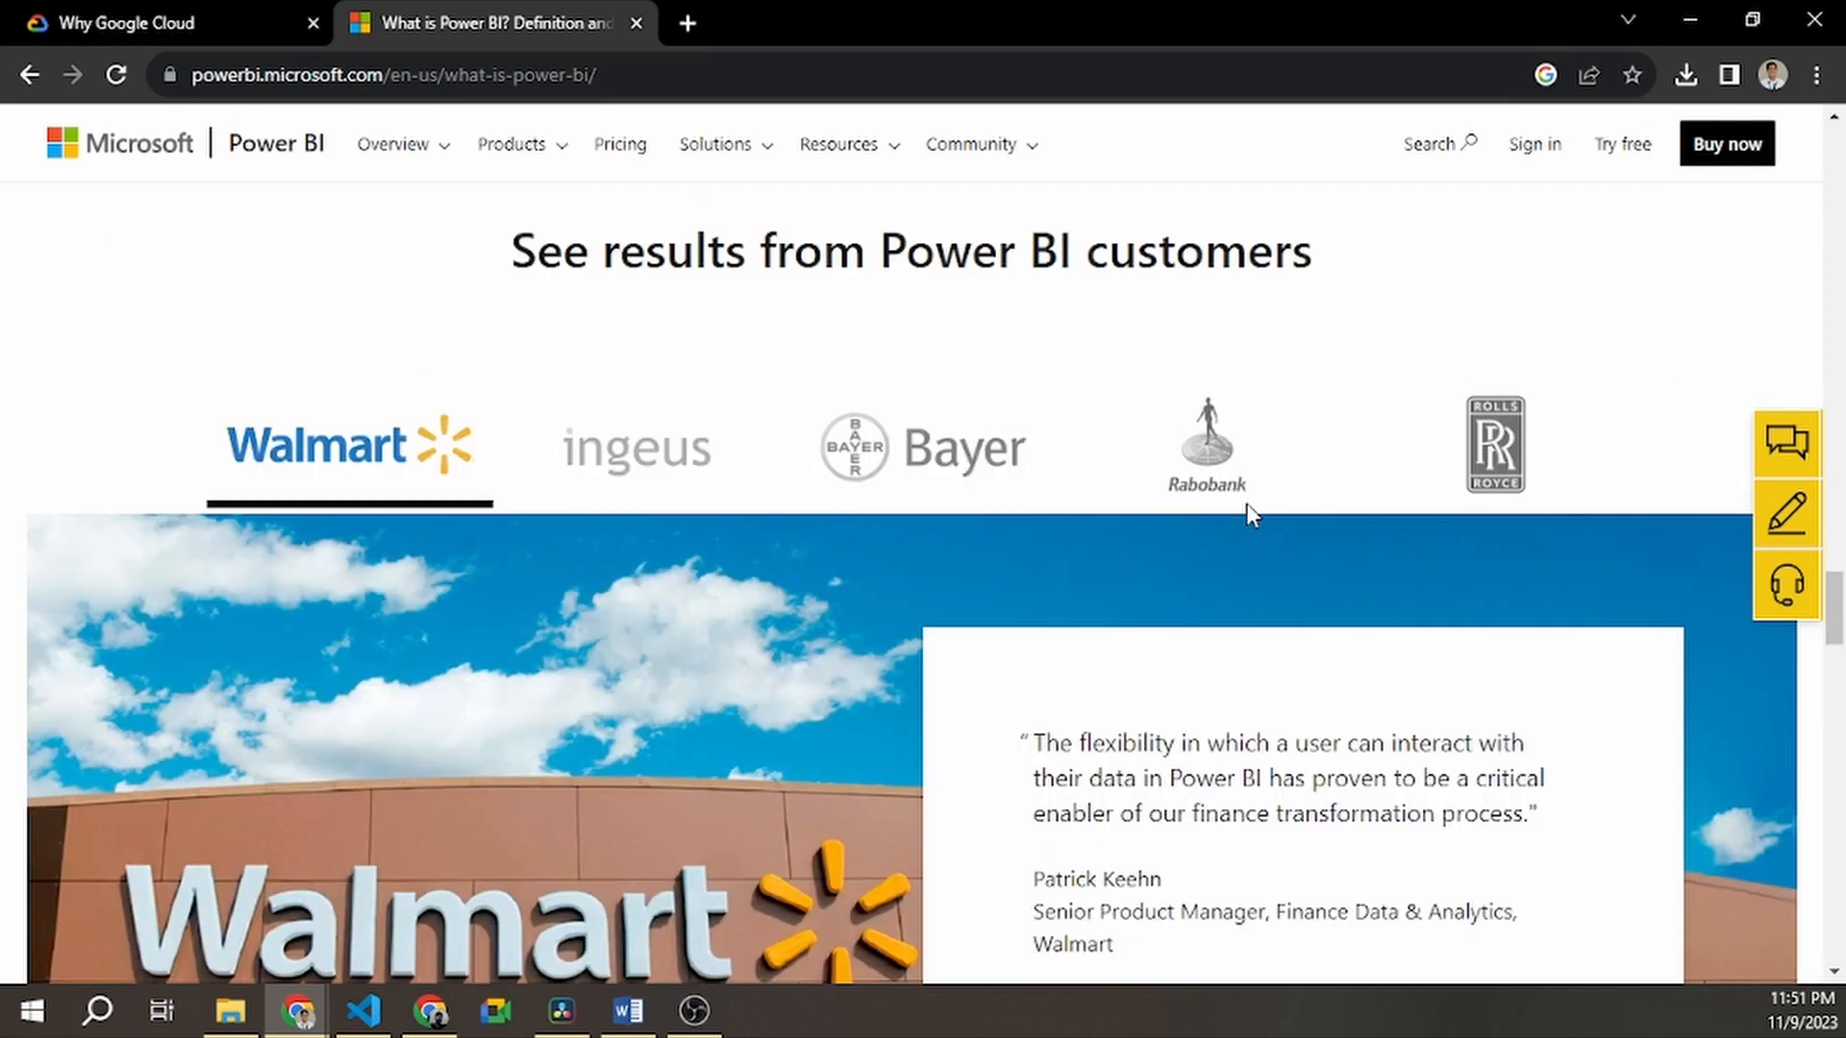
pyautogui.scroll(-3)
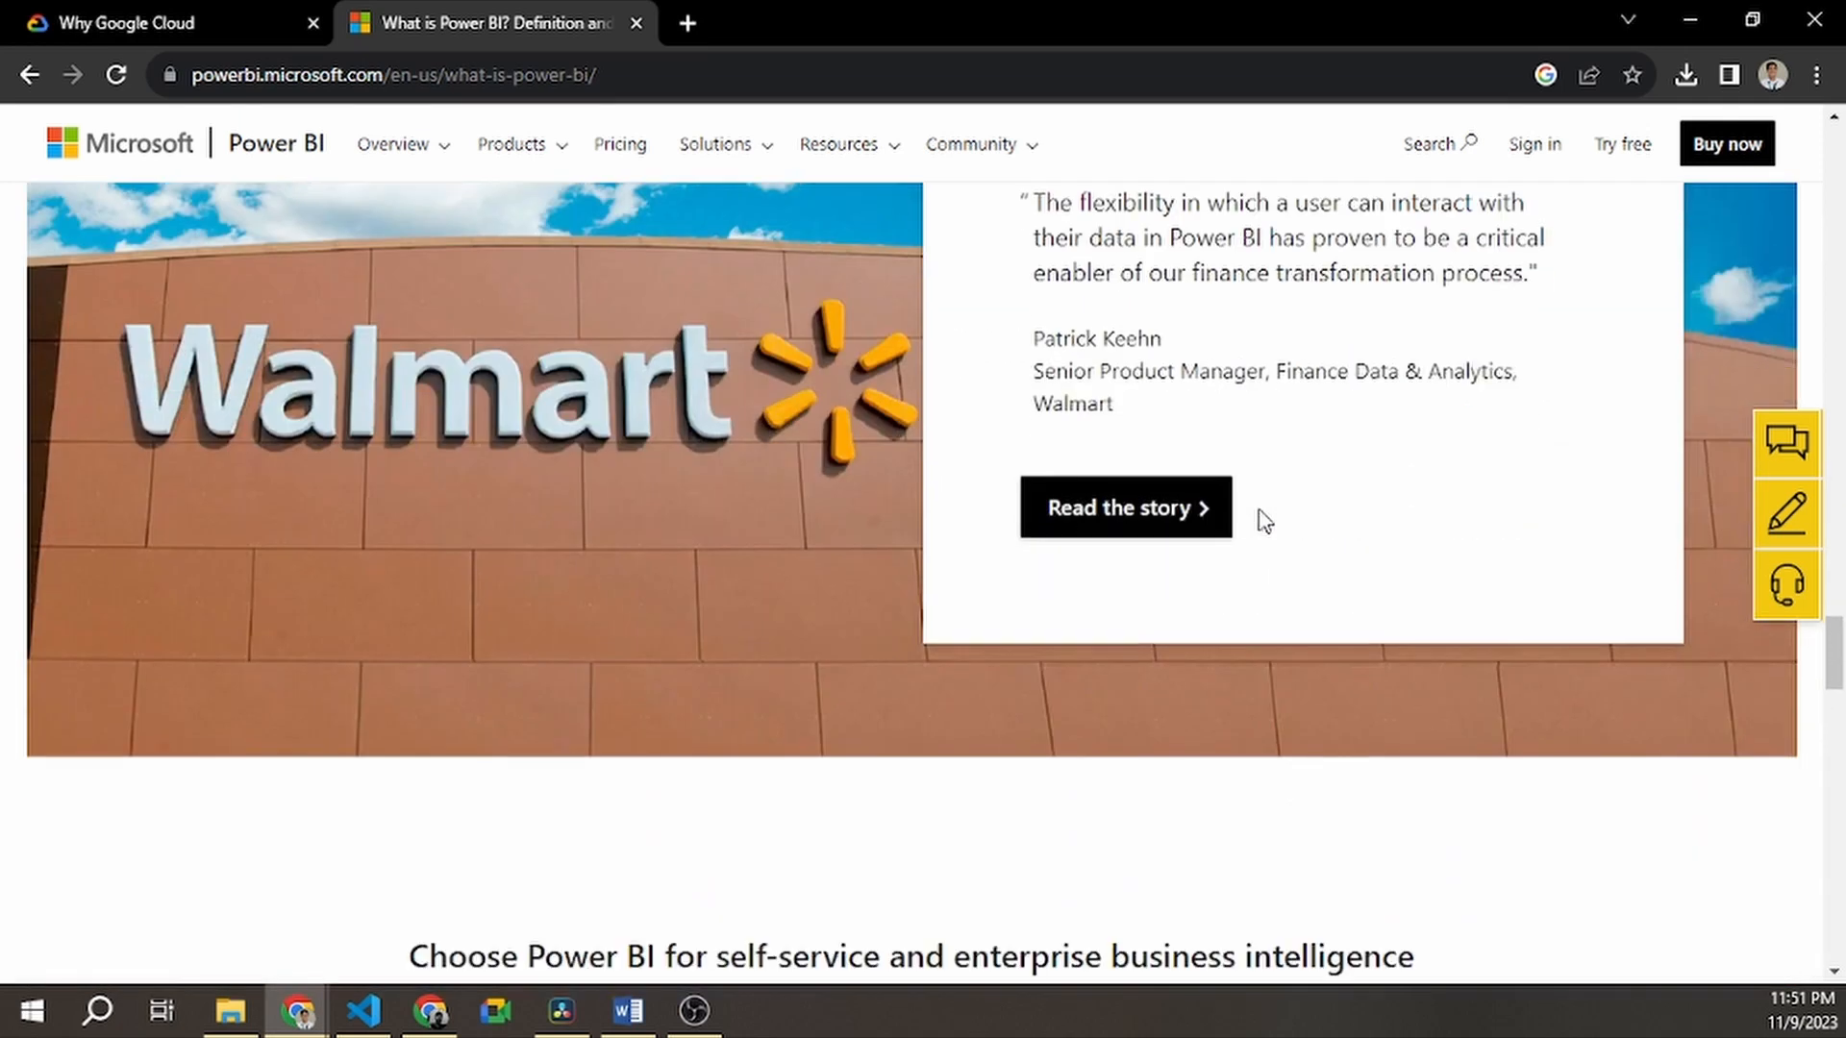
pyautogui.scroll(-3)
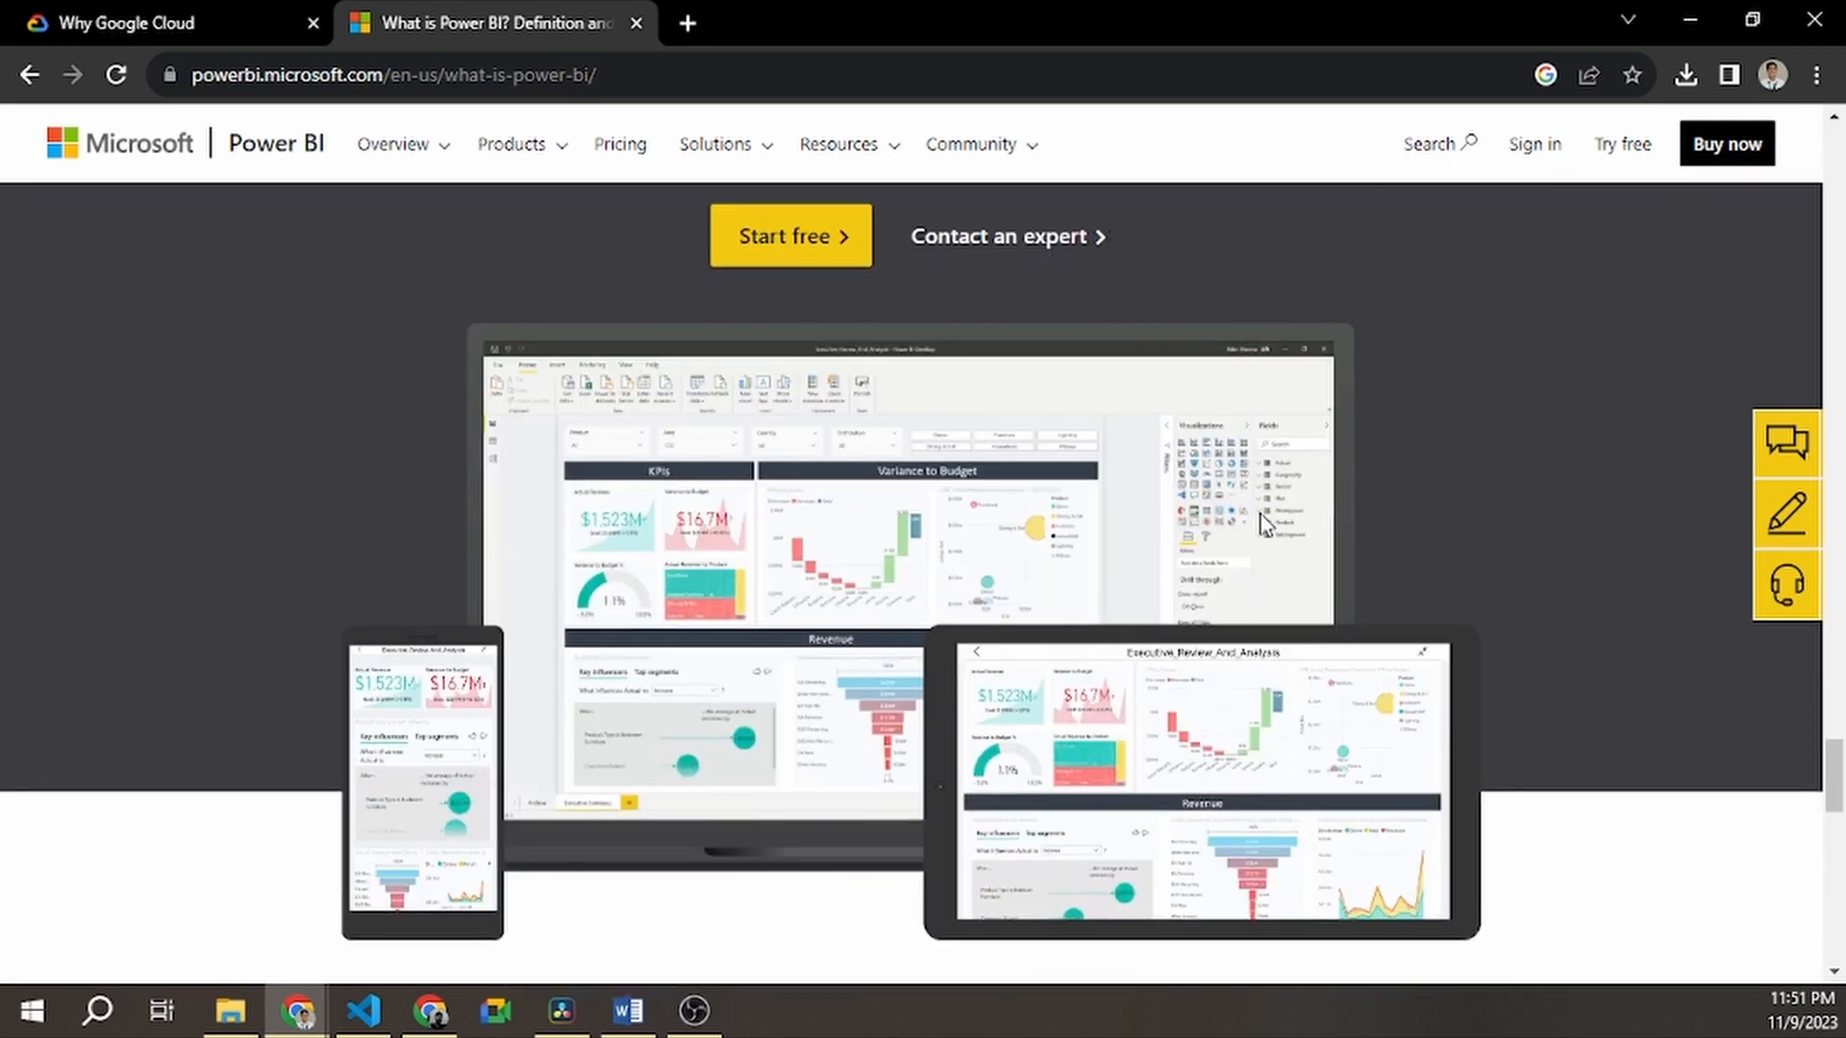
pyautogui.scroll(-3)
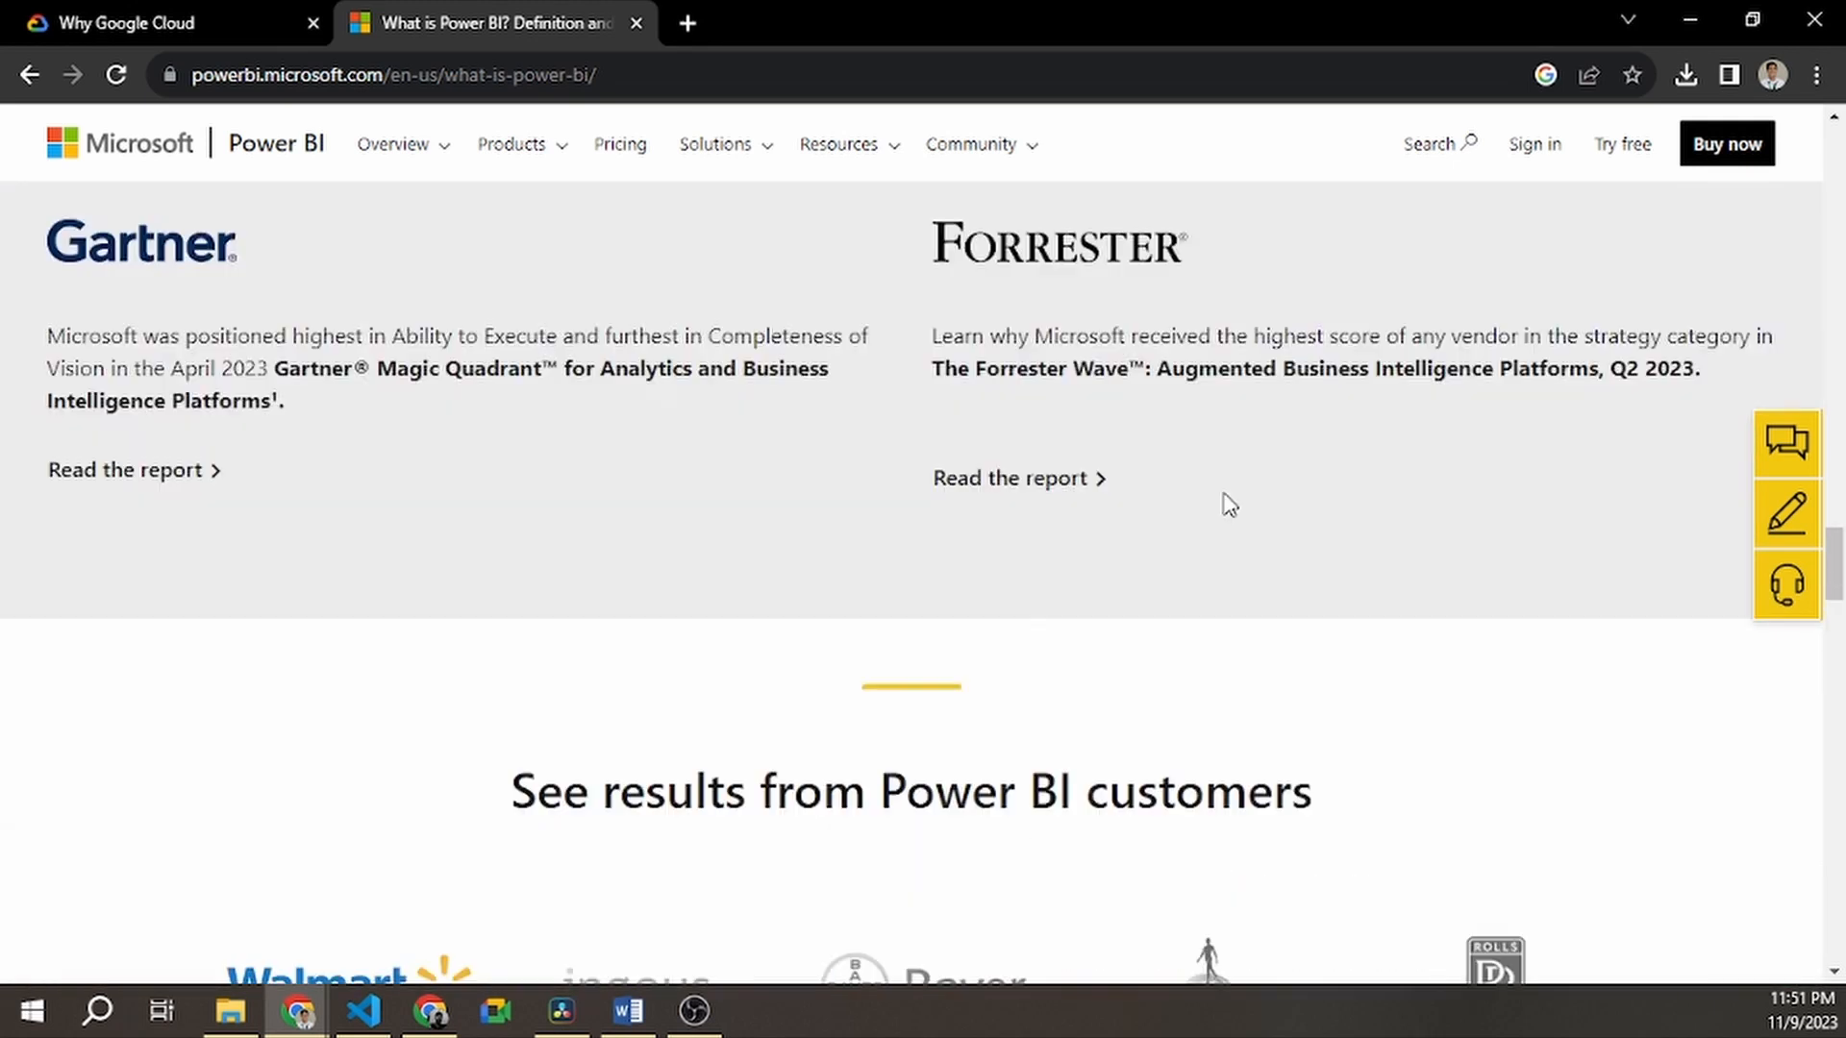
pyautogui.scroll(-3)
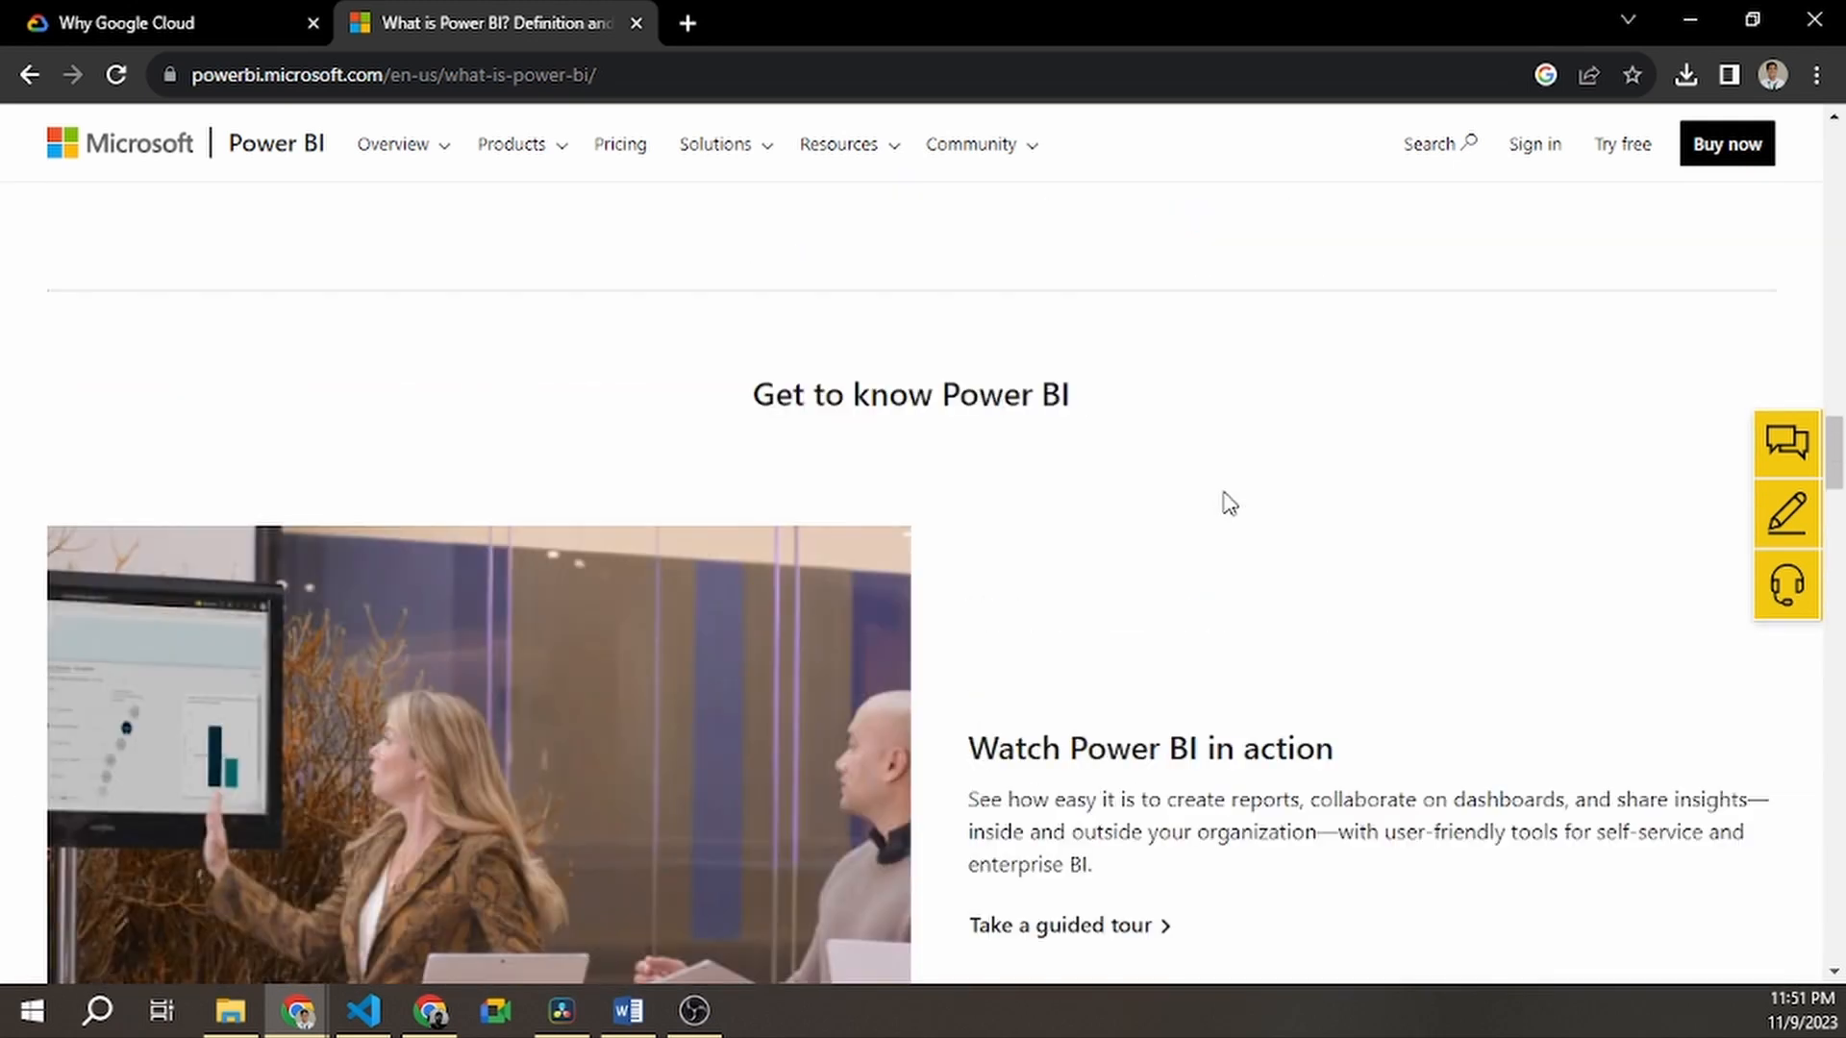
pyautogui.click(165, 23)
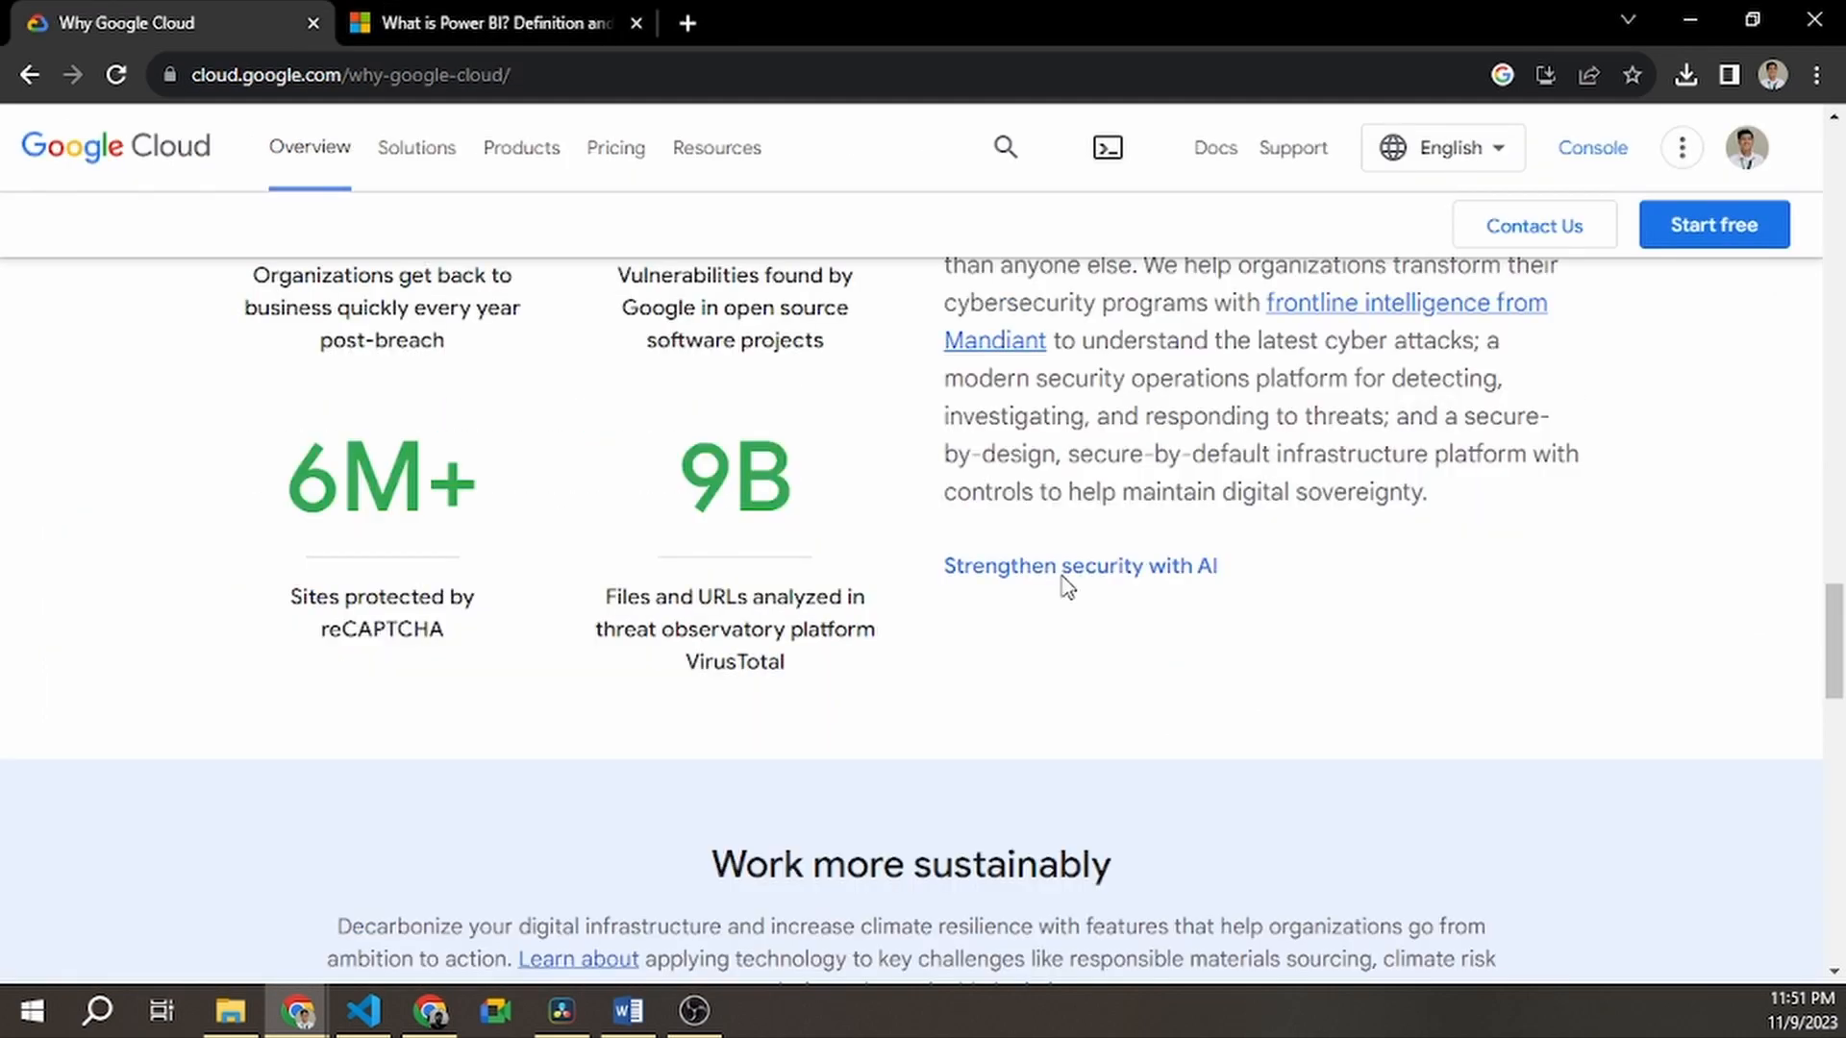
pyautogui.scroll(3)
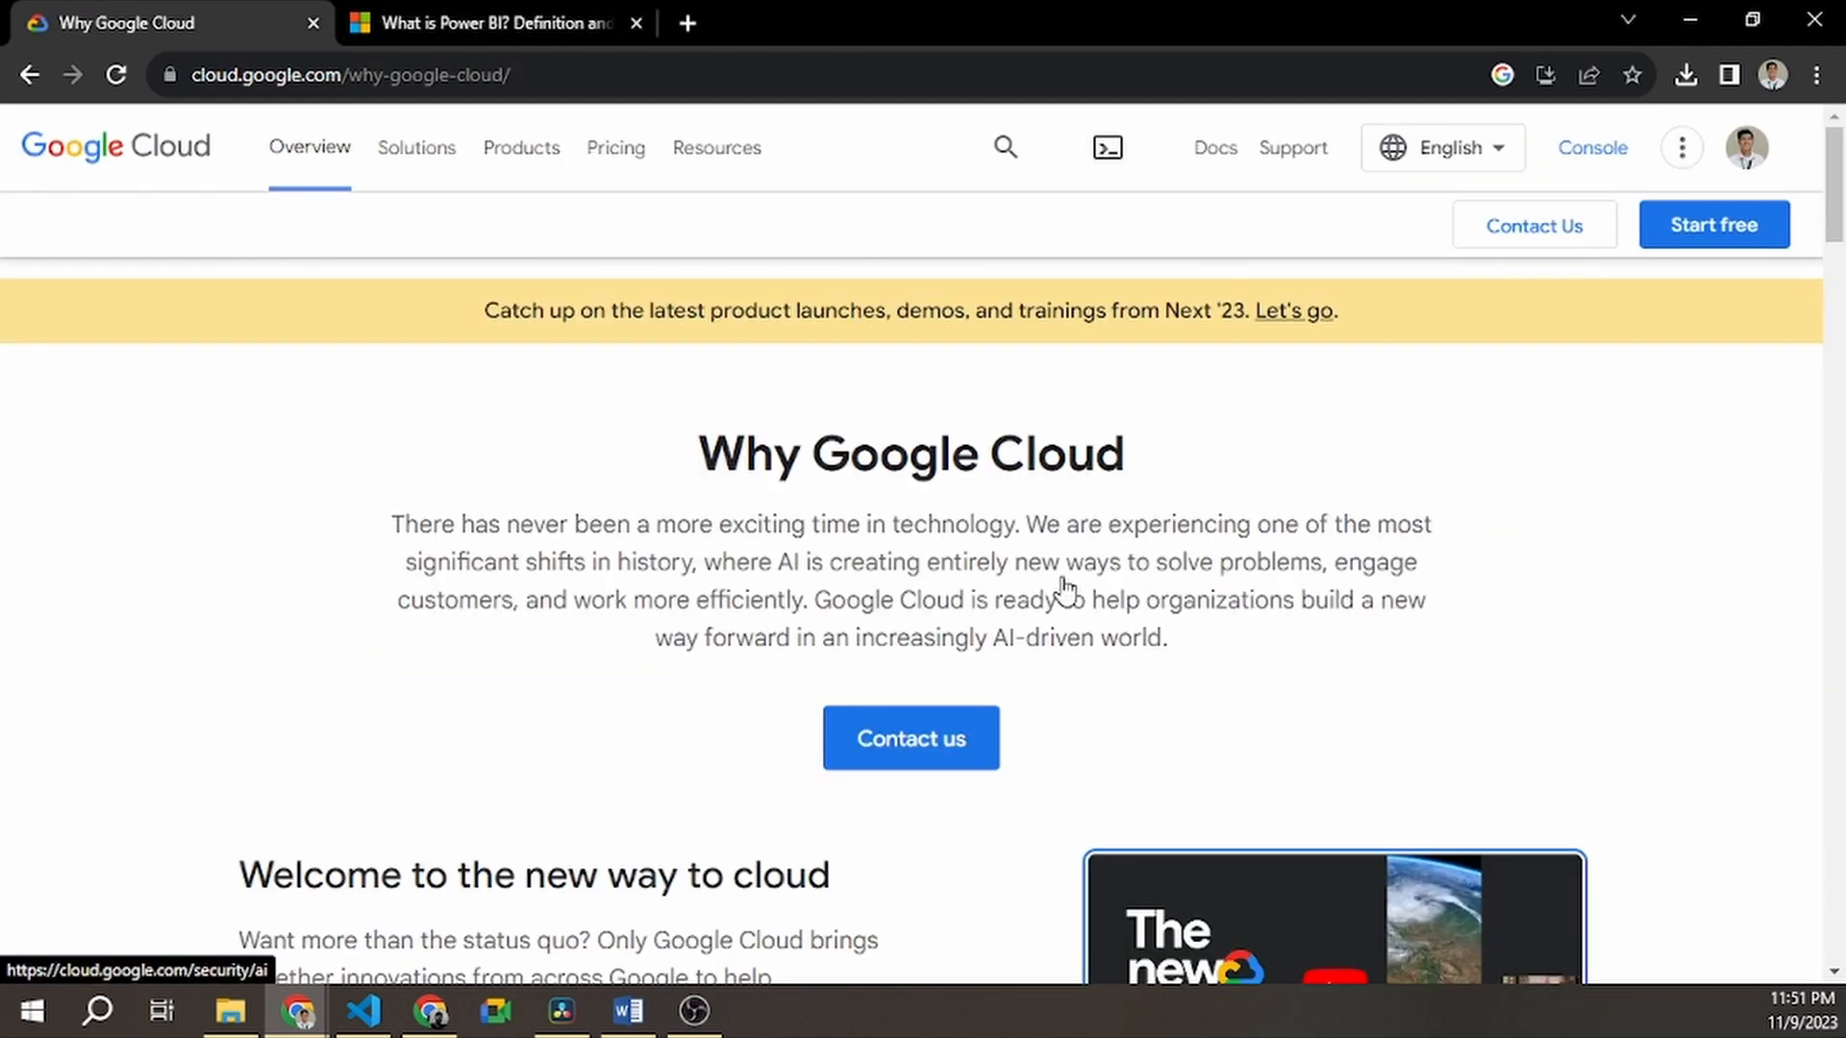
pyautogui.scroll(-3)
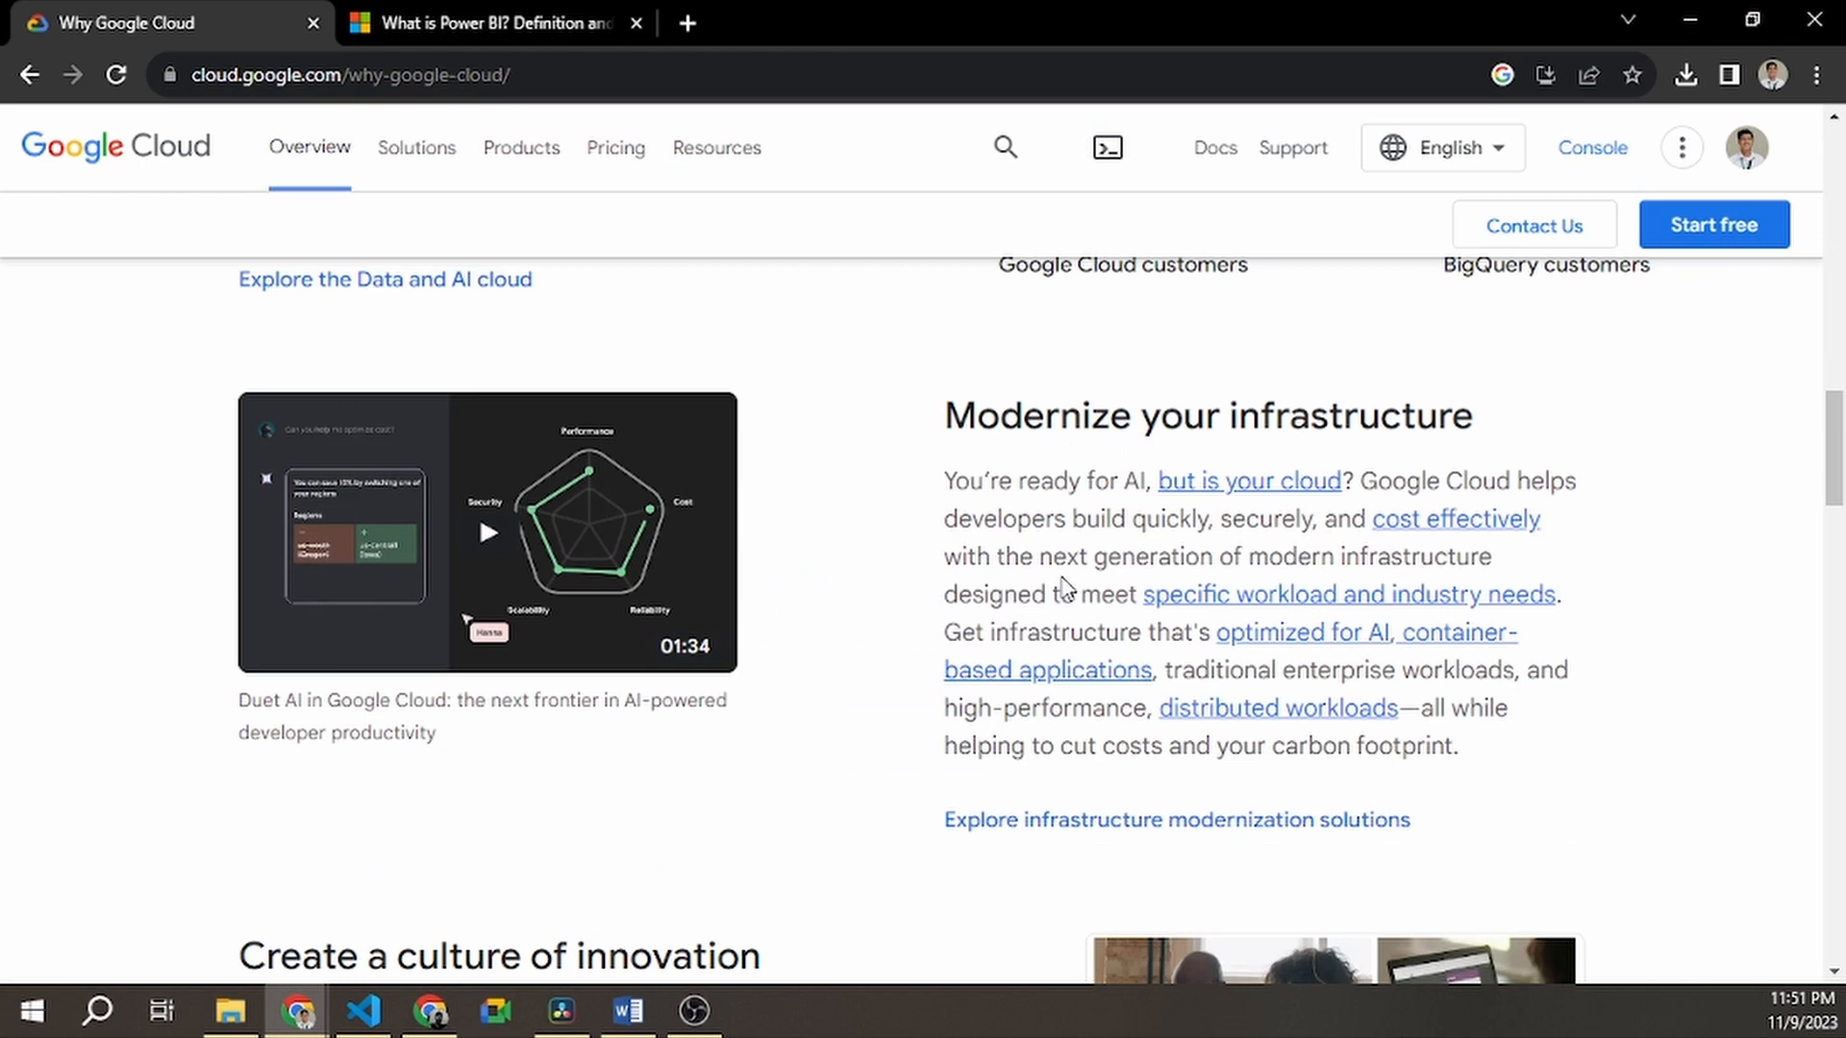
pyautogui.scroll(-3)
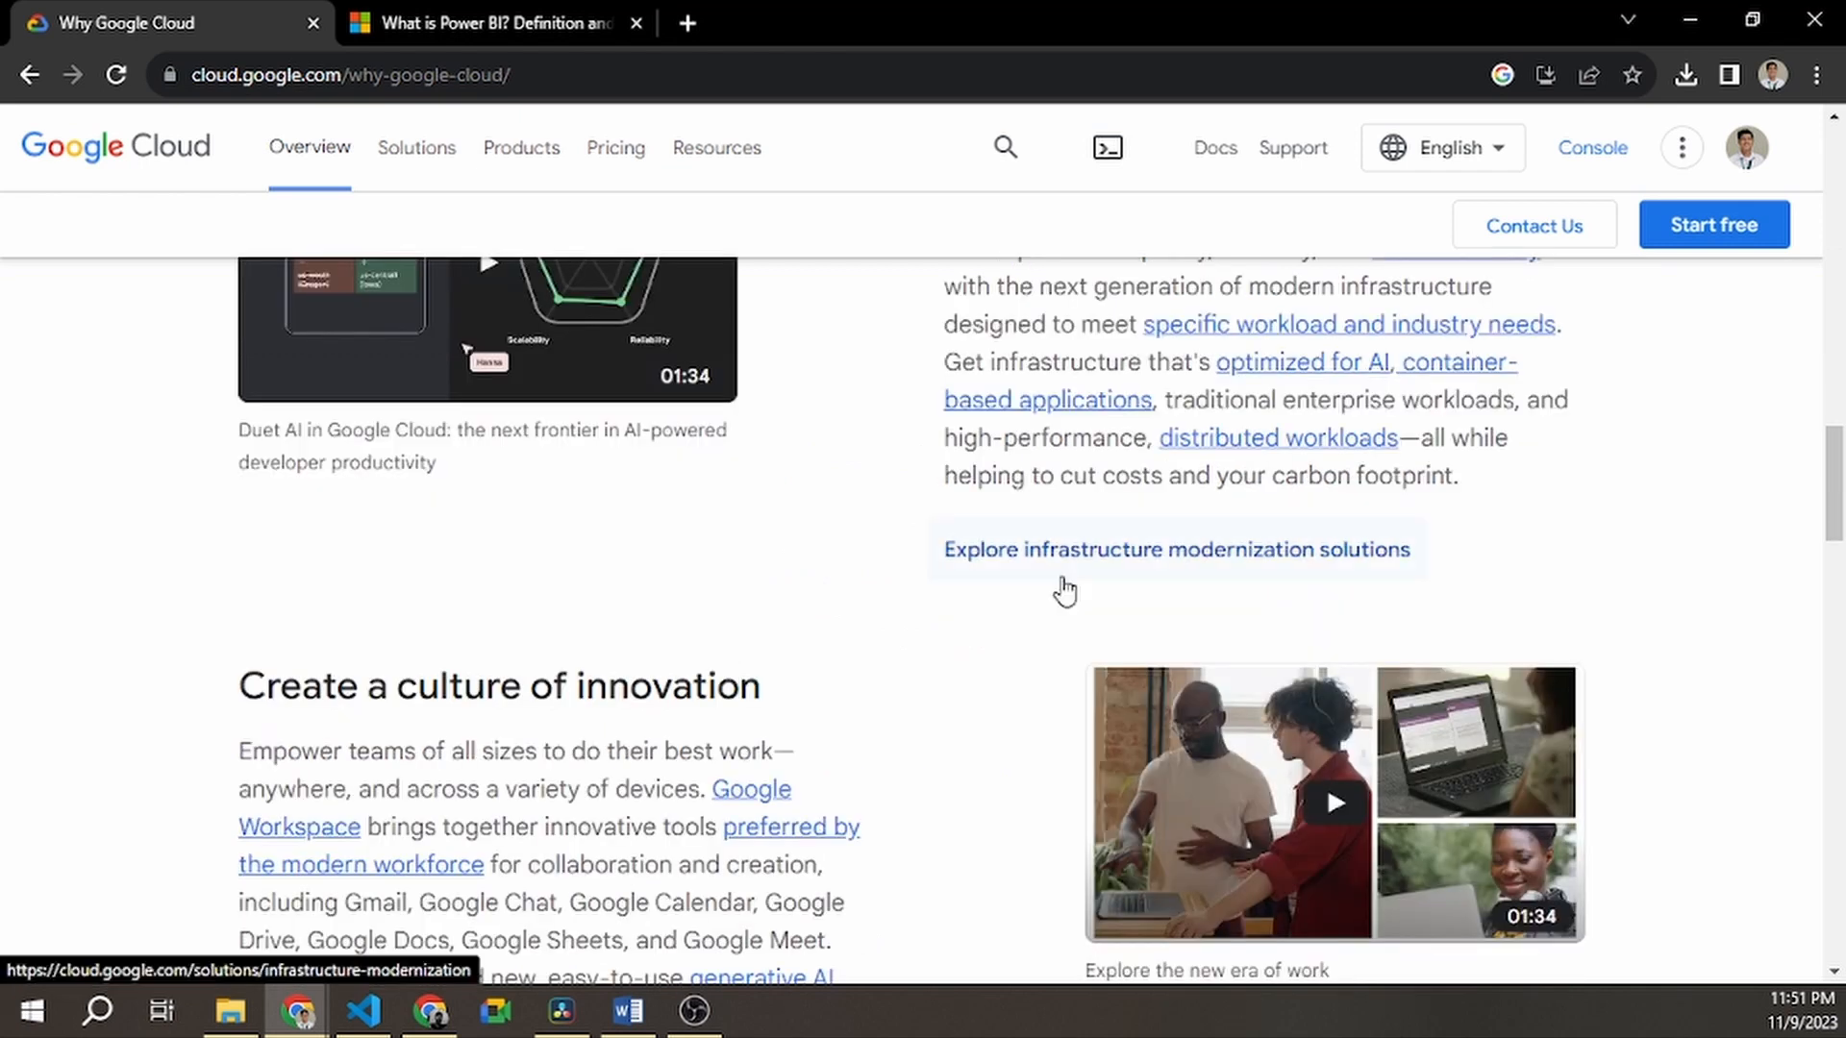
pyautogui.moveTo(1063, 590)
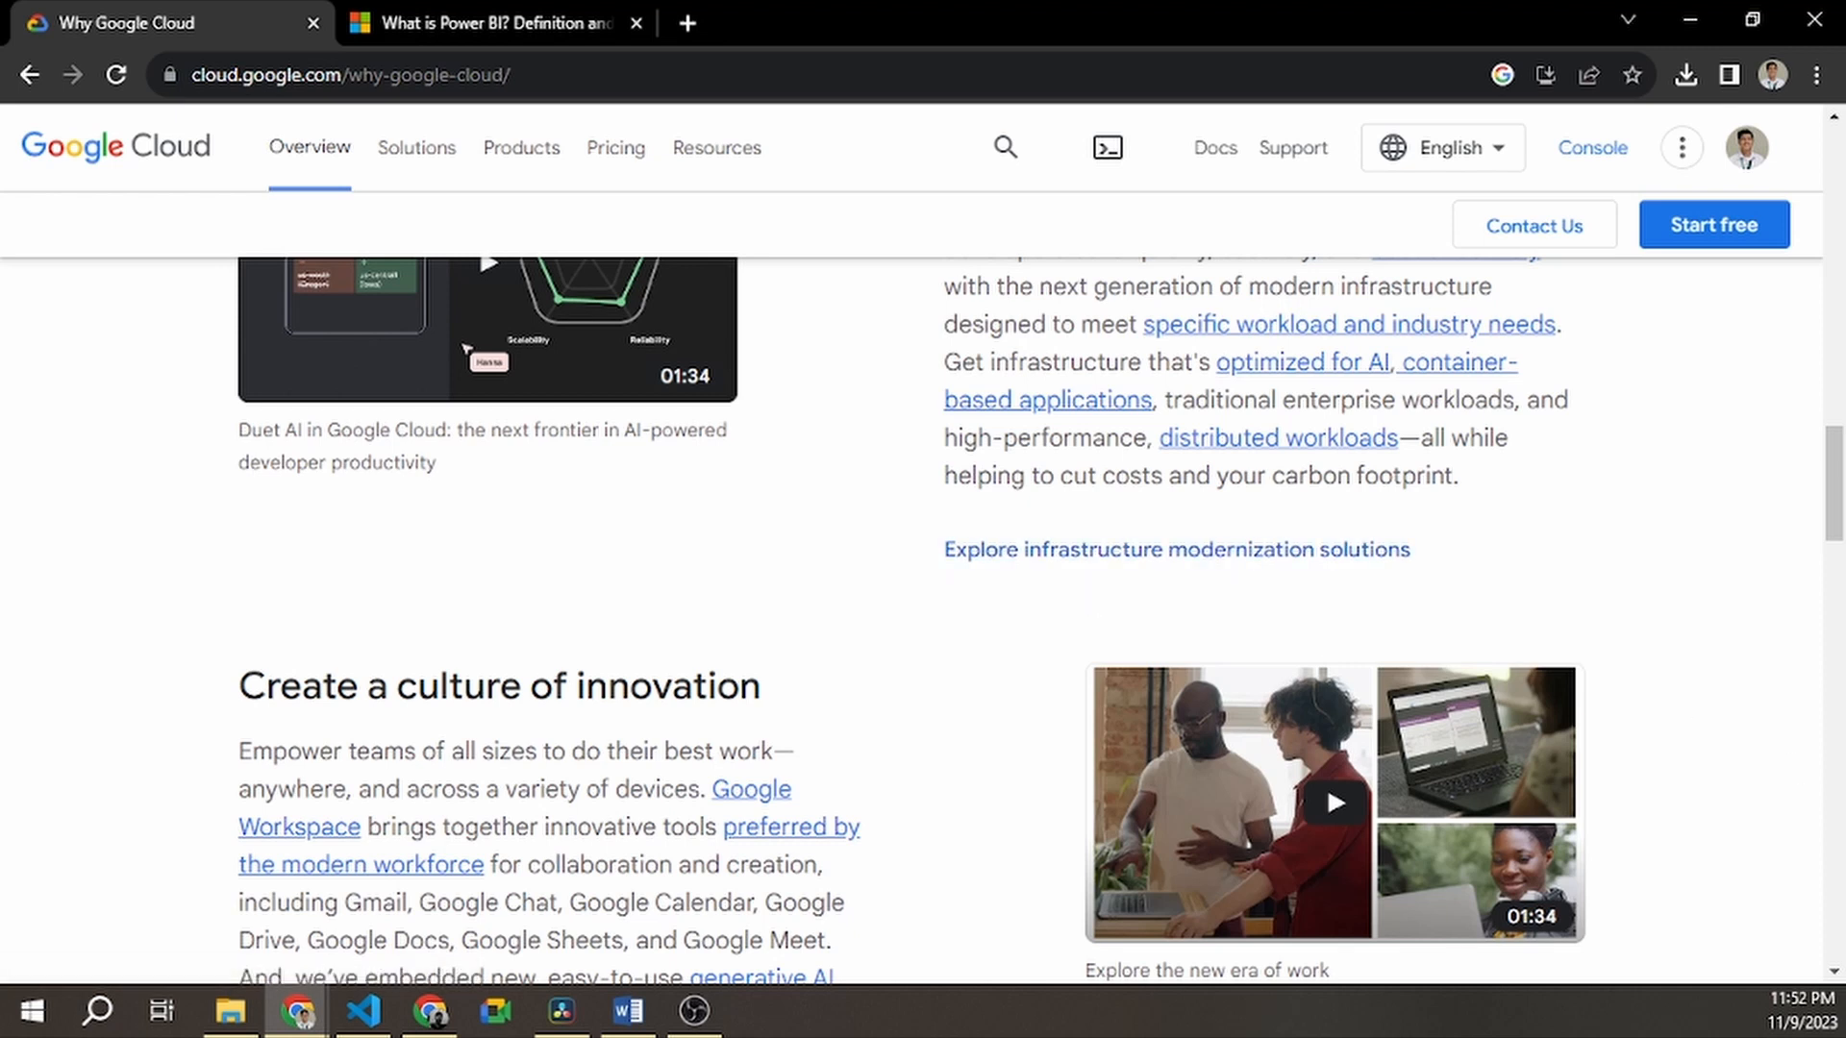
pyautogui.moveTo(680, 586)
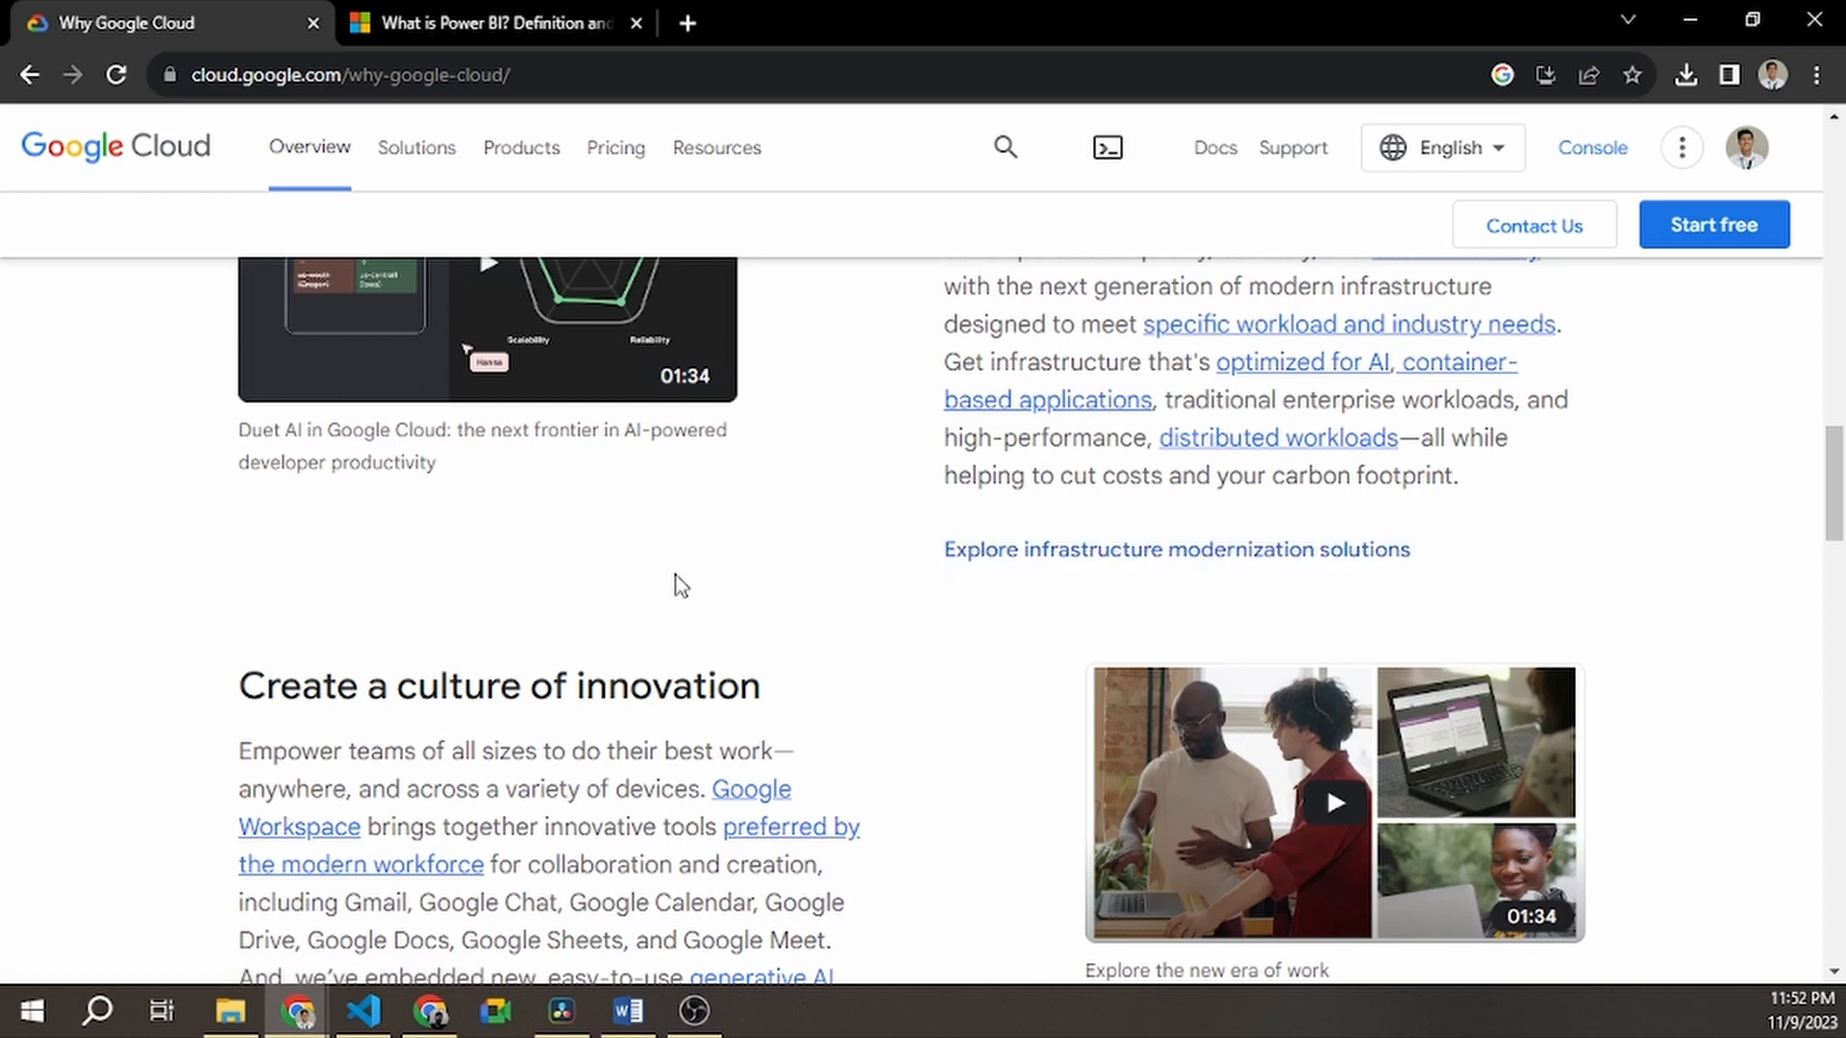
pyautogui.scroll(-3)
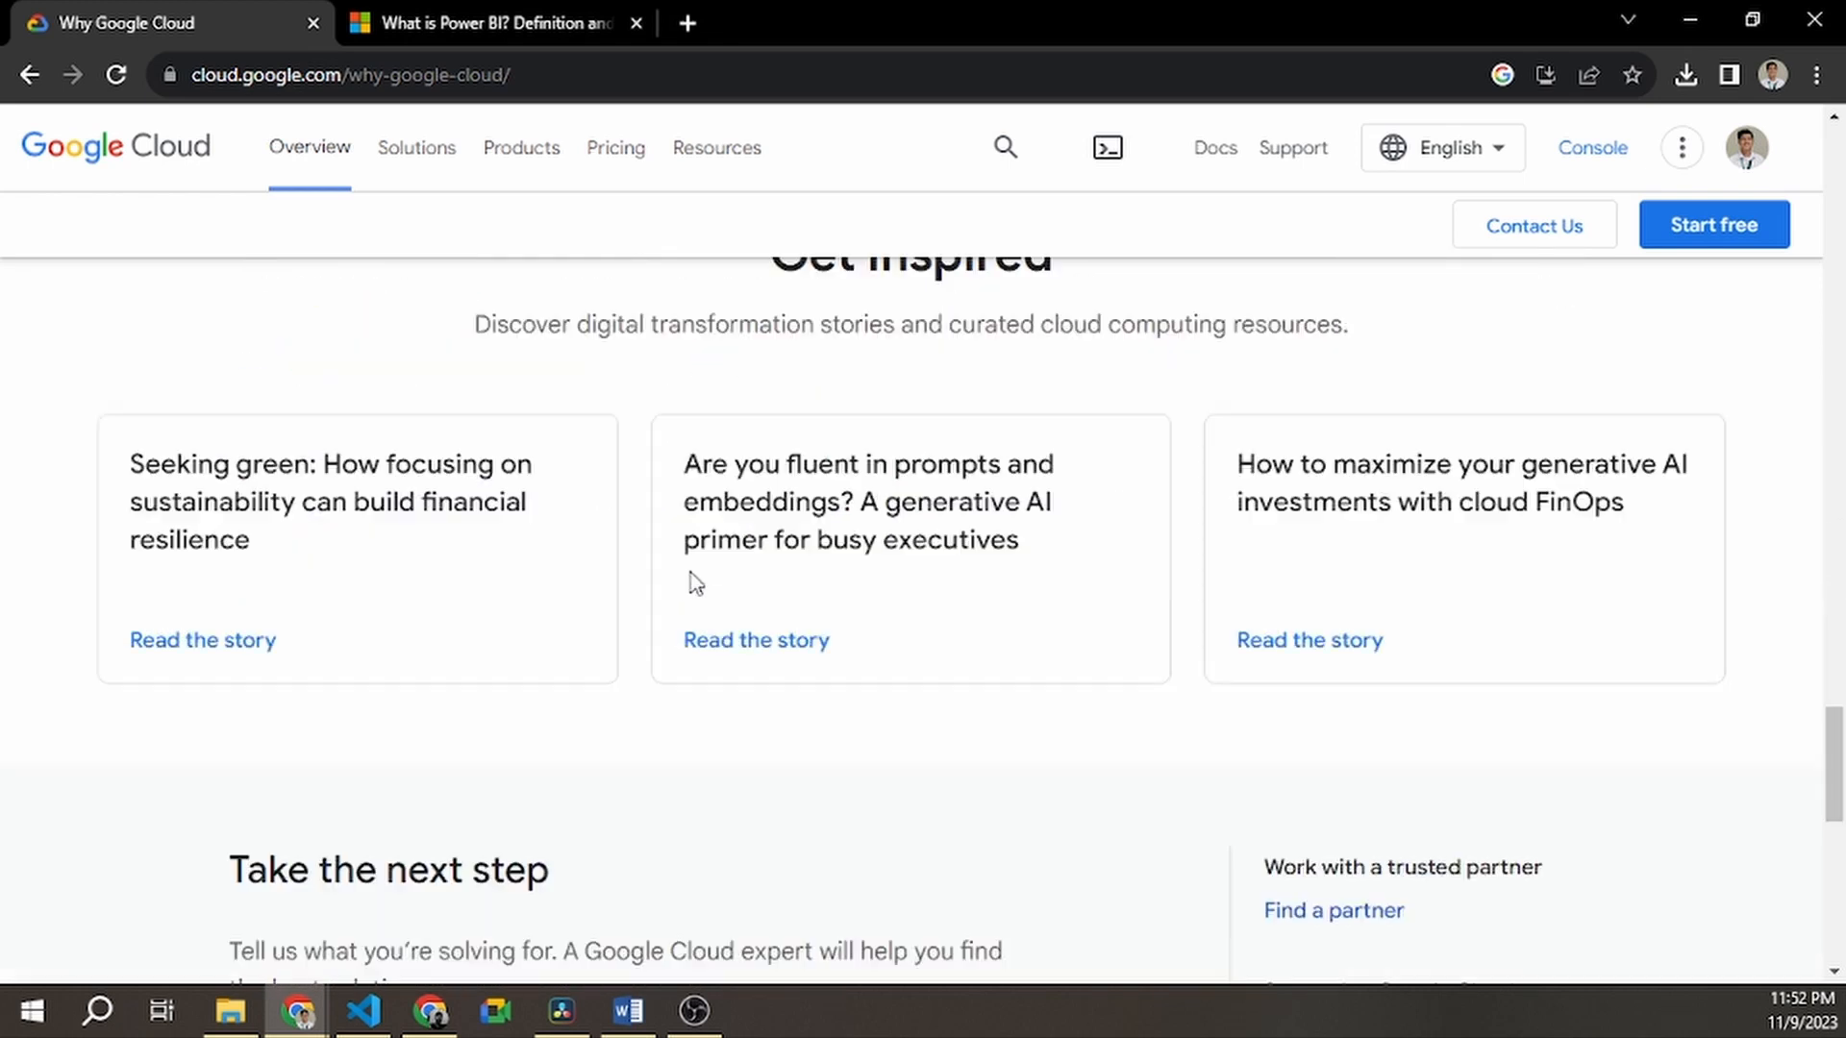
pyautogui.scroll(3)
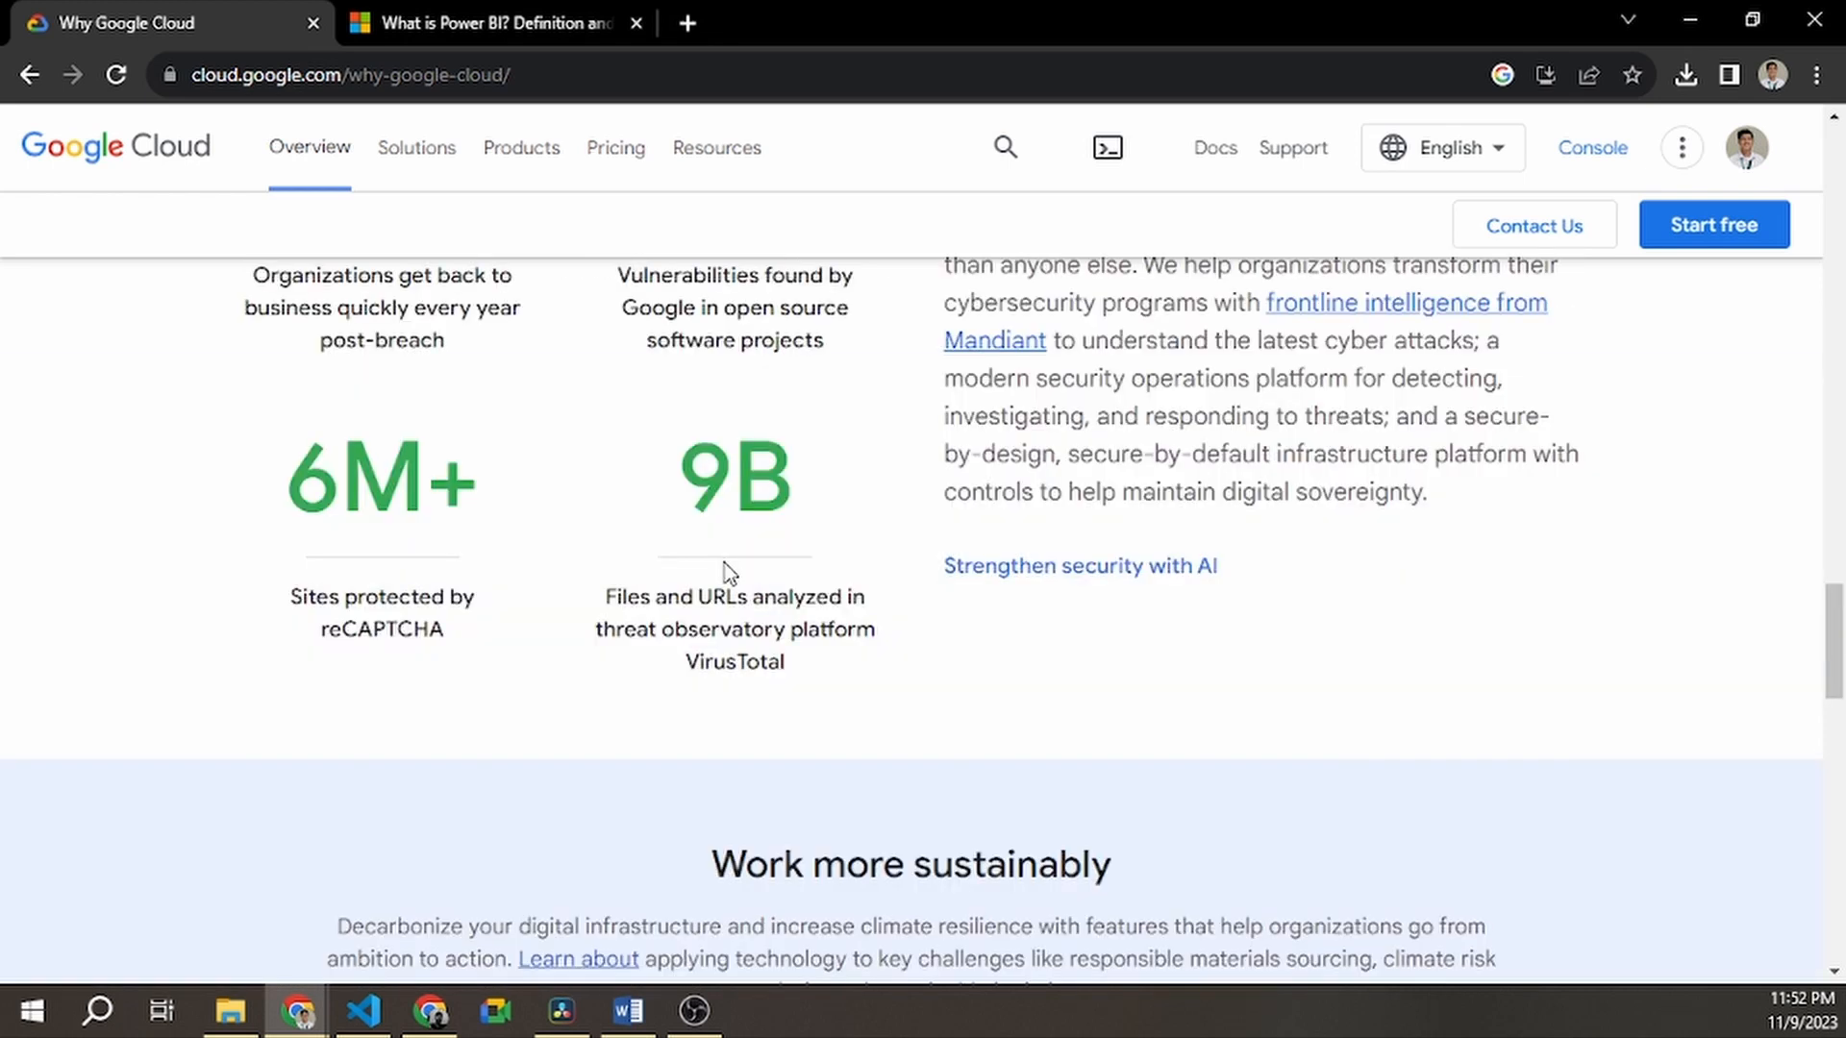
pyautogui.scroll(3)
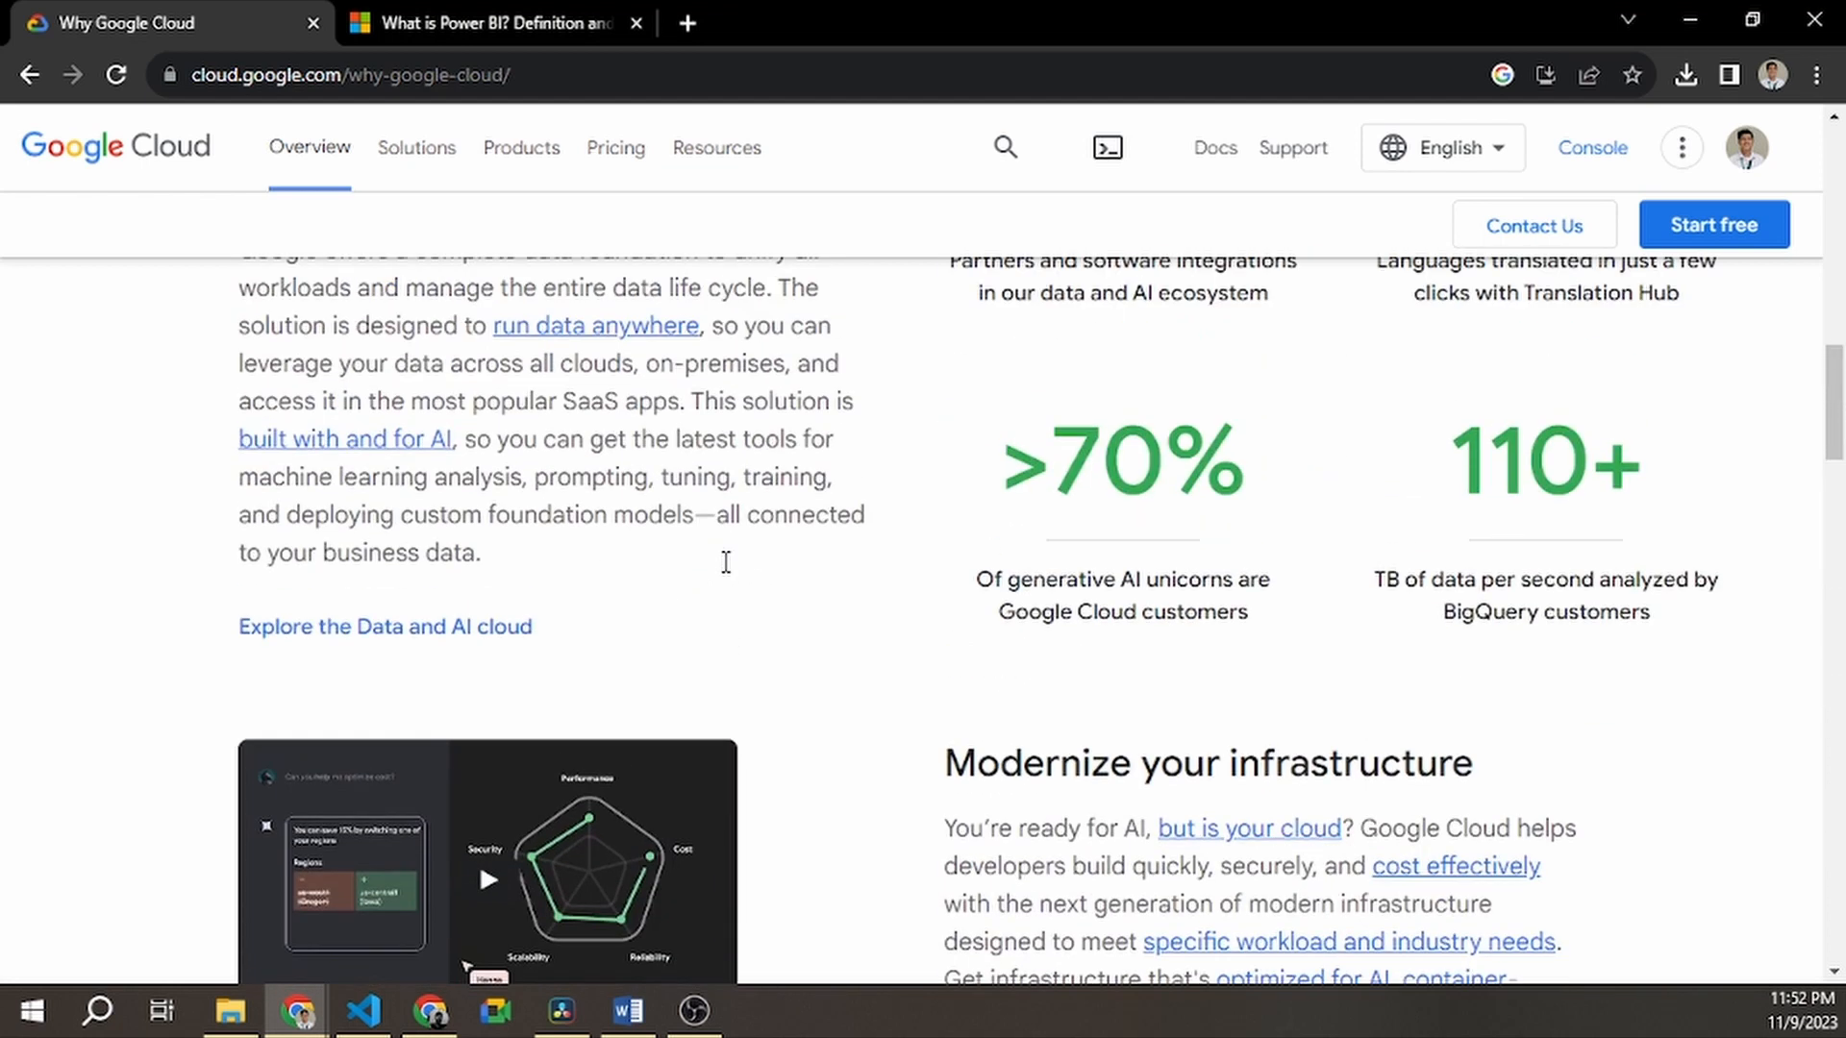
pyautogui.scroll(3)
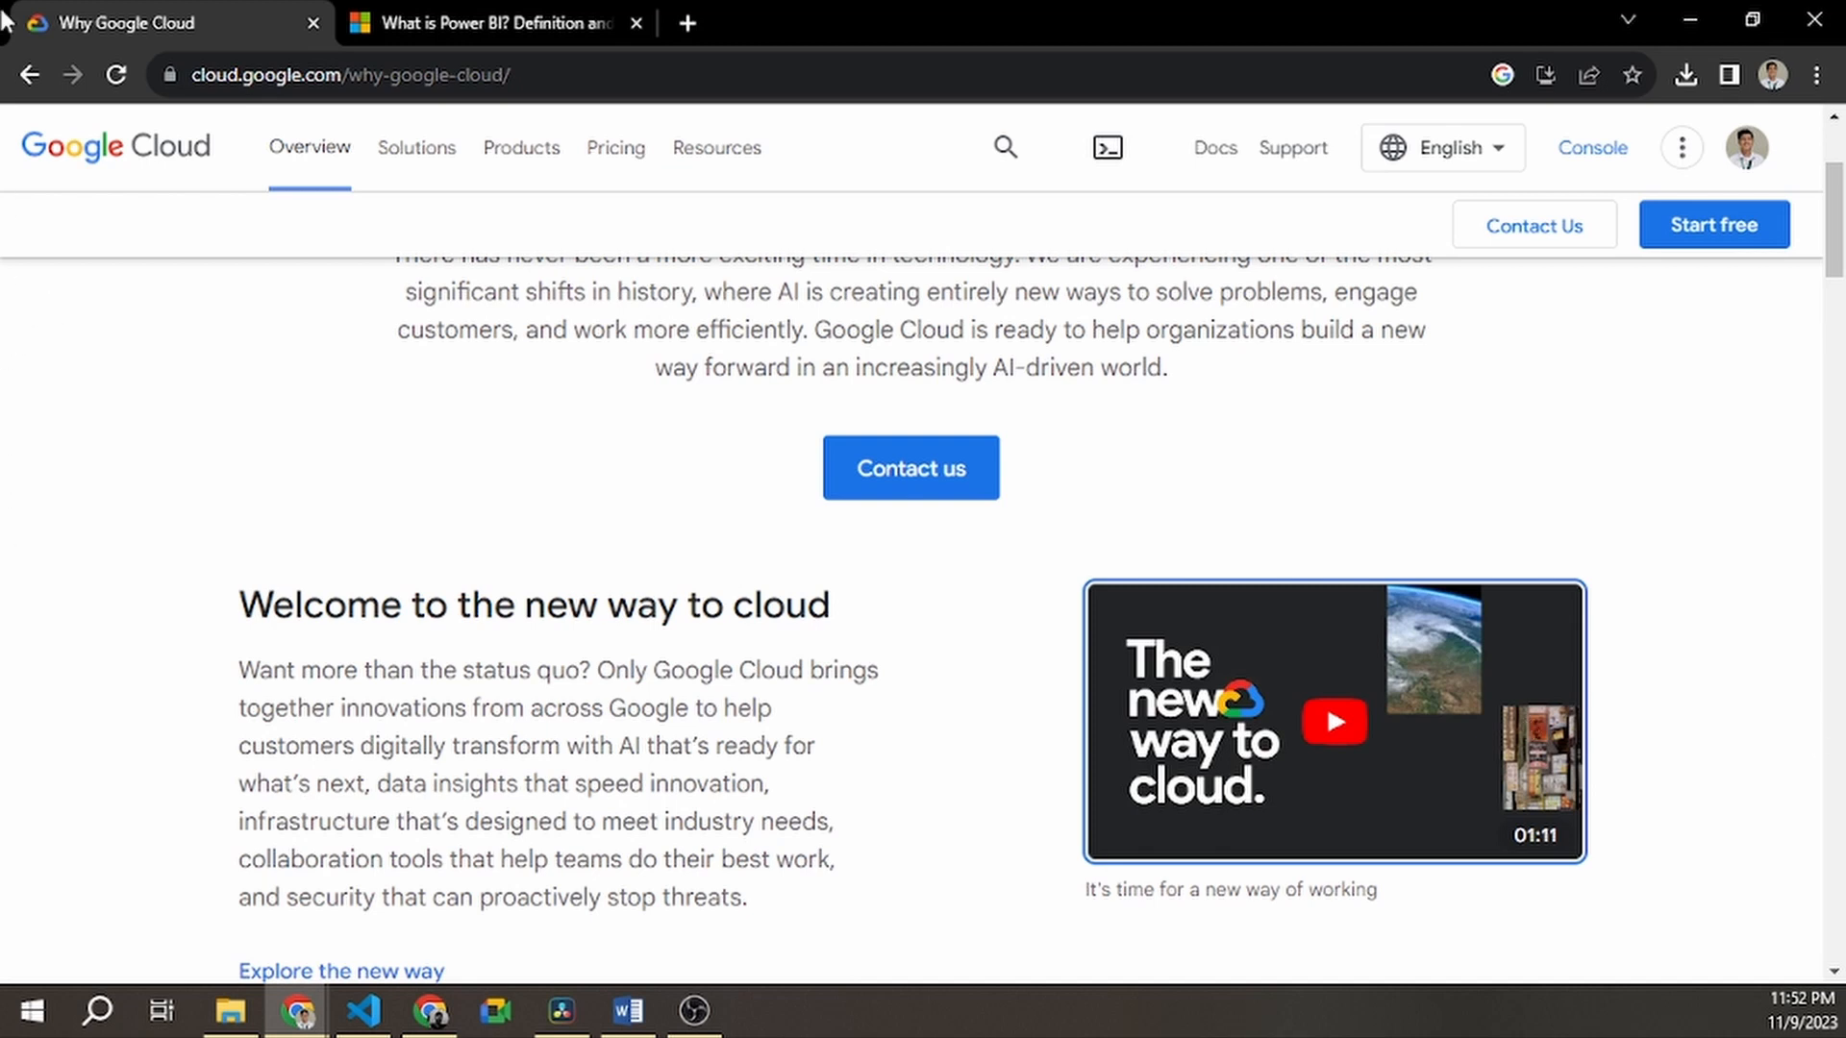
pyautogui.click(494, 23)
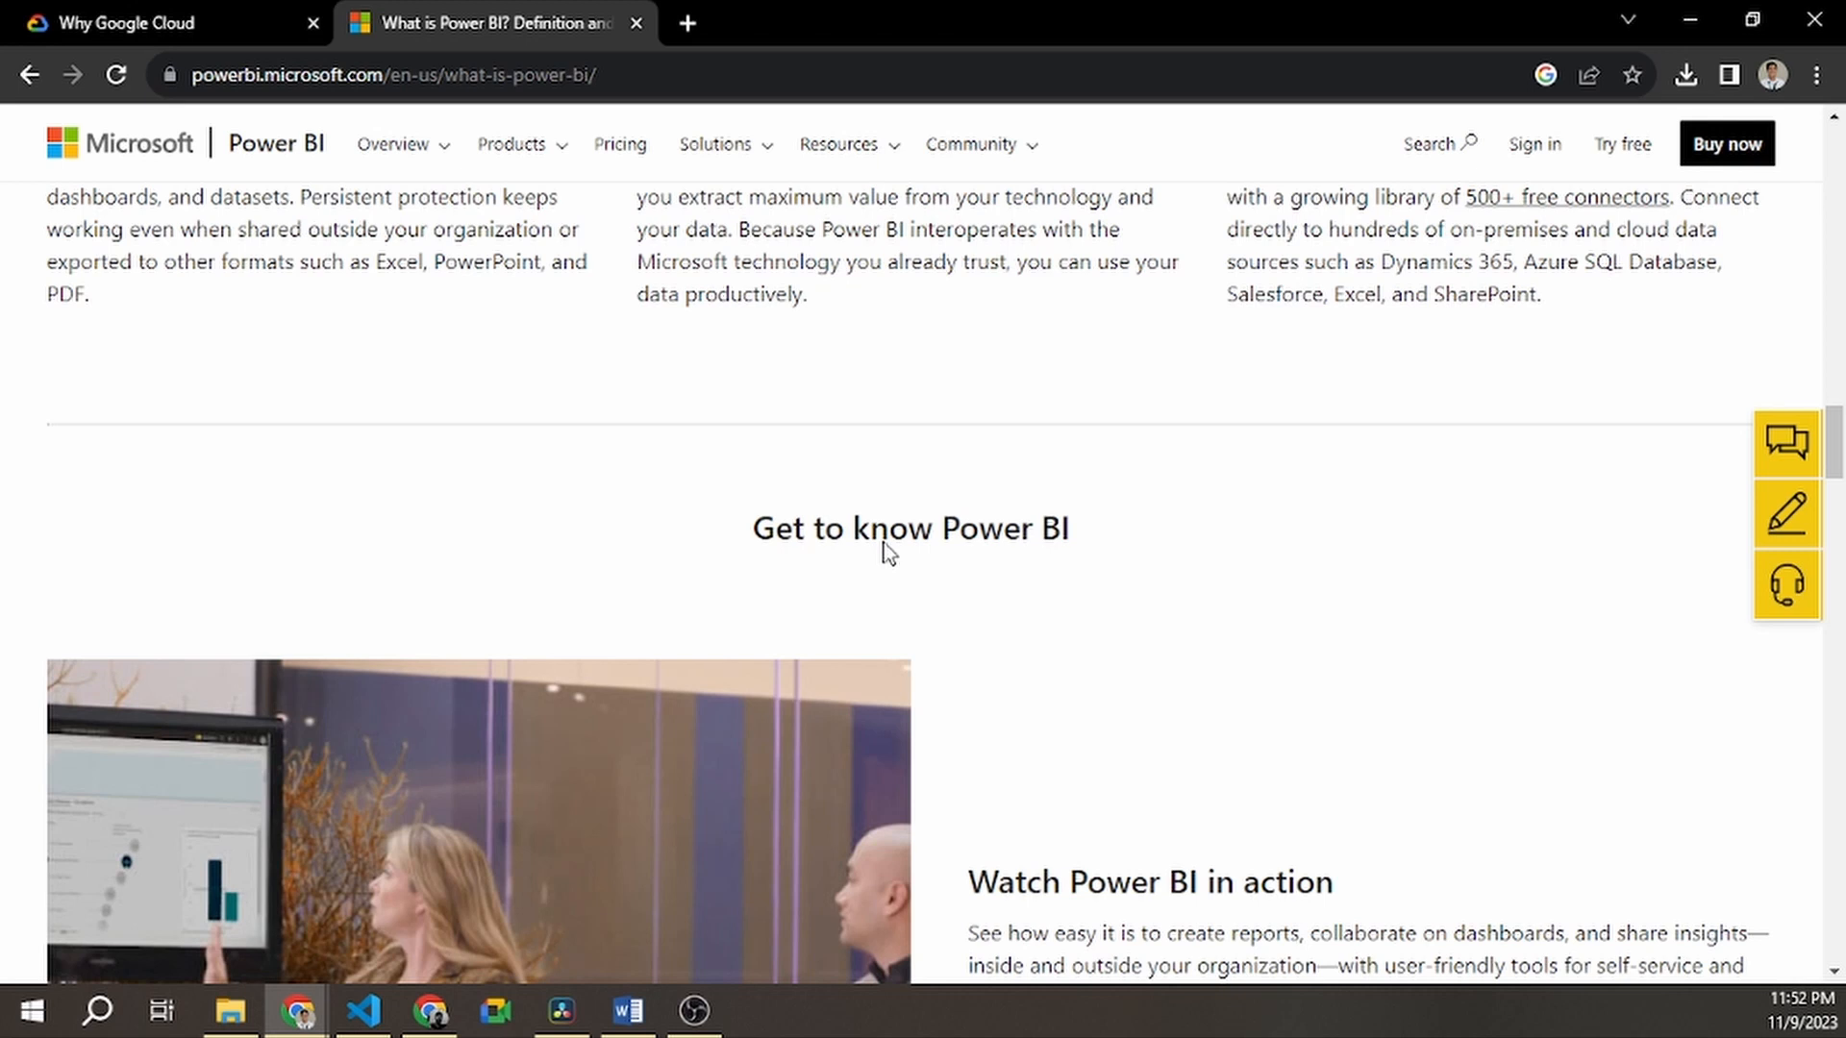
# Scroll the Why Google Cloud page down to its security statistics and footer, then back to the top
pyautogui.click(154, 23)
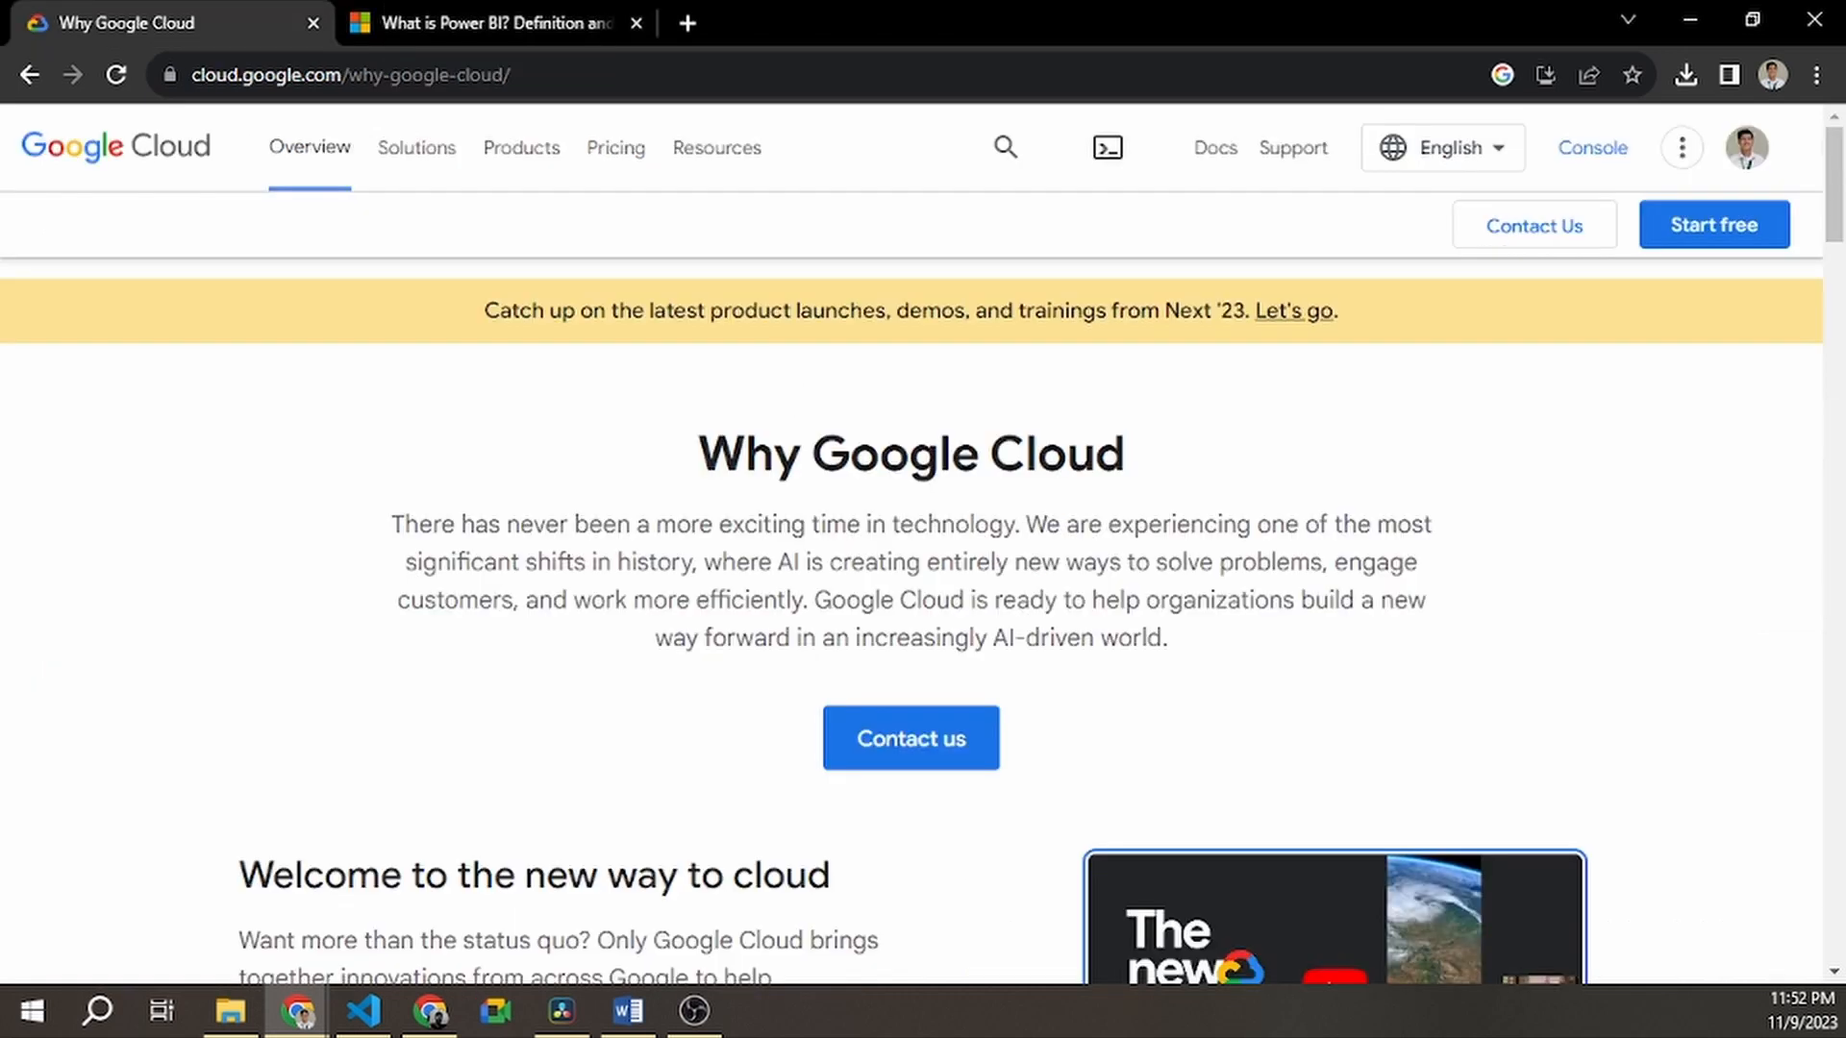
pyautogui.moveTo(1321, 474)
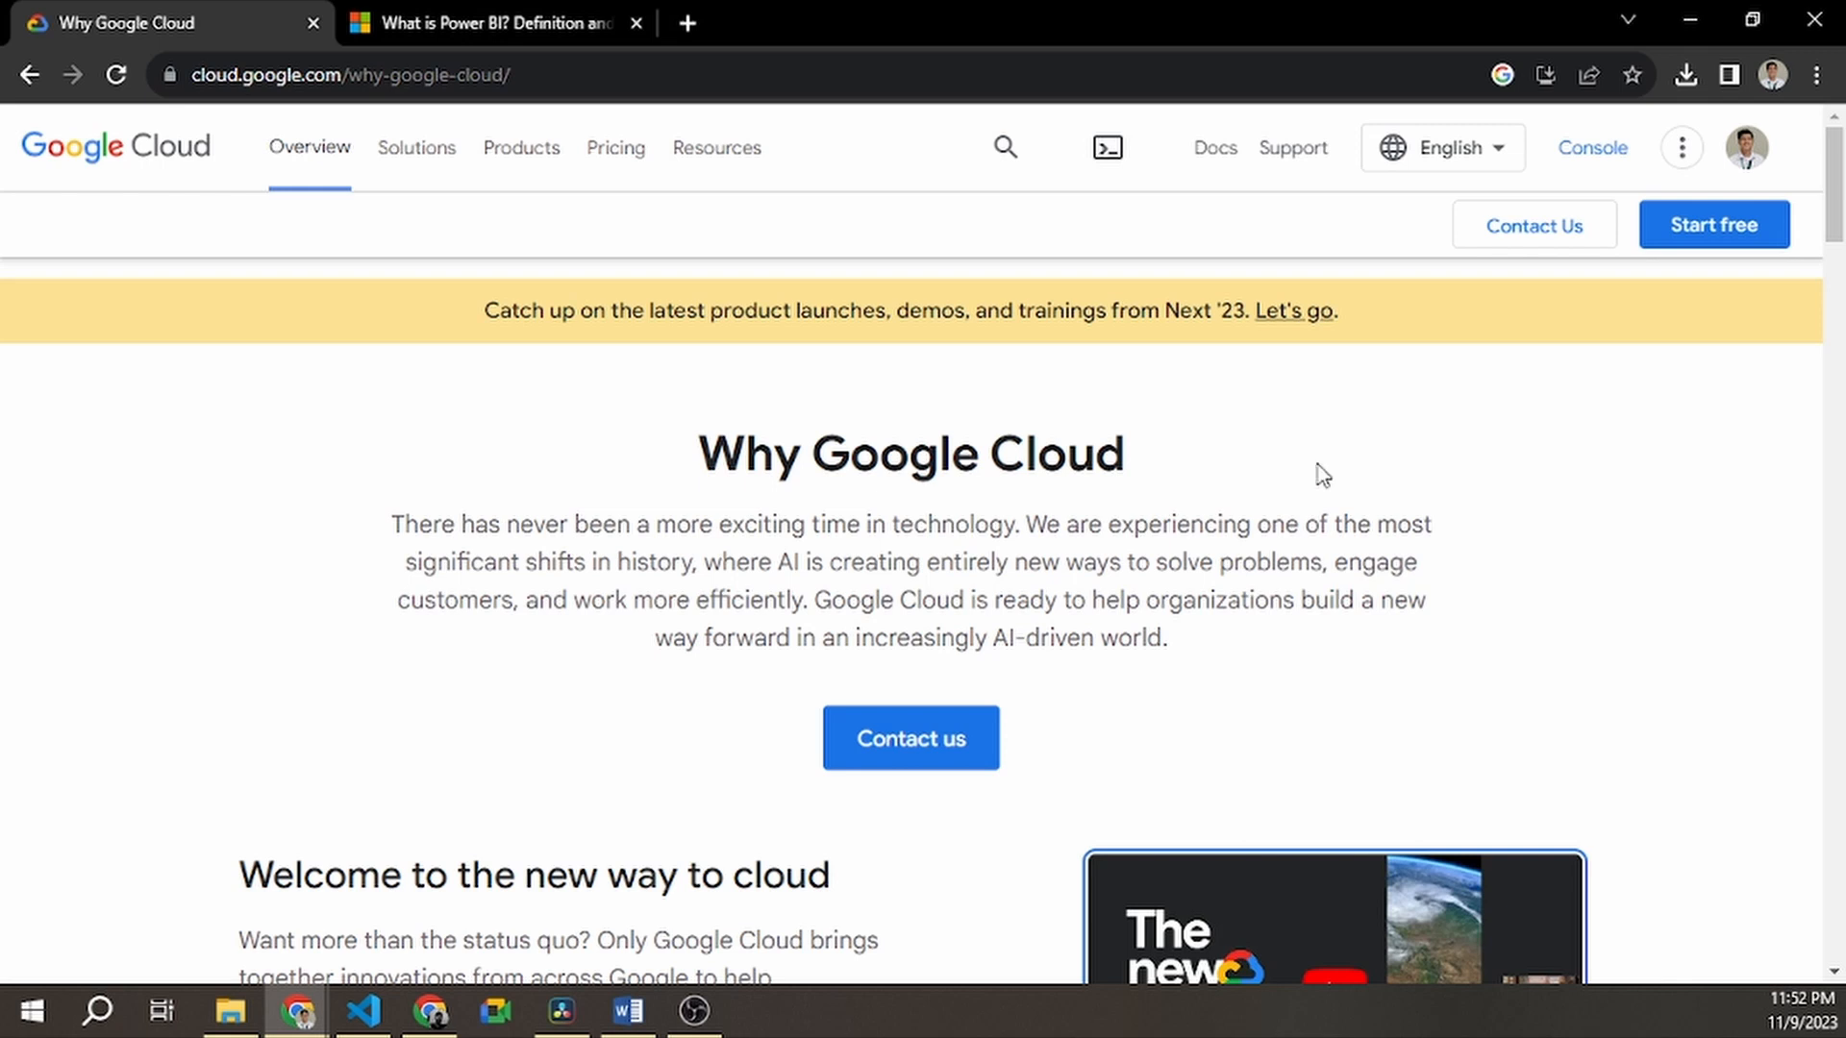
pyautogui.moveTo(1359, 458)
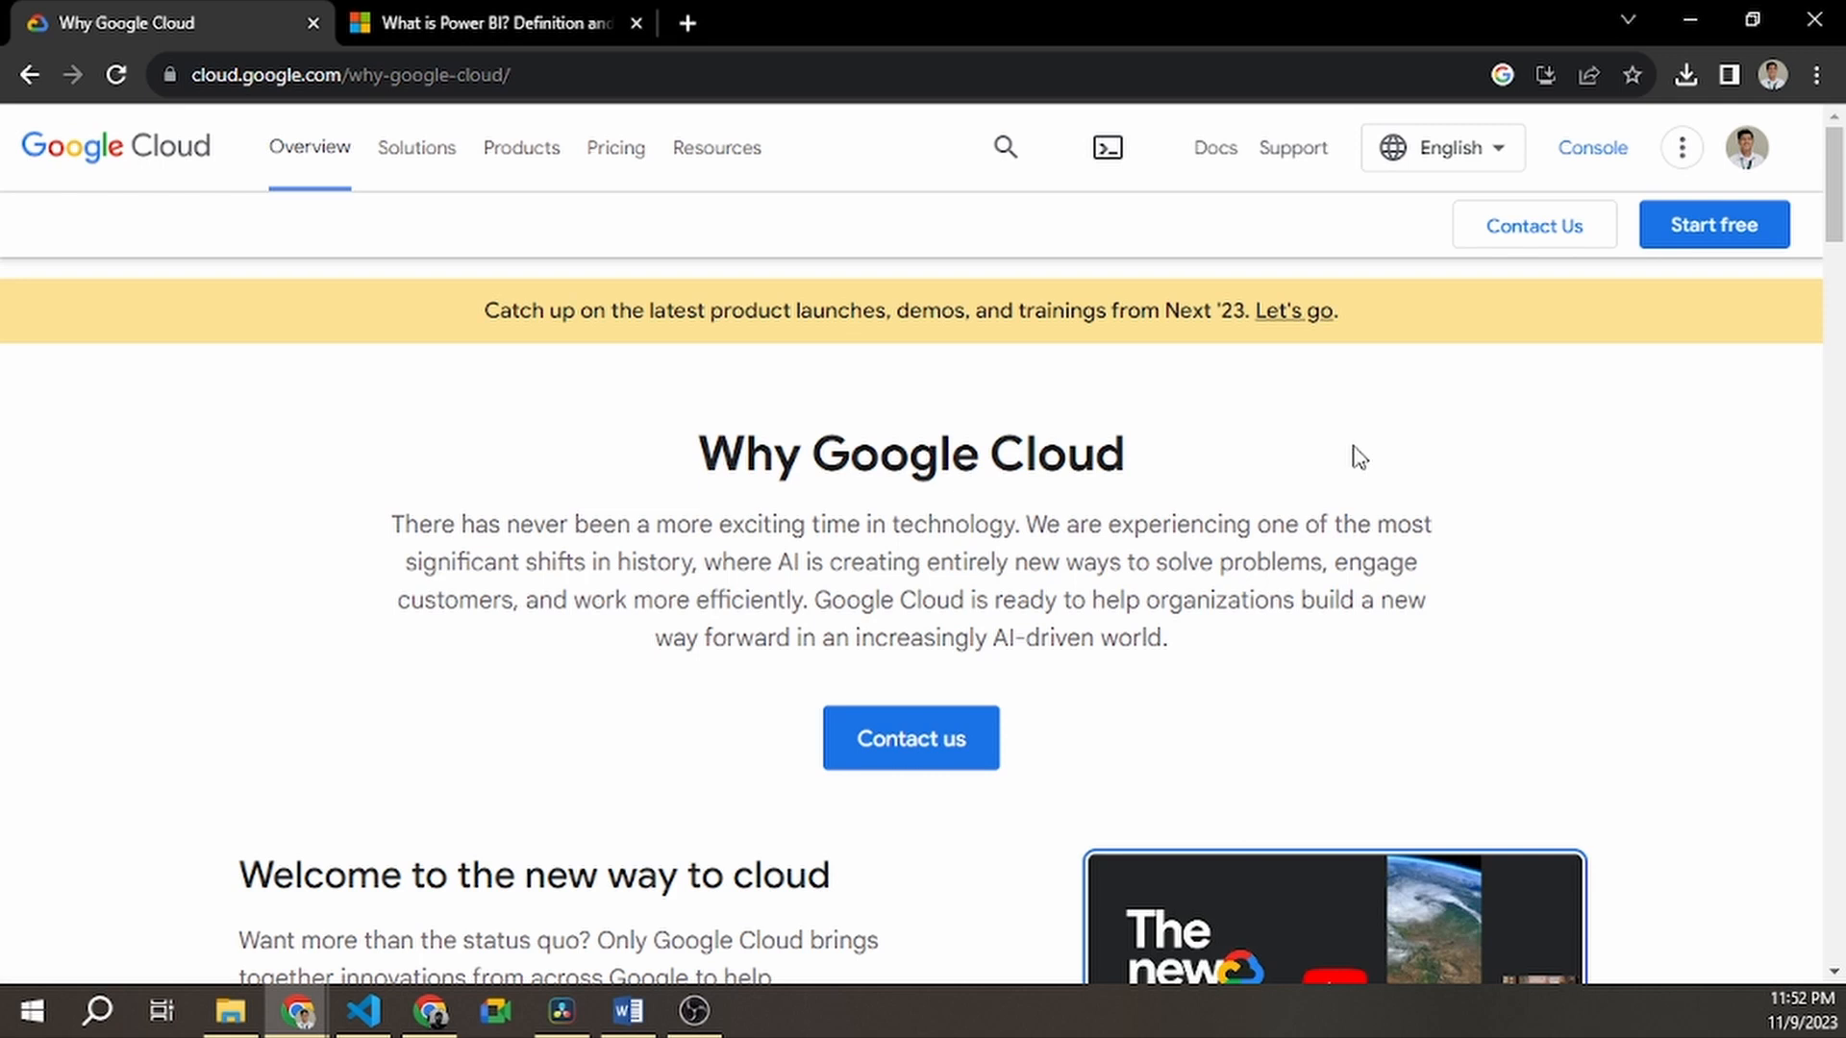
pyautogui.scroll(-3)
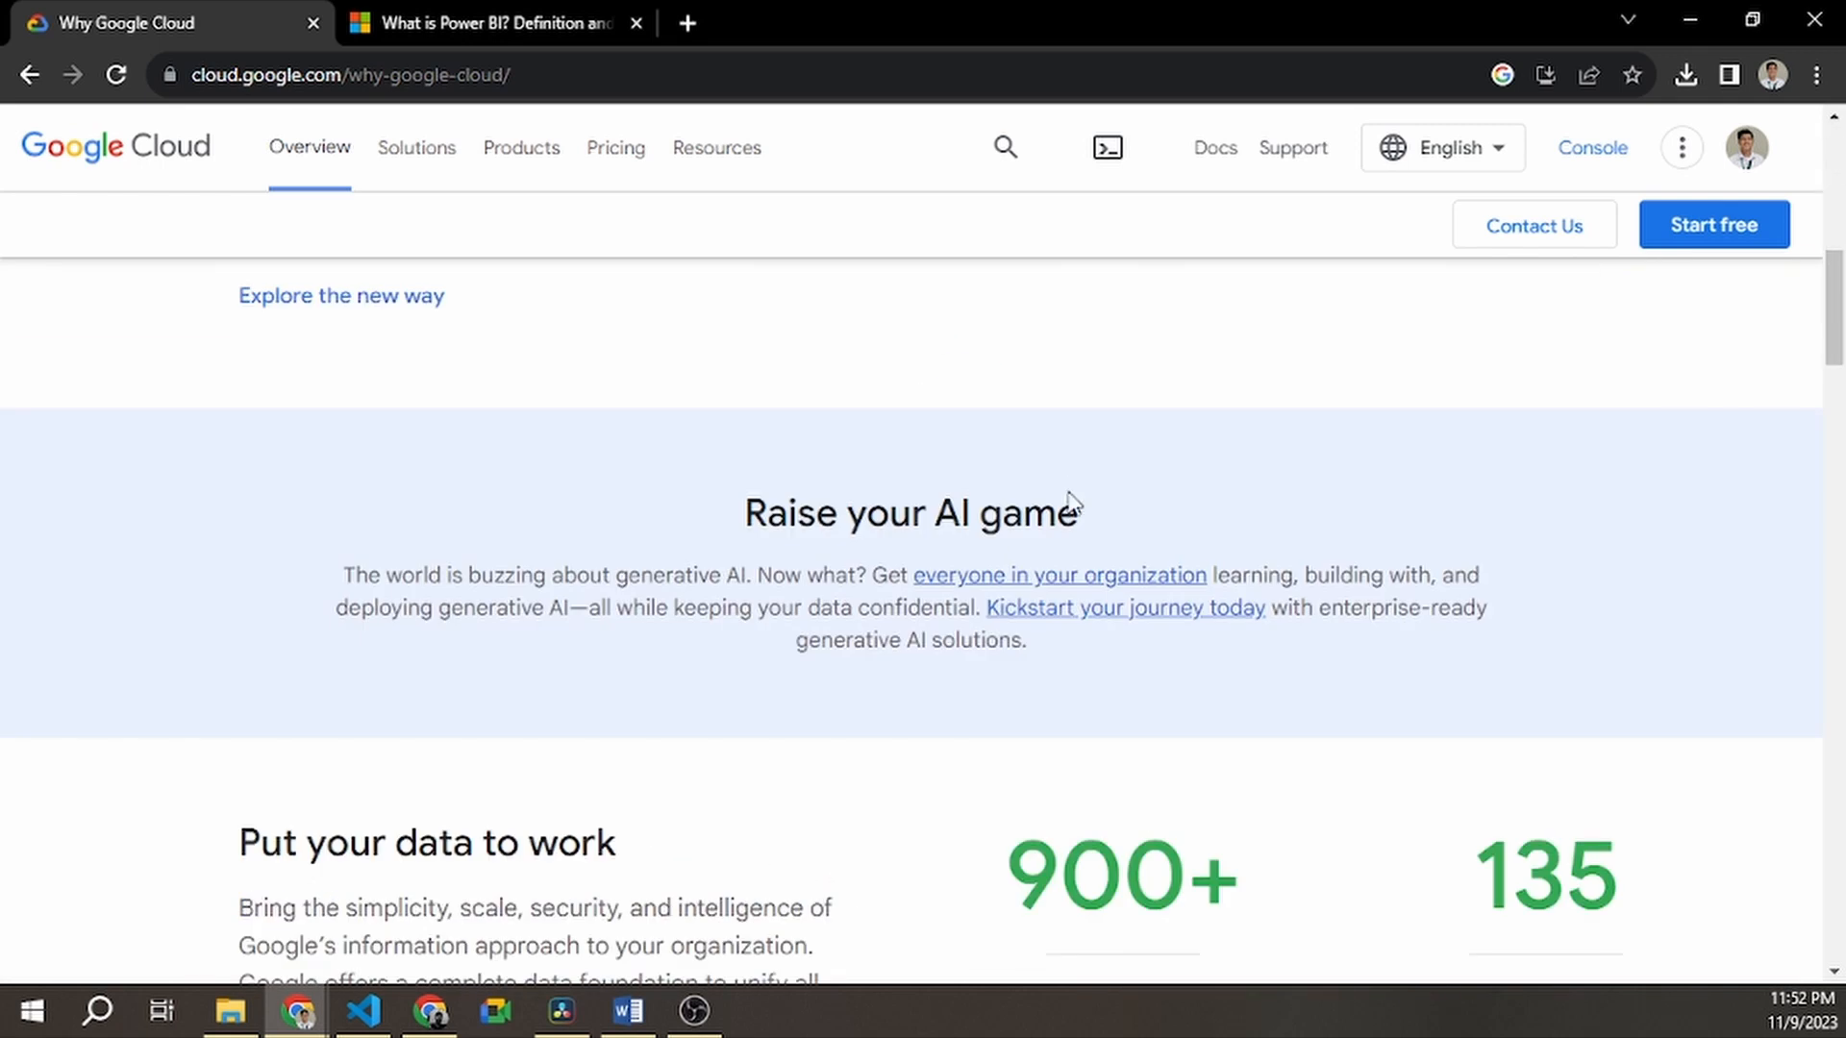
pyautogui.scroll(-3)
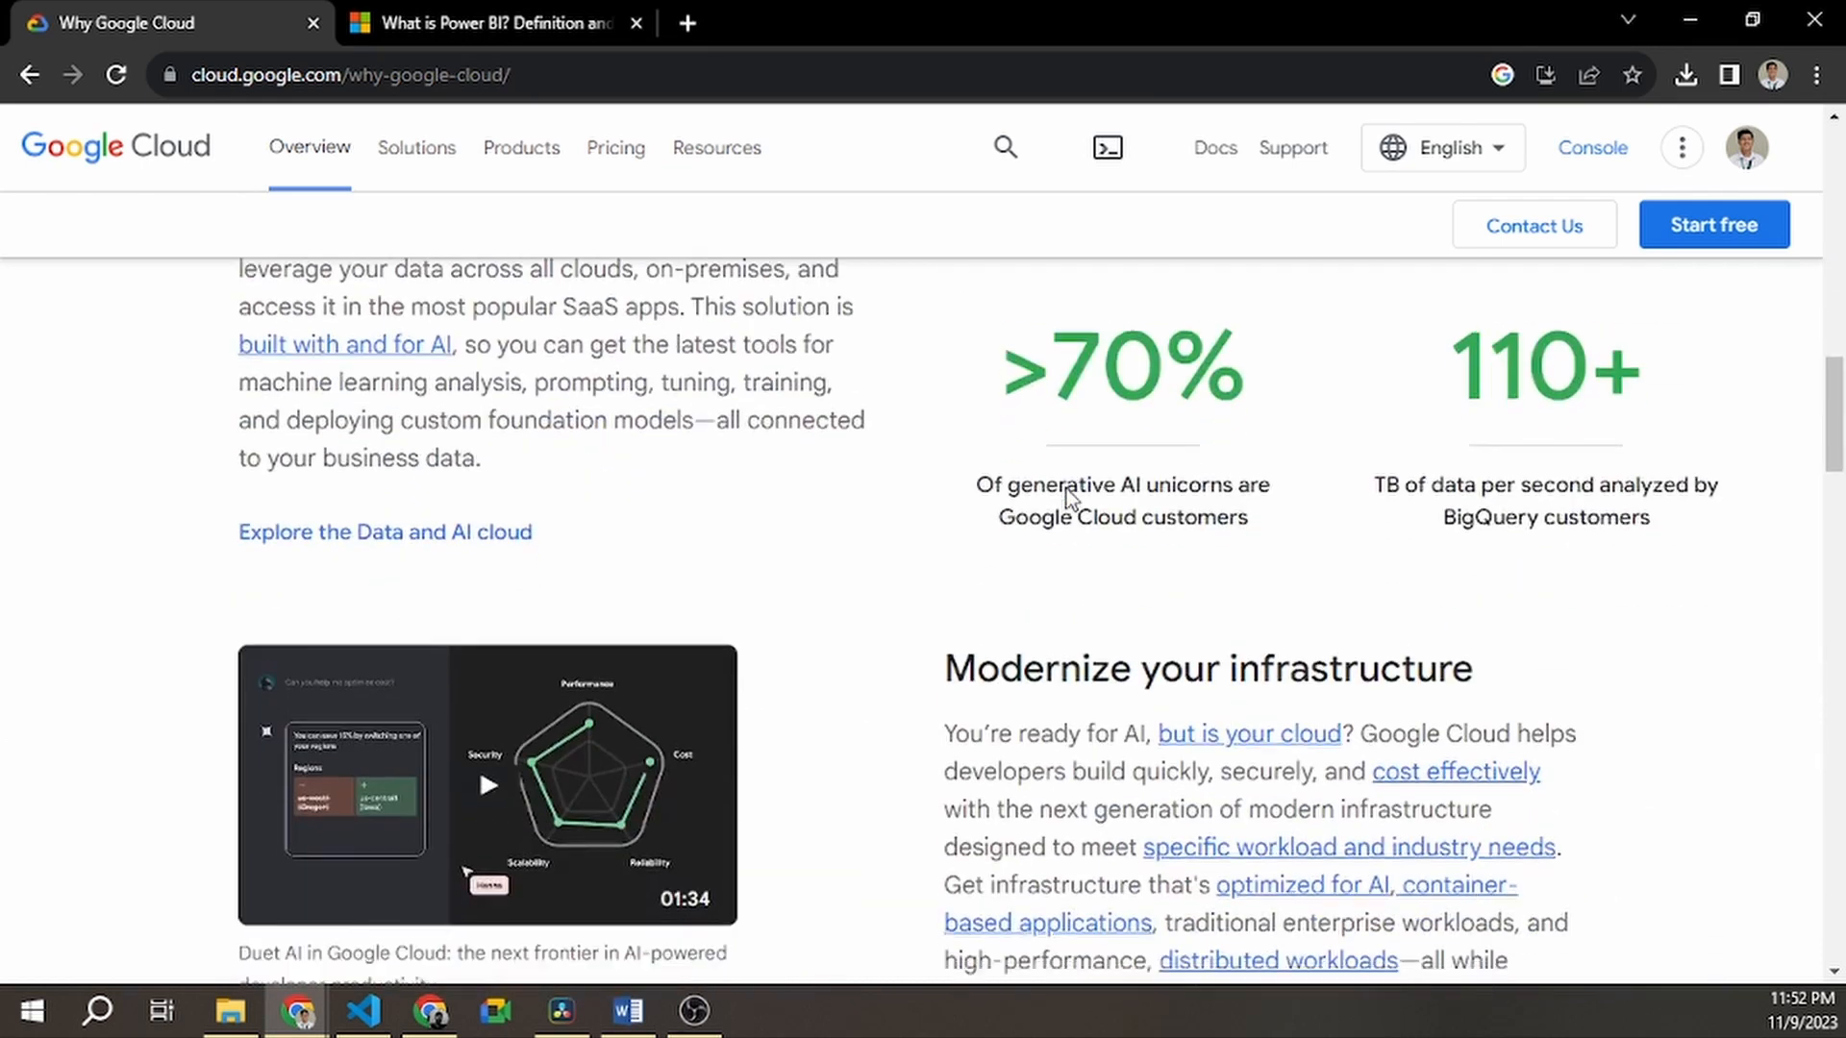
pyautogui.scroll(-3)
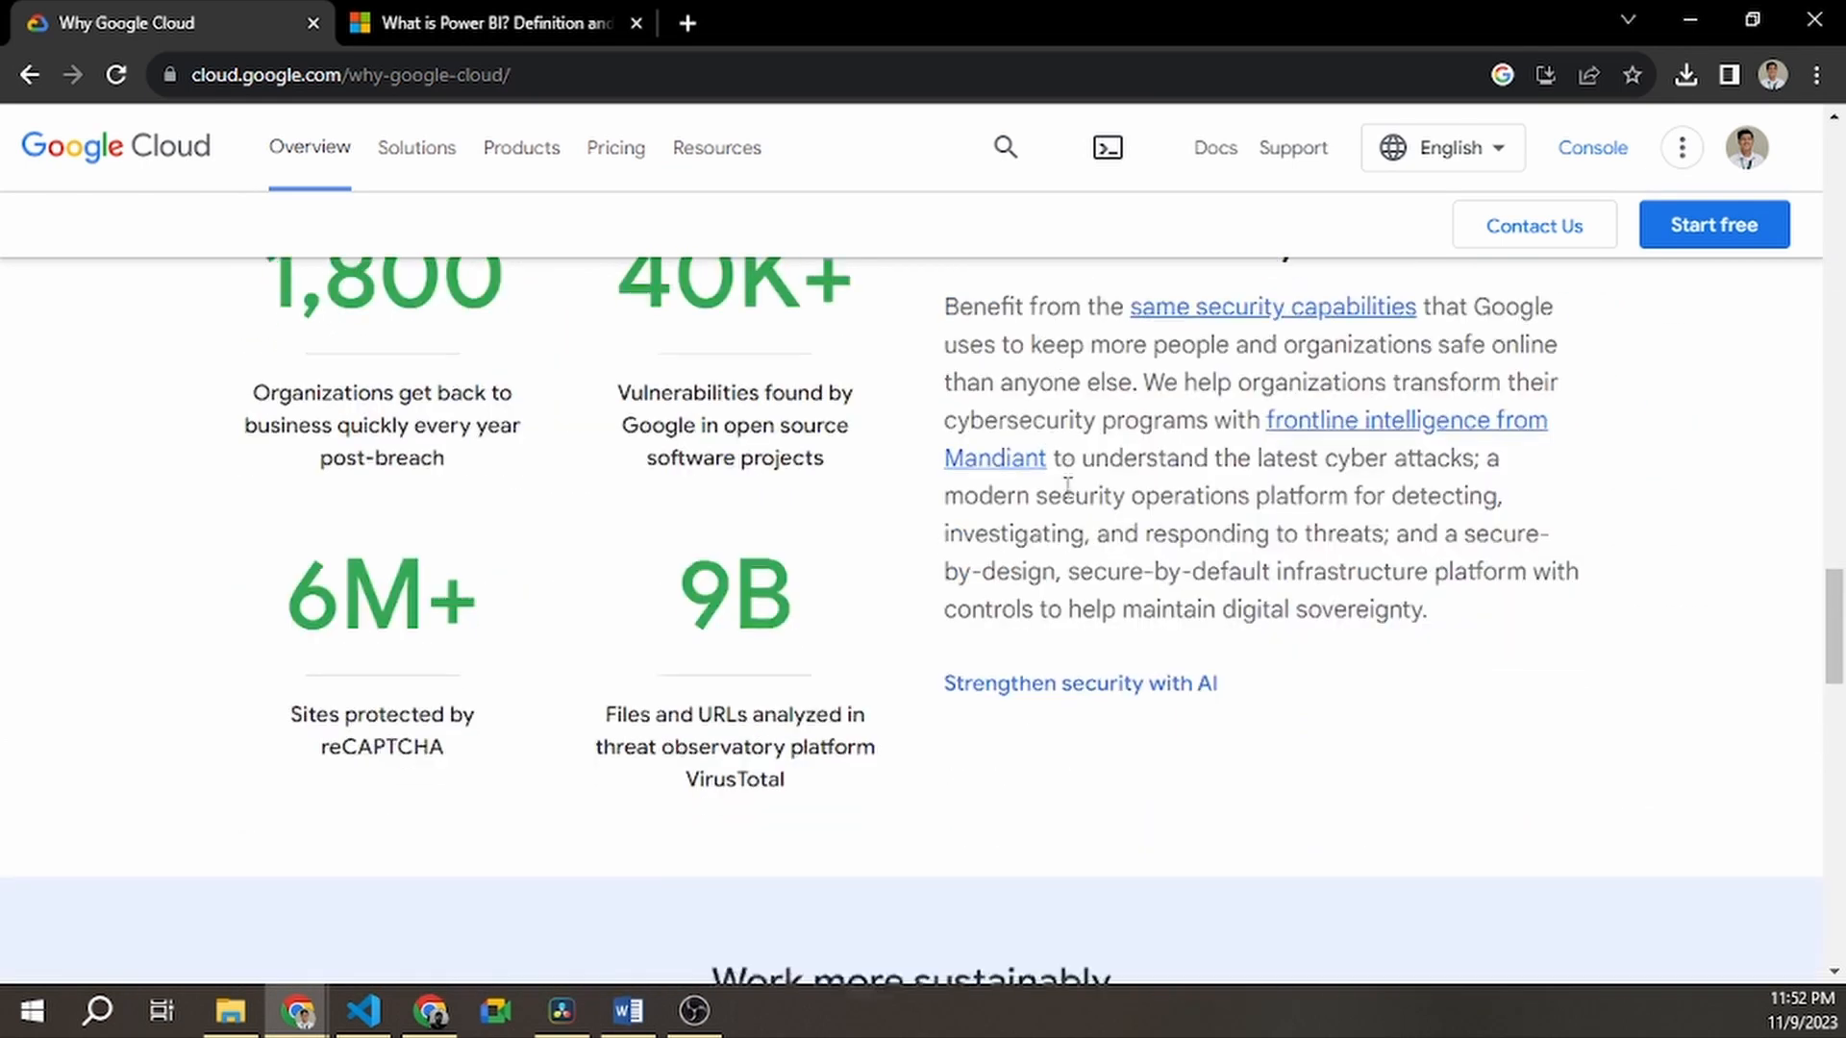
pyautogui.scroll(-3)
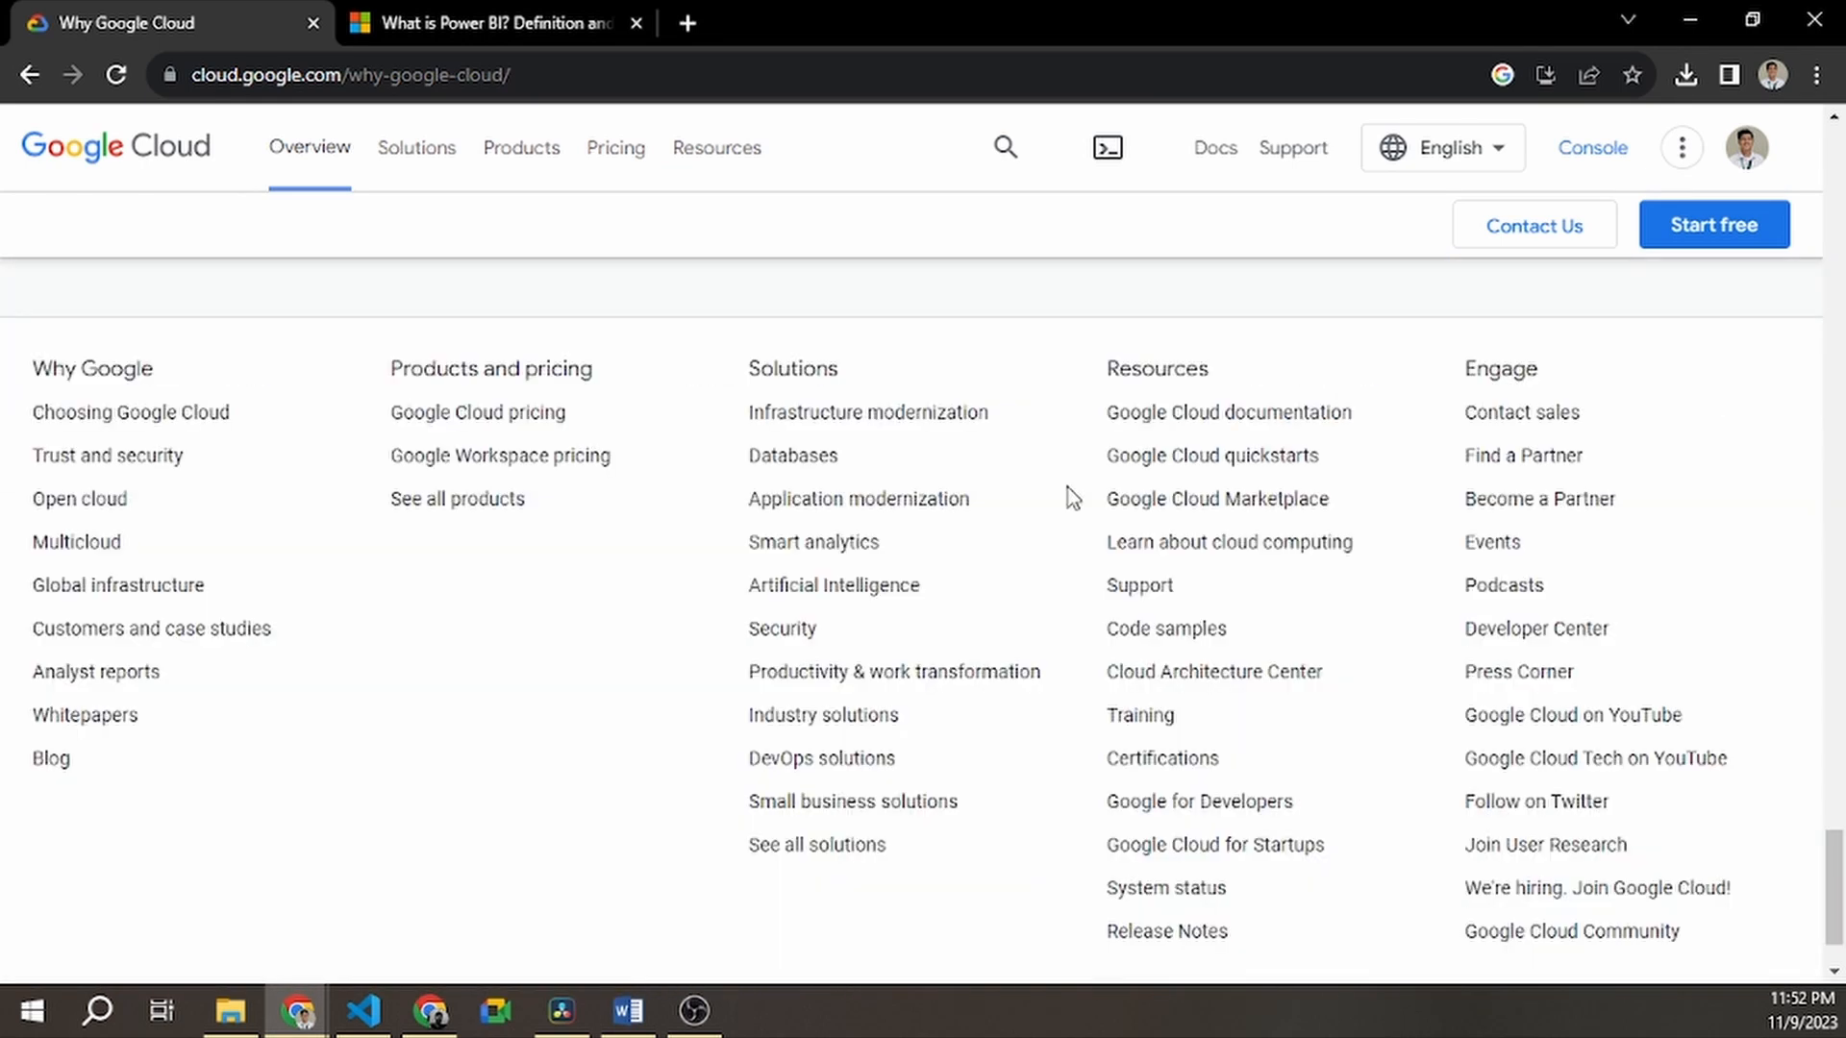
pyautogui.scroll(3)
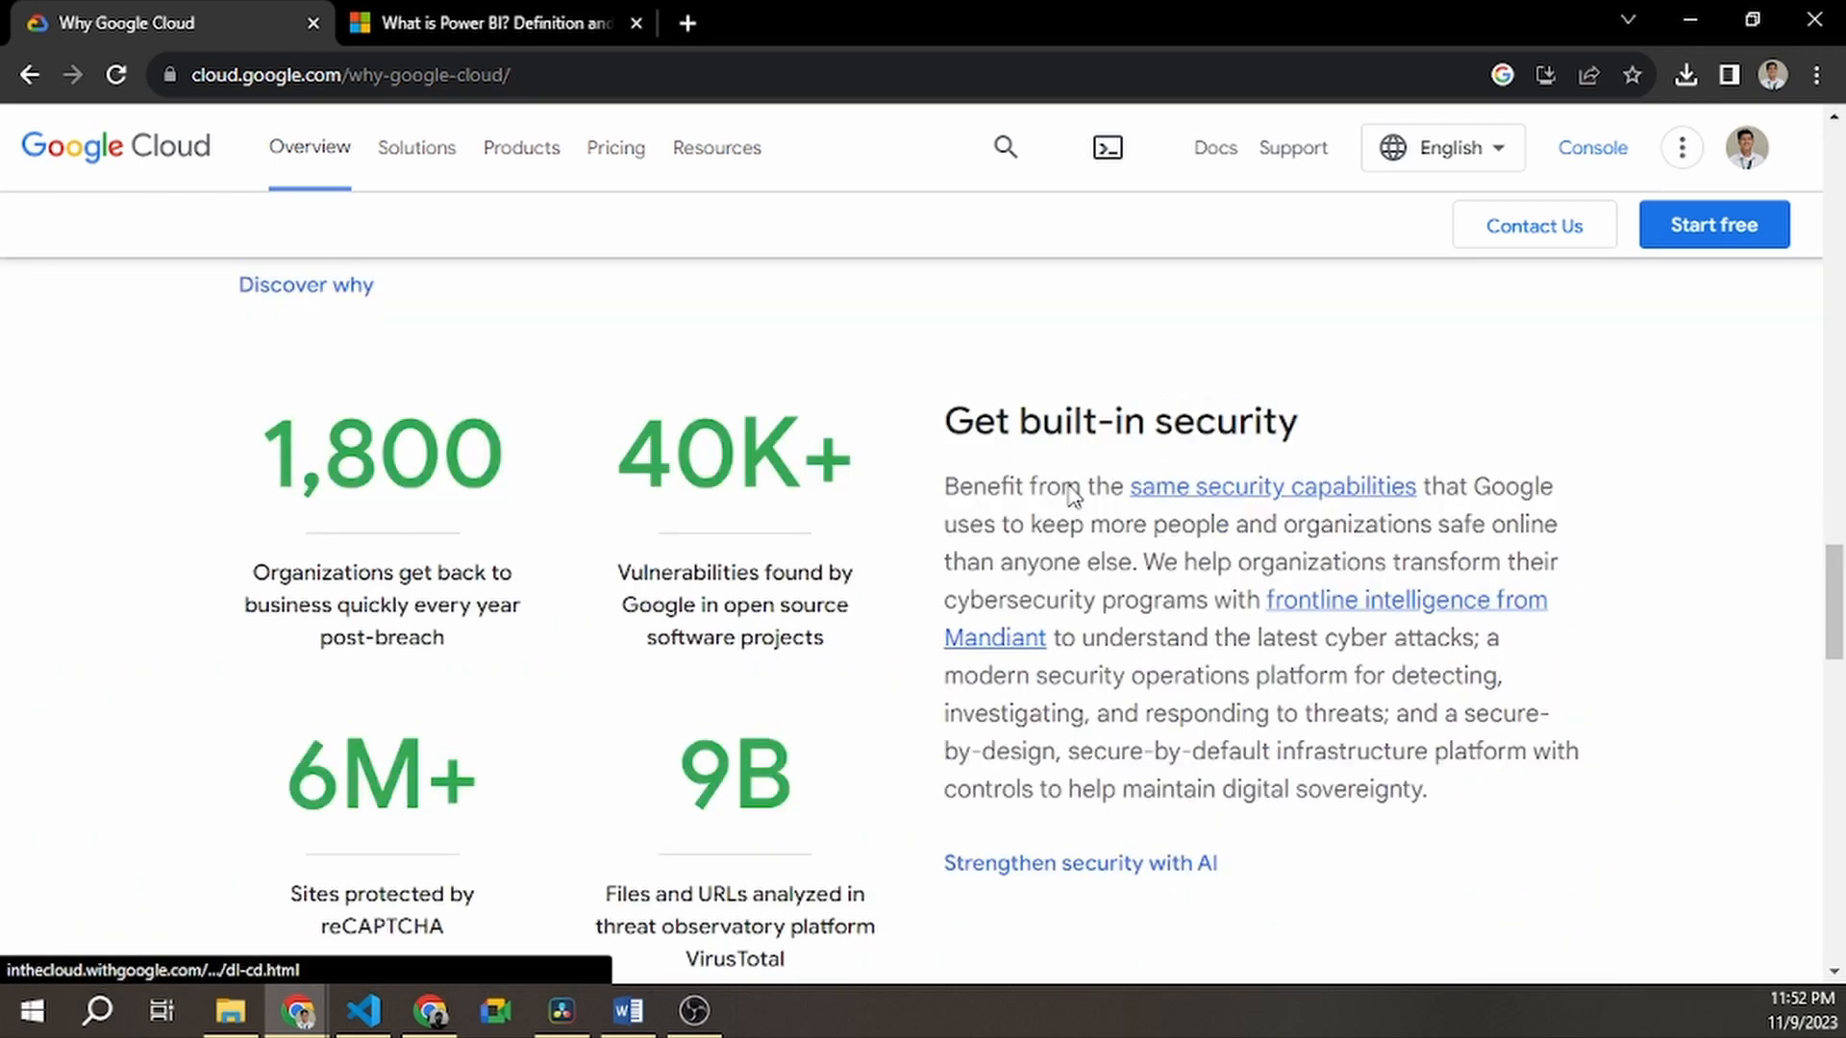
pyautogui.scroll(3)
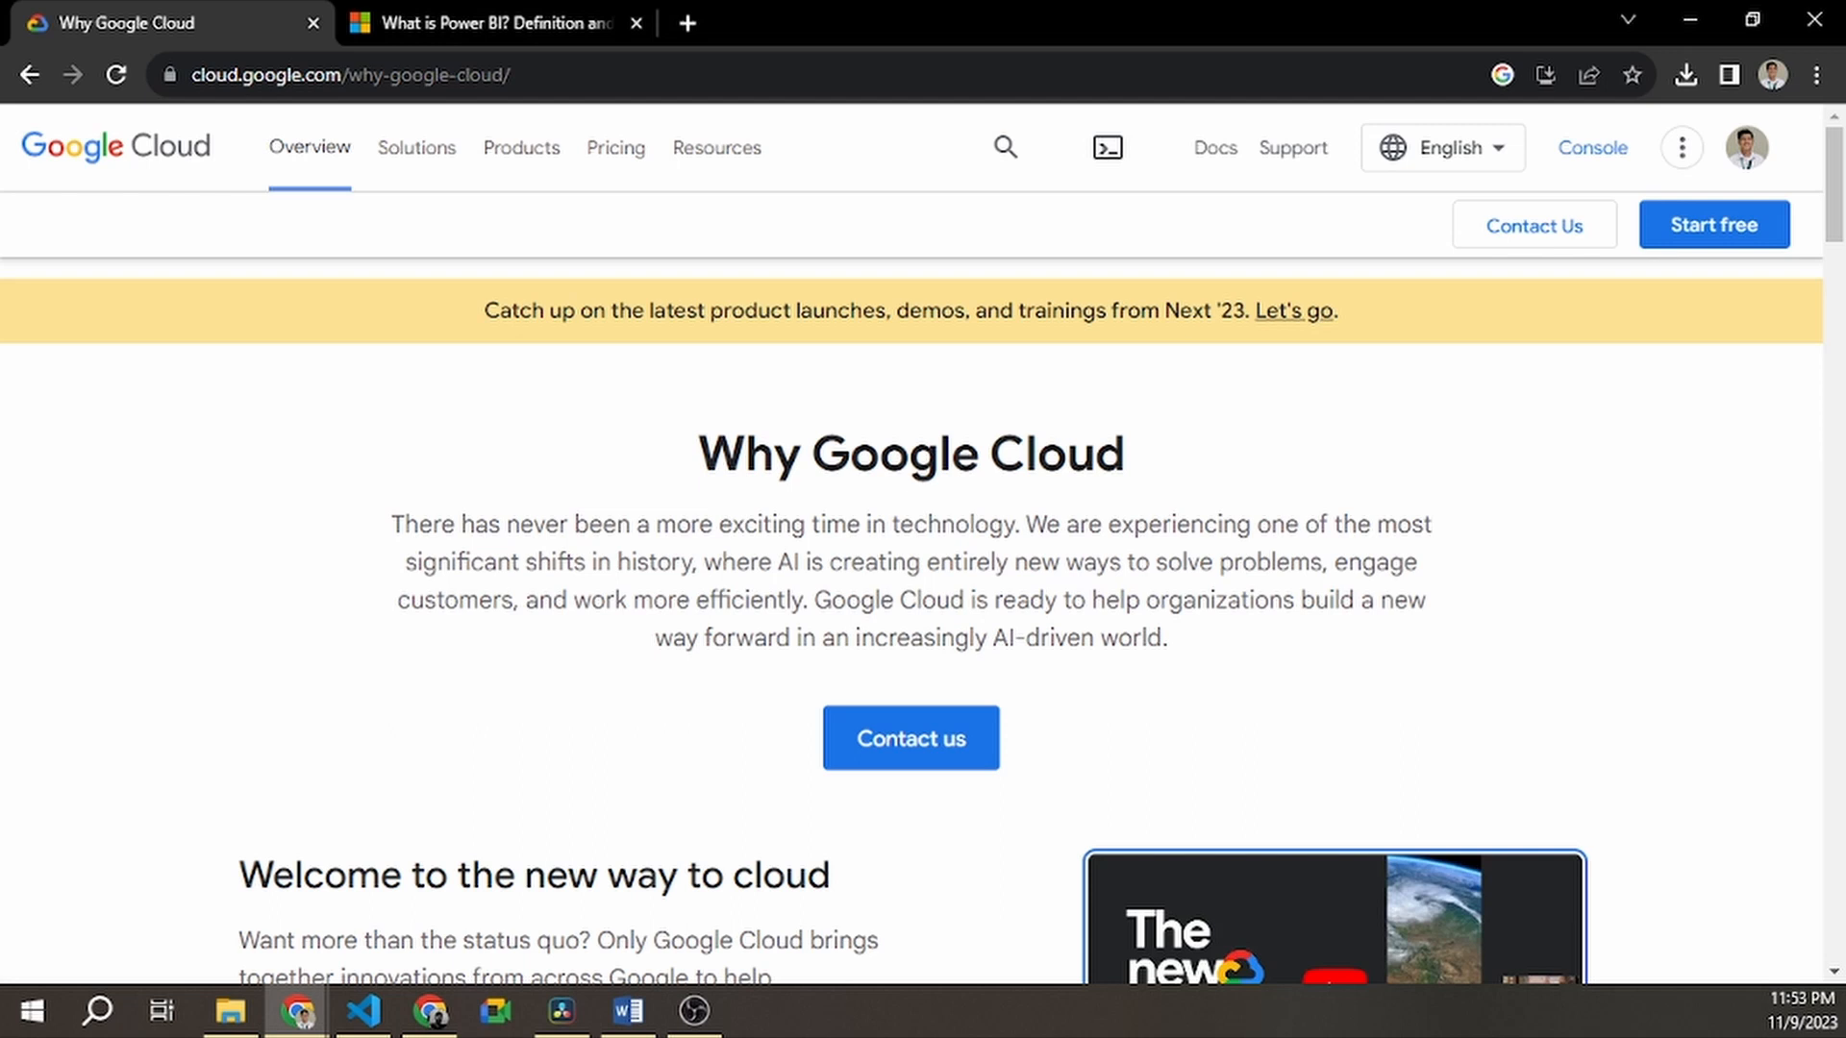
pyautogui.click(494, 23)
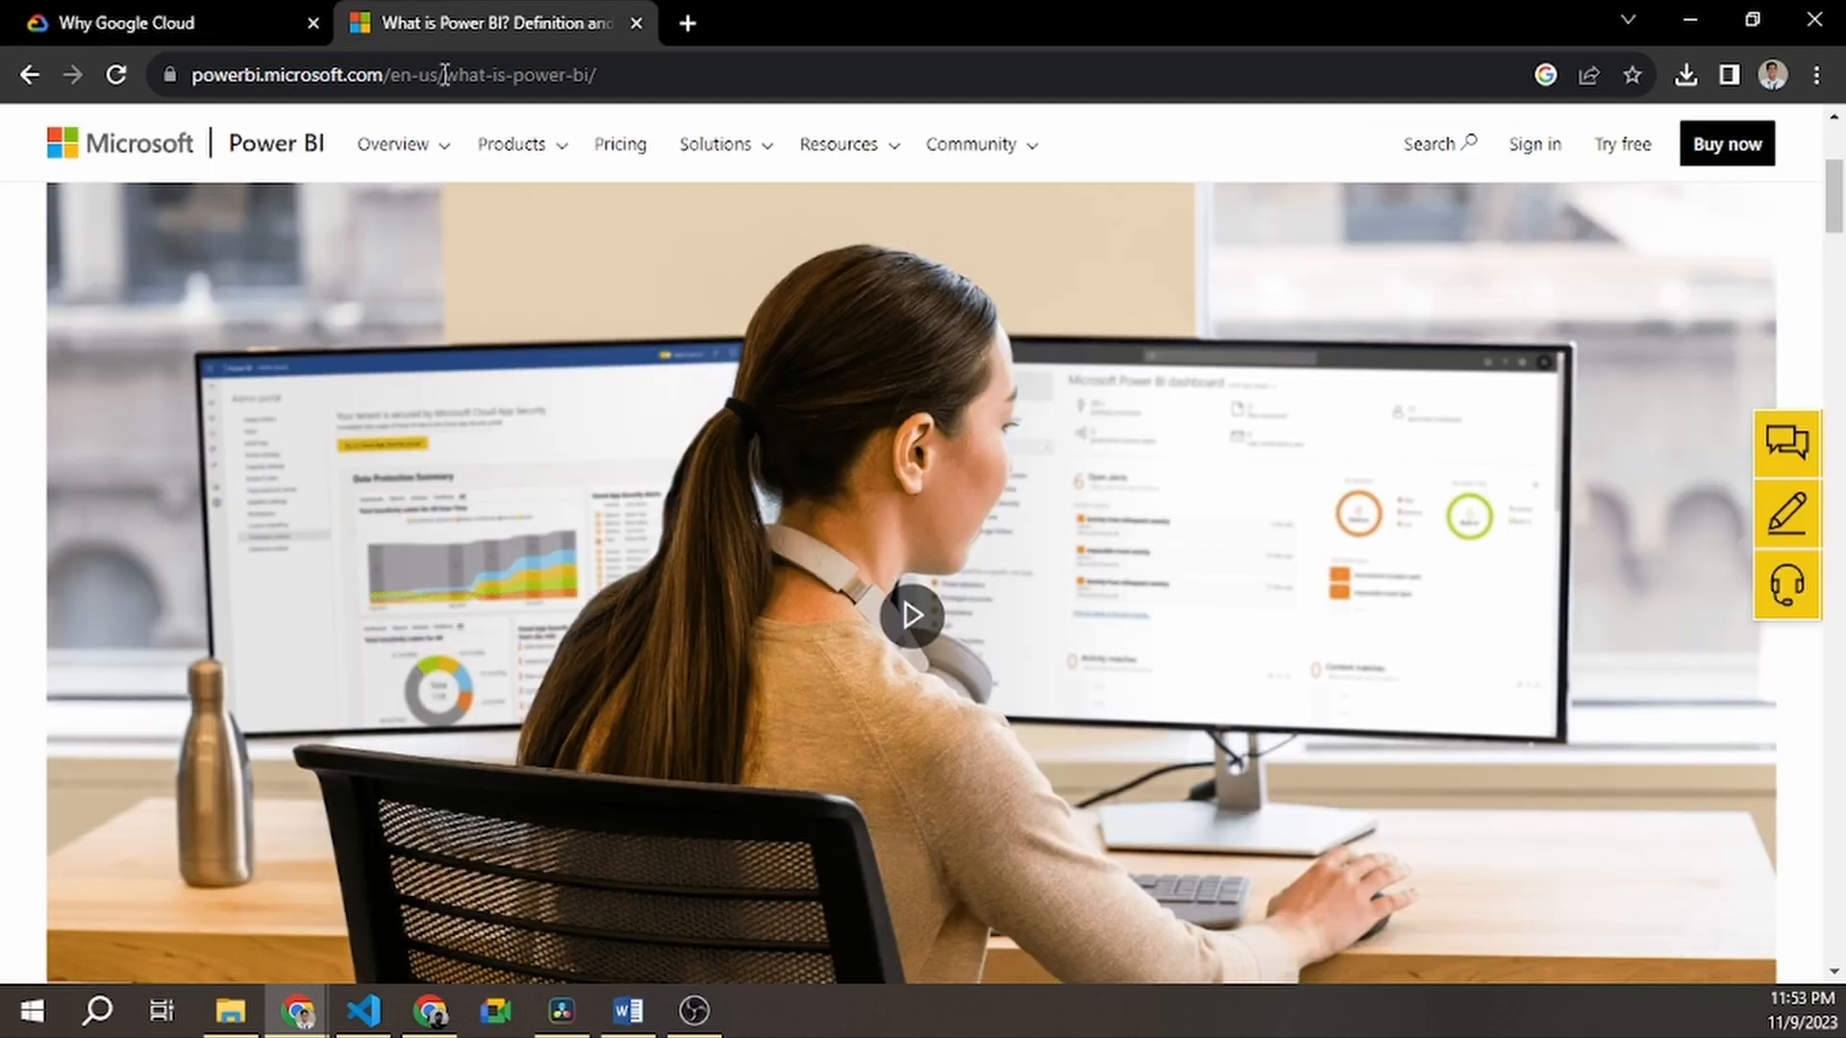
pyautogui.scroll(-3)
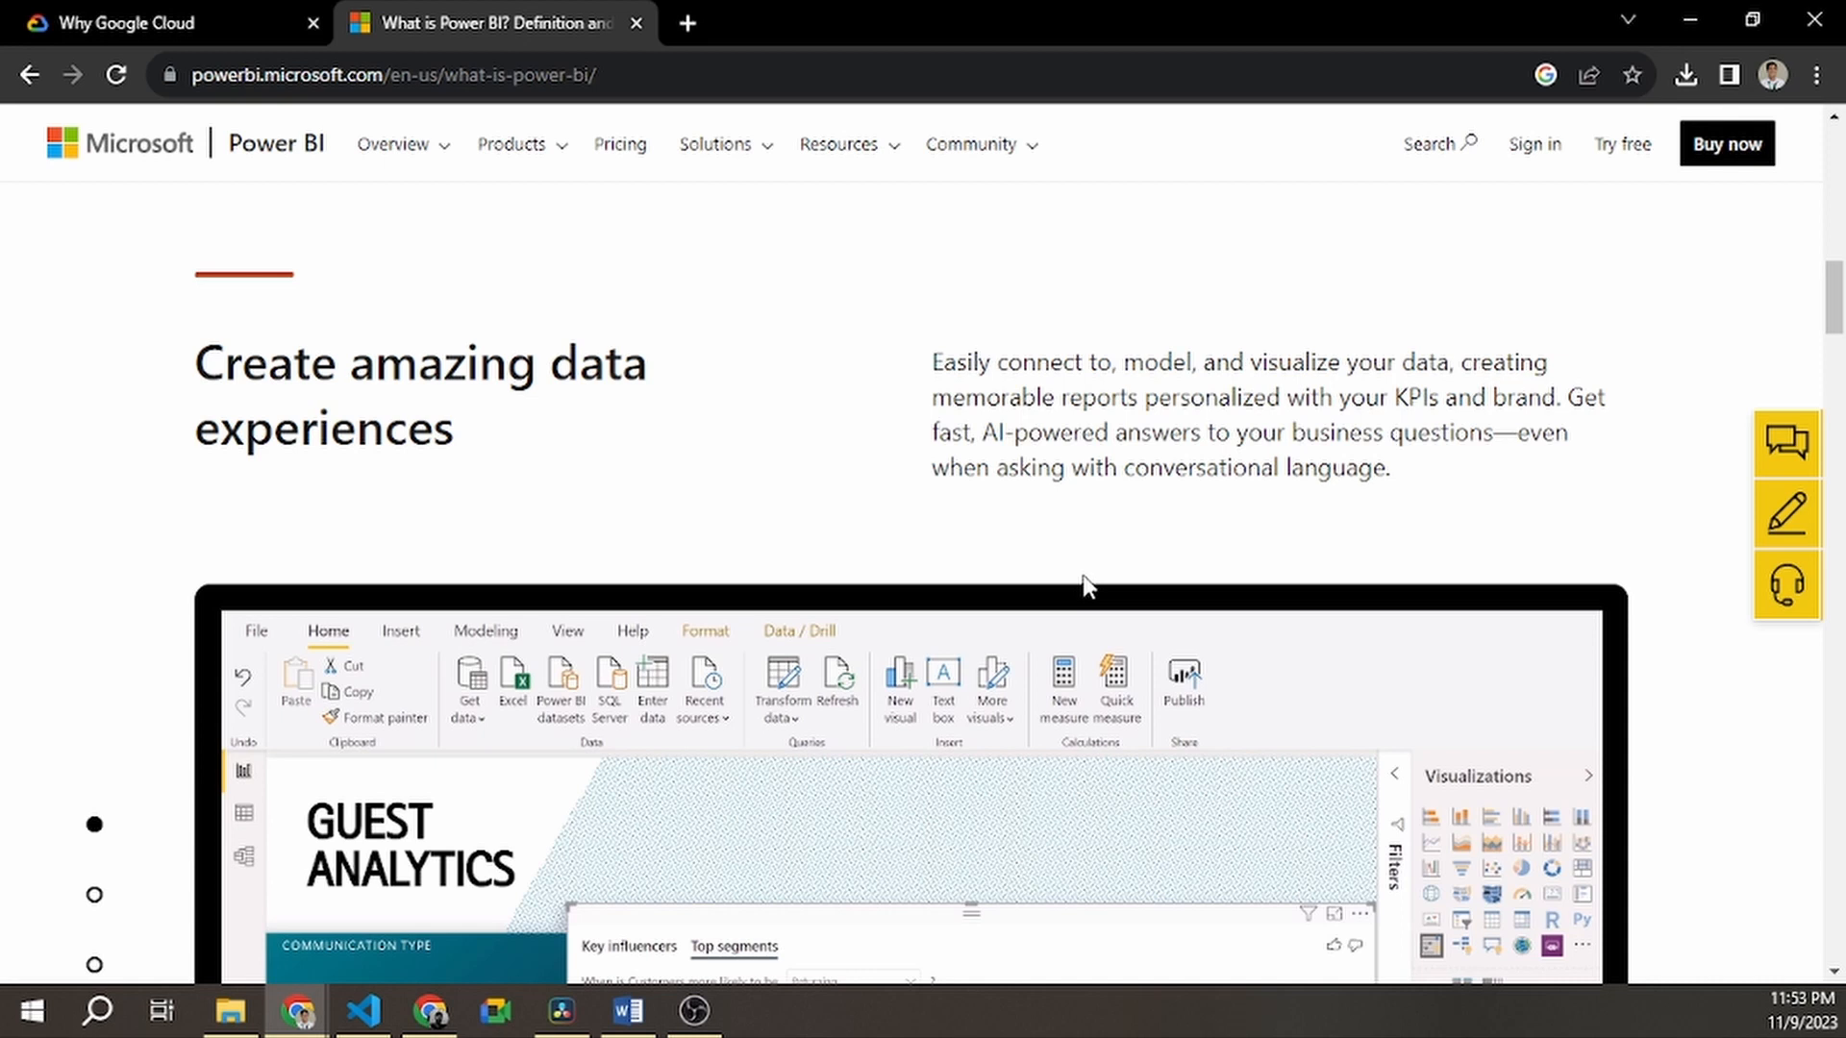
pyautogui.scroll(-3)
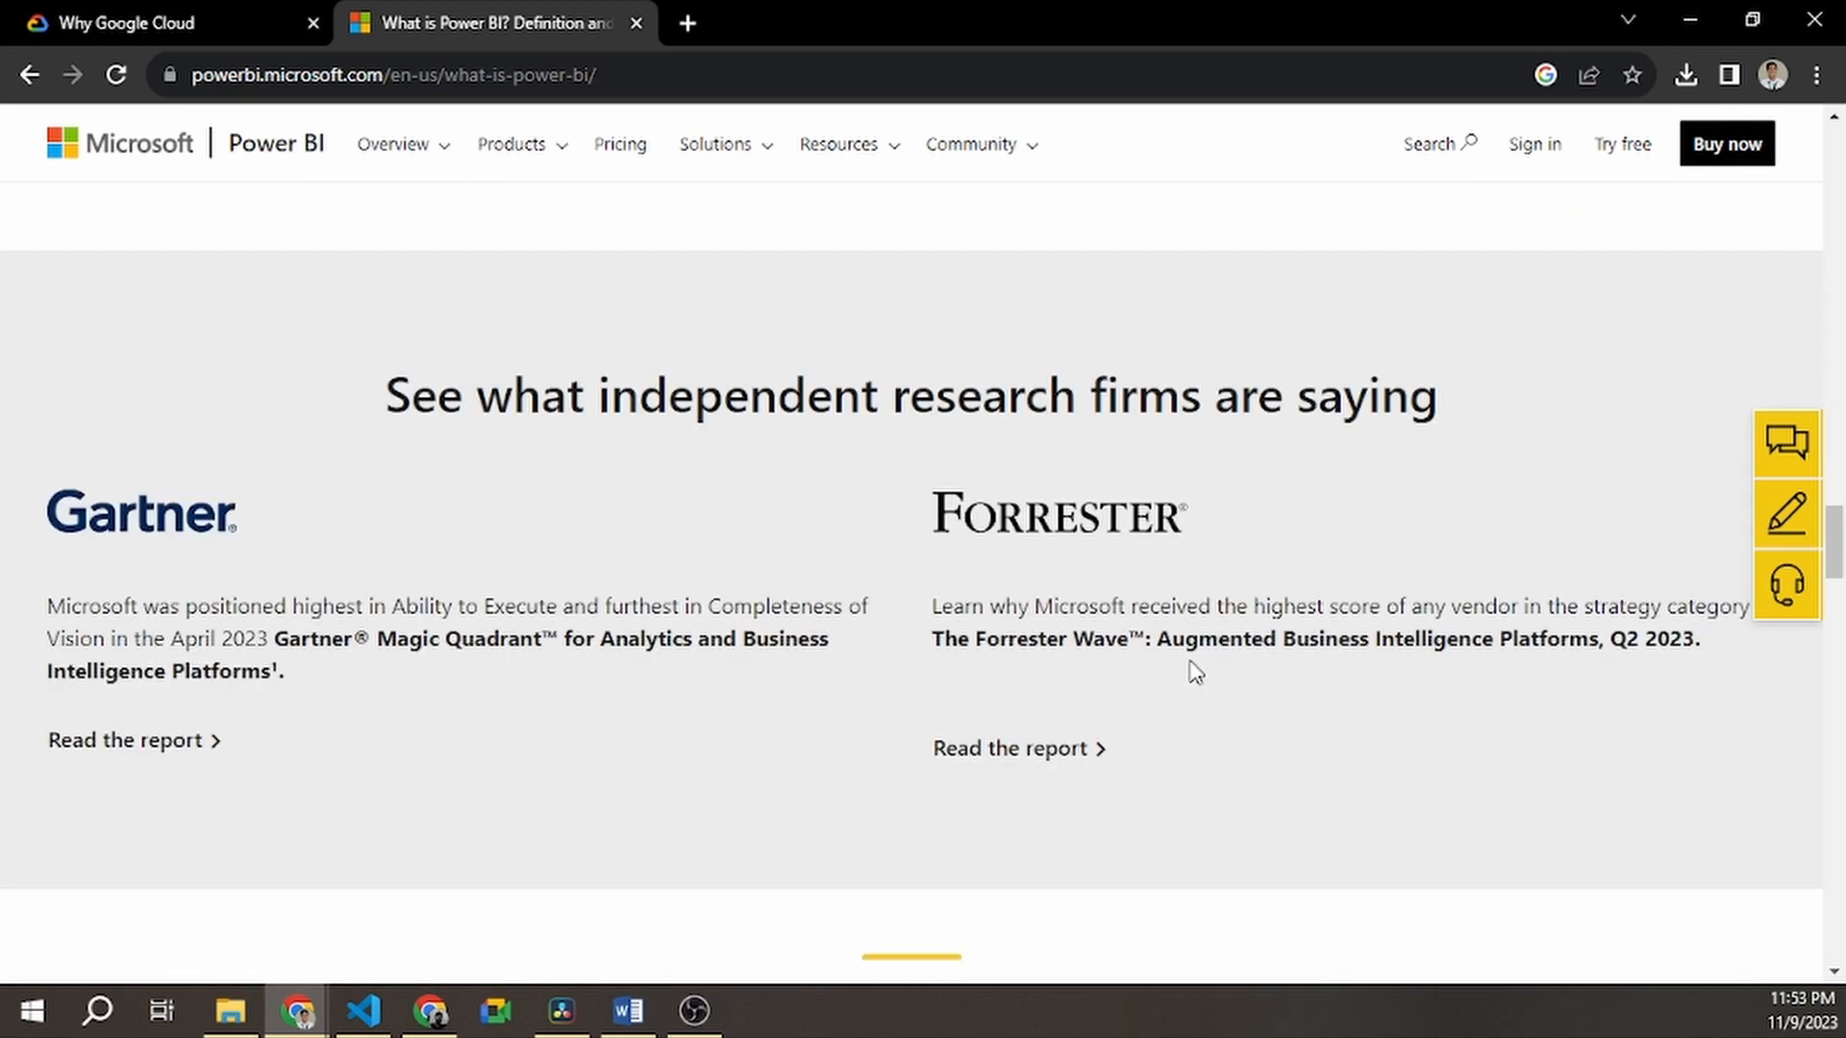
pyautogui.scroll(-3)
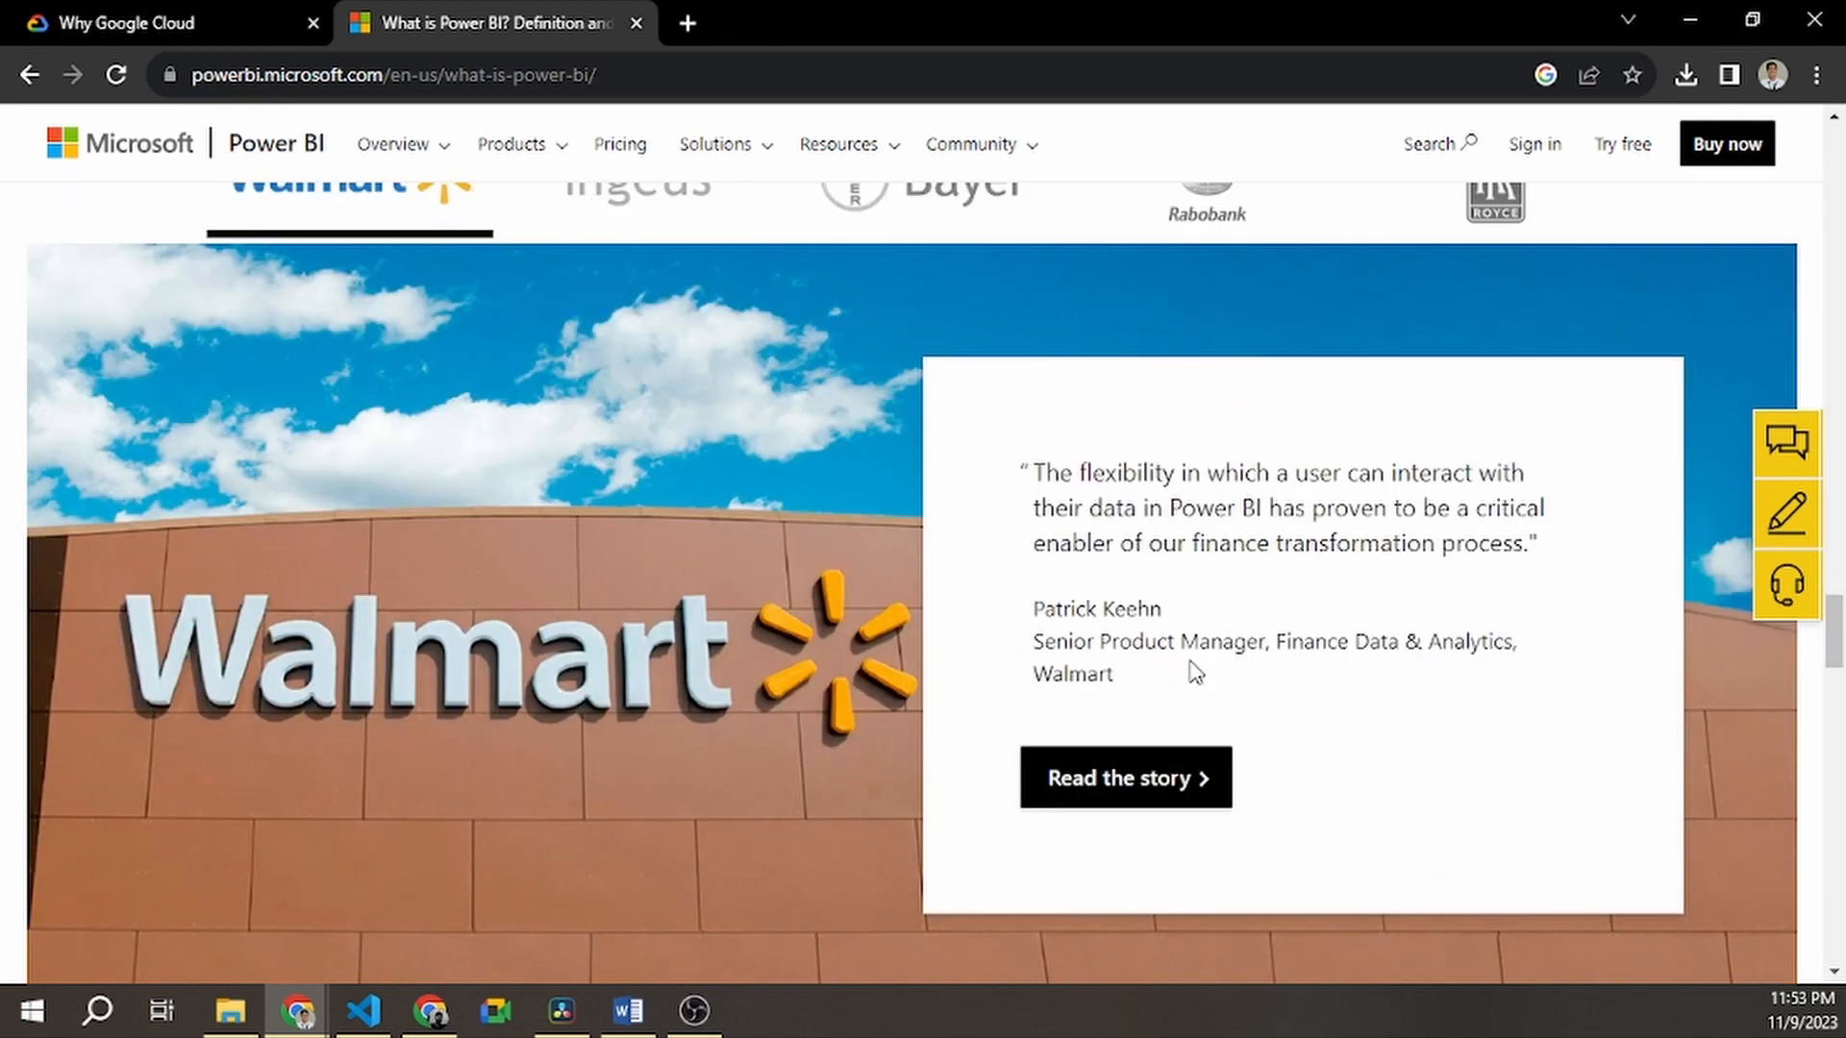
pyautogui.scroll(-3)
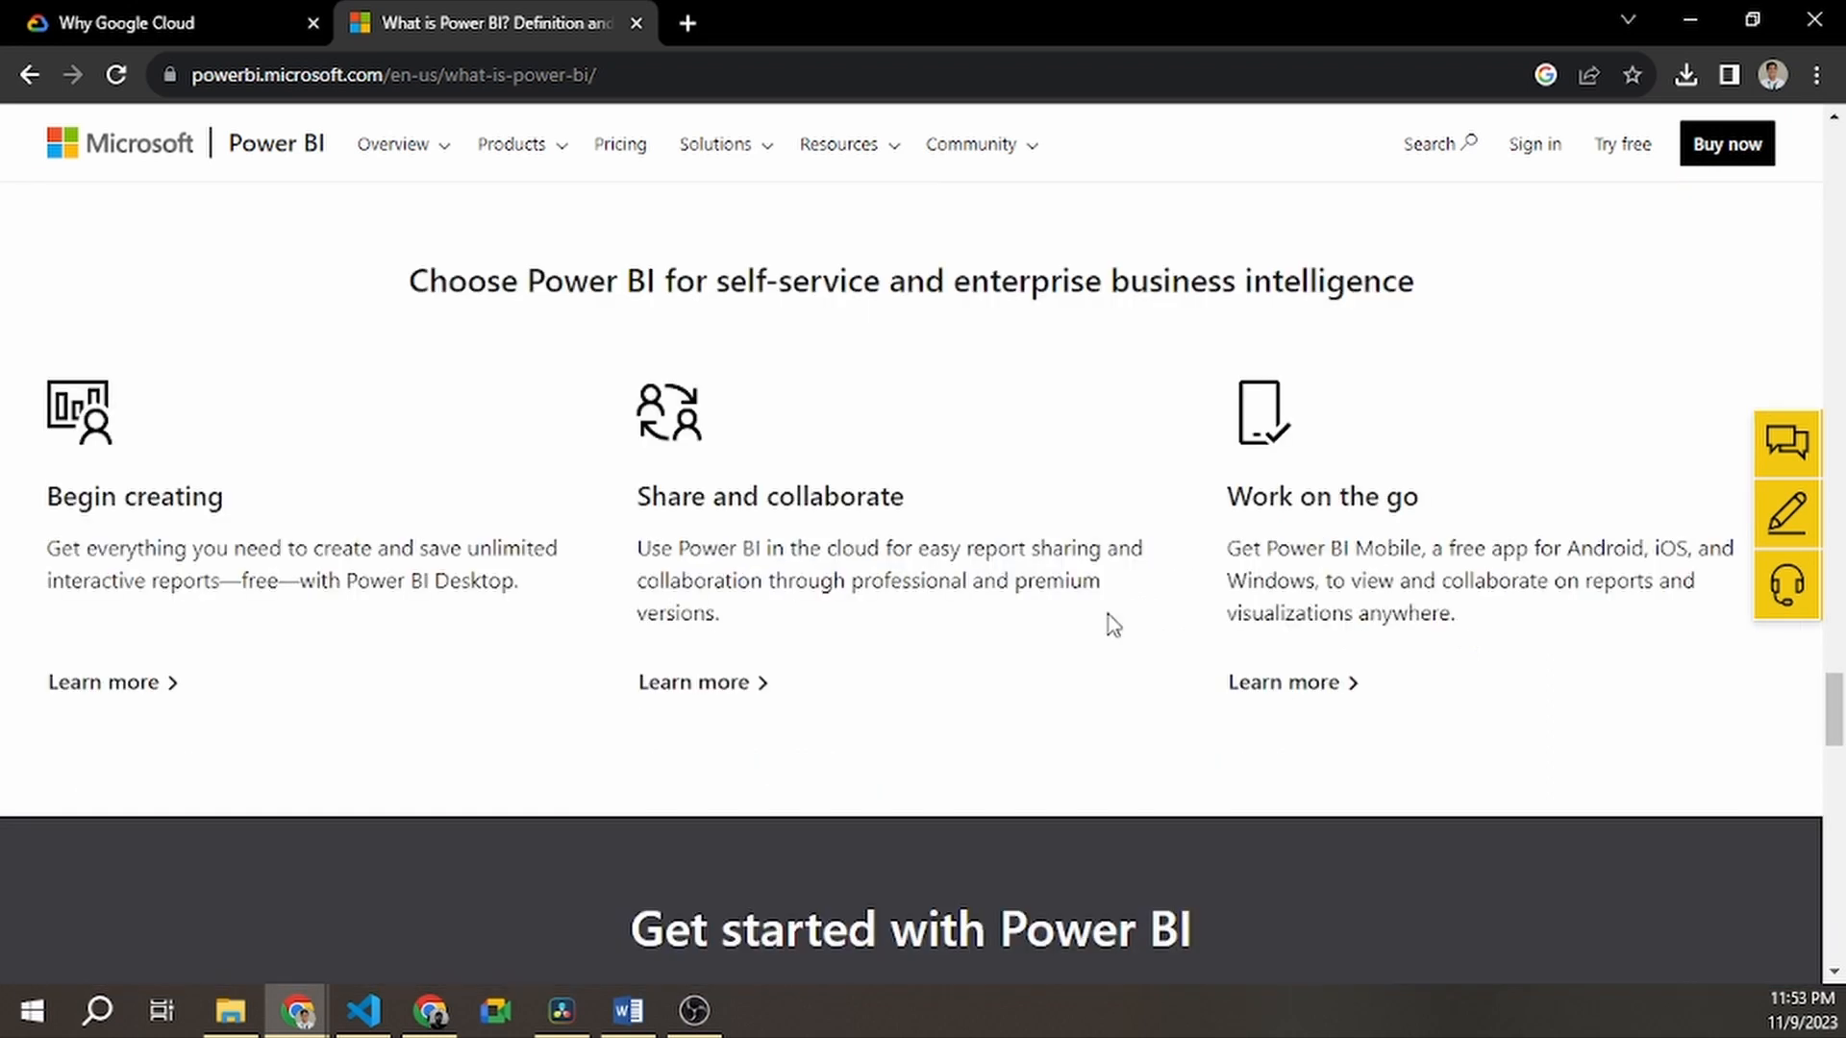
pyautogui.moveTo(834, 191)
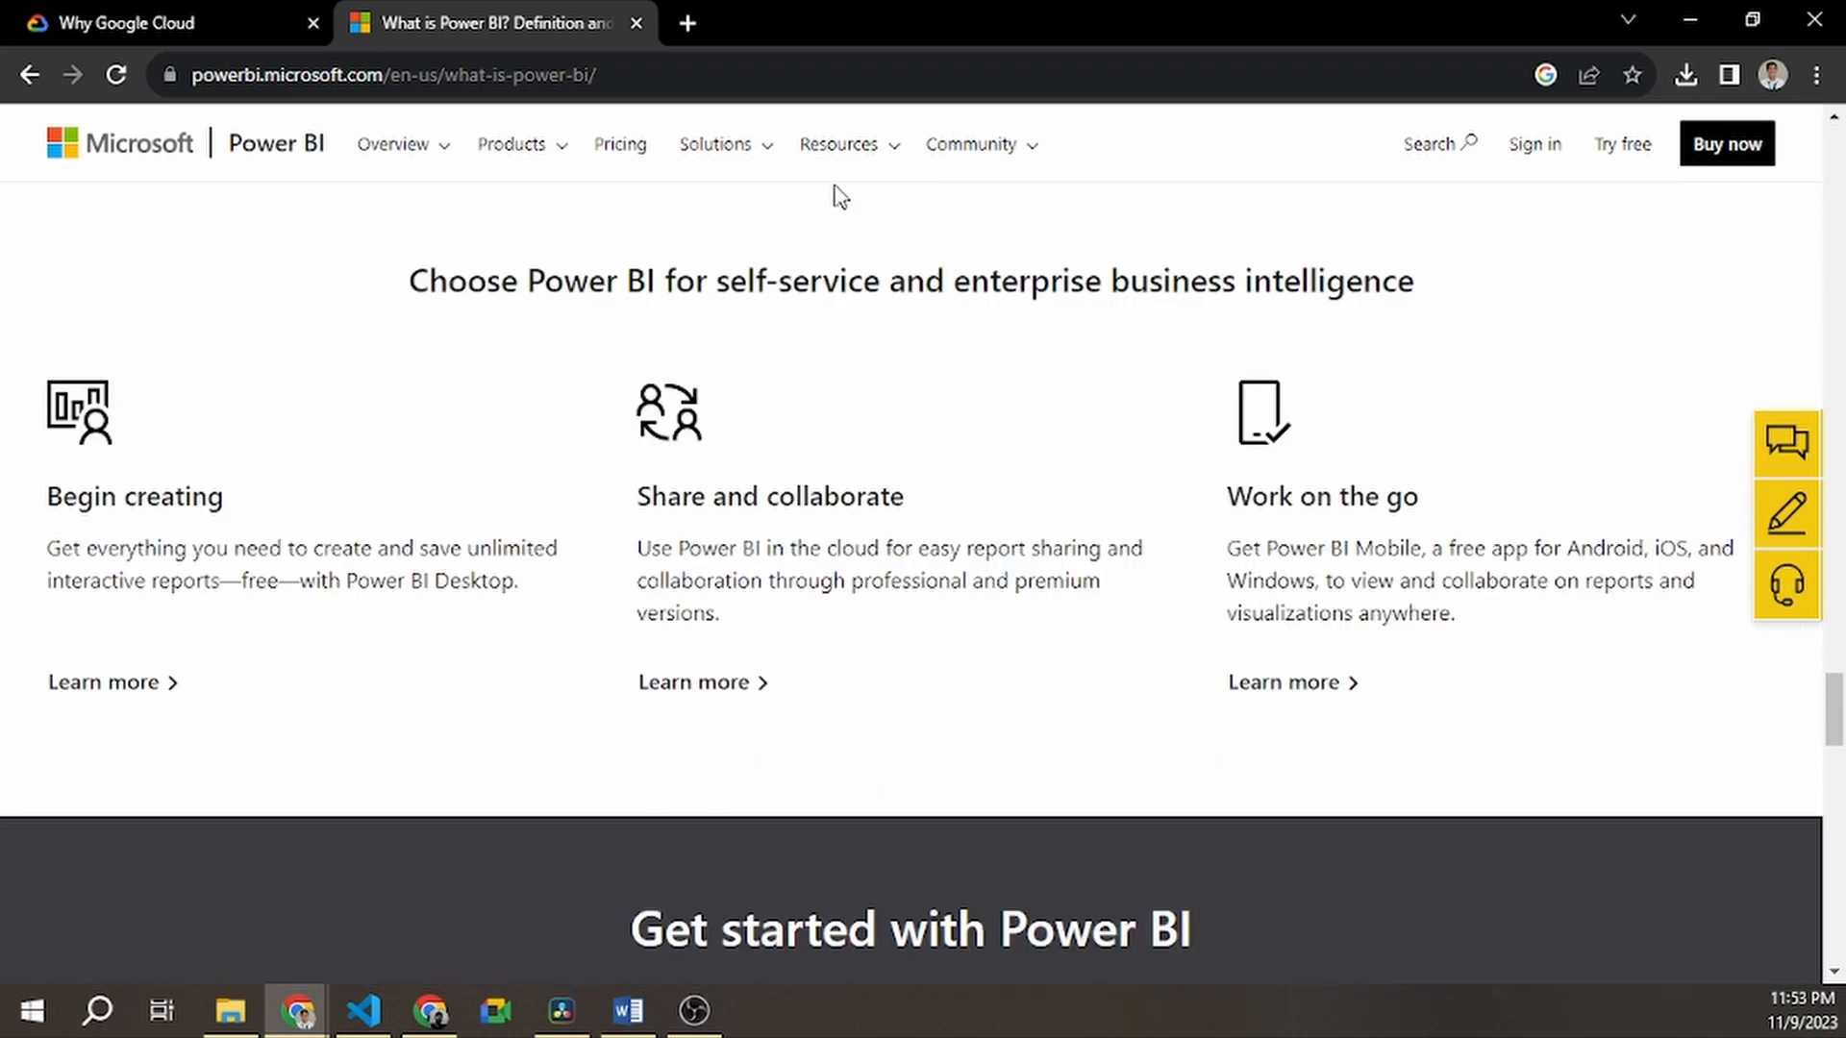
pyautogui.click(715, 144)
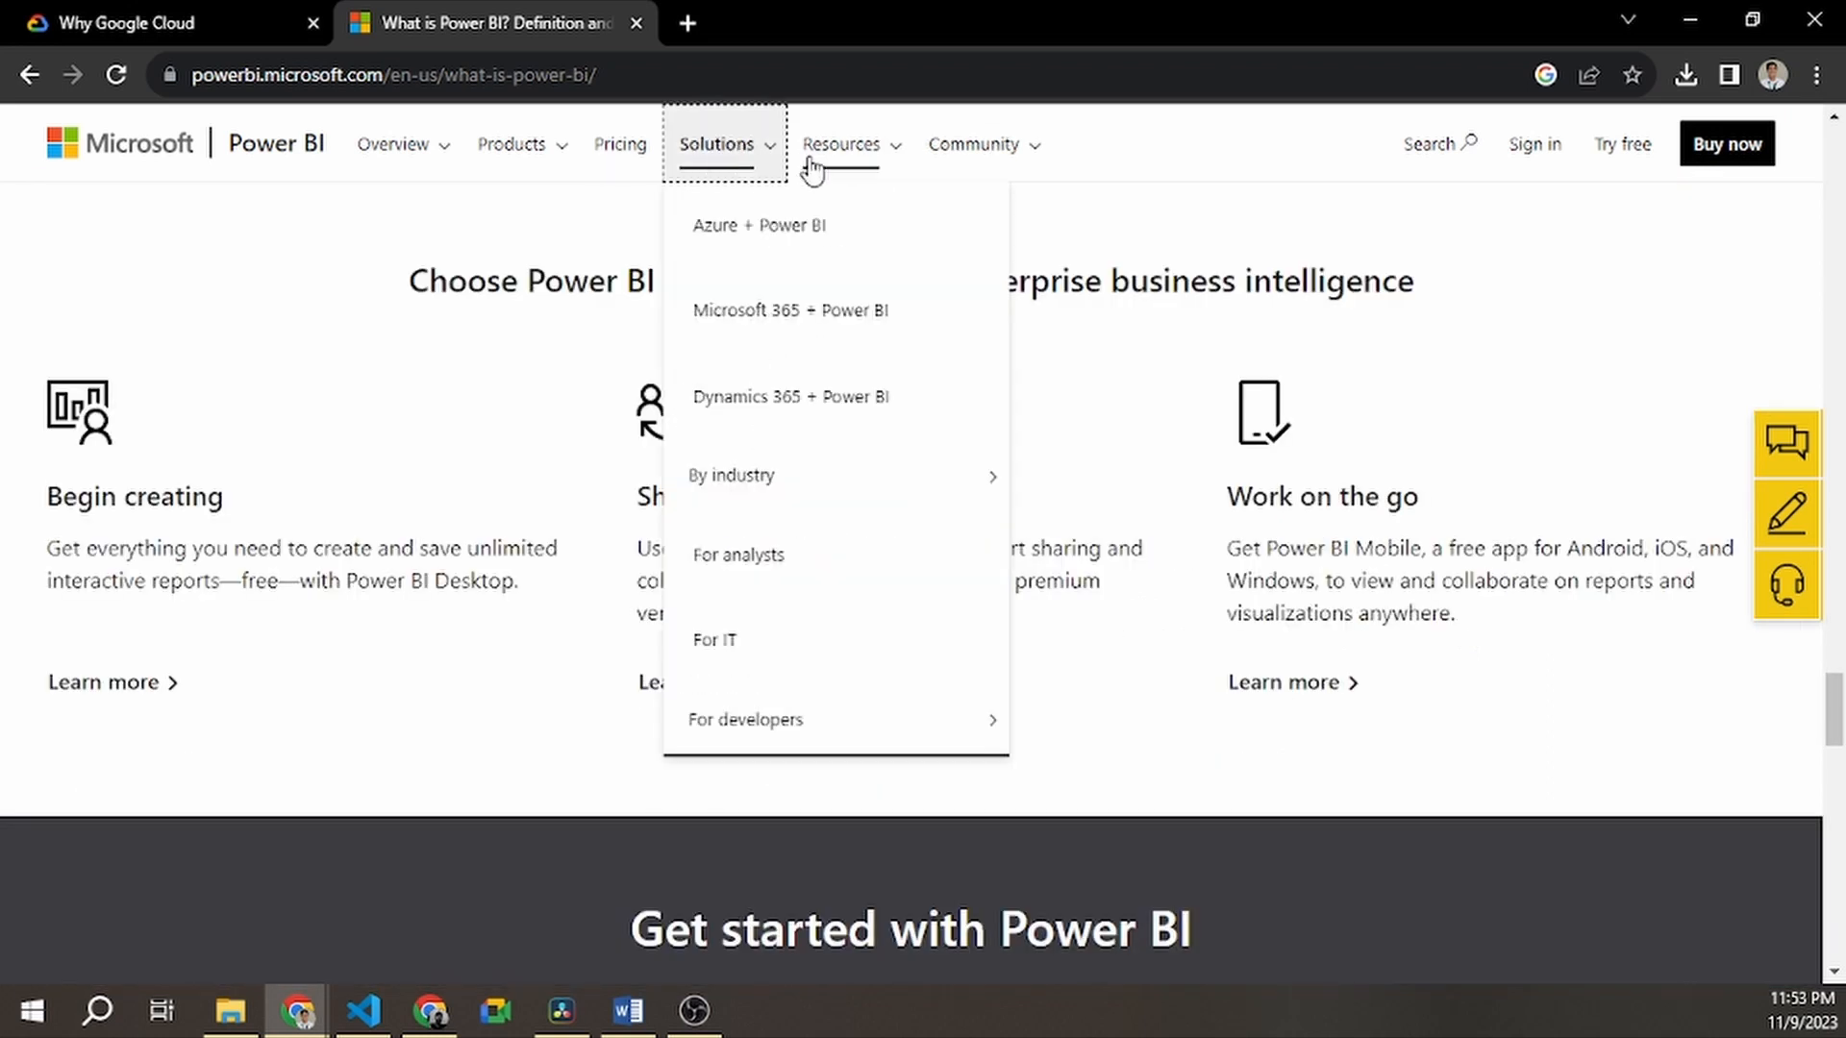
pyautogui.moveTo(825, 227)
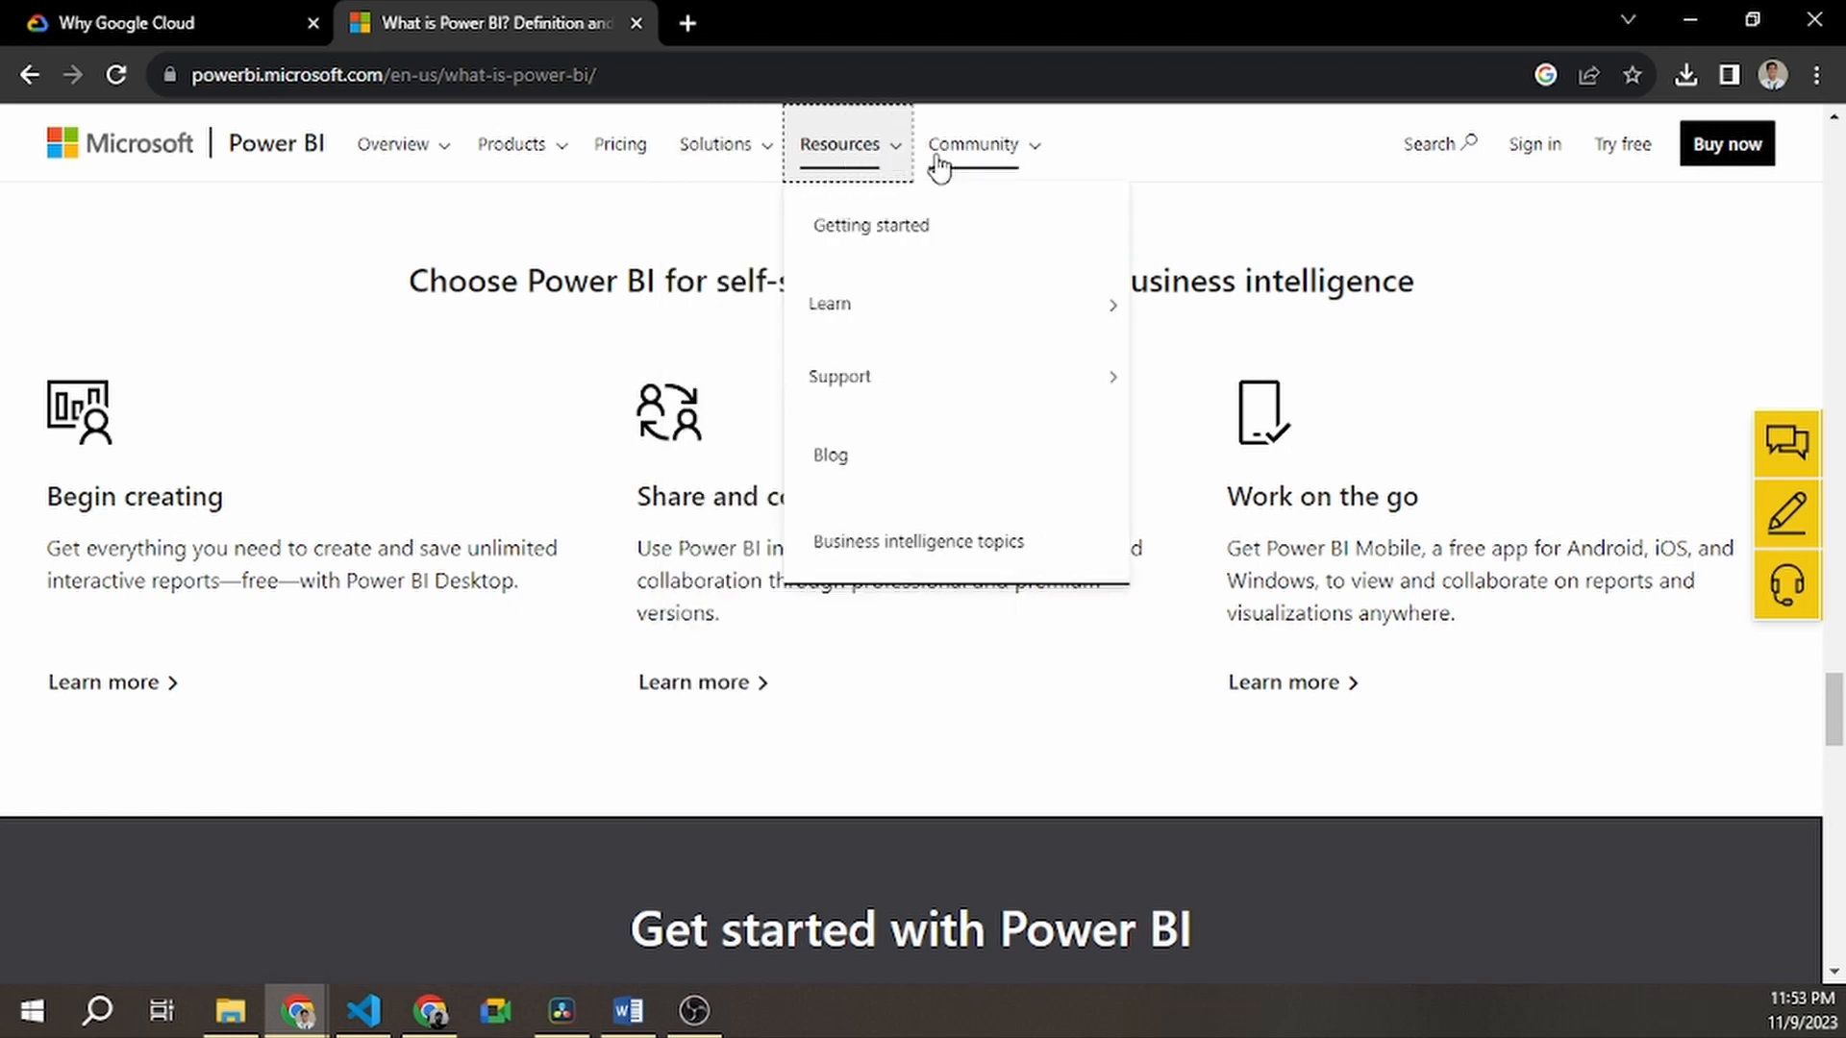
pyautogui.click(165, 23)
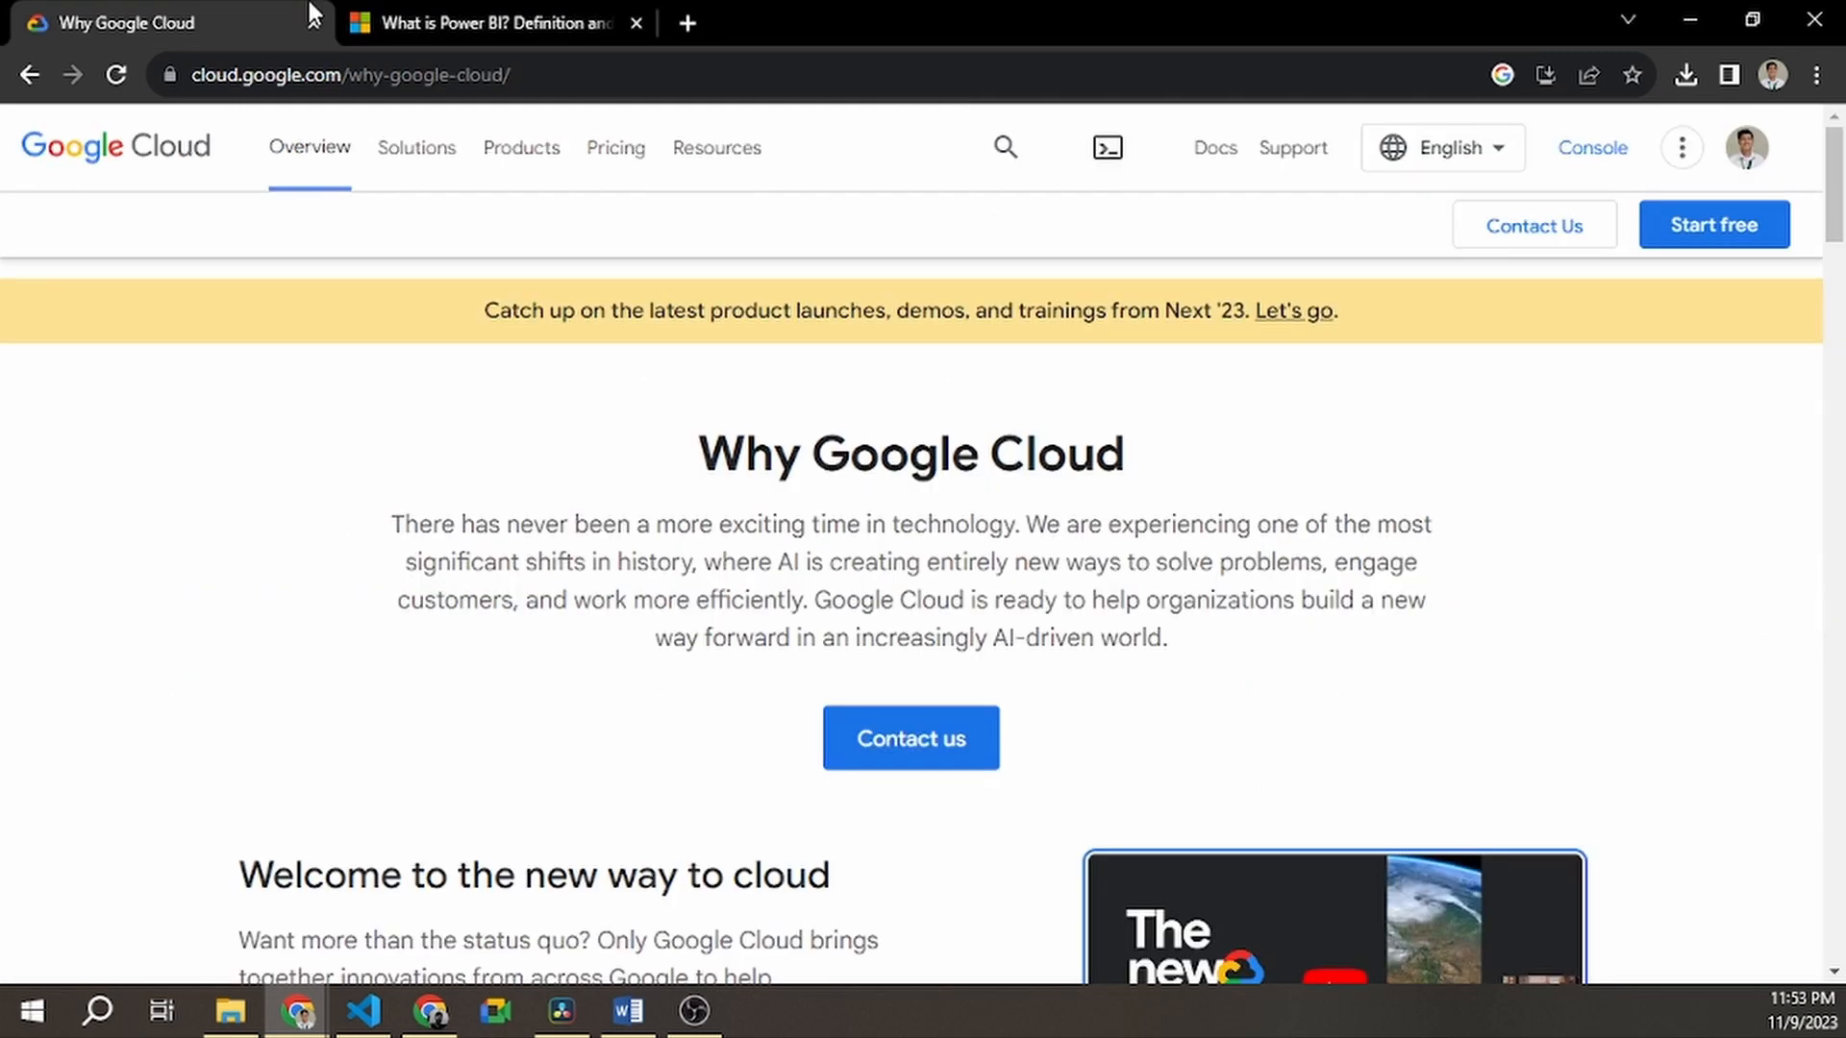
# Preview Google Cloud's Resources and Industry Solutions menus, then return to the Power BI page
pyautogui.click(715, 148)
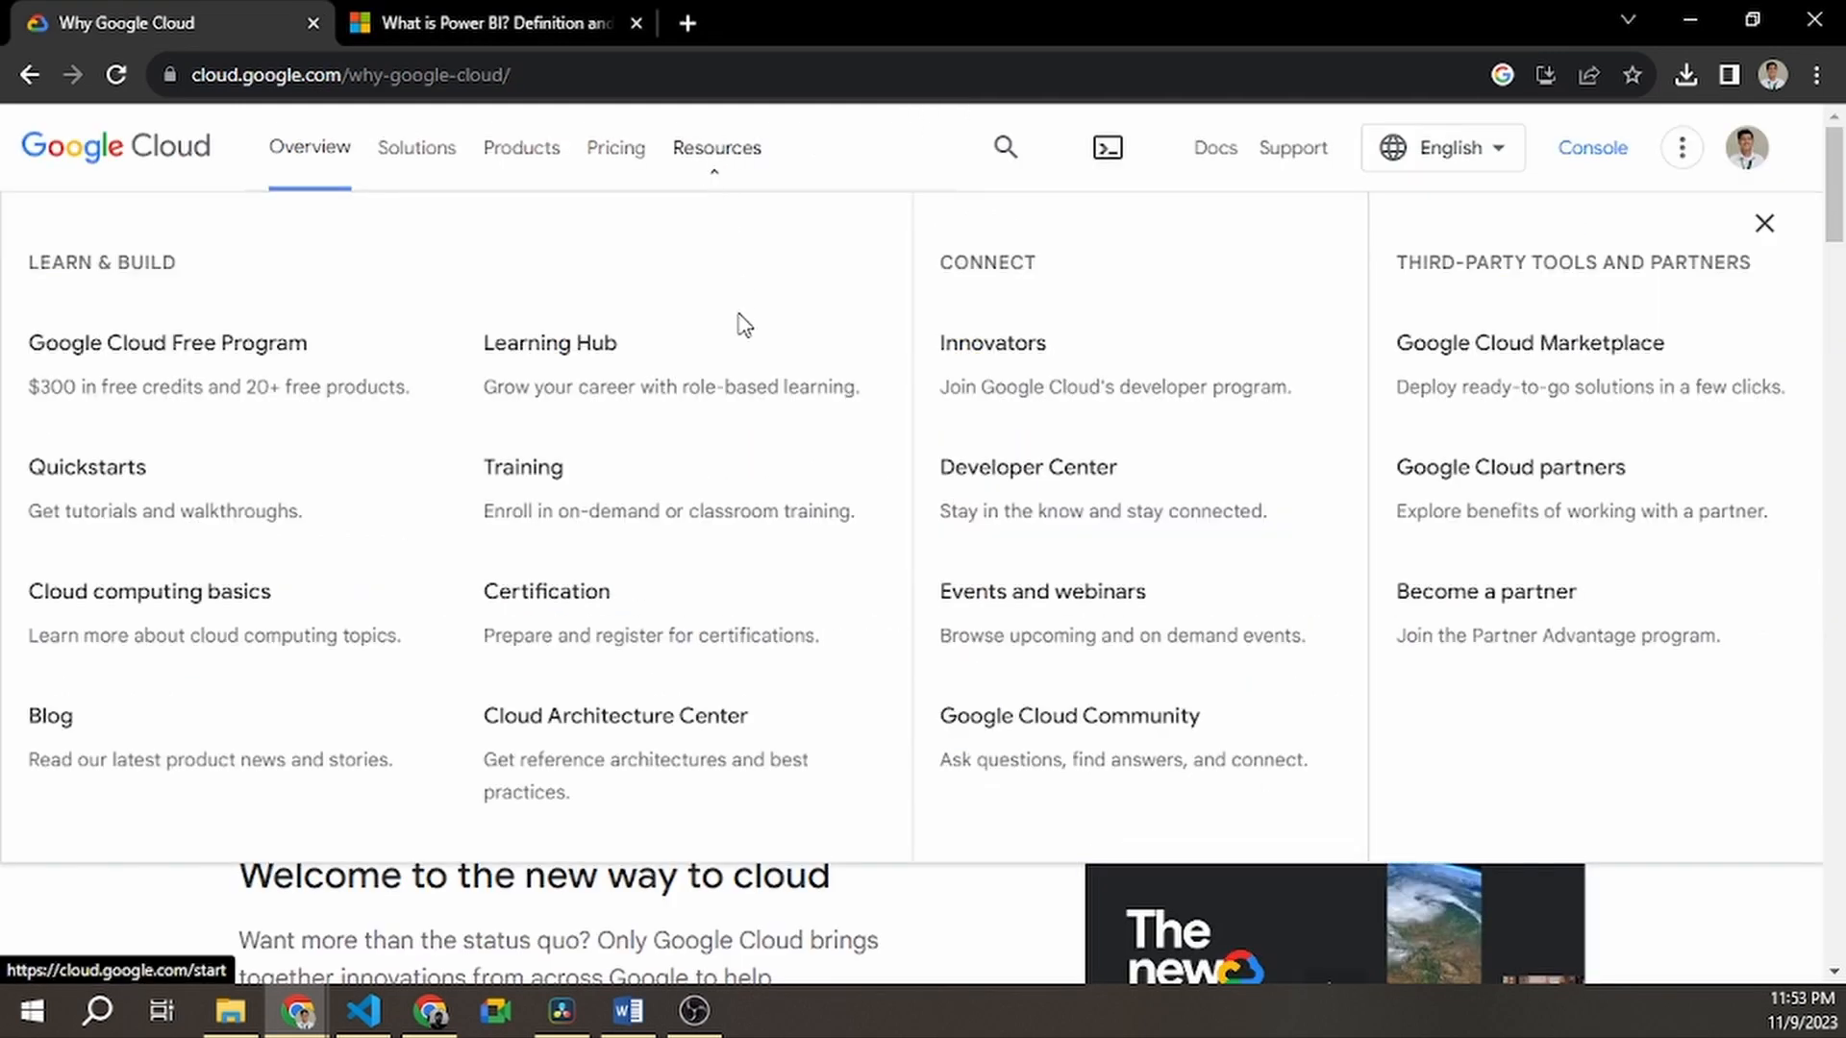
pyautogui.moveTo(415, 148)
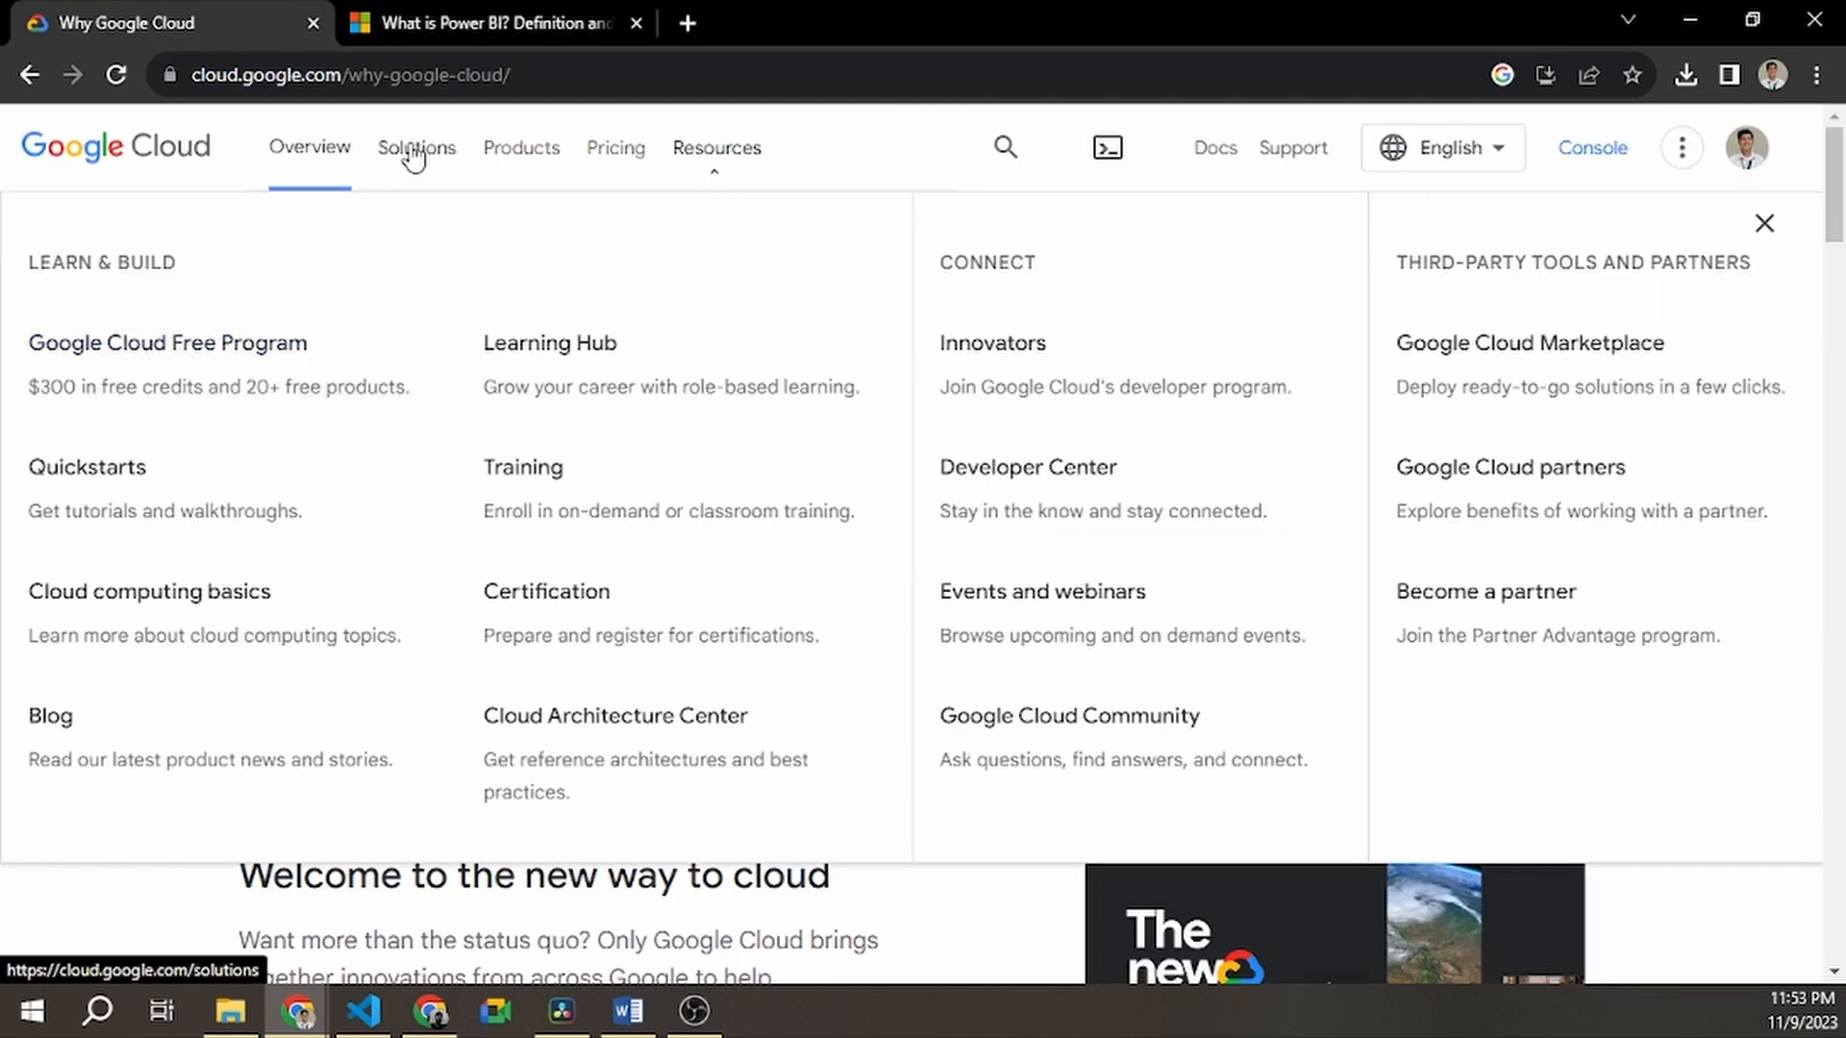
pyautogui.click(415, 148)
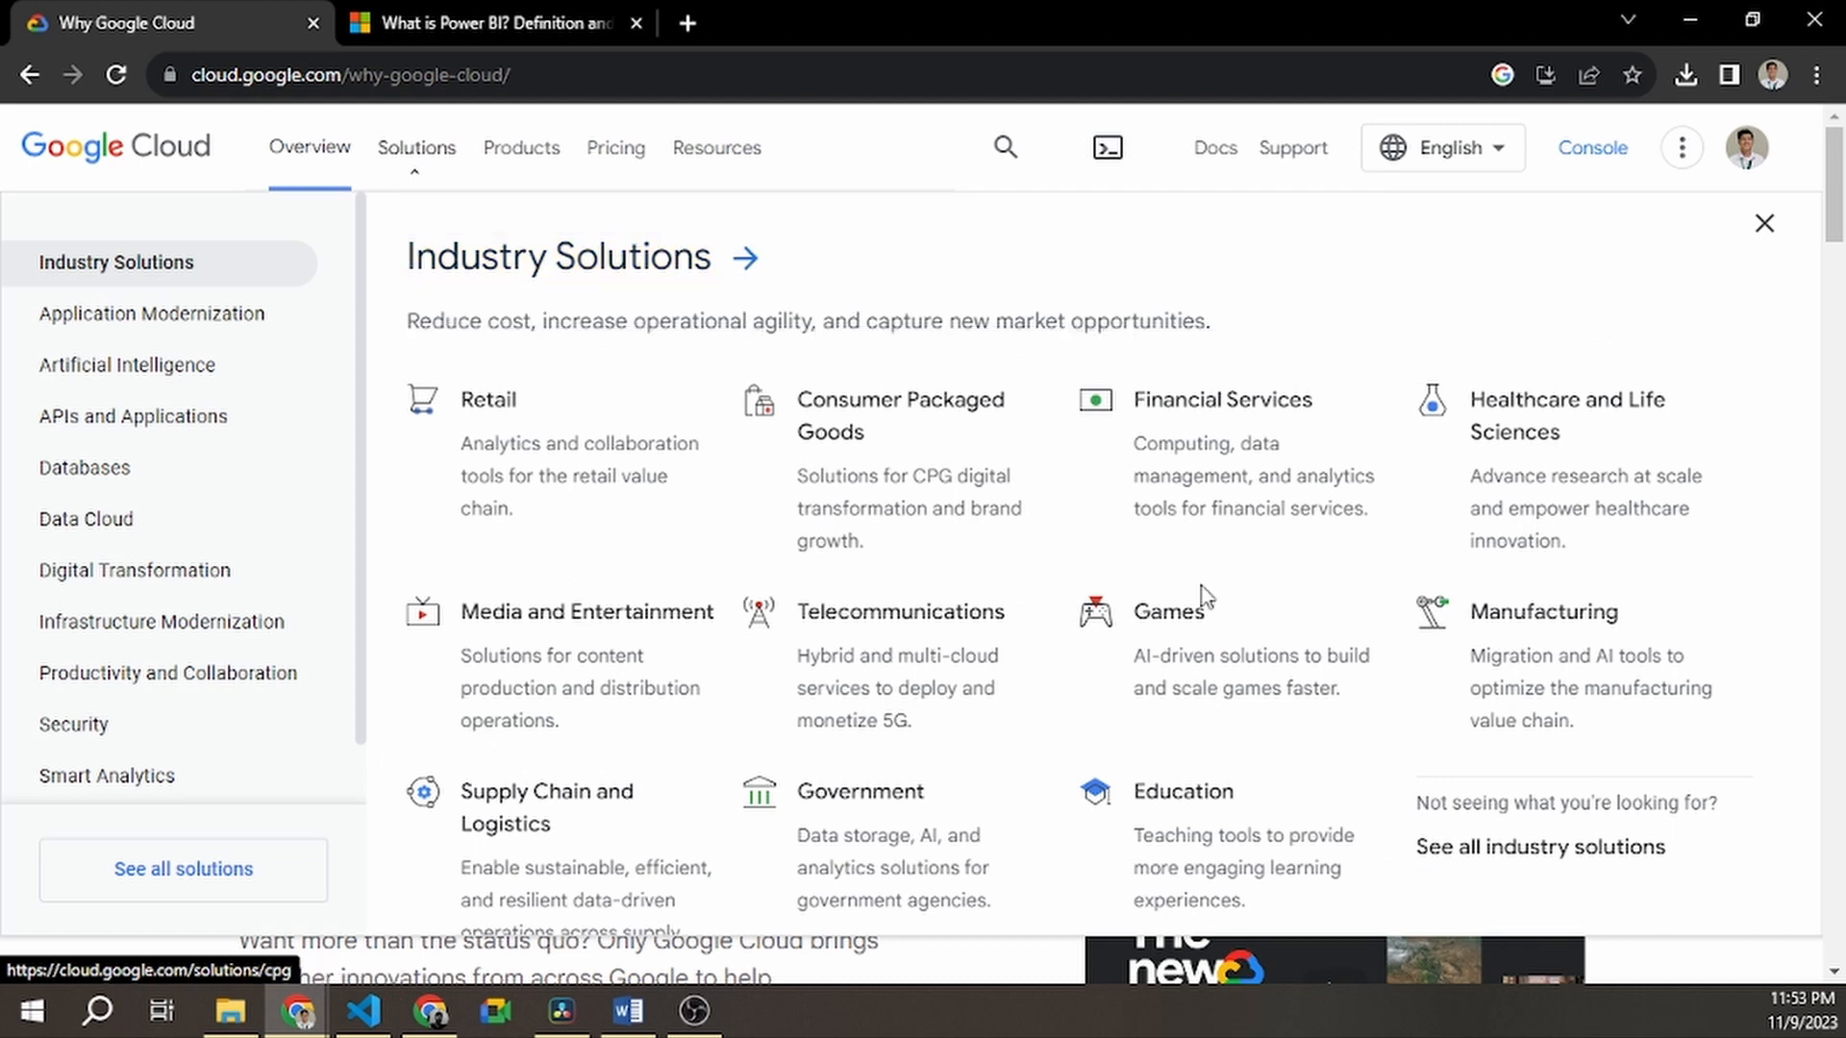
pyautogui.moveTo(998, 669)
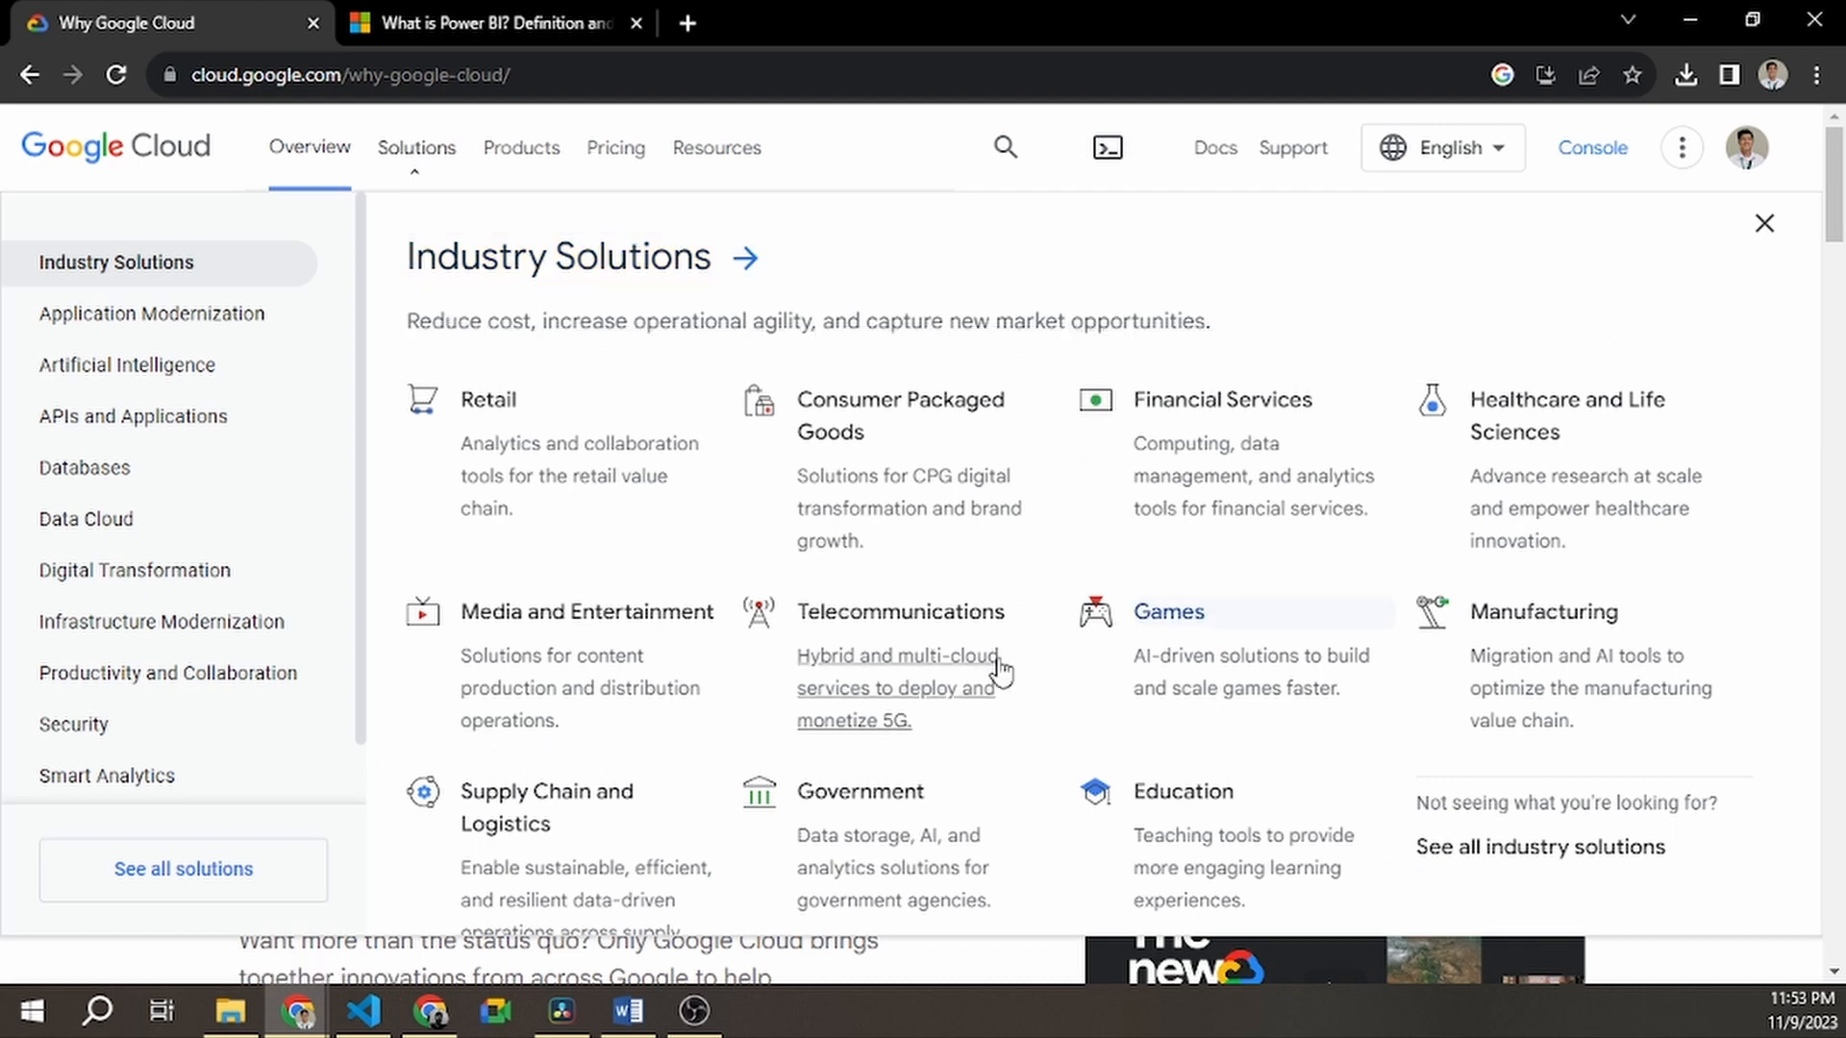
pyautogui.moveTo(1502, 835)
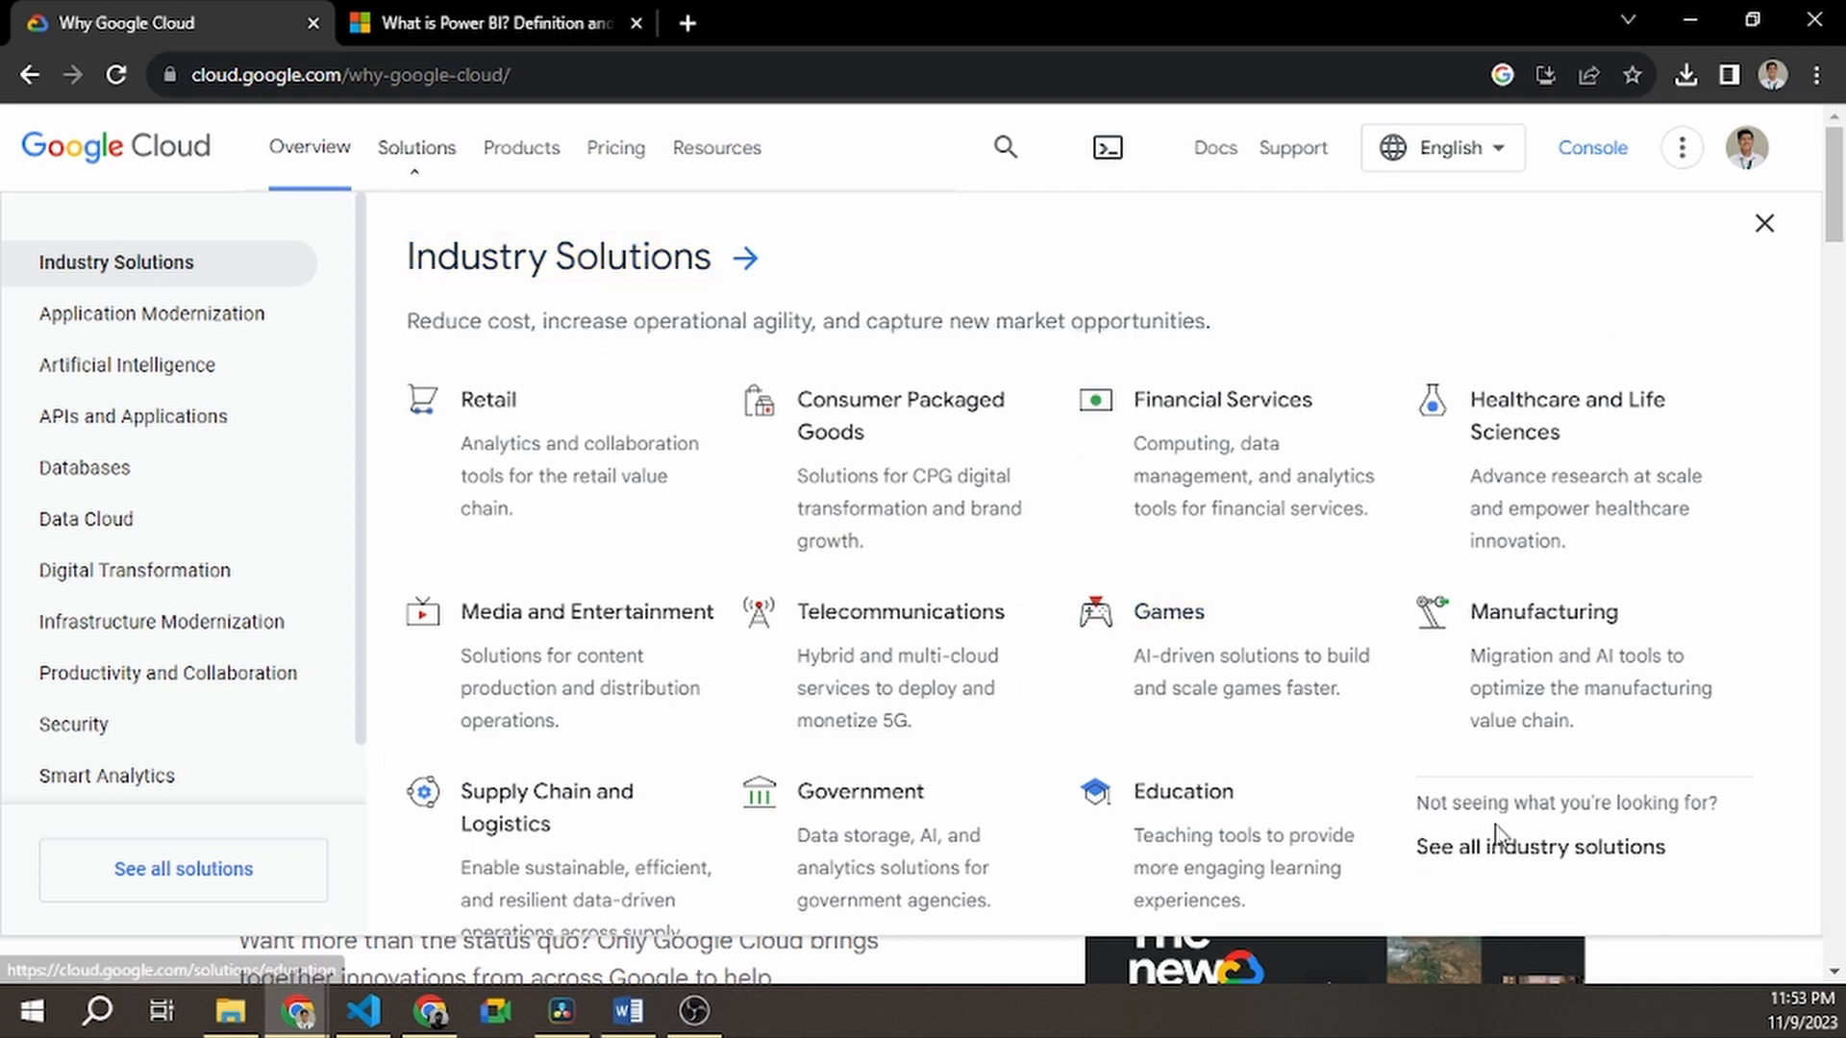
pyautogui.moveTo(150, 314)
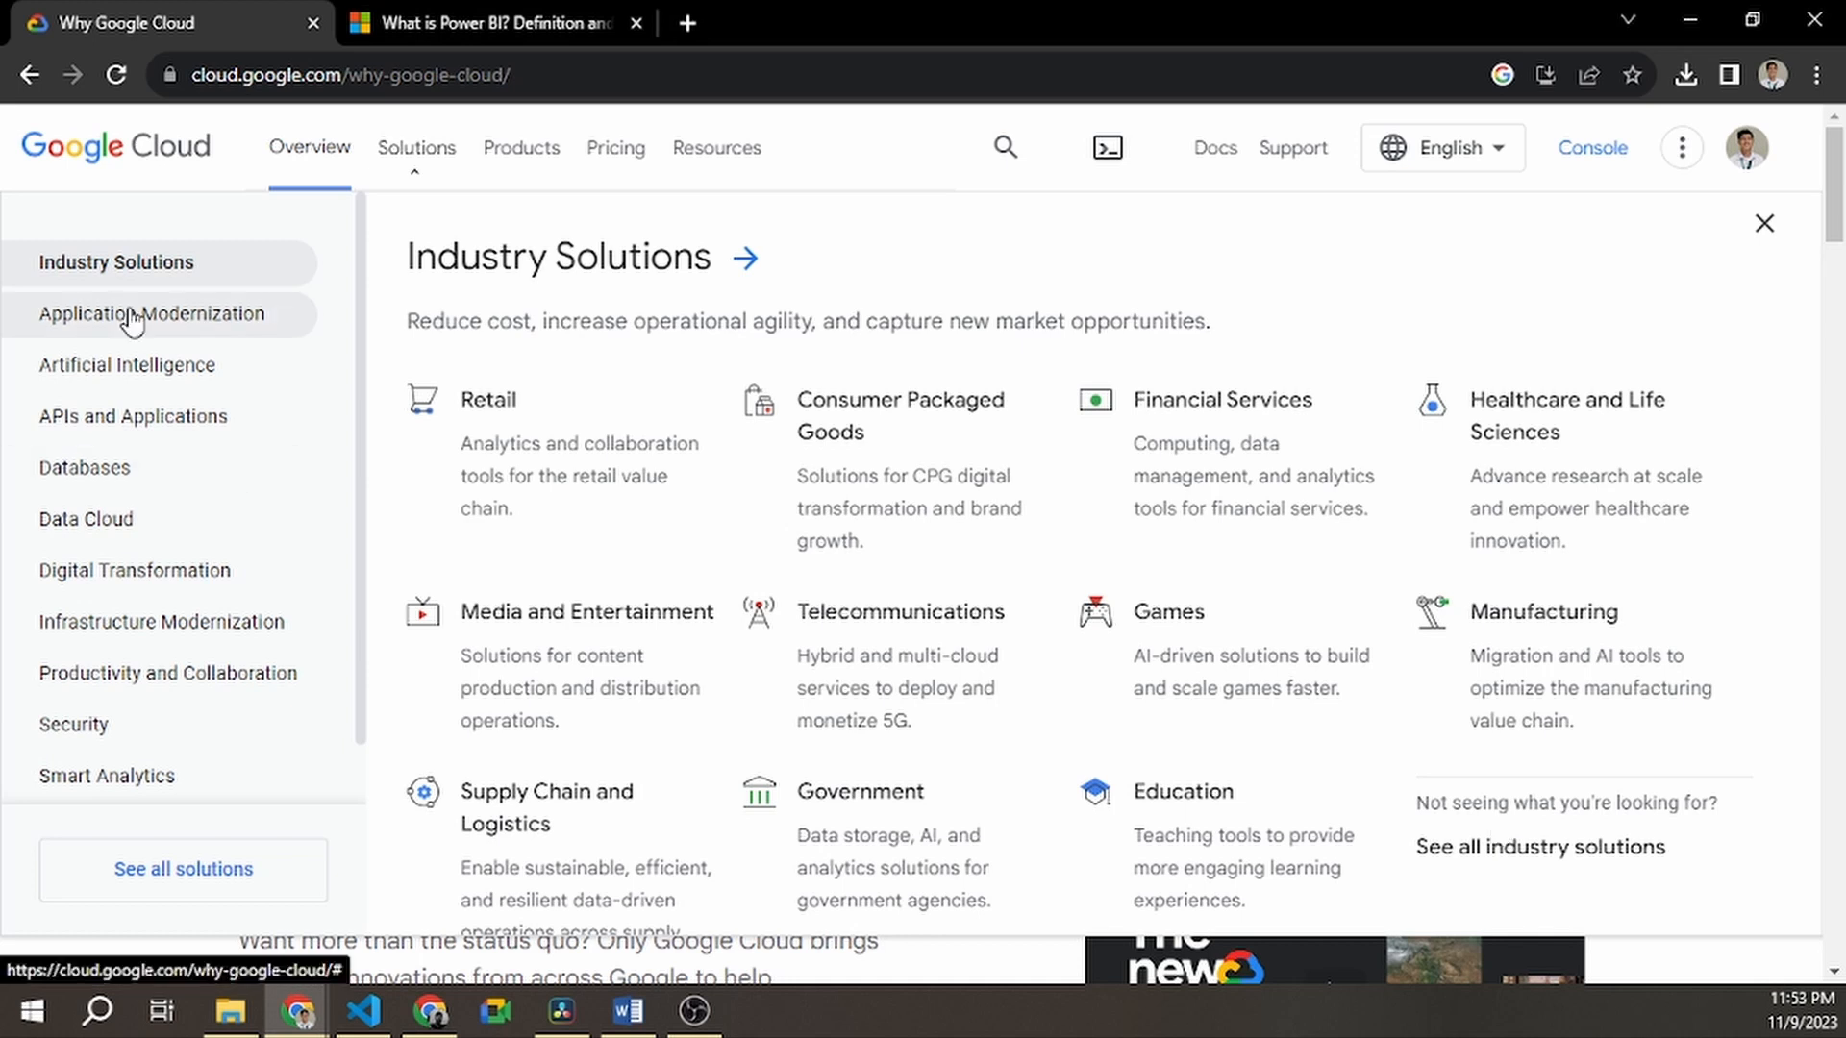
pyautogui.click(127, 366)
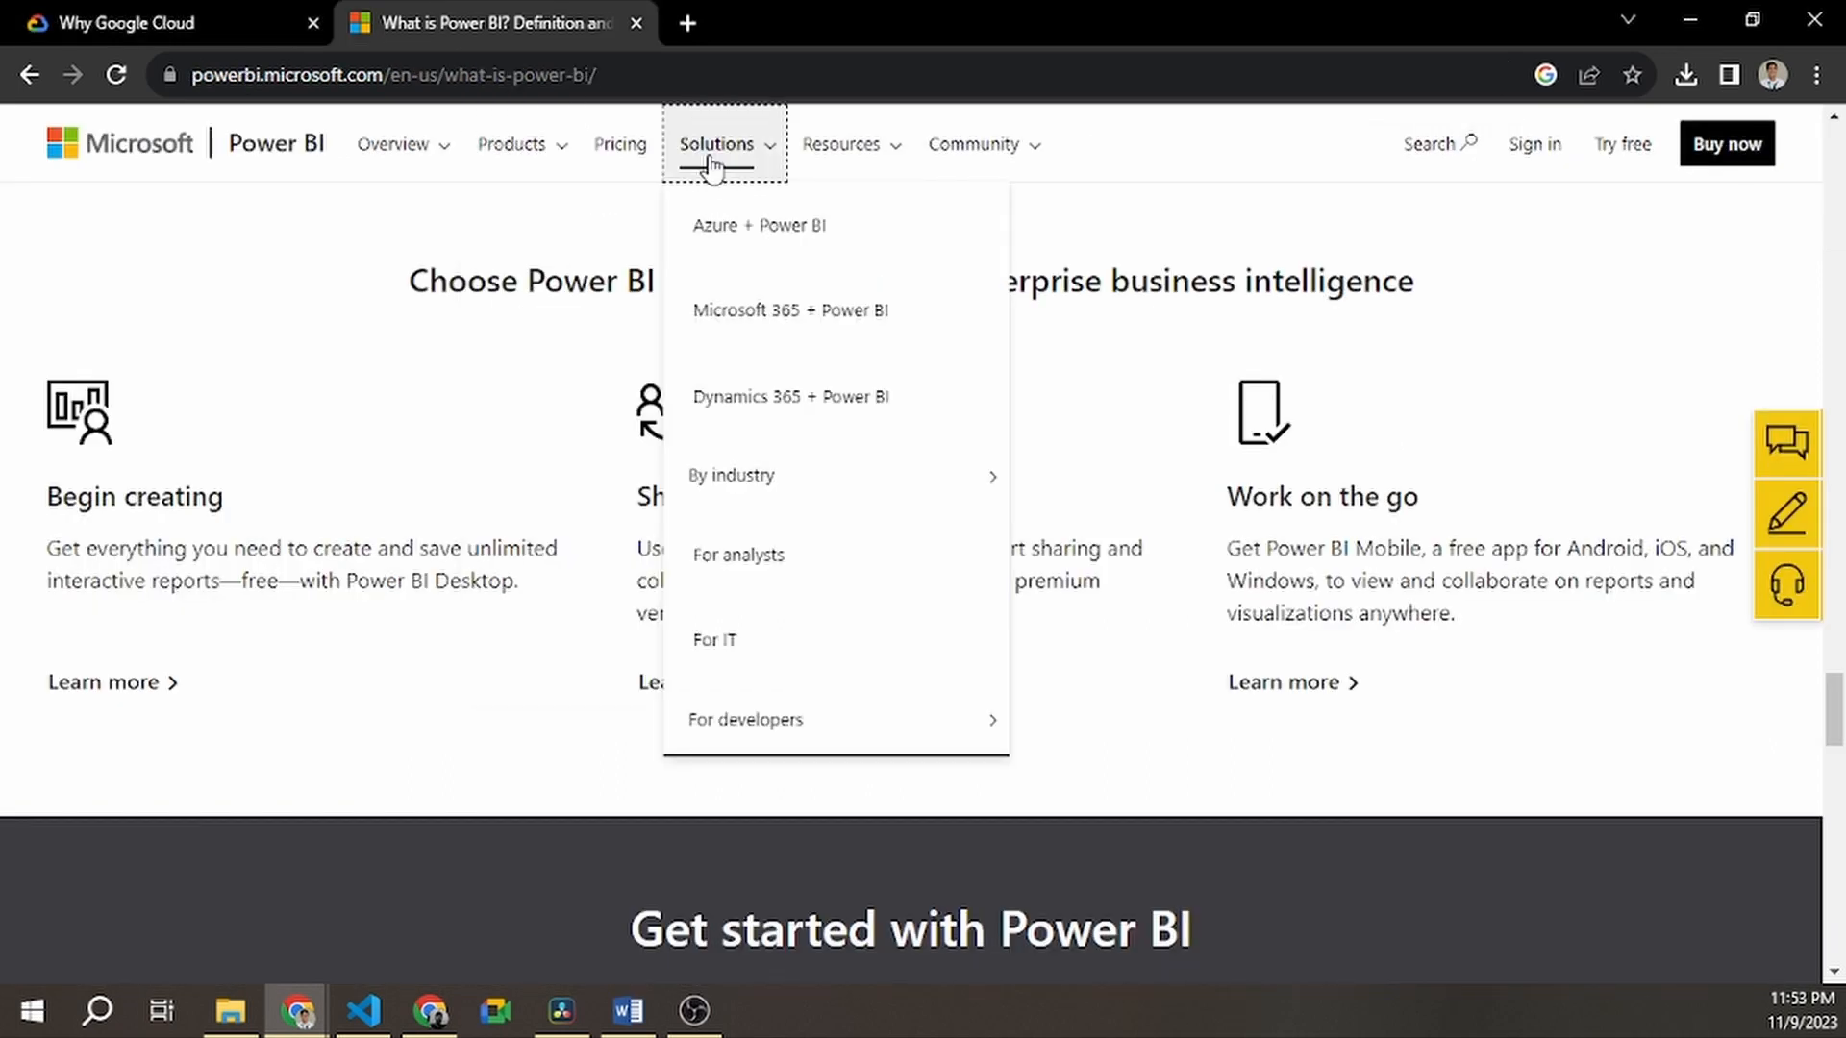
pyautogui.click(973, 144)
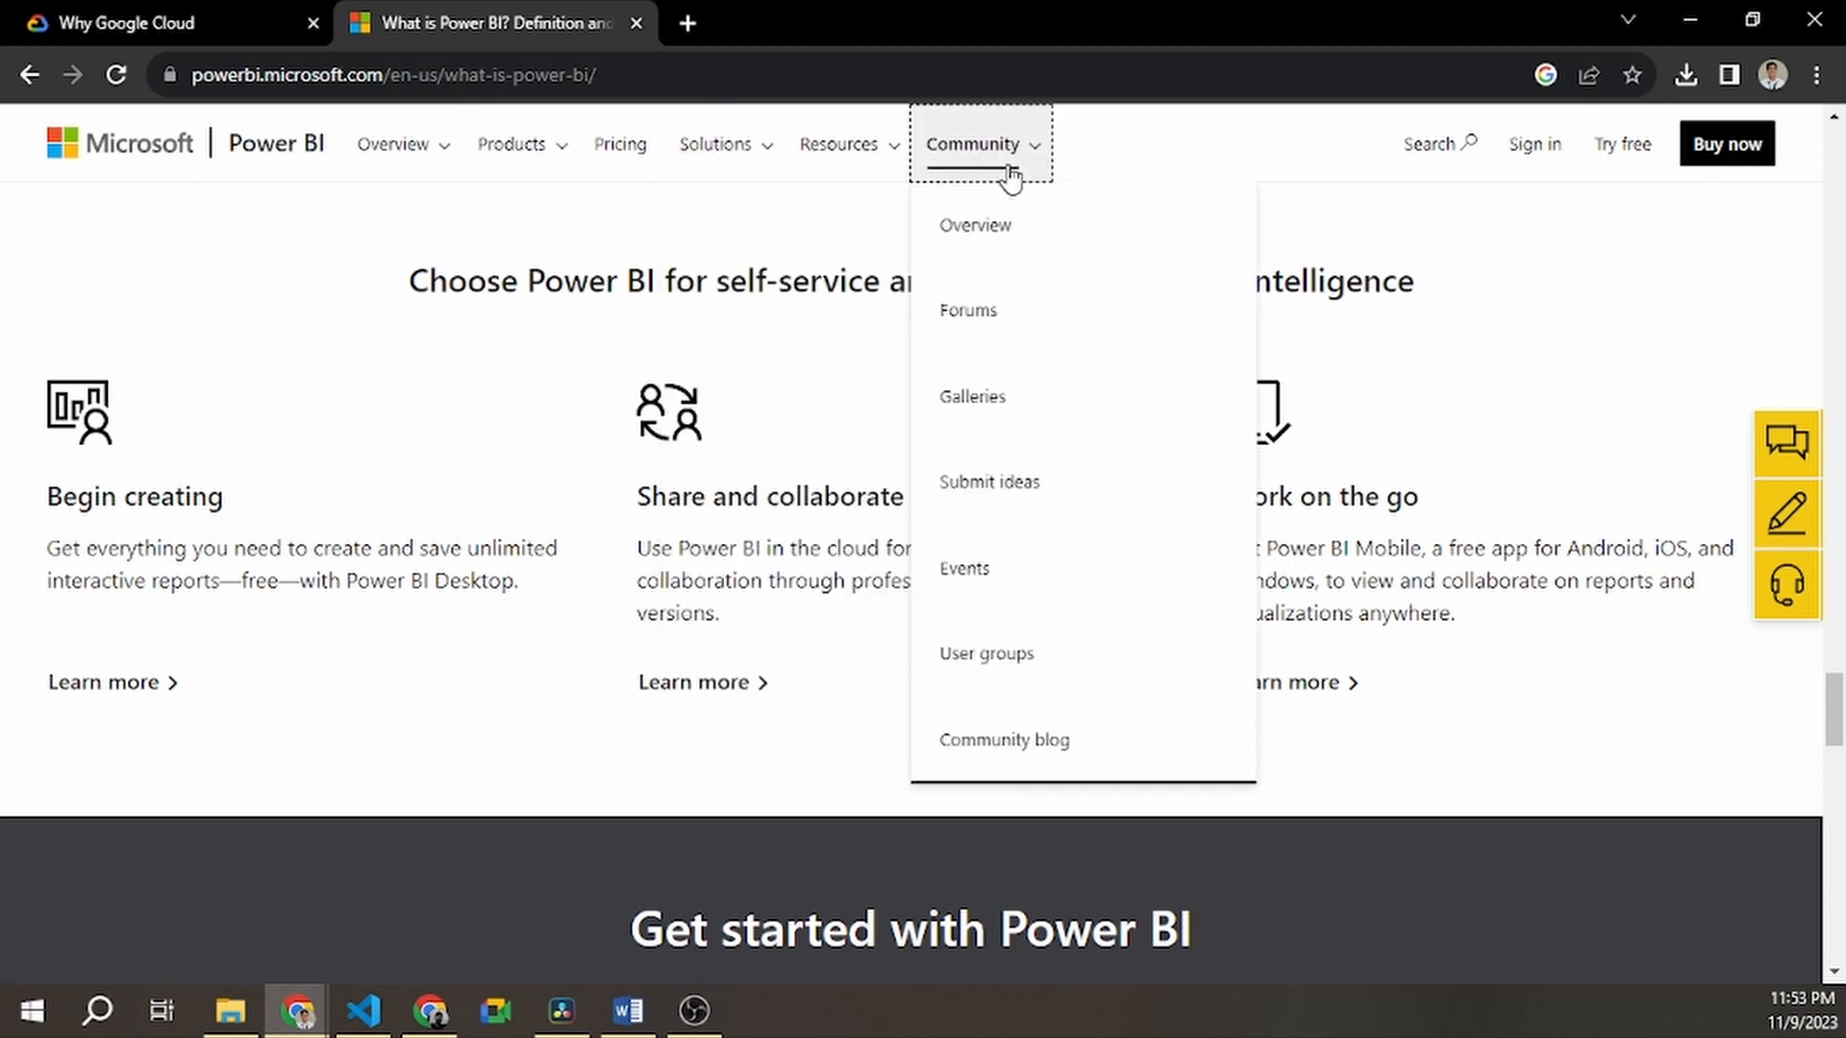
pyautogui.moveTo(974, 225)
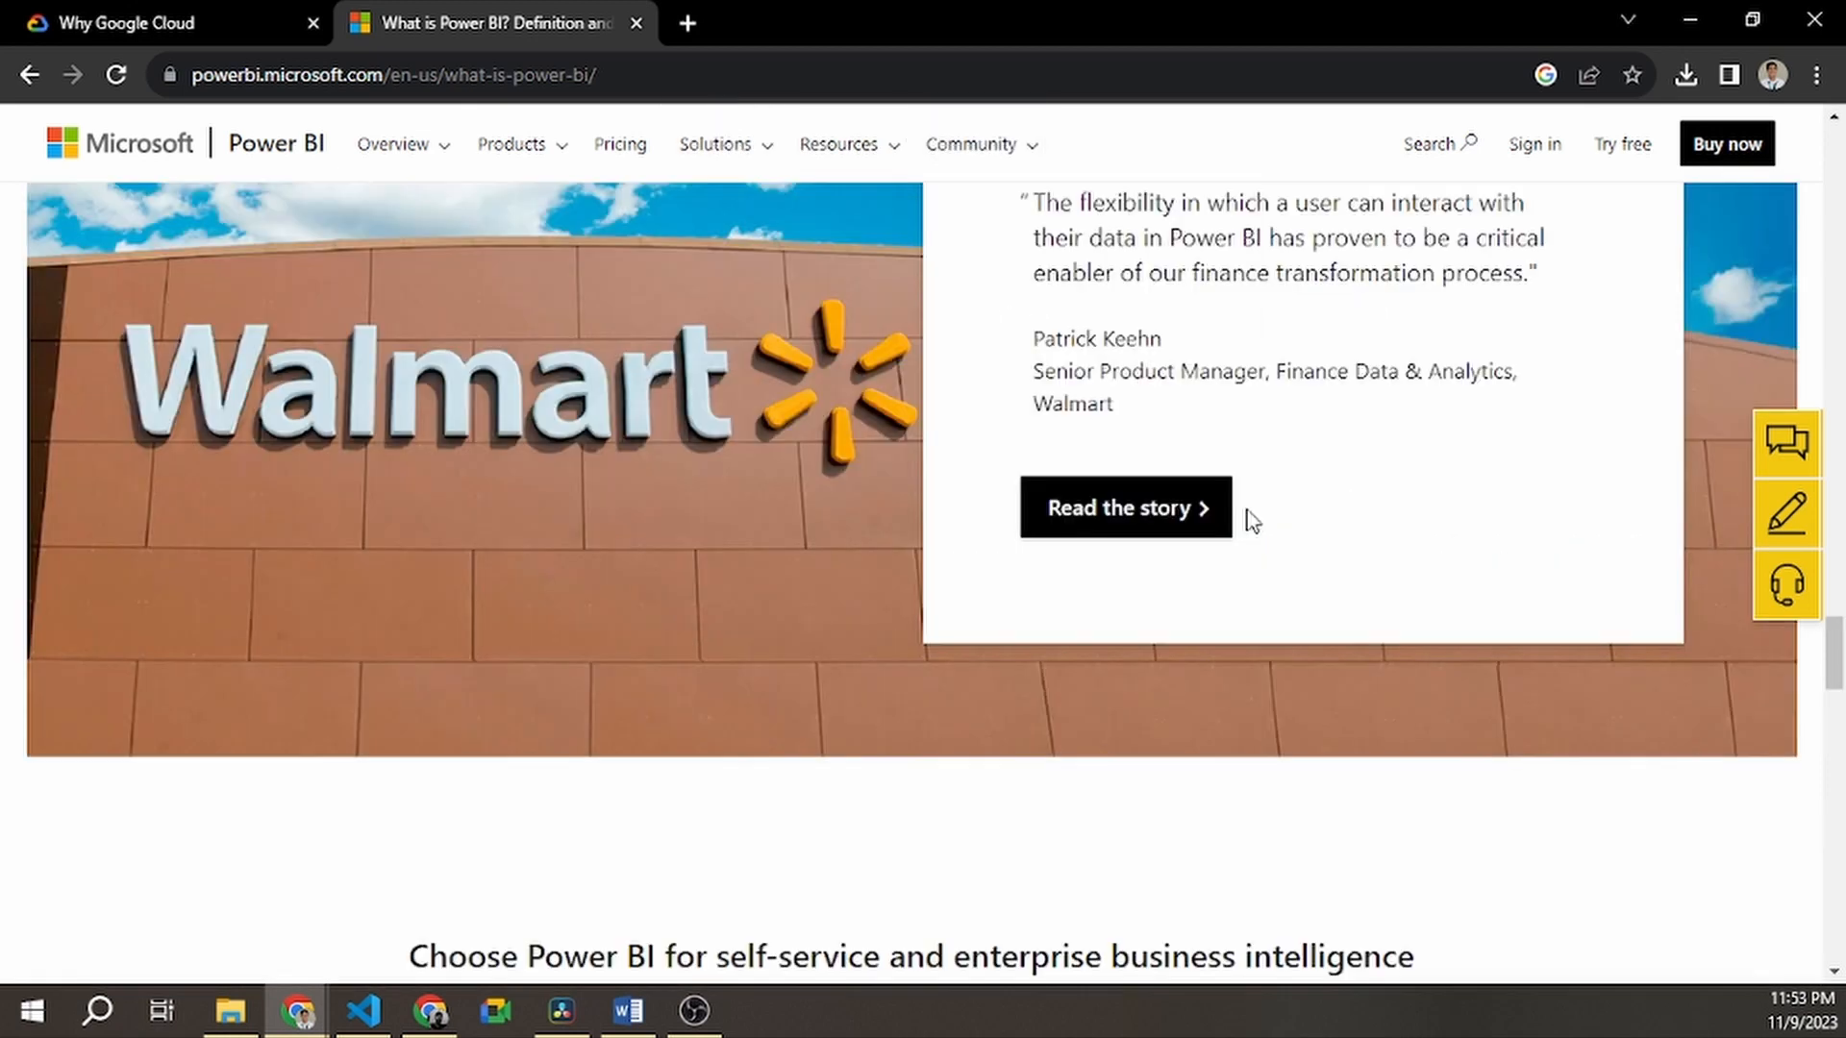
pyautogui.scroll(-3)
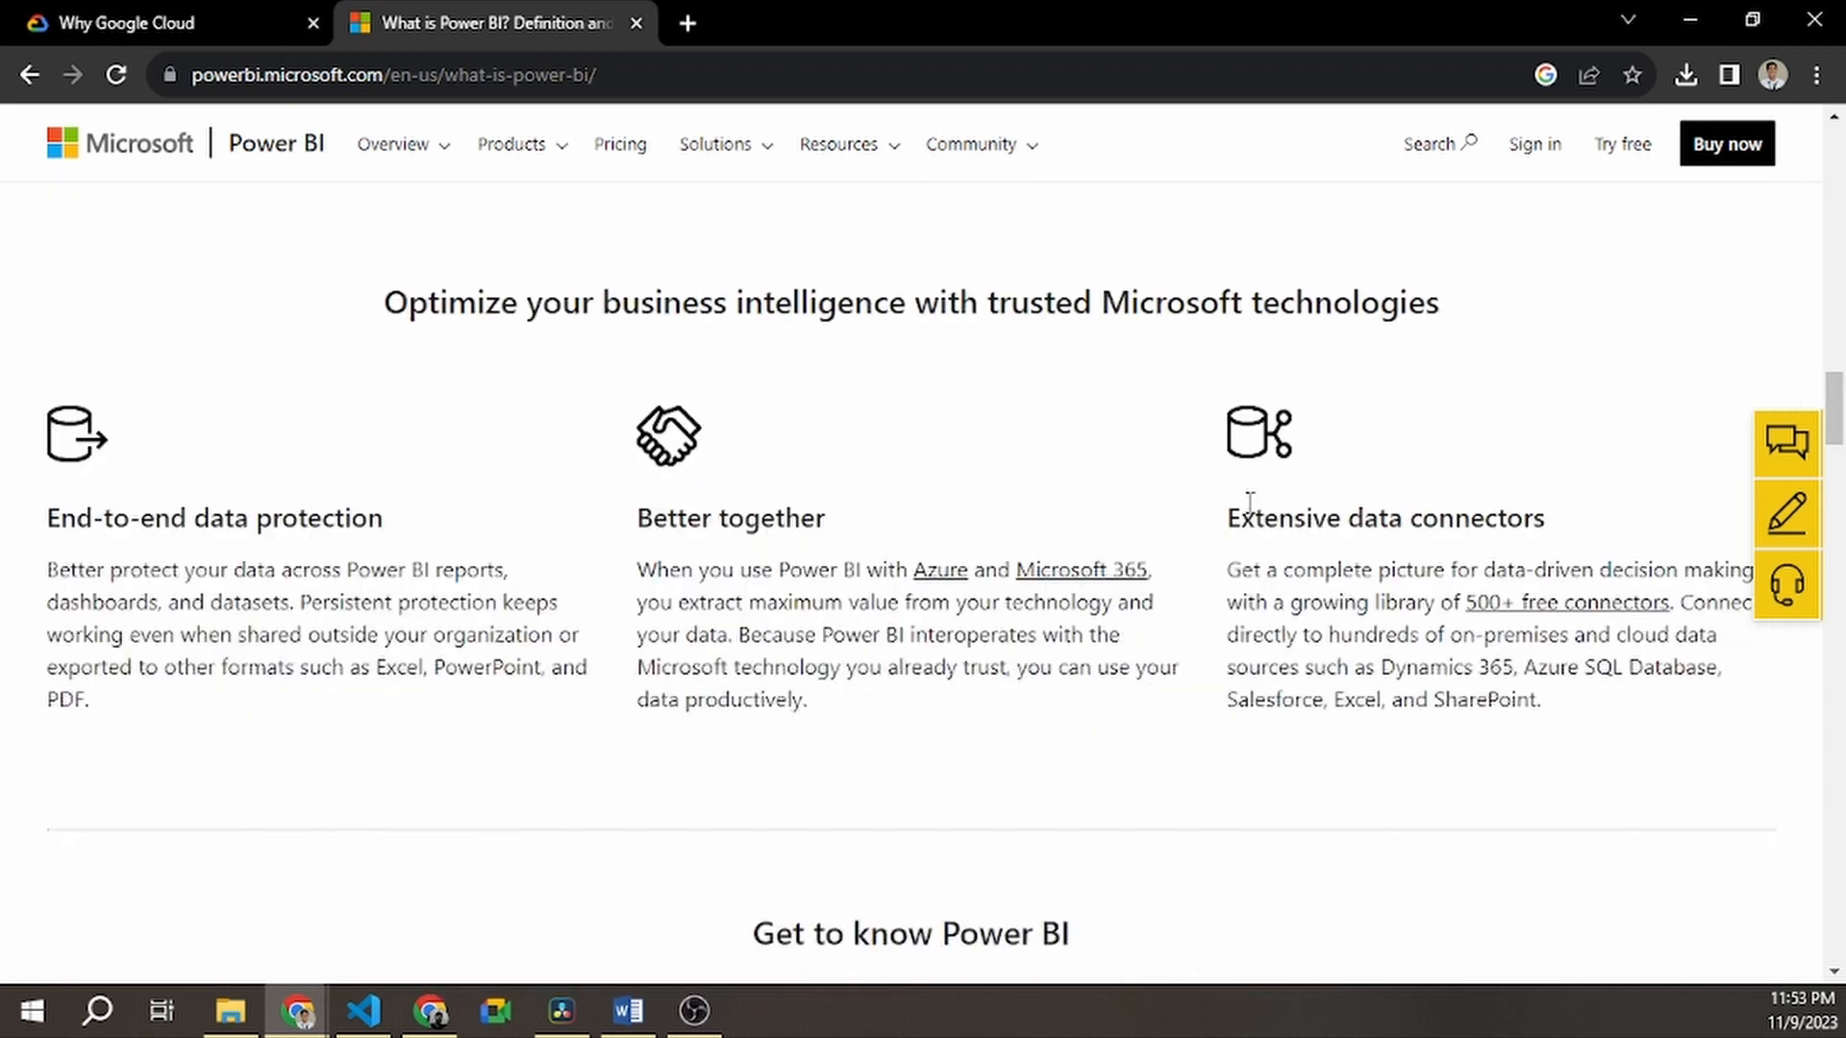
pyautogui.scroll(3)
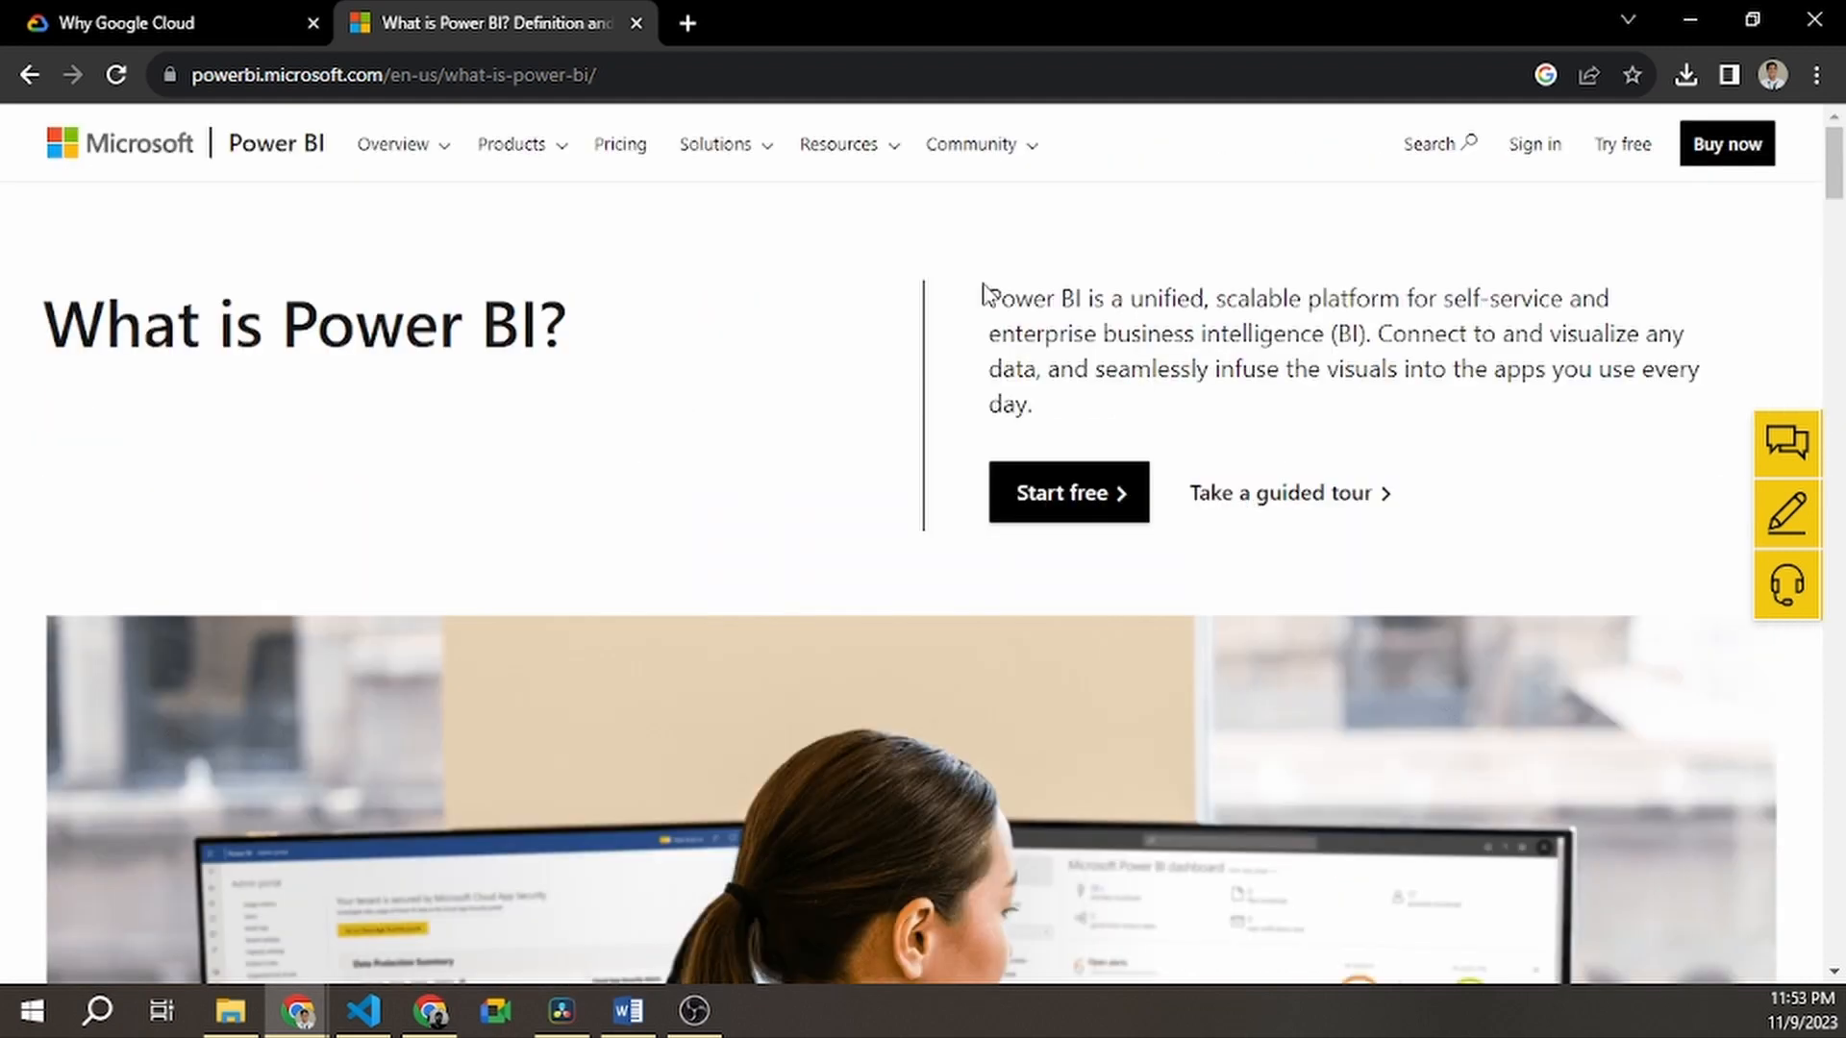
pyautogui.moveTo(840, 159)
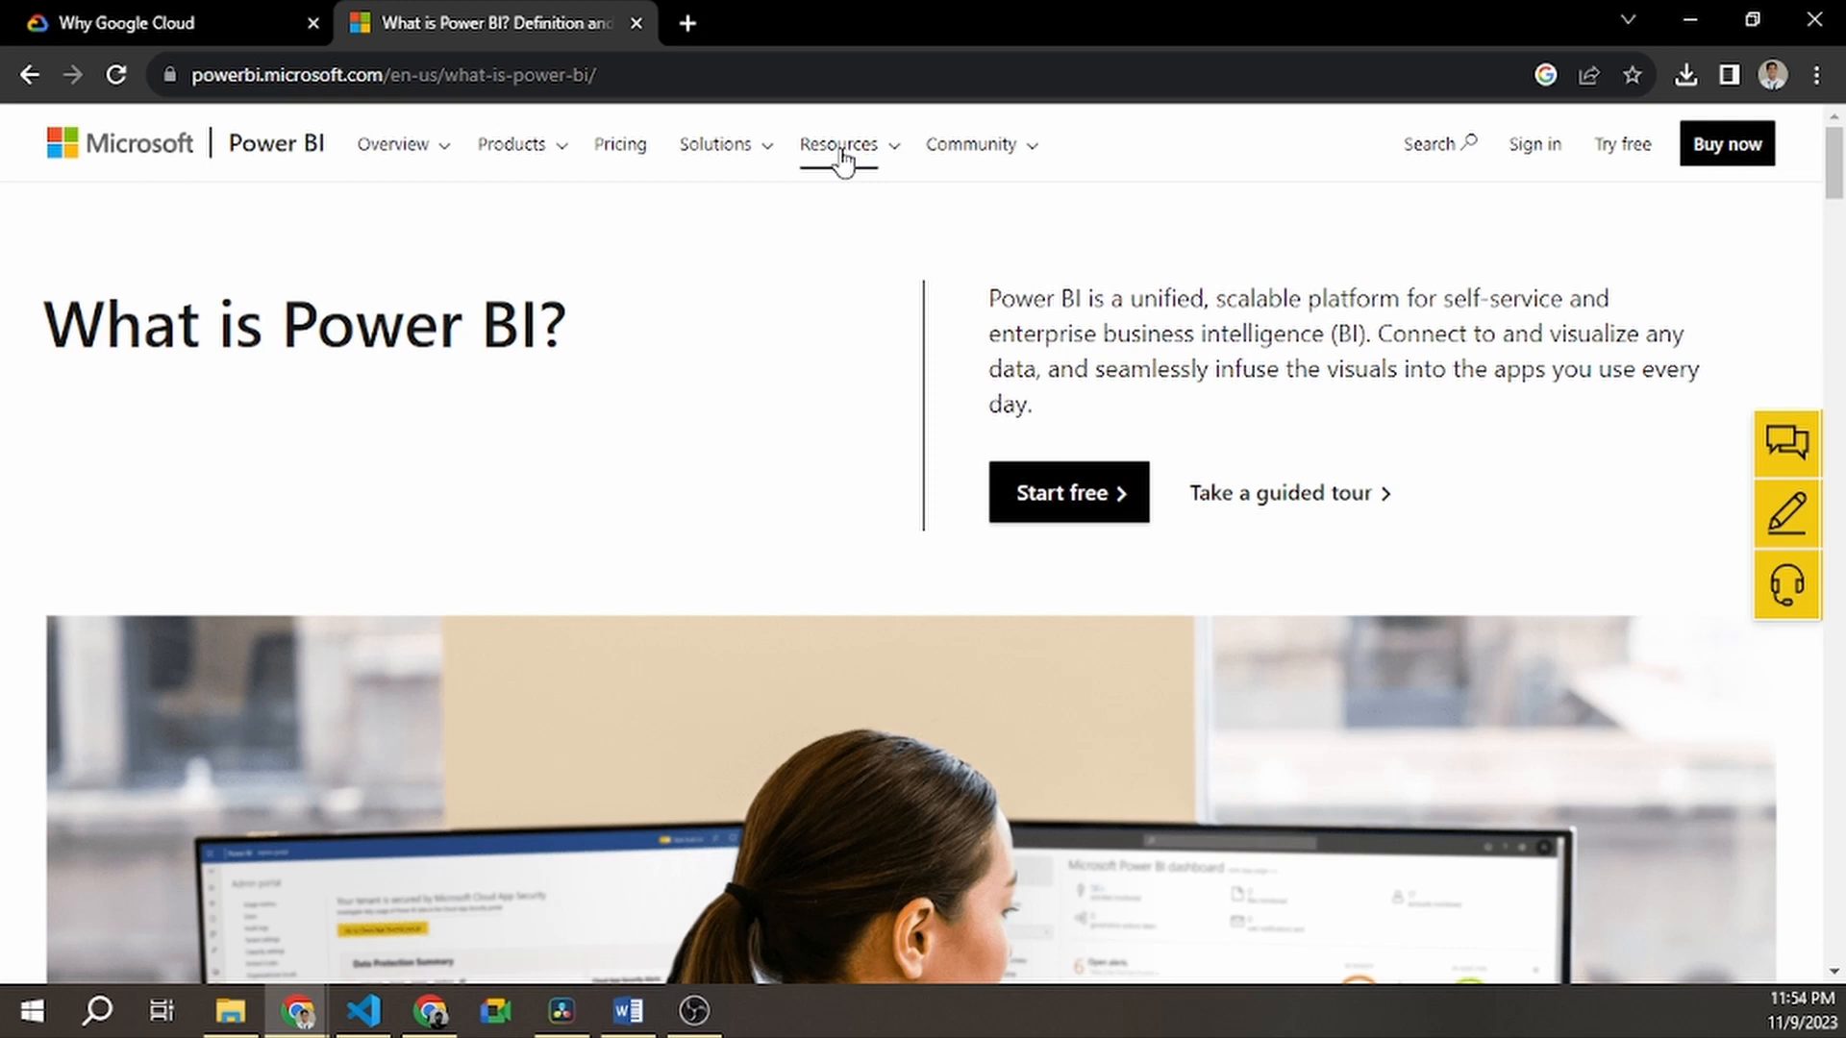
pyautogui.moveTo(834, 165)
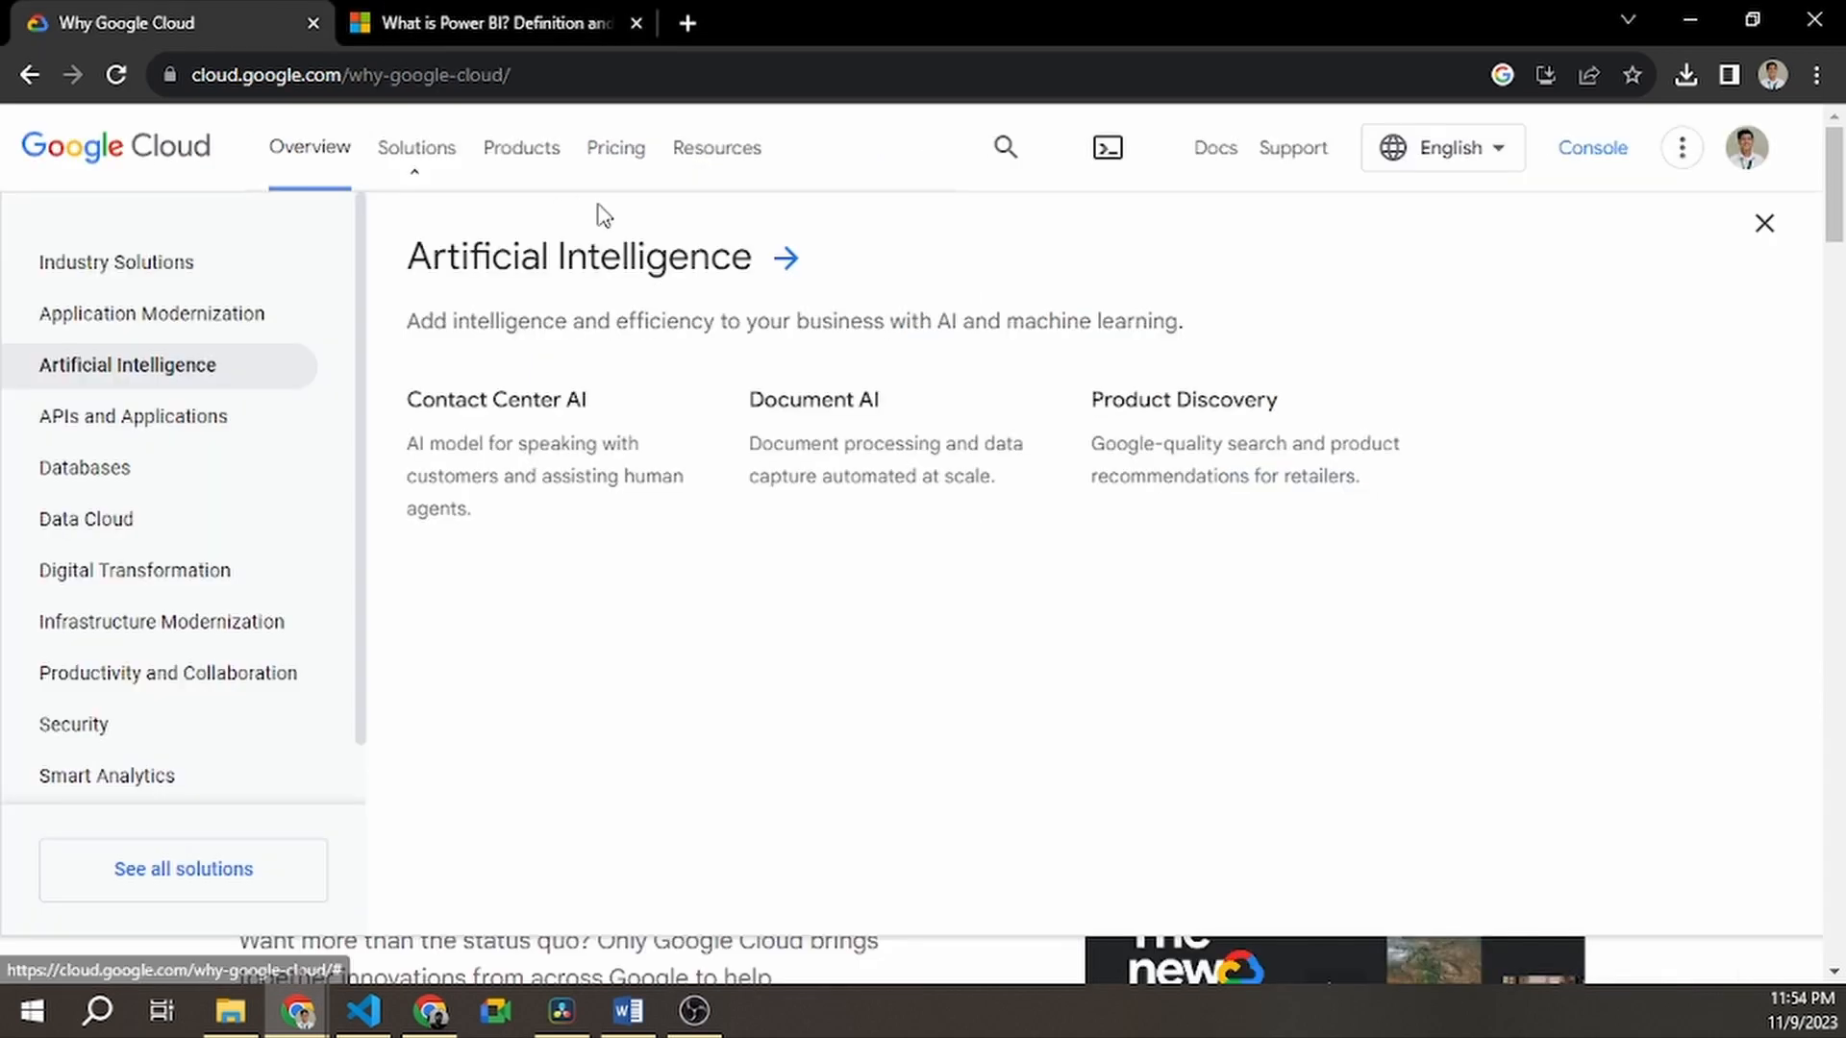
pyautogui.moveTo(694, 271)
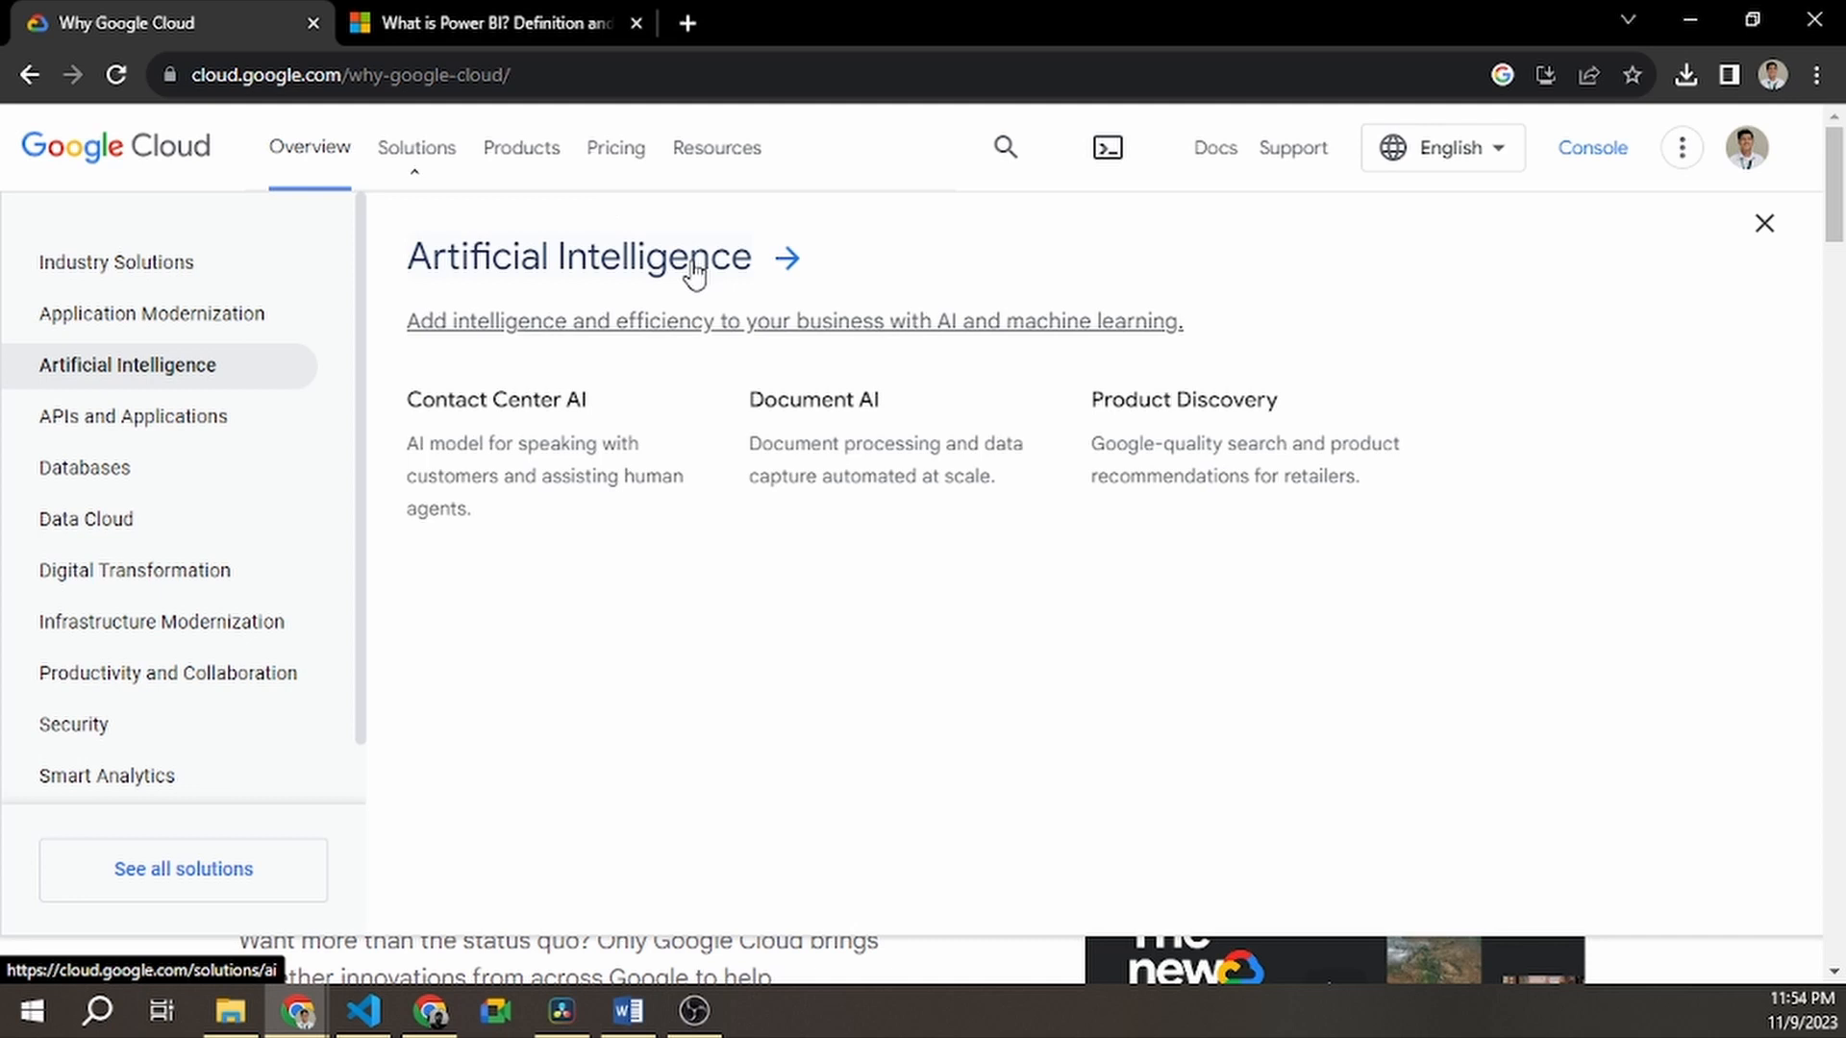
# Preview the AI solutions and Pricing menus, then load the Google Cloud pricing page
pyautogui.click(615, 148)
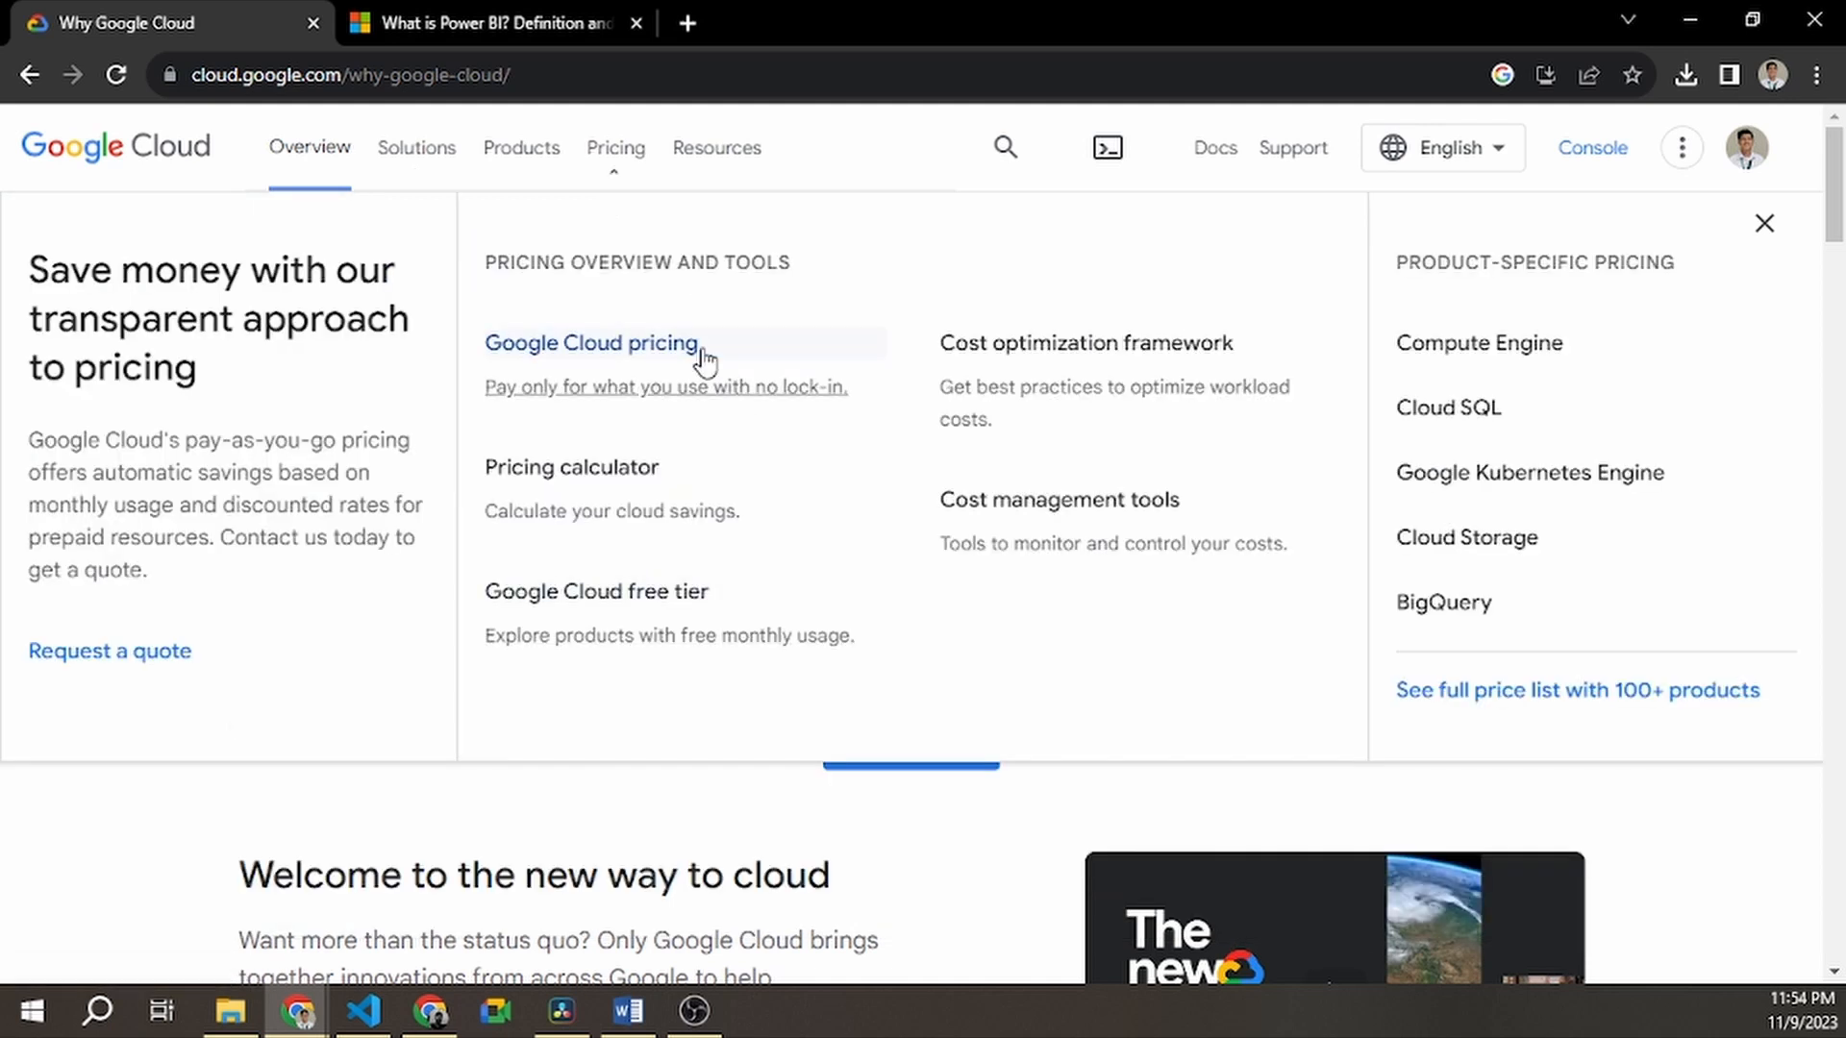
pyautogui.moveTo(700, 609)
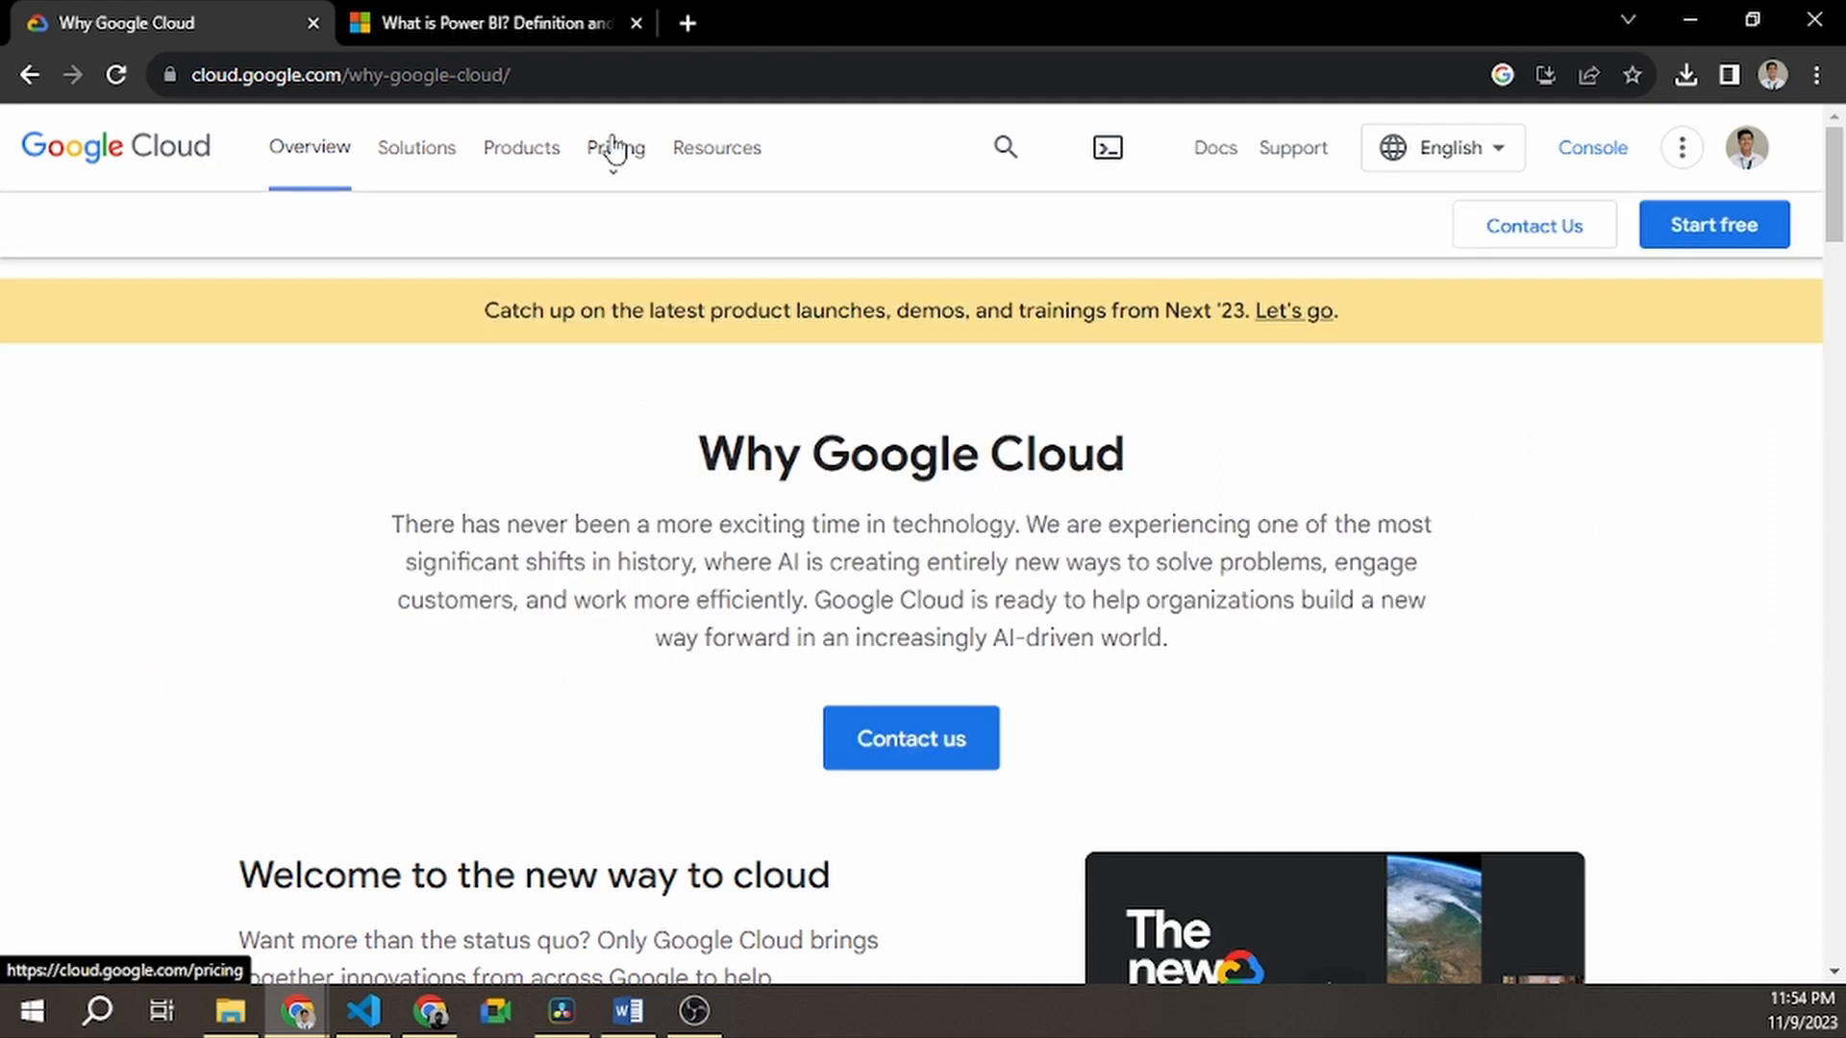
pyautogui.click(615, 148)
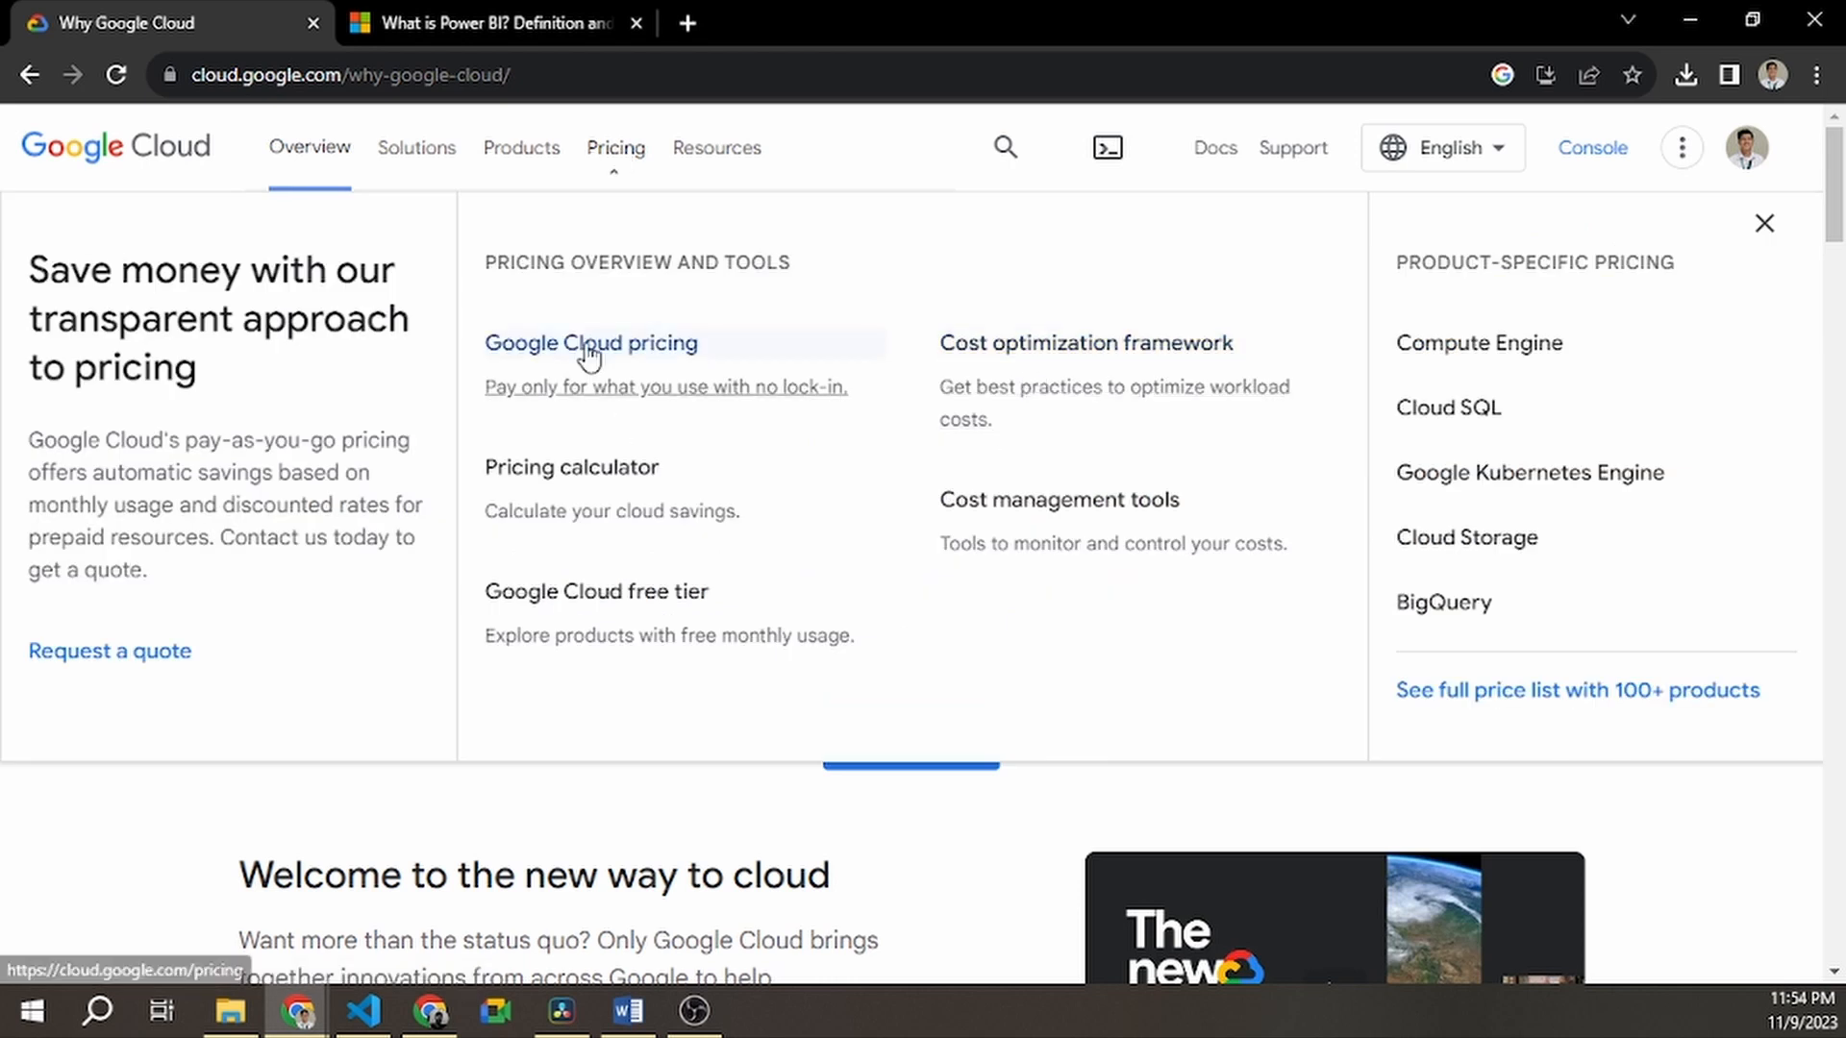
pyautogui.moveTo(675, 448)
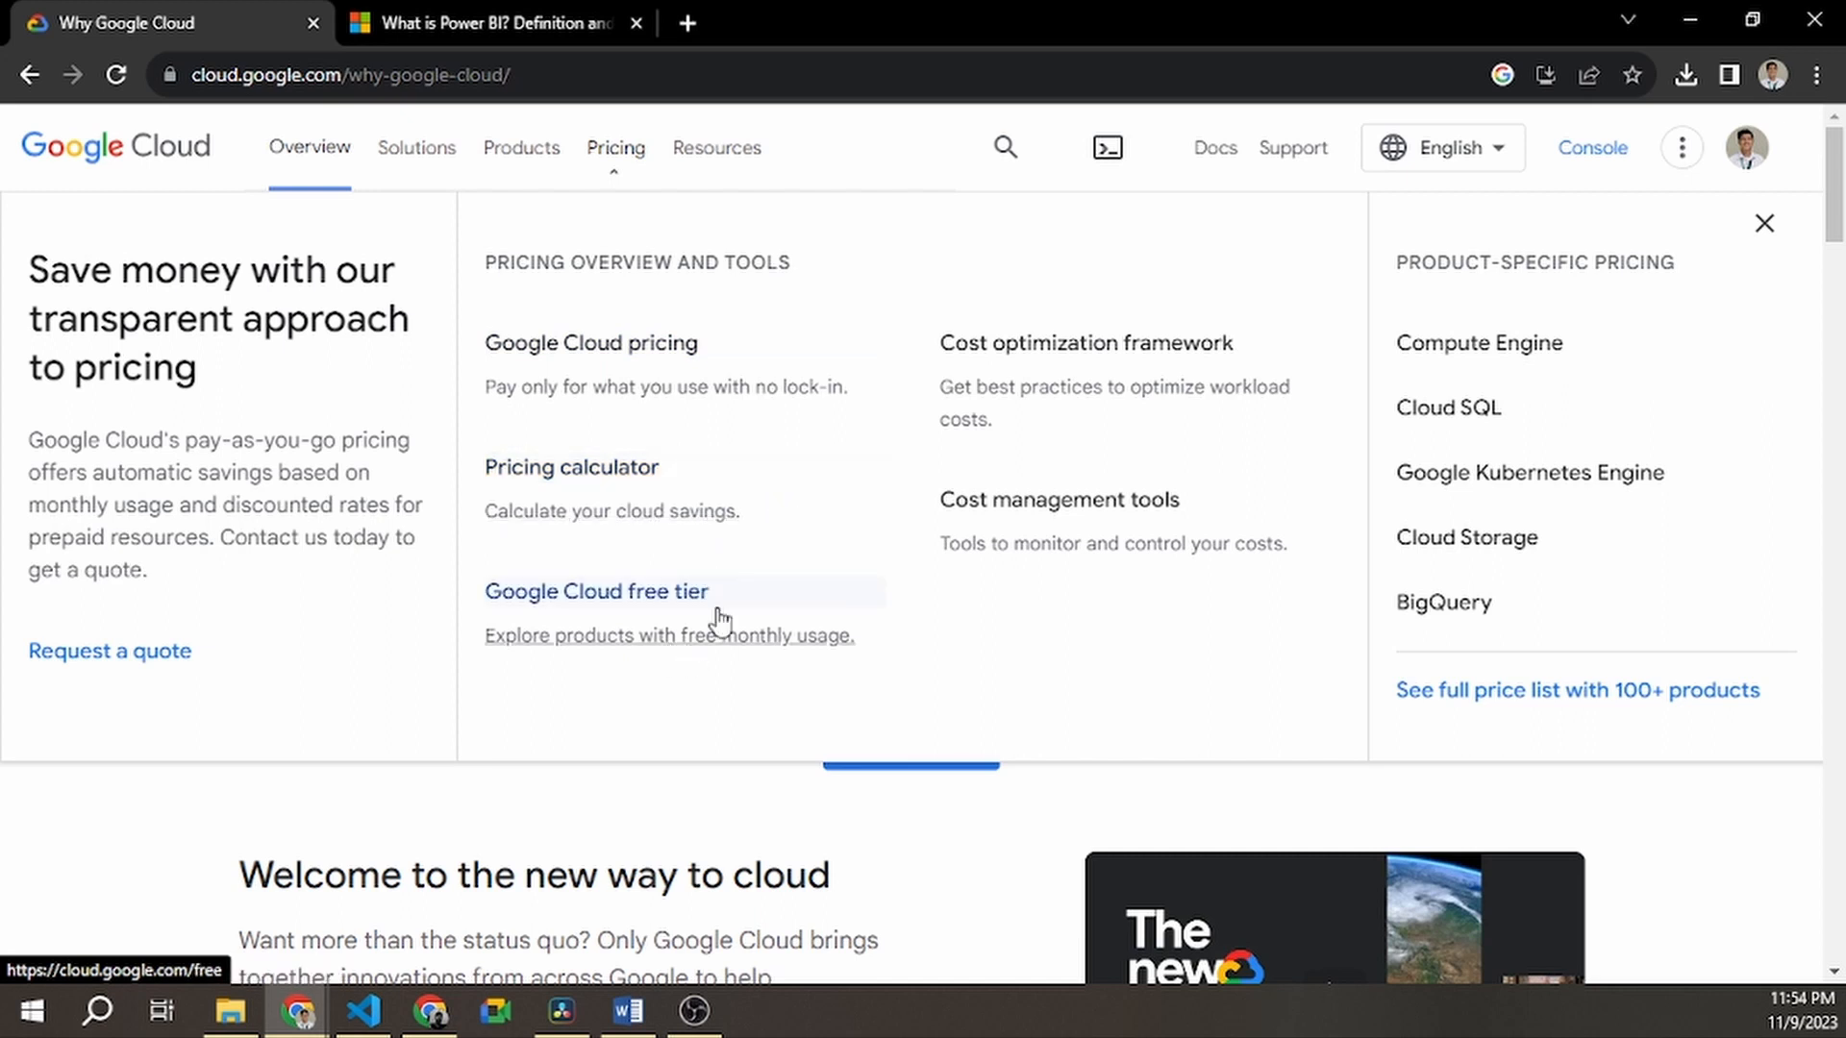
pyautogui.click(615, 148)
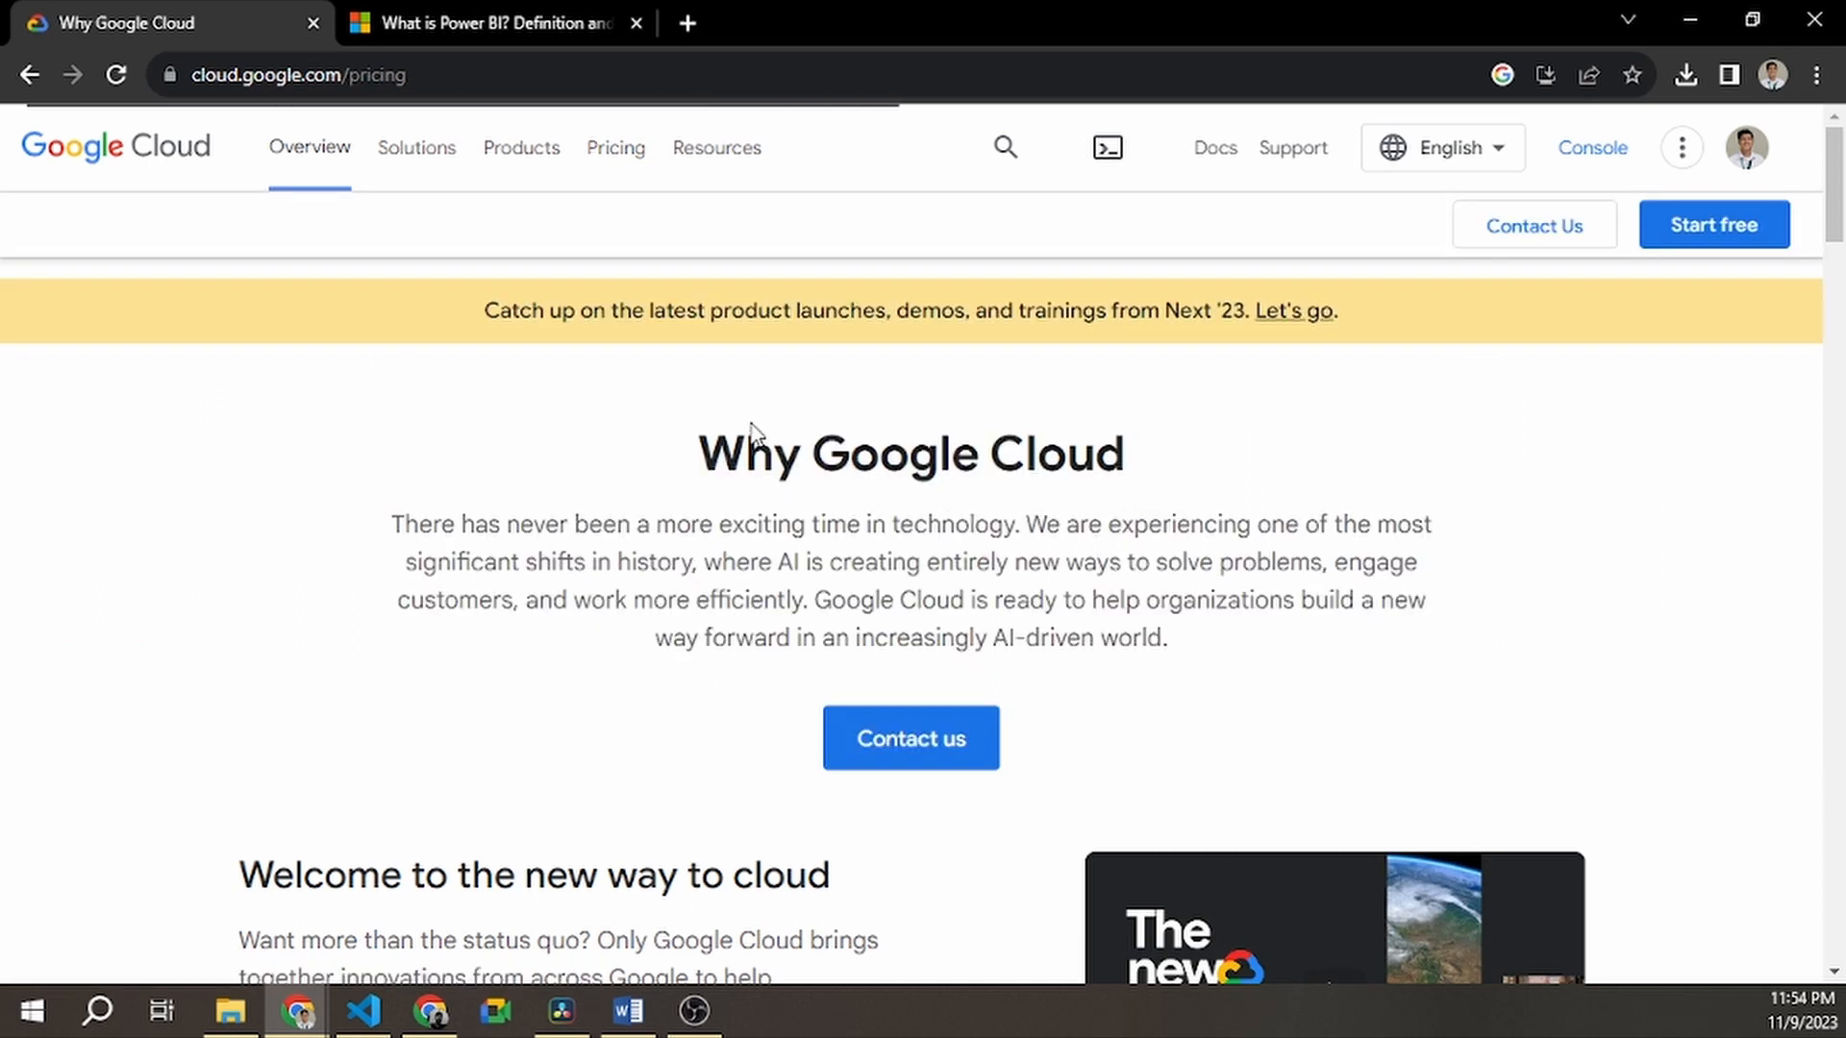
# Load the Power BI pricing page and skim through its plans
pyautogui.click(494, 24)
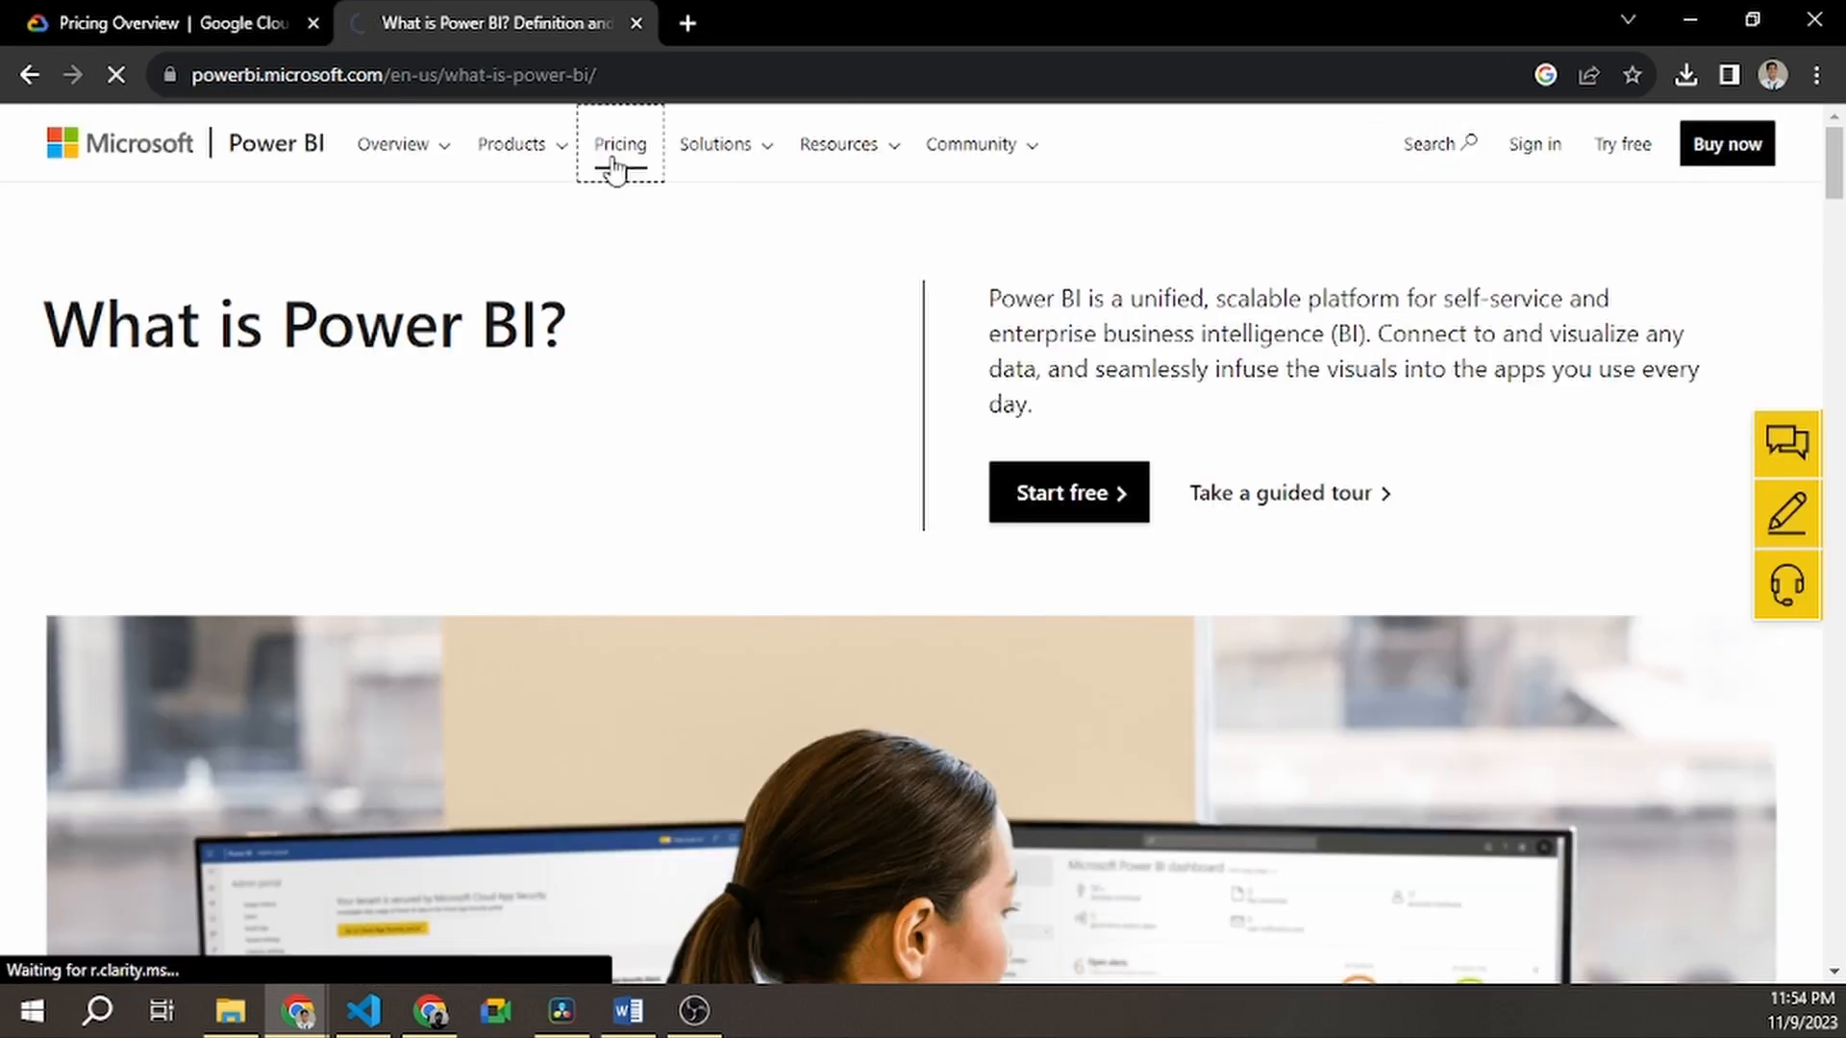
pyautogui.click(619, 145)
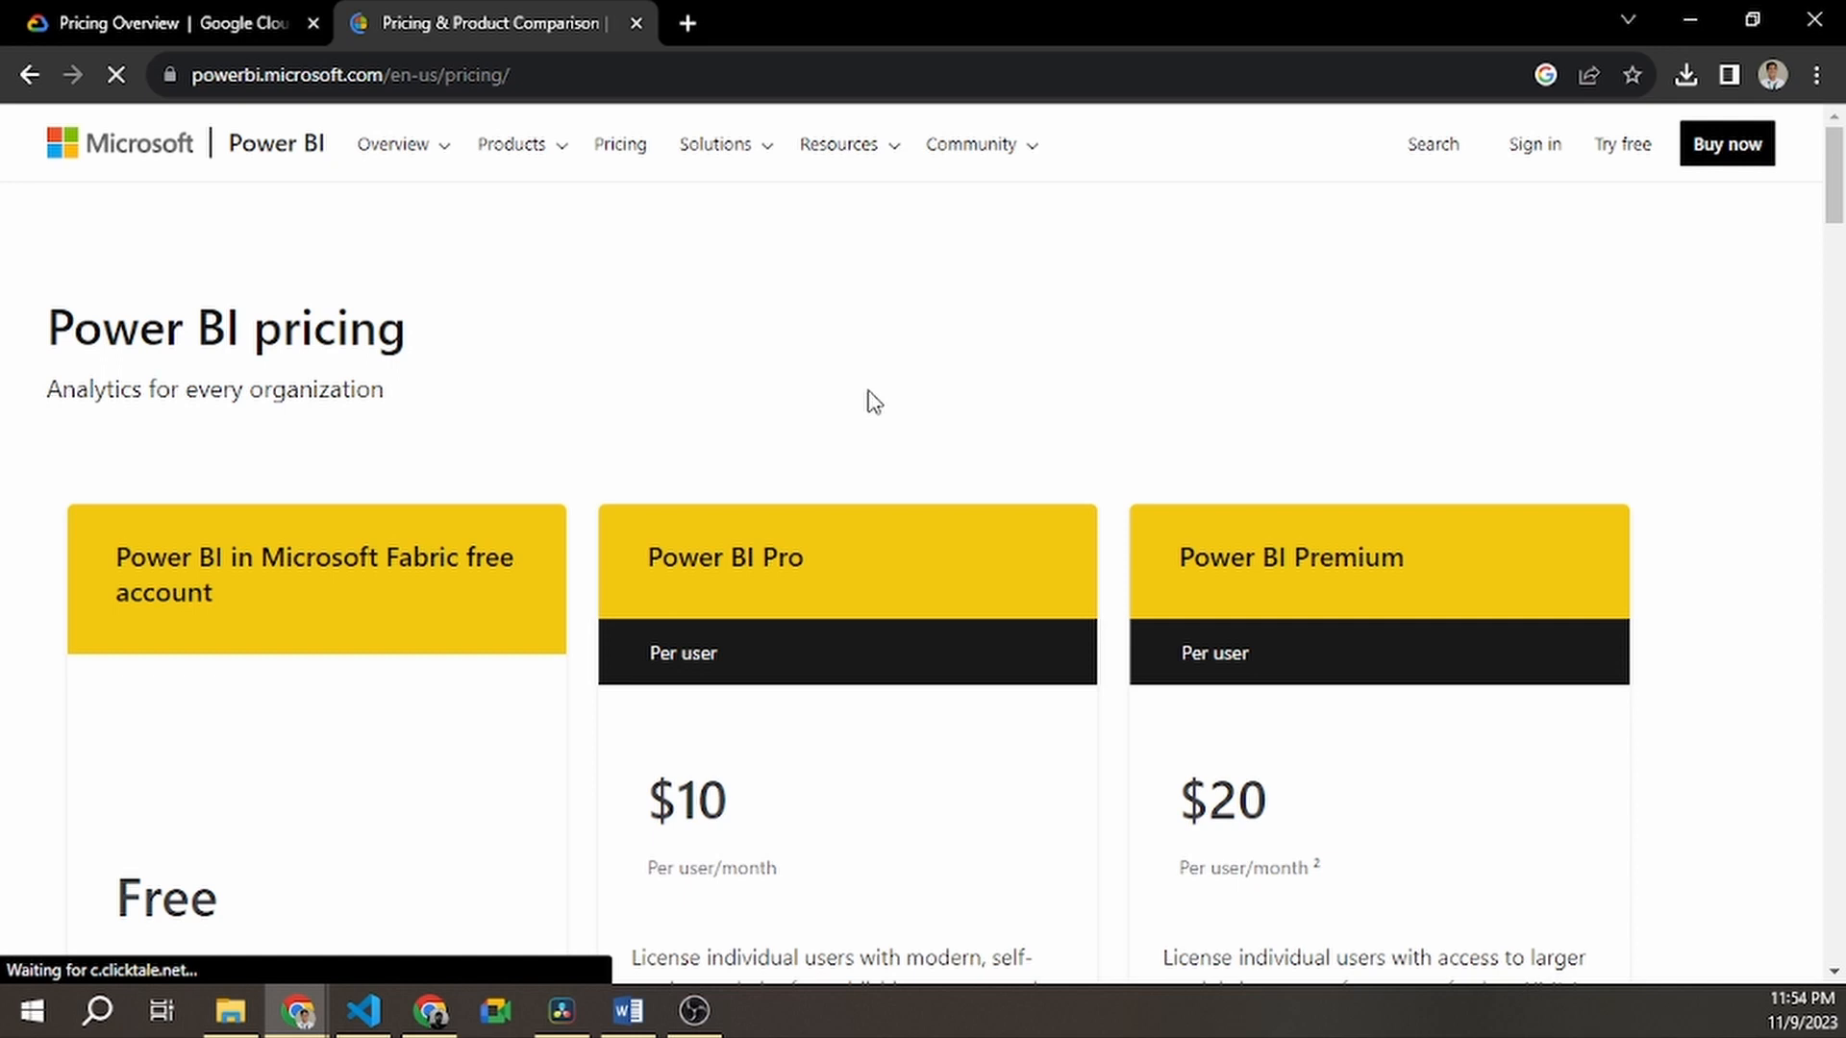
pyautogui.scroll(-3)
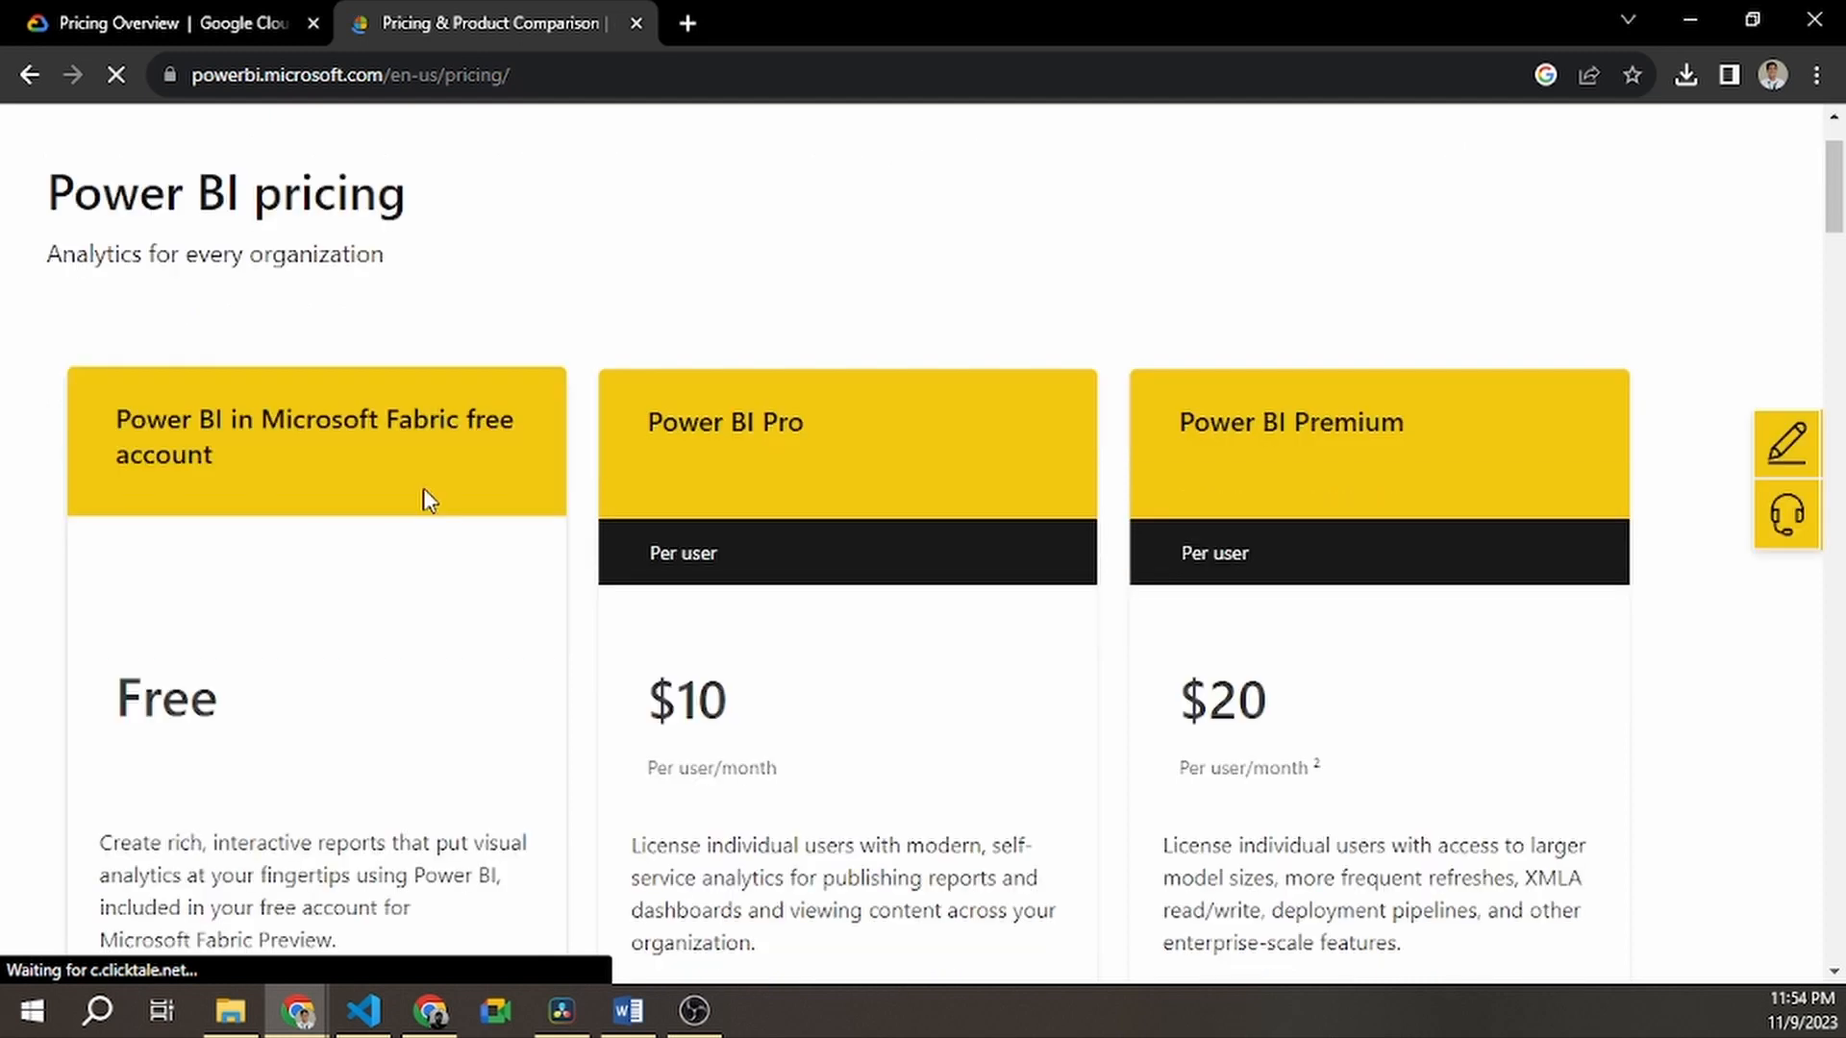
pyautogui.scroll(-3)
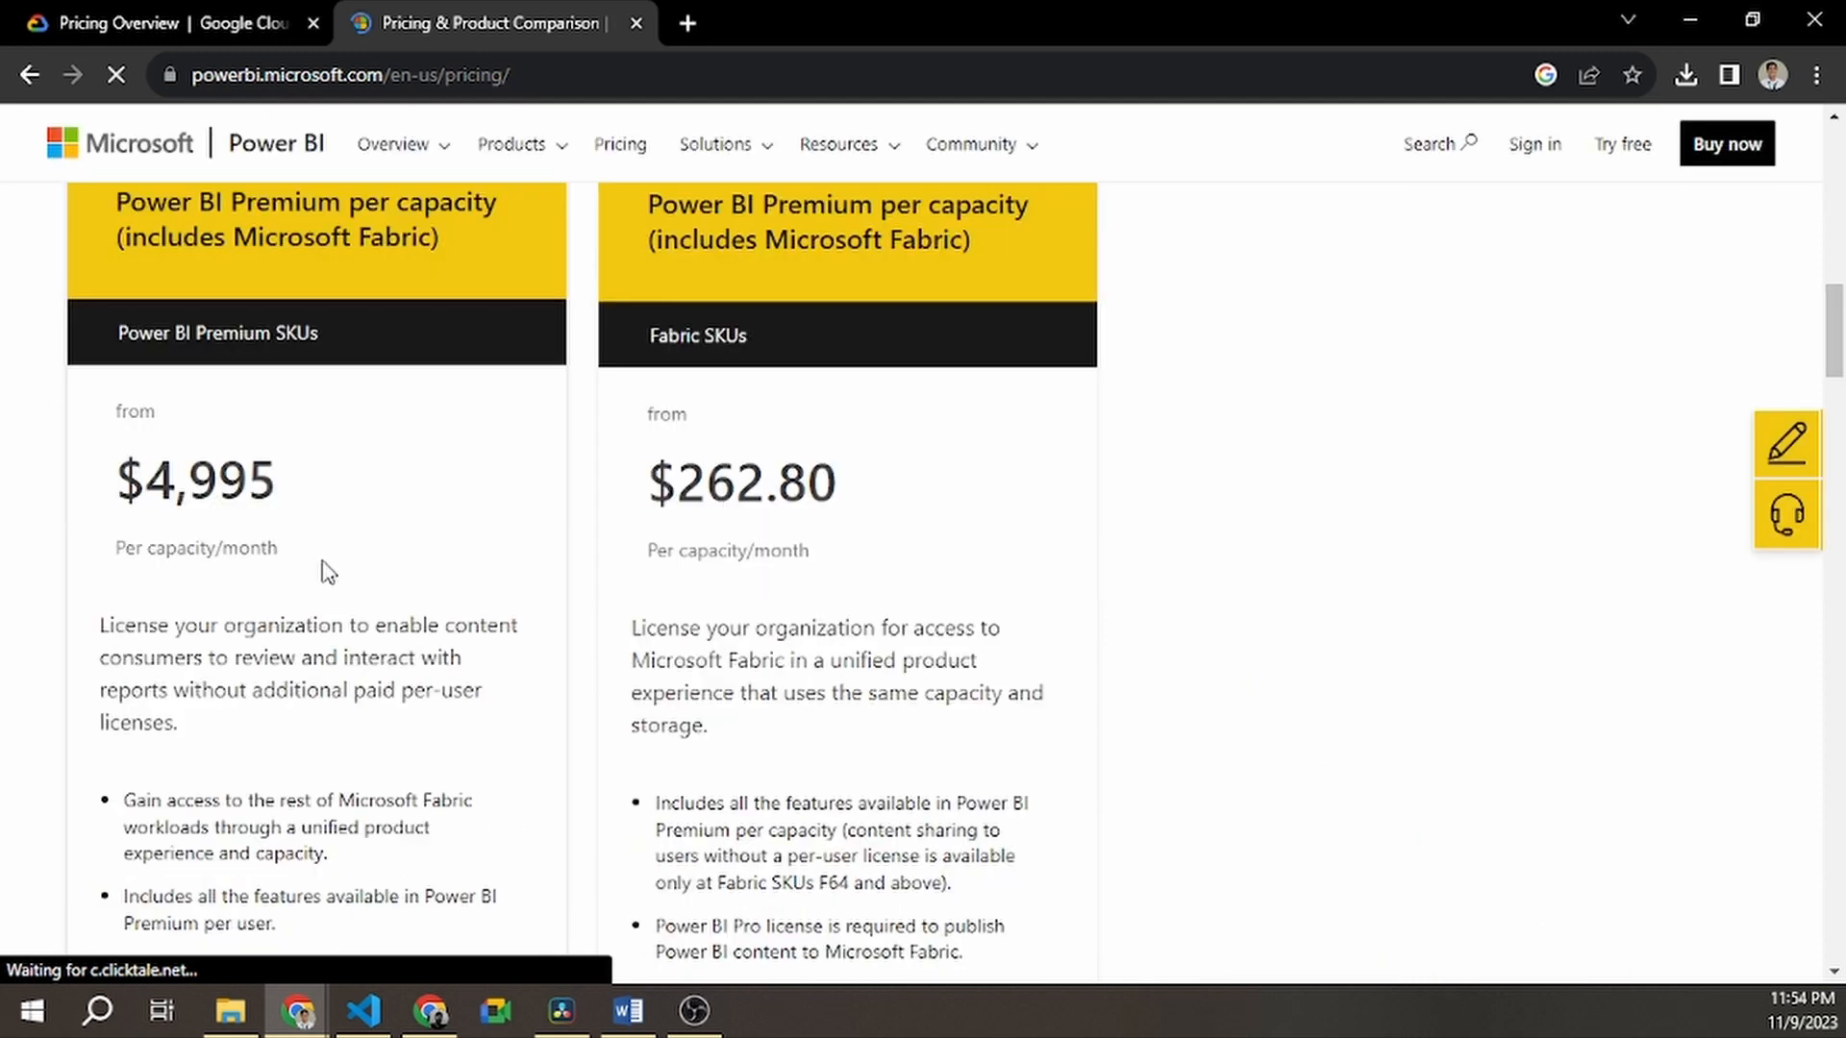
pyautogui.scroll(-3)
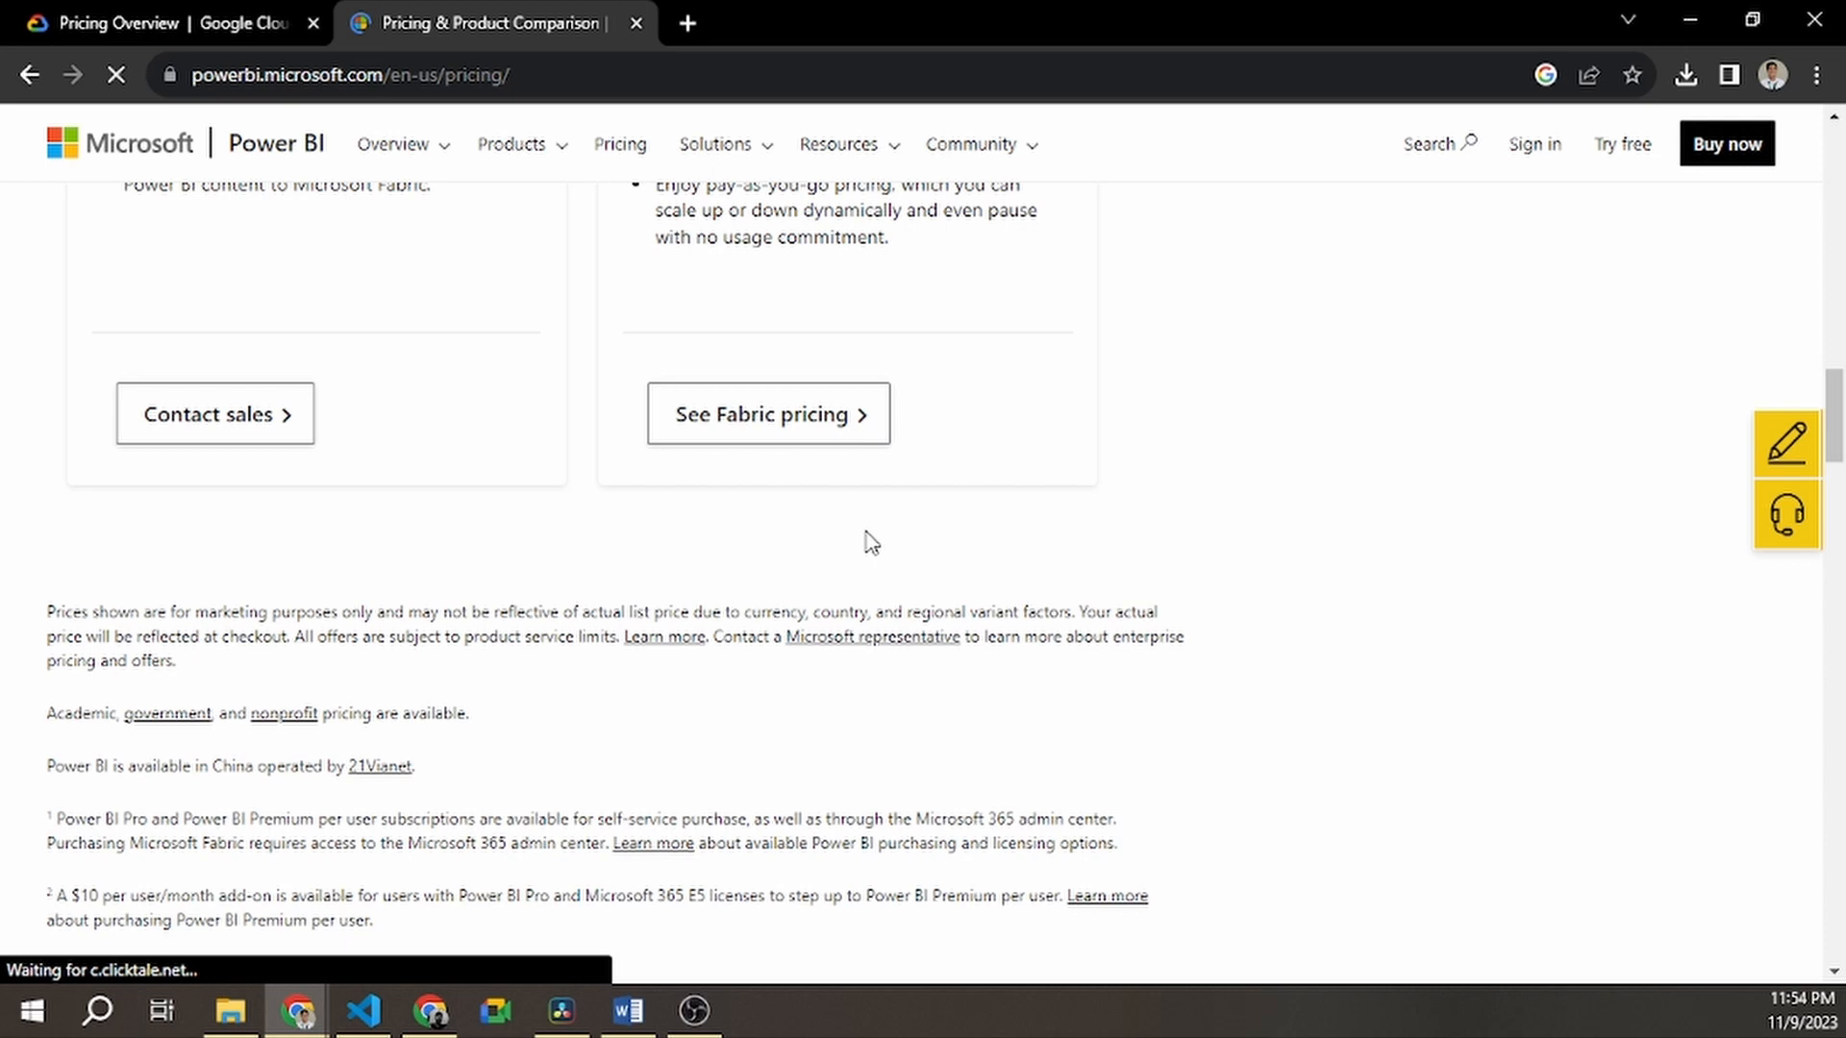
pyautogui.scroll(3)
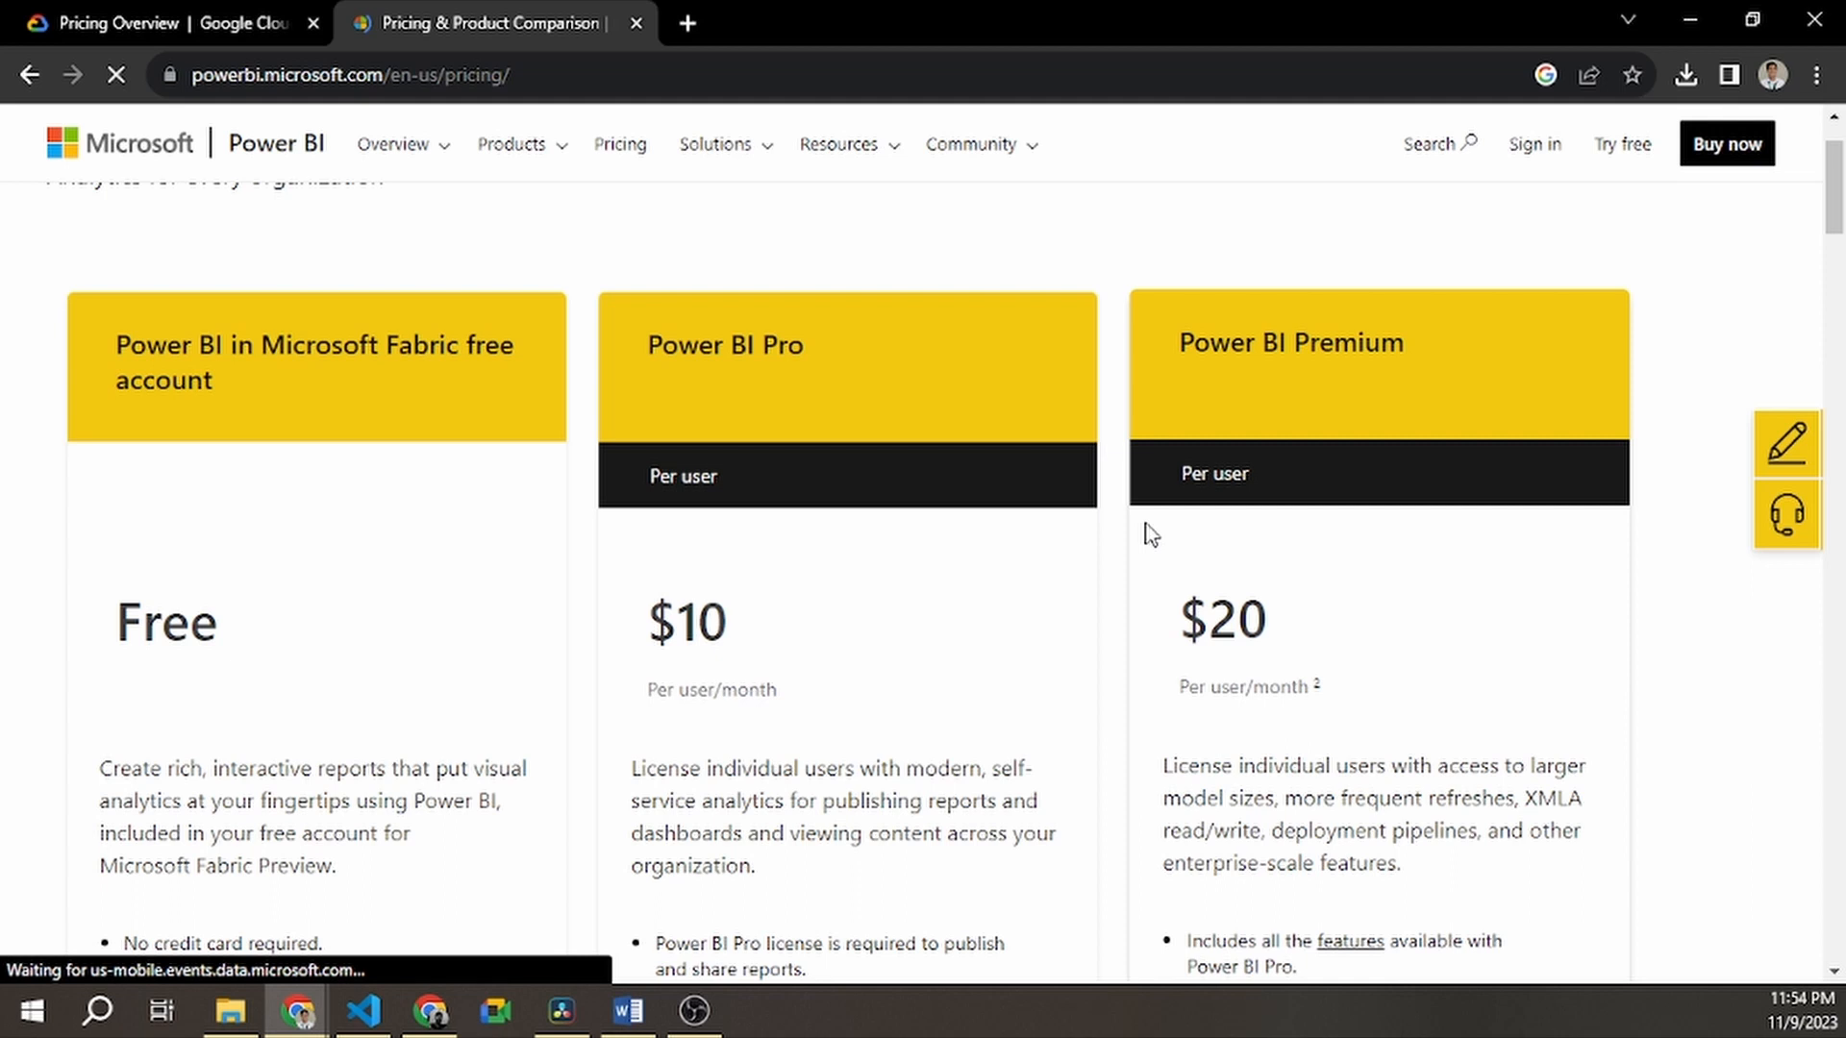
# Go to the Microsoft Fabric blog from Power BI's Resources links
pyautogui.click(972, 144)
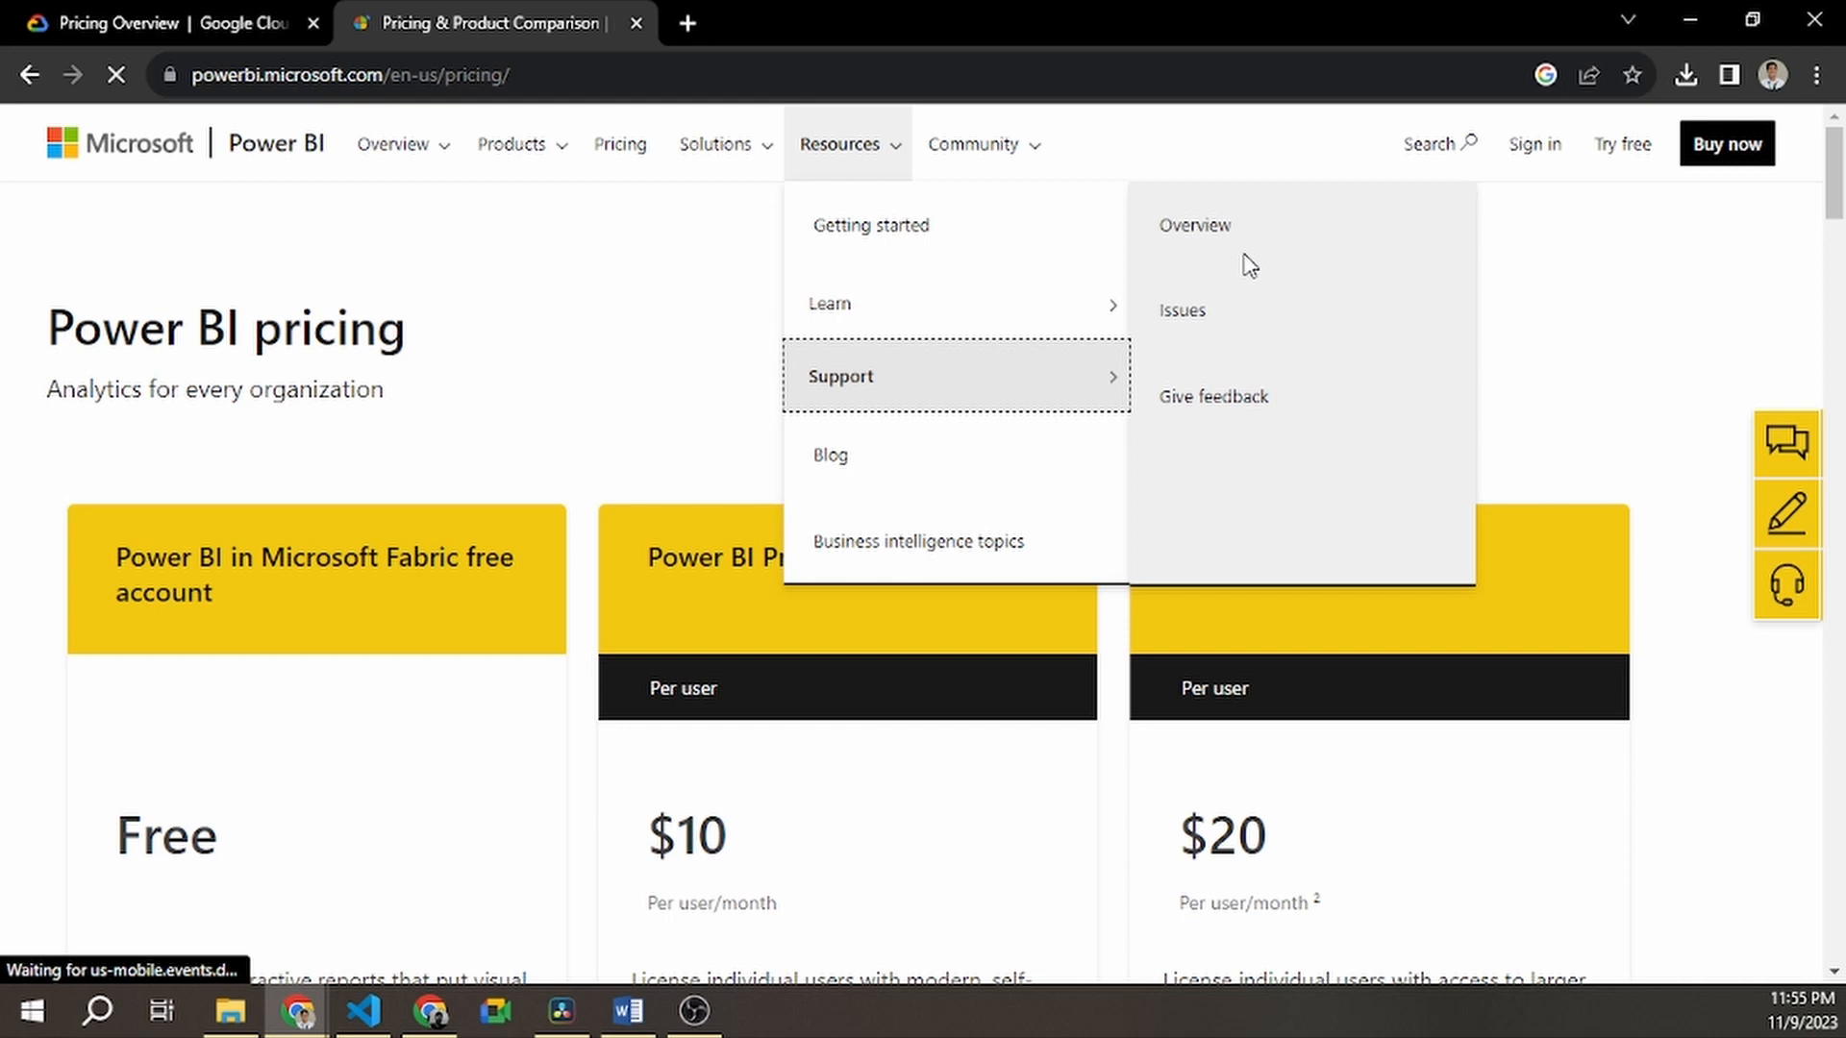
pyautogui.click(827, 454)
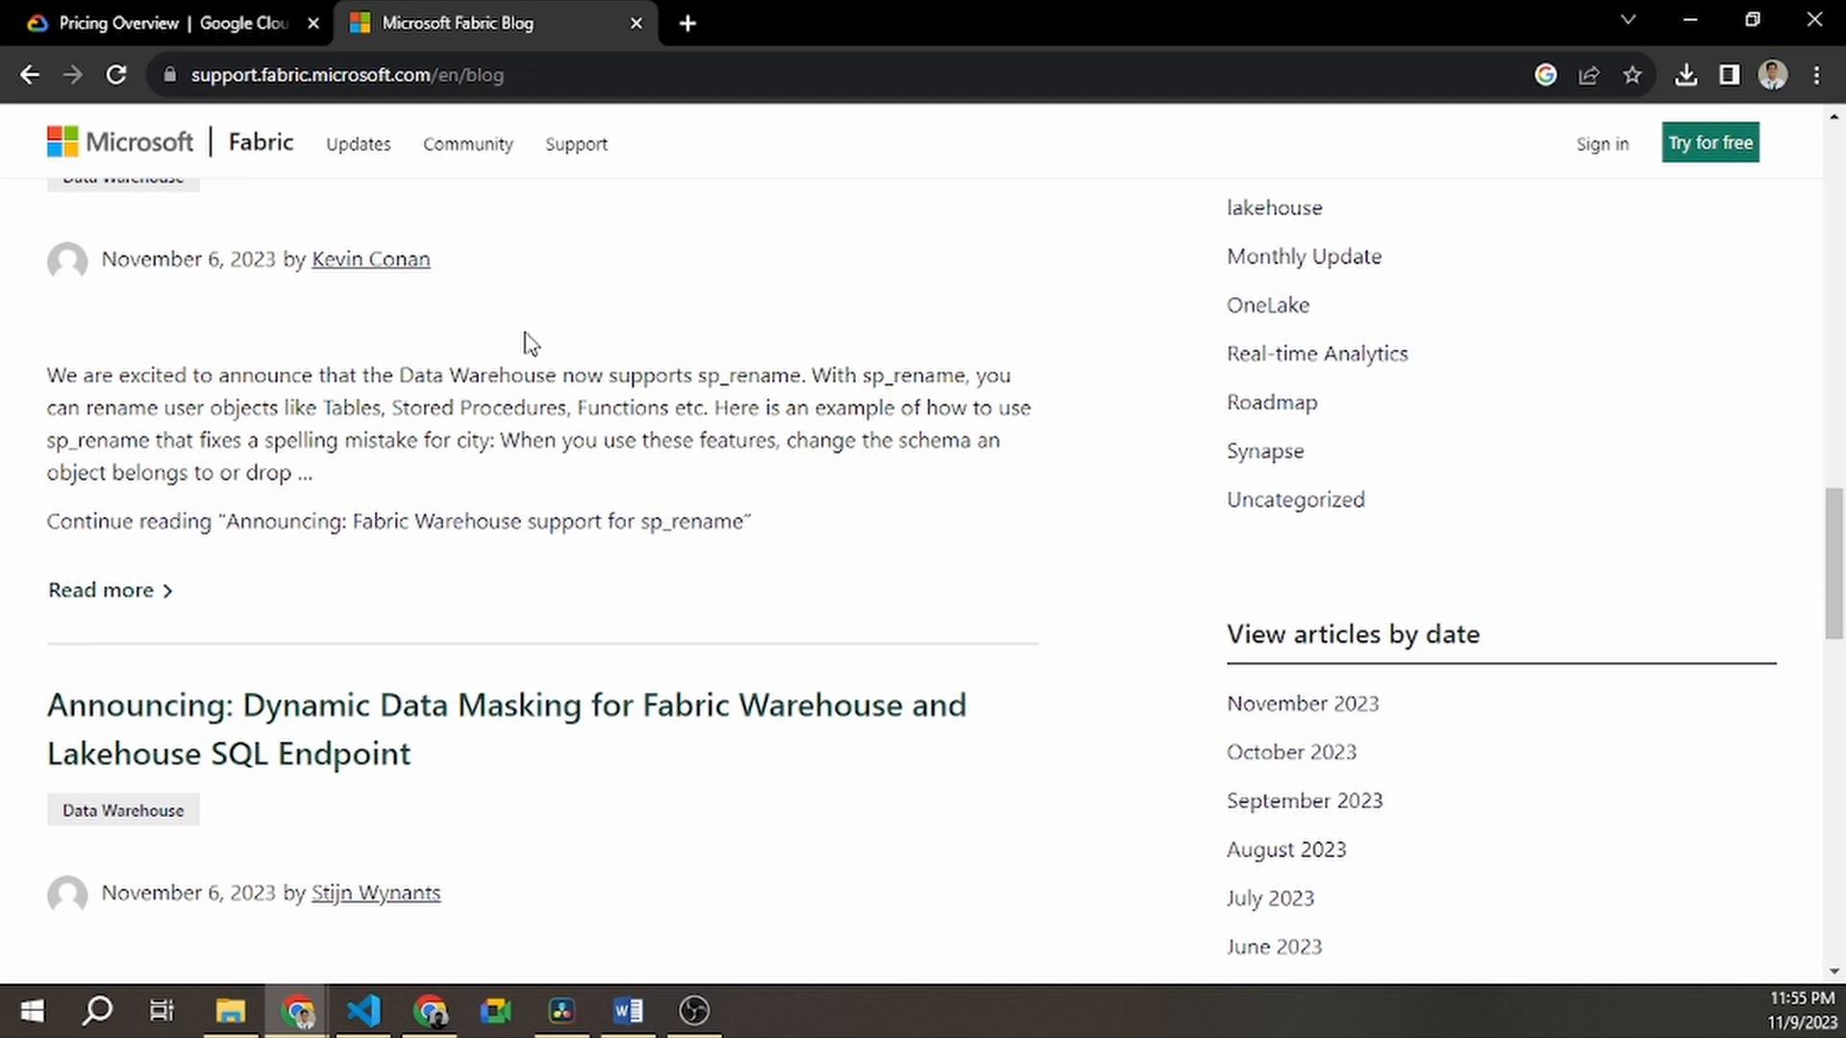
# Return to Google Cloud, load its Customer Care support hub and close the Overview menu
pyautogui.click(165, 23)
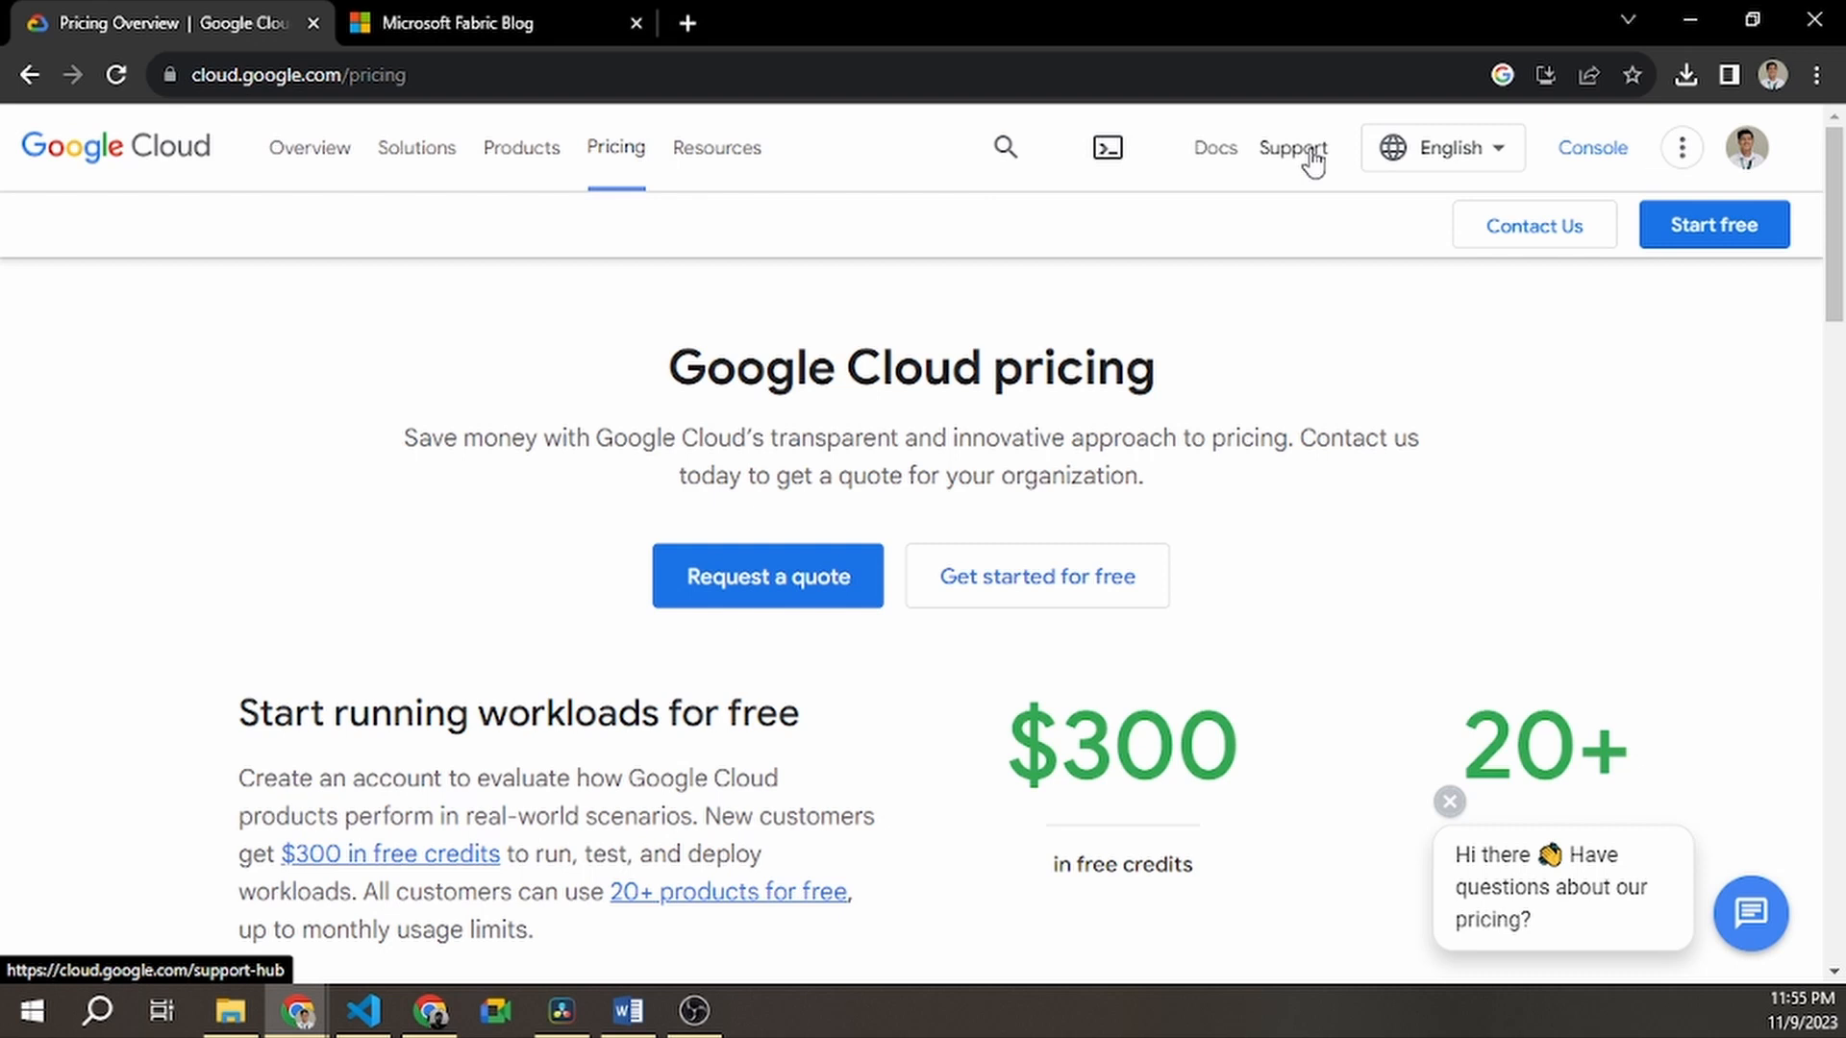
pyautogui.click(1292, 148)
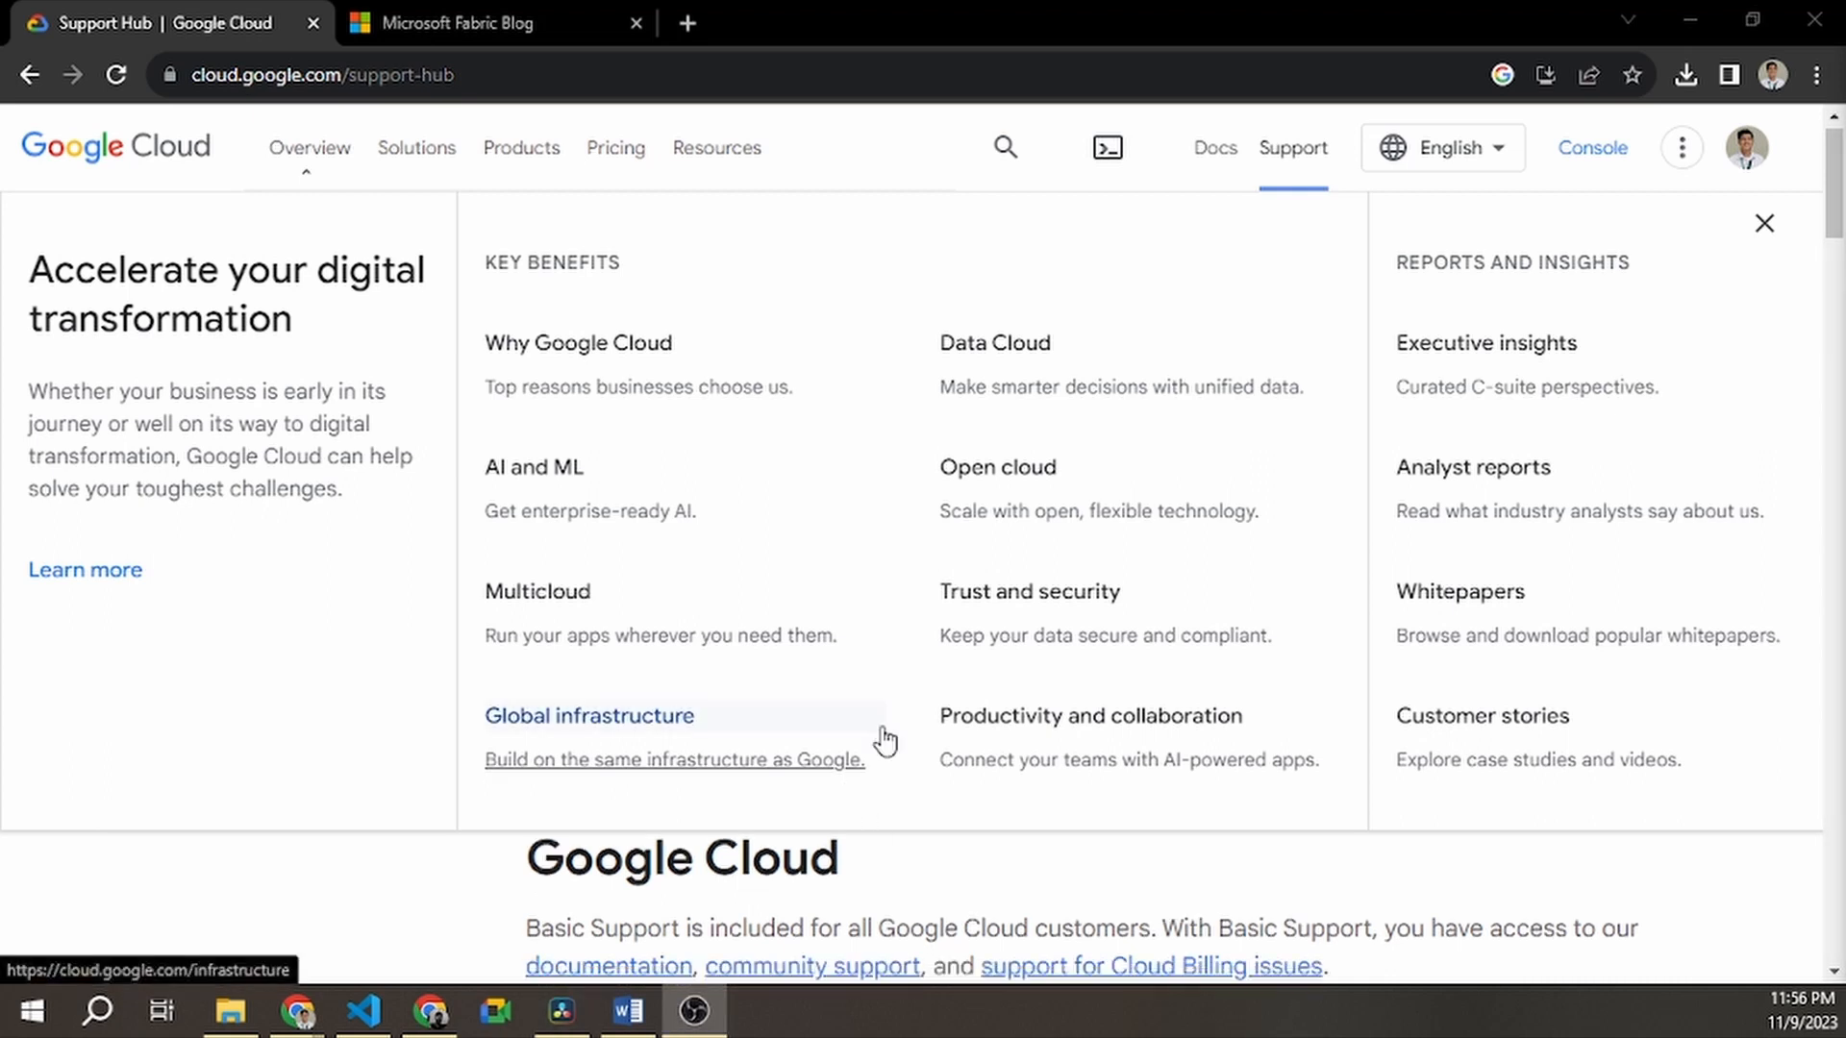
pyautogui.click(1763, 223)
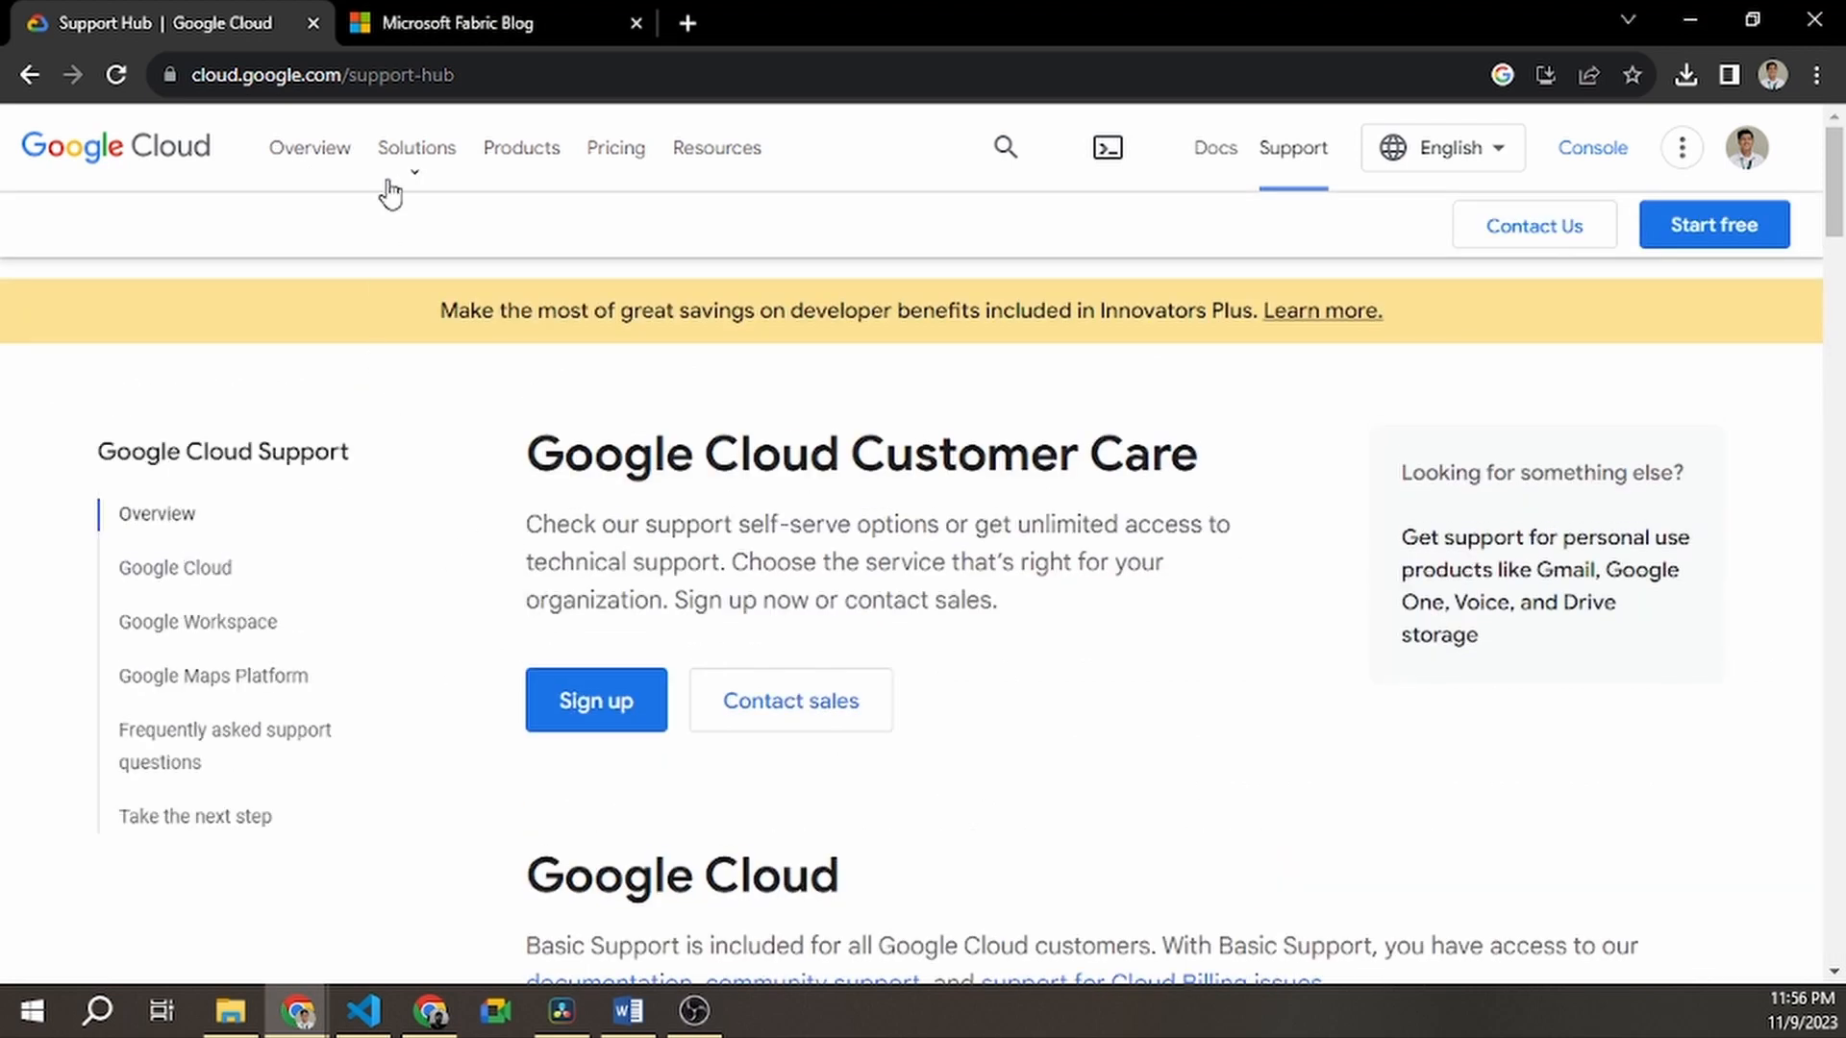
pyautogui.moveTo(882, 512)
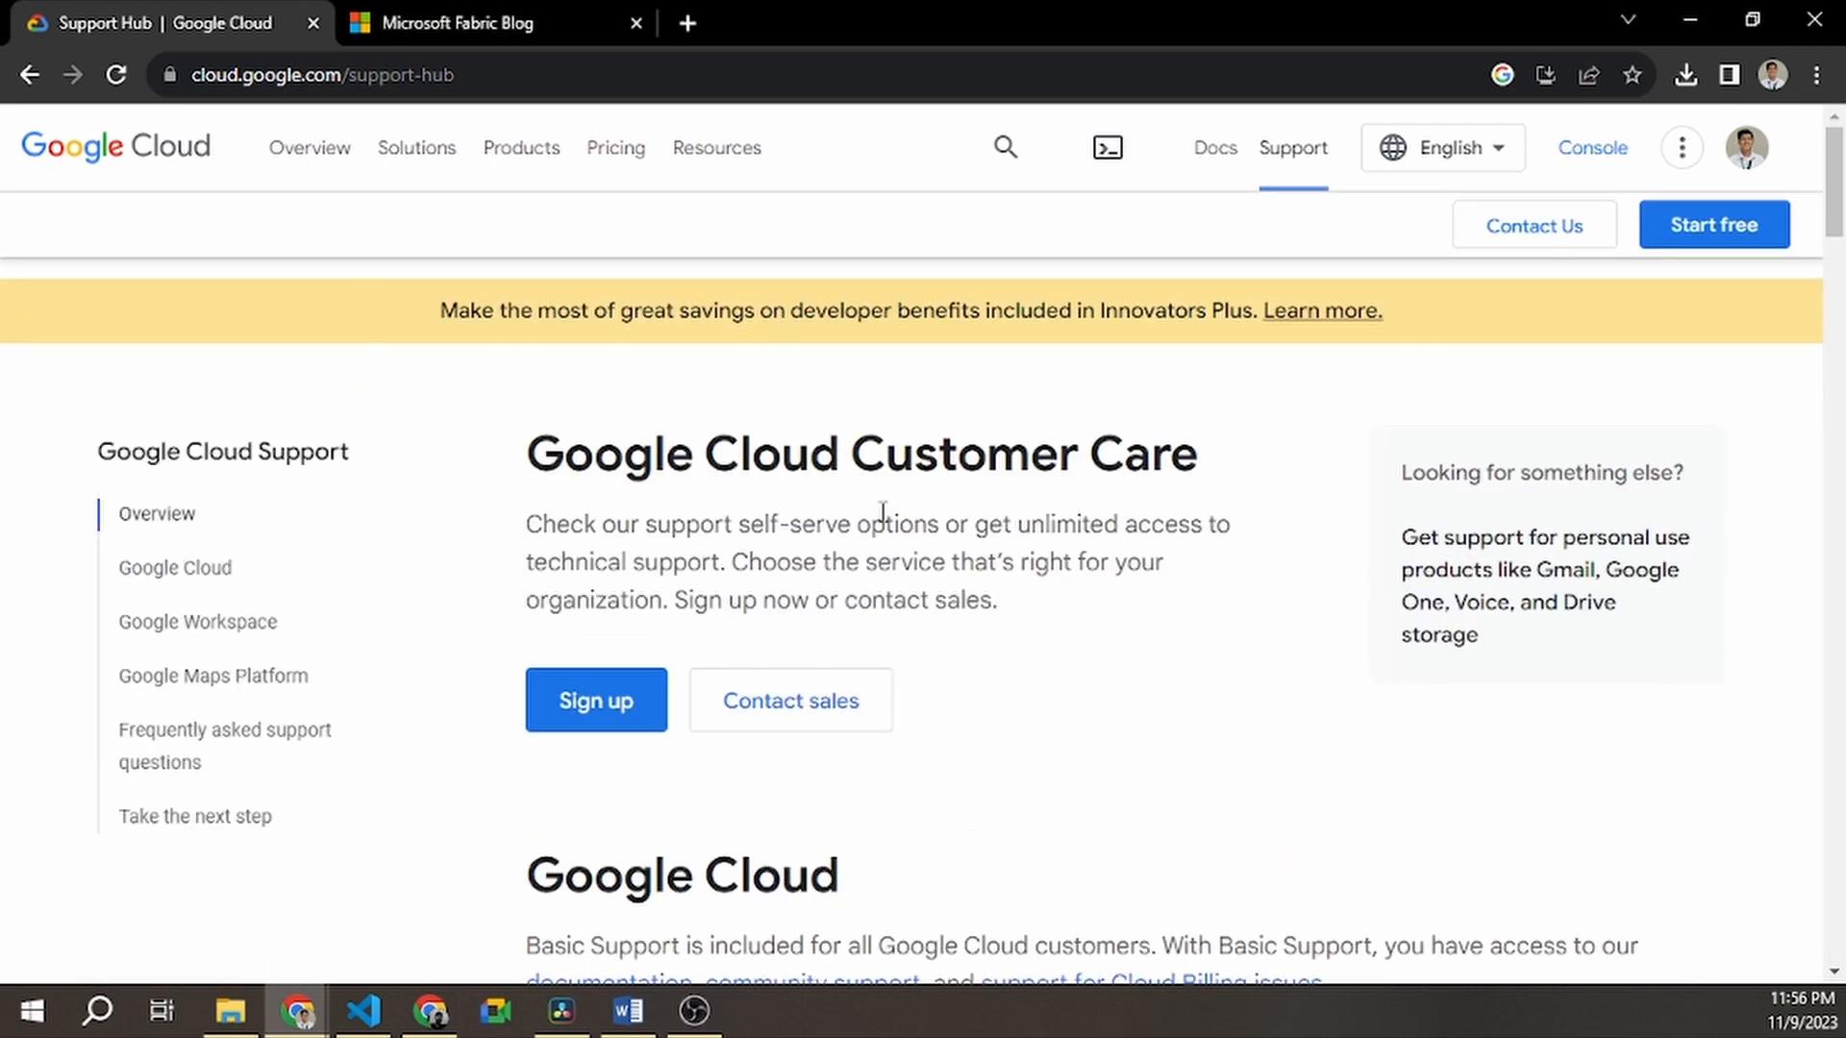
# Skim the Microsoft Fabric blog posts, navigate back to Power BI pricing and select that tab
pyautogui.click(460, 23)
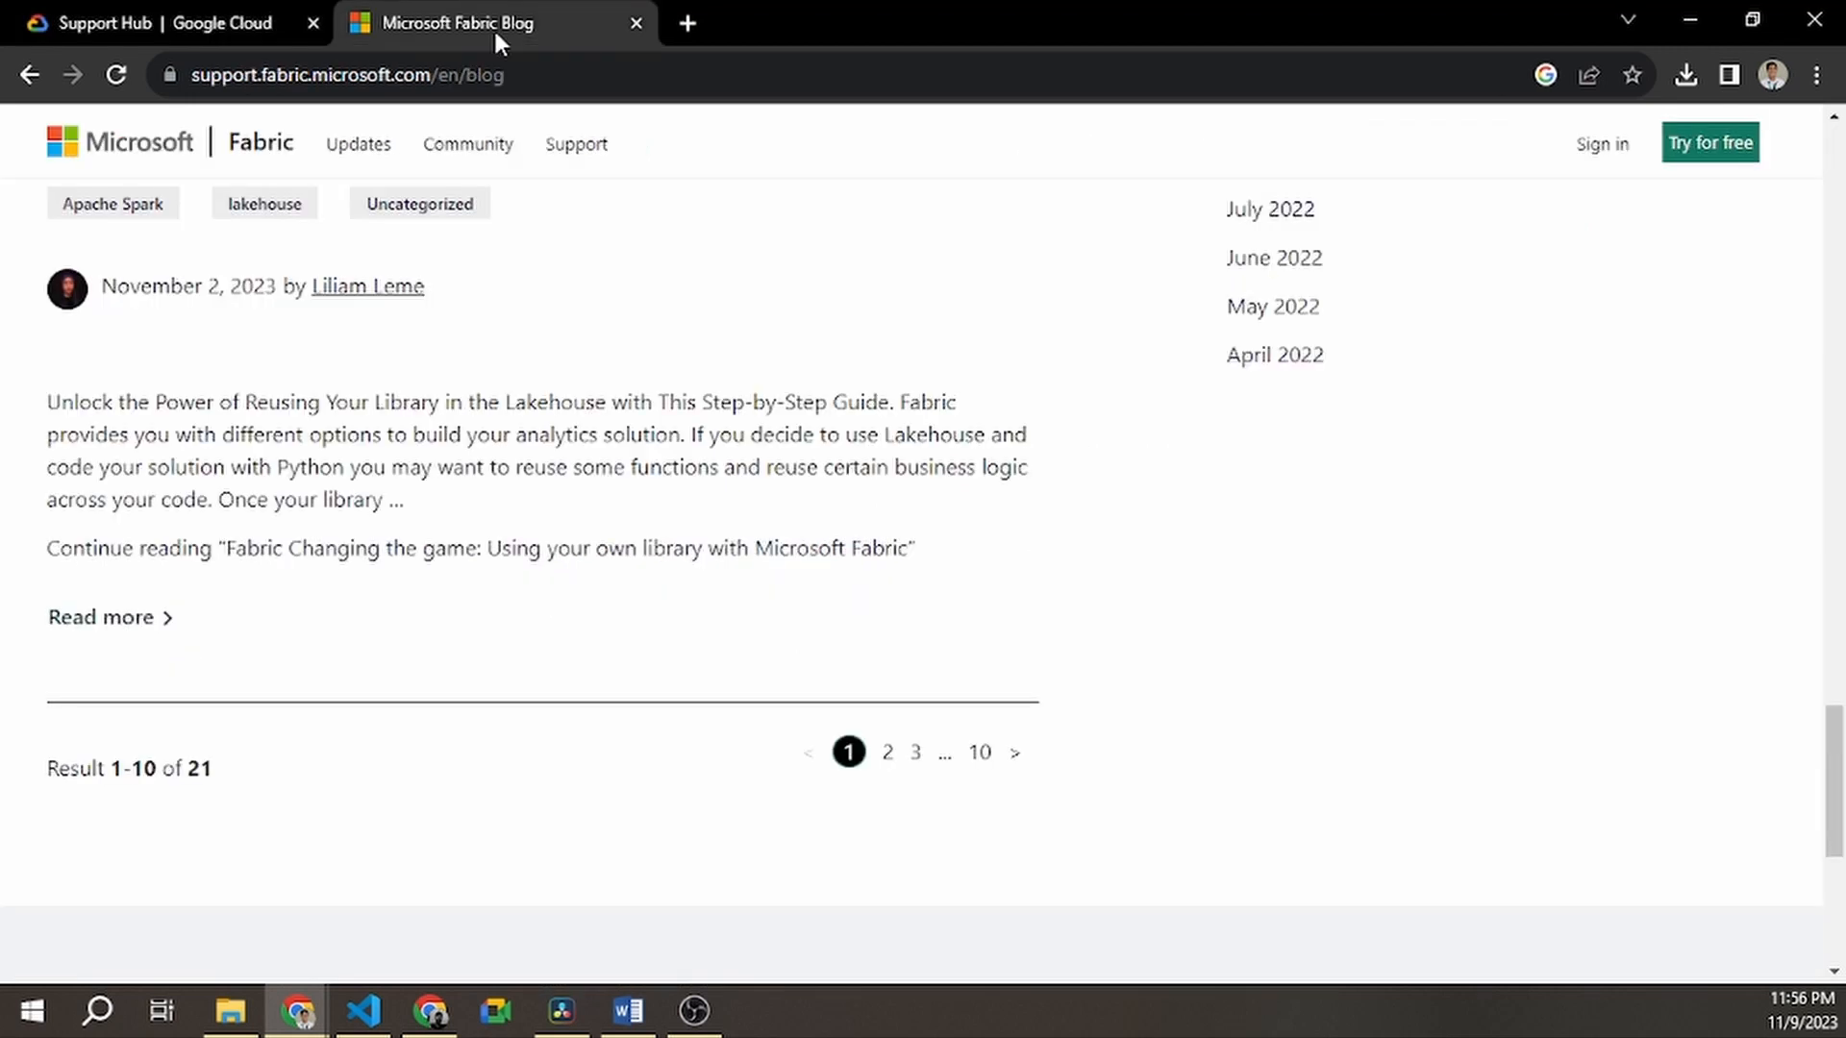
pyautogui.scroll(3)
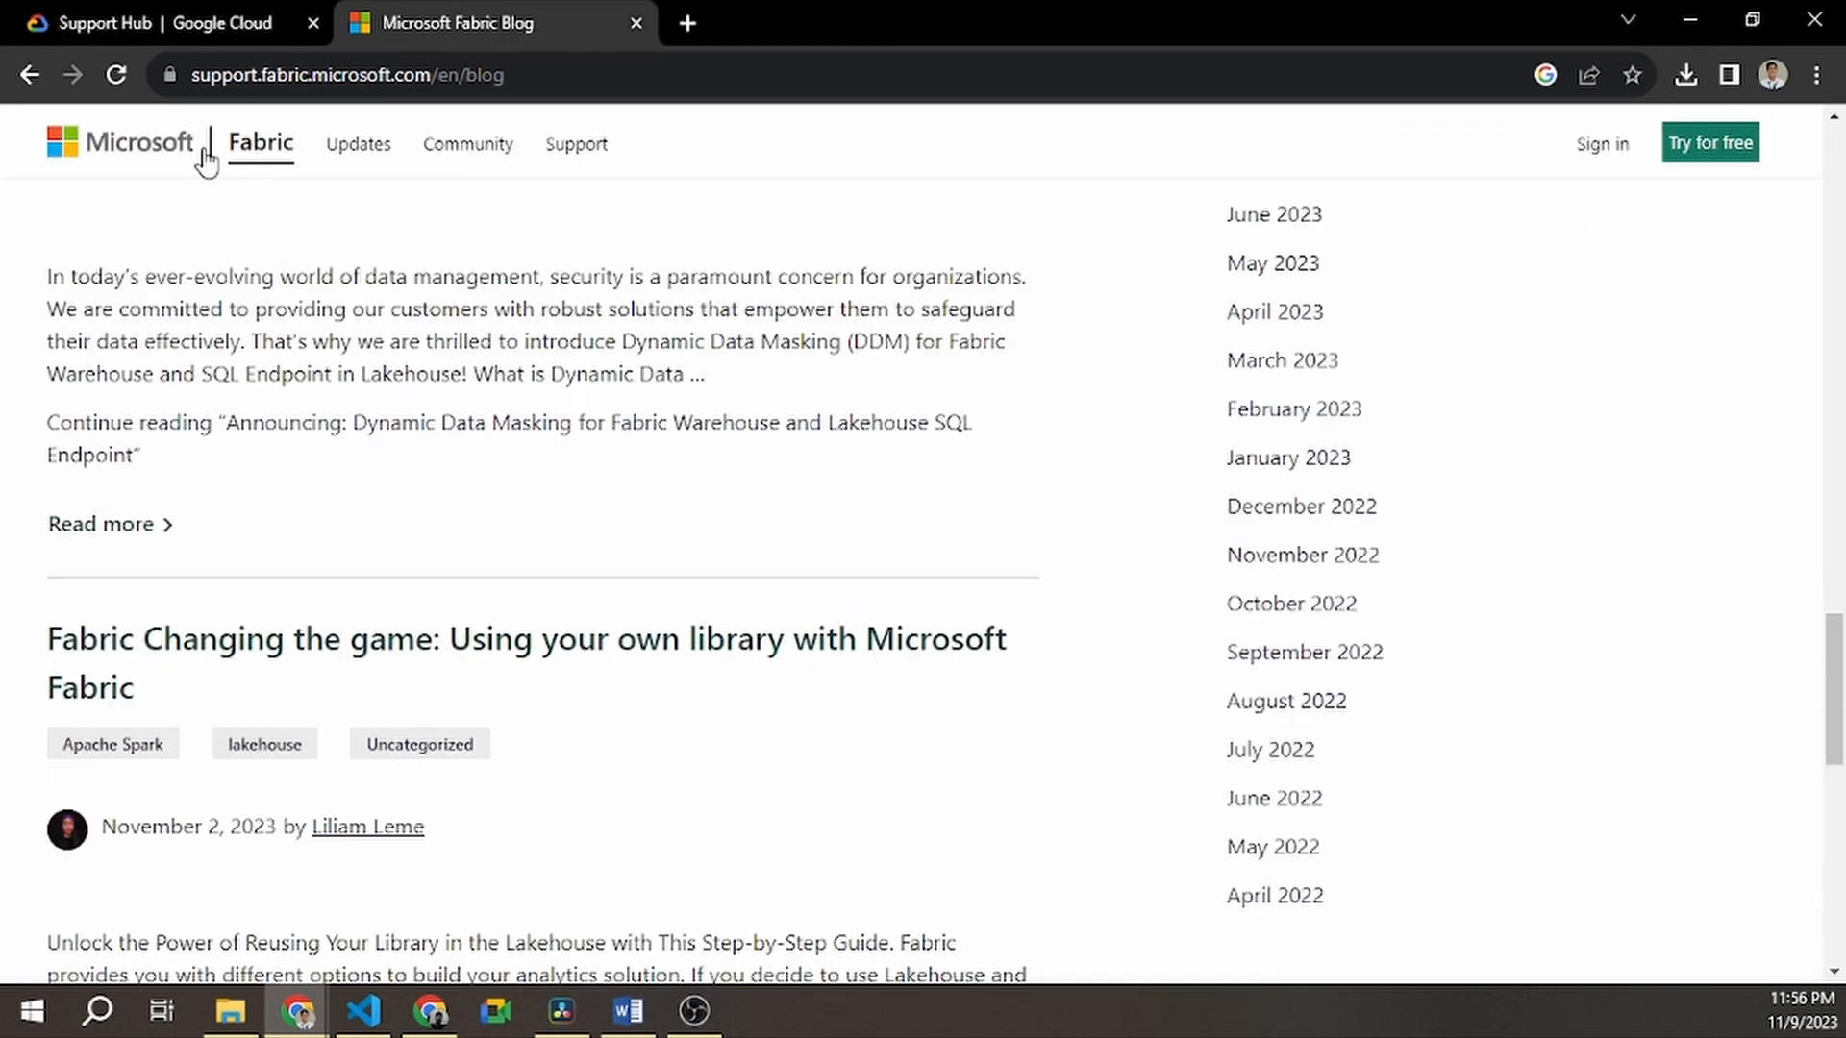
pyautogui.click(117, 142)
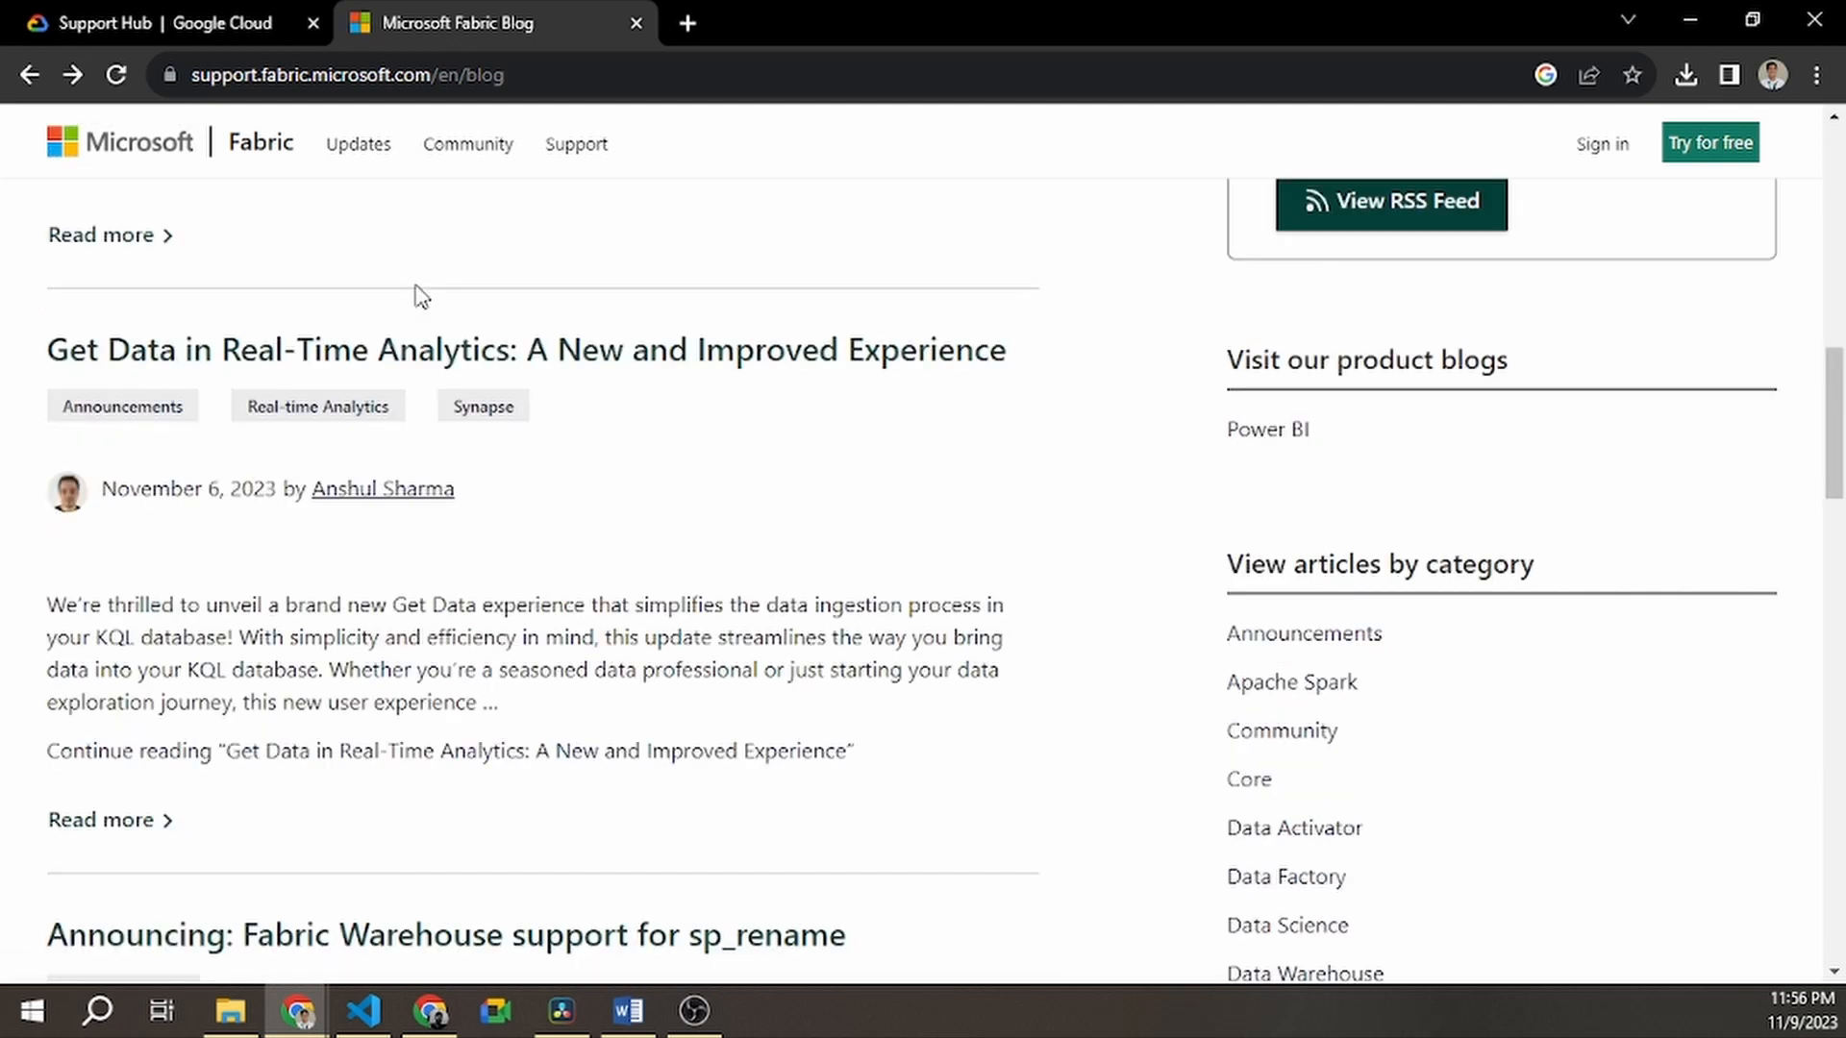
pyautogui.scroll(3)
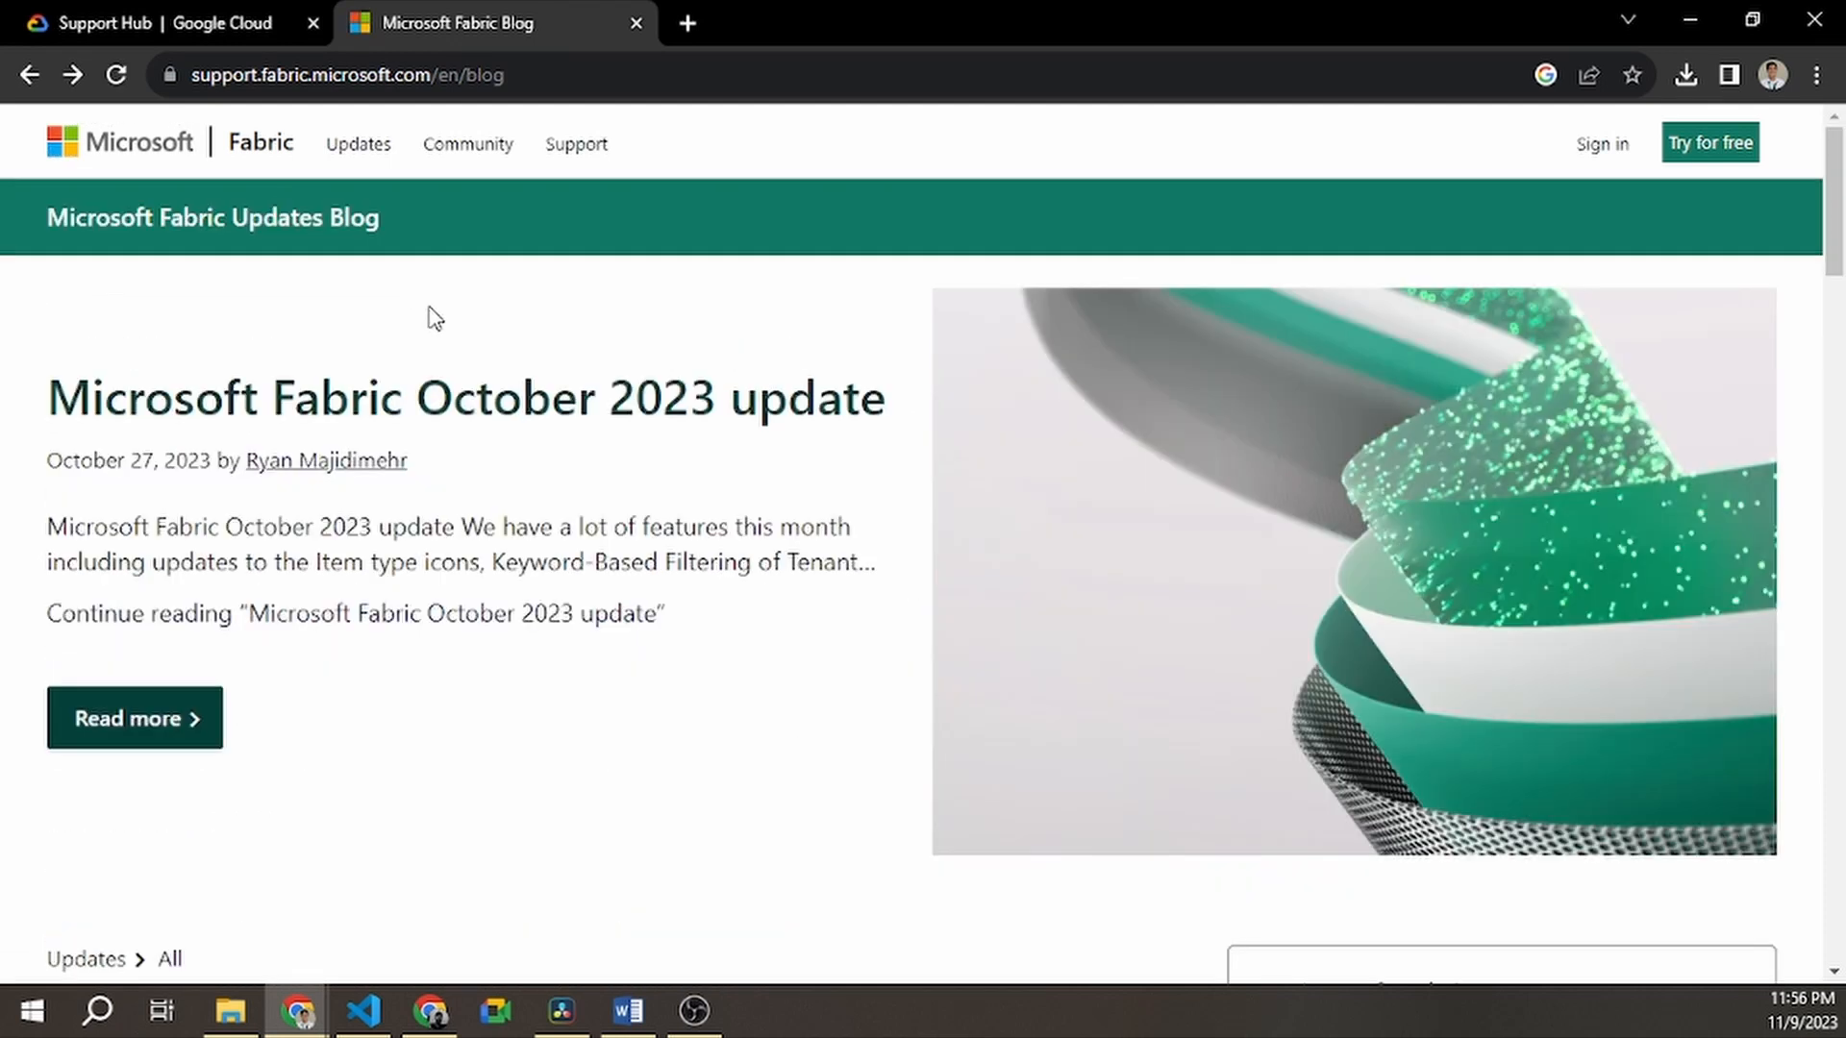
pyautogui.moveTo(467, 145)
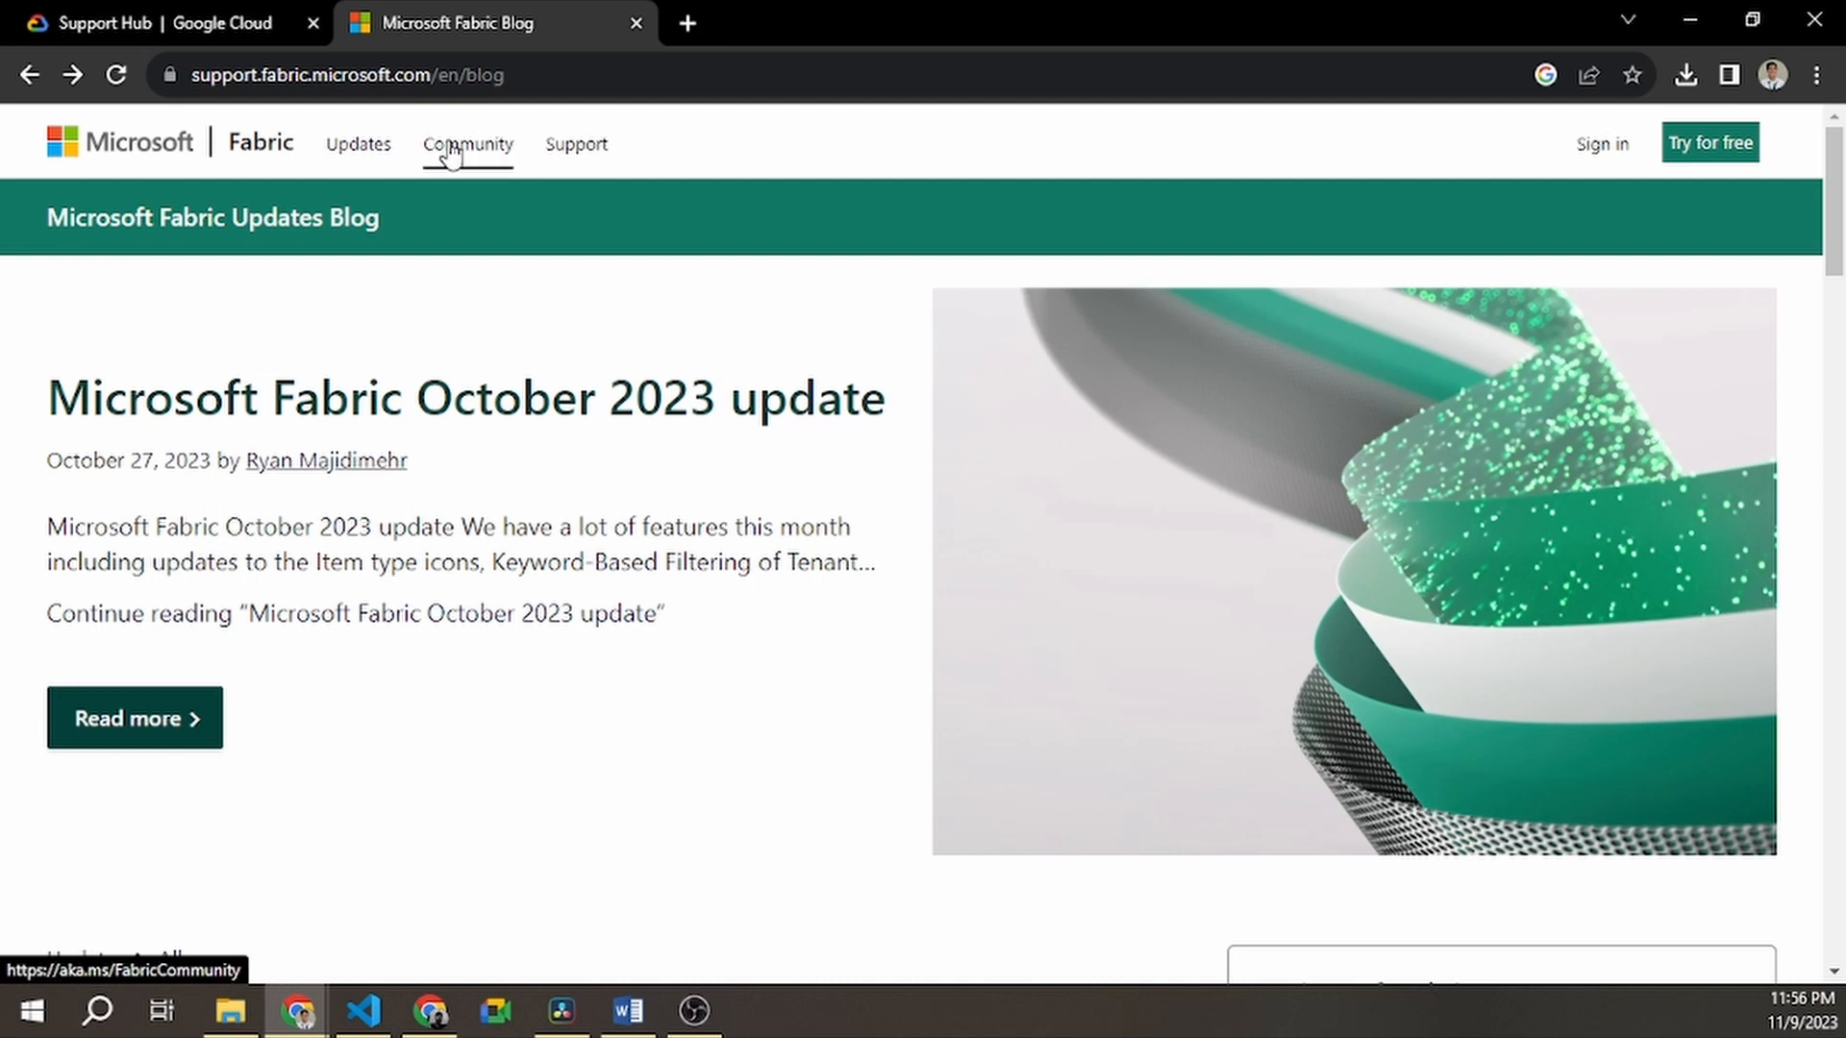
pyautogui.moveTo(438, 209)
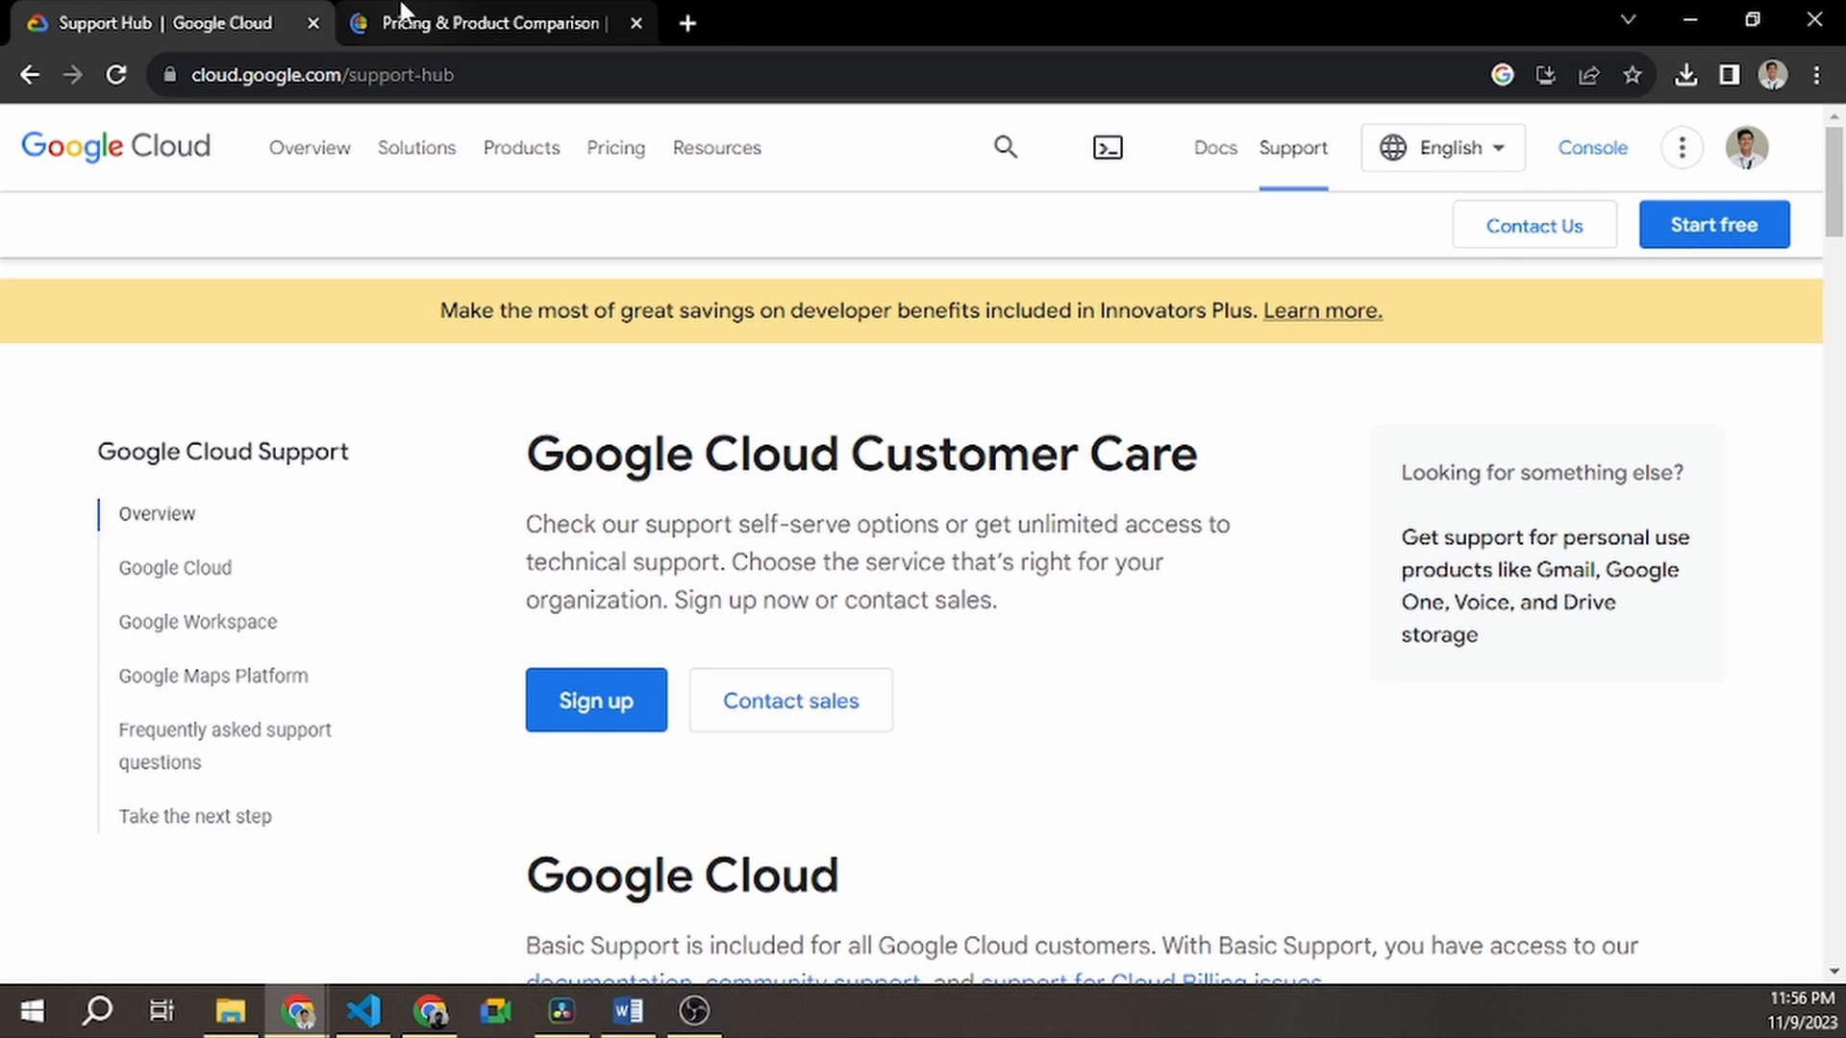
pyautogui.click(494, 23)
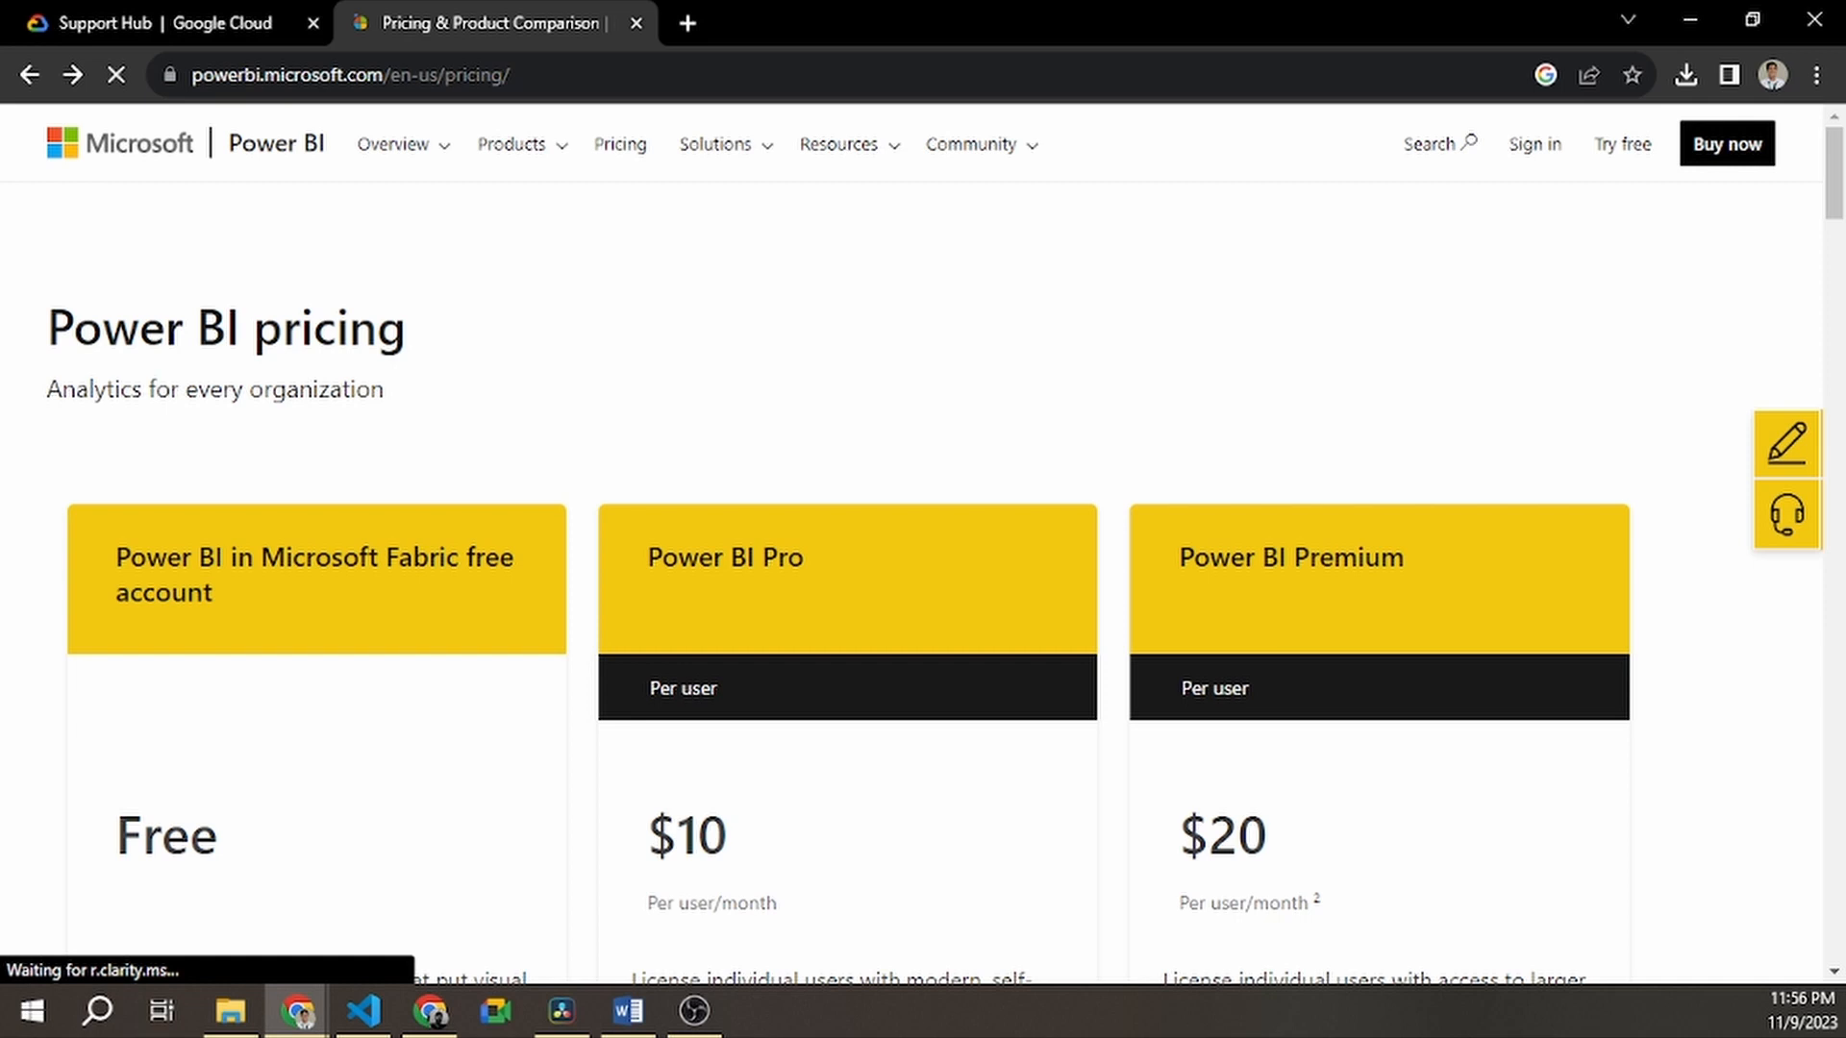